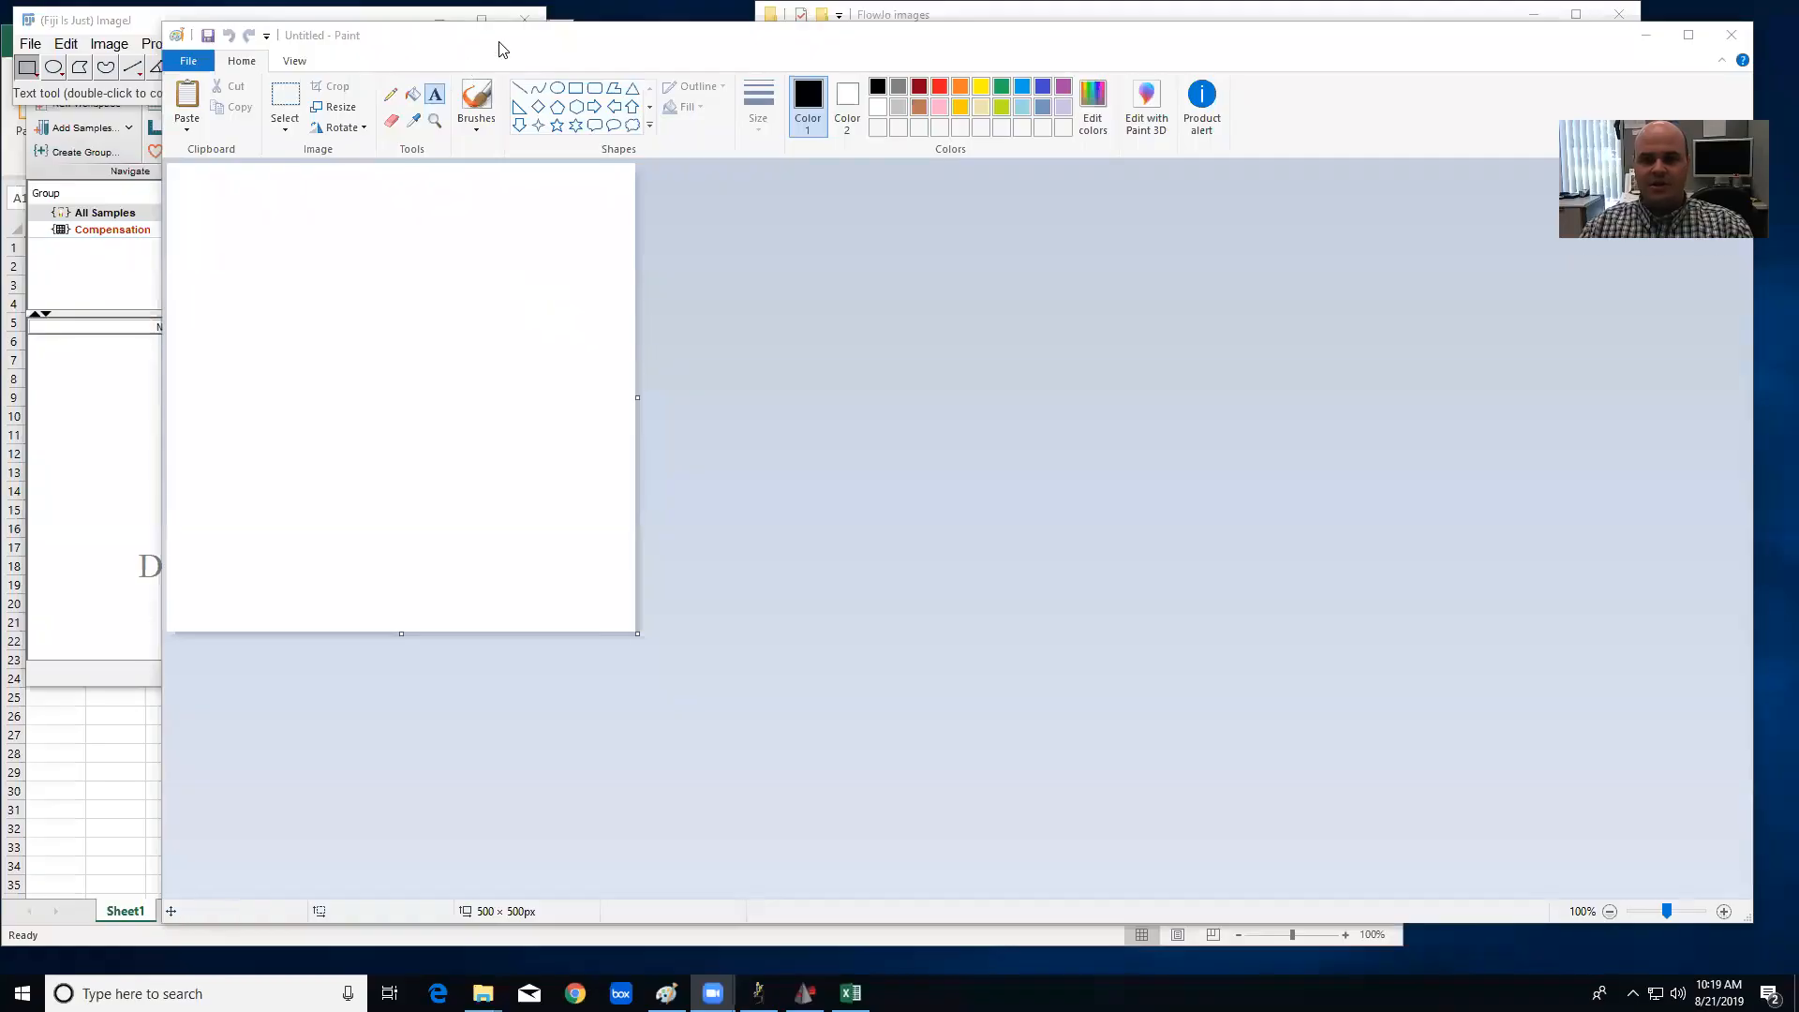
mouse_move(249, 88)
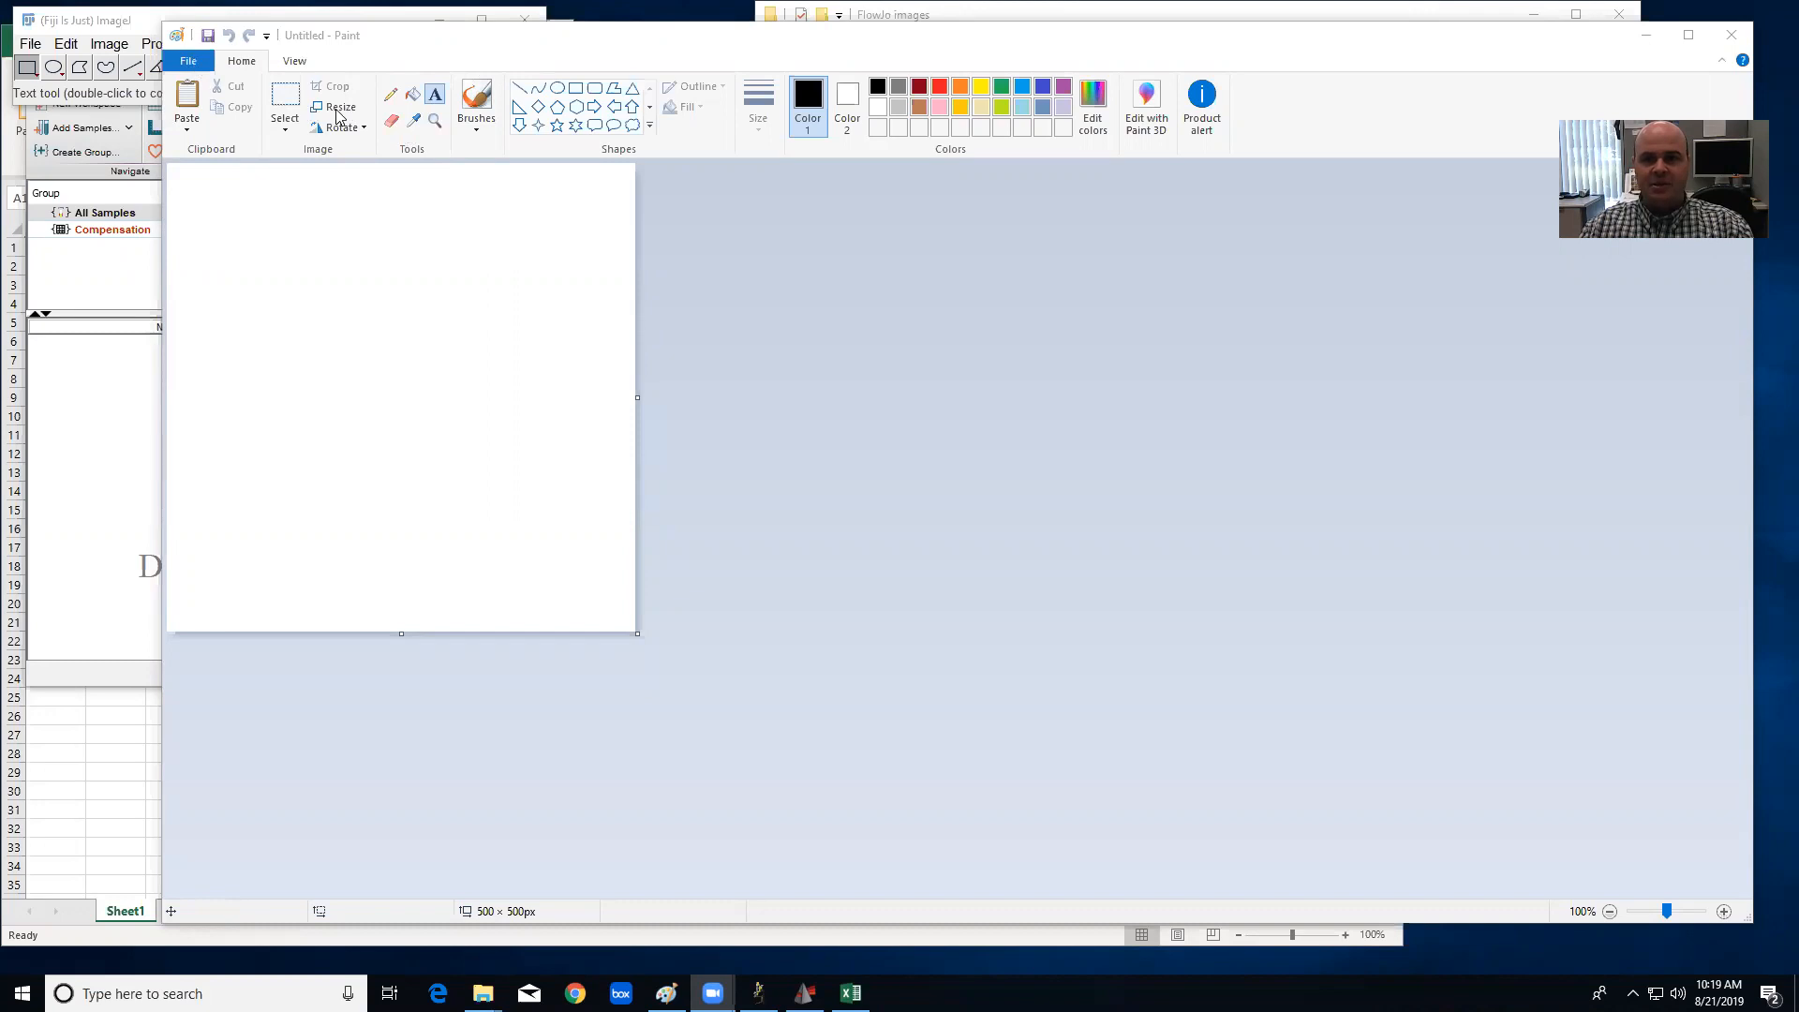
Resize the Paint canvas to 500 by 500 pixels.
left_click(341, 105)
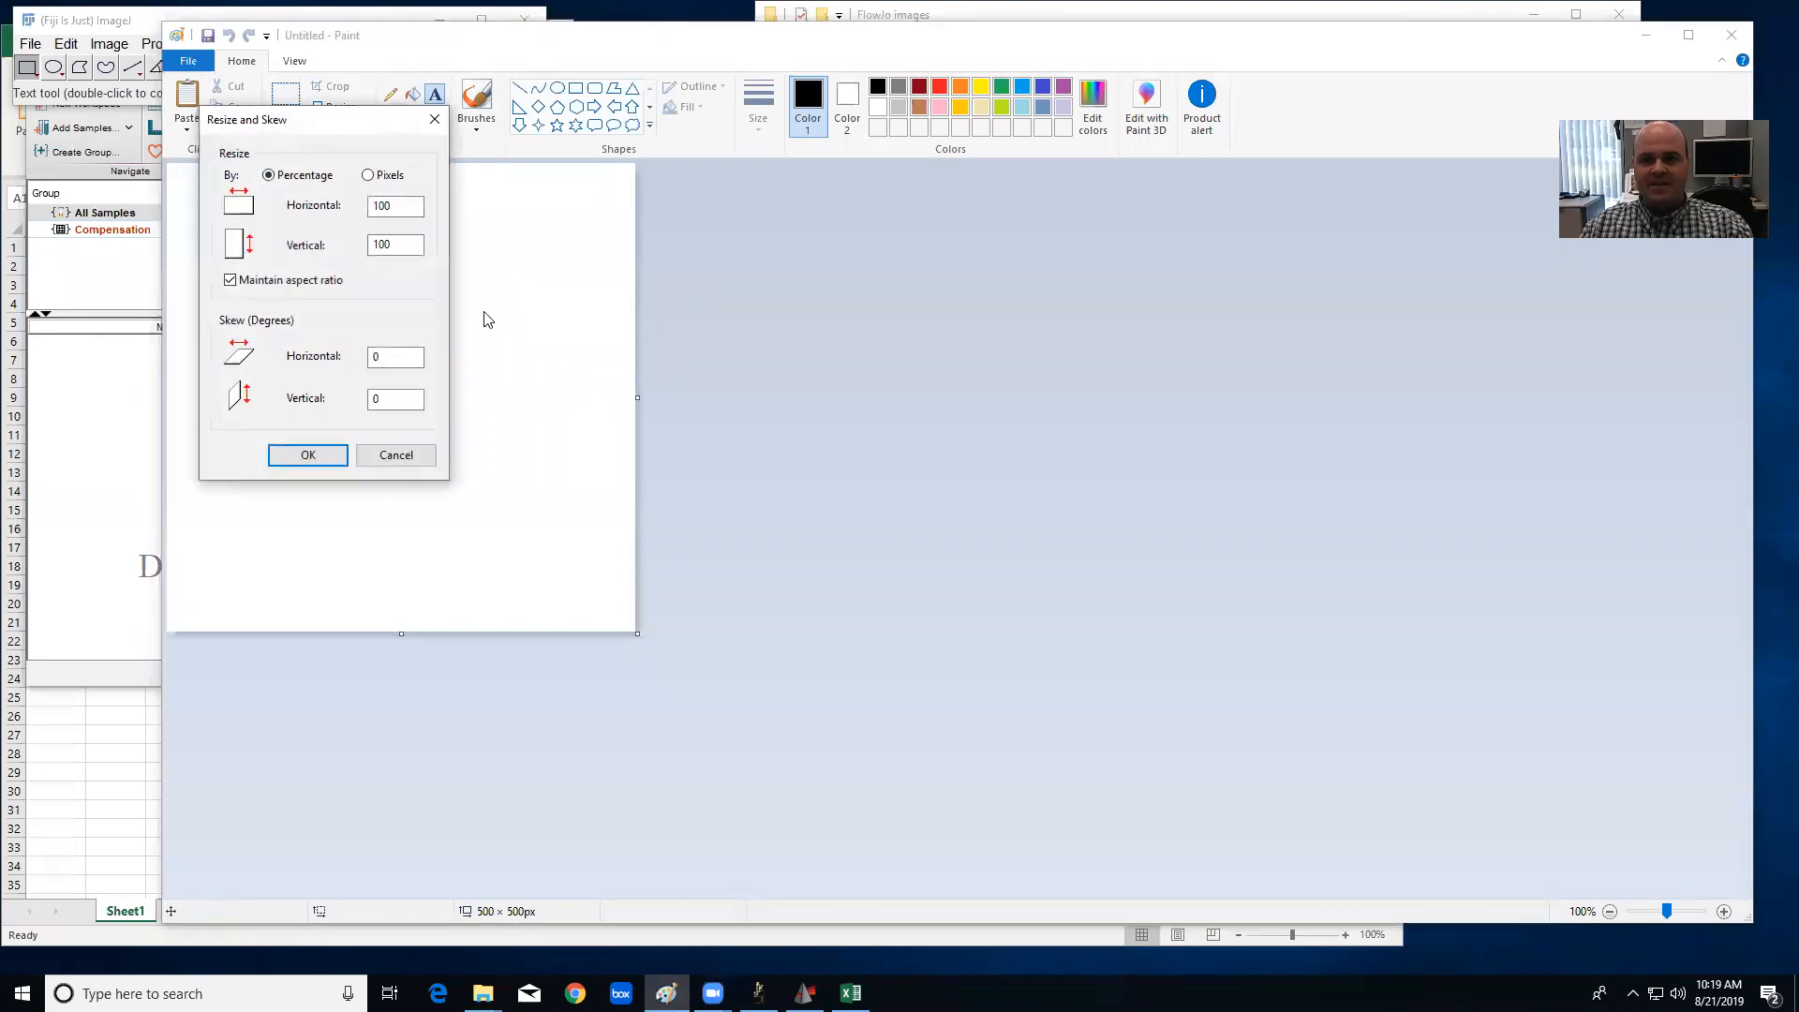
left_click(370, 175)
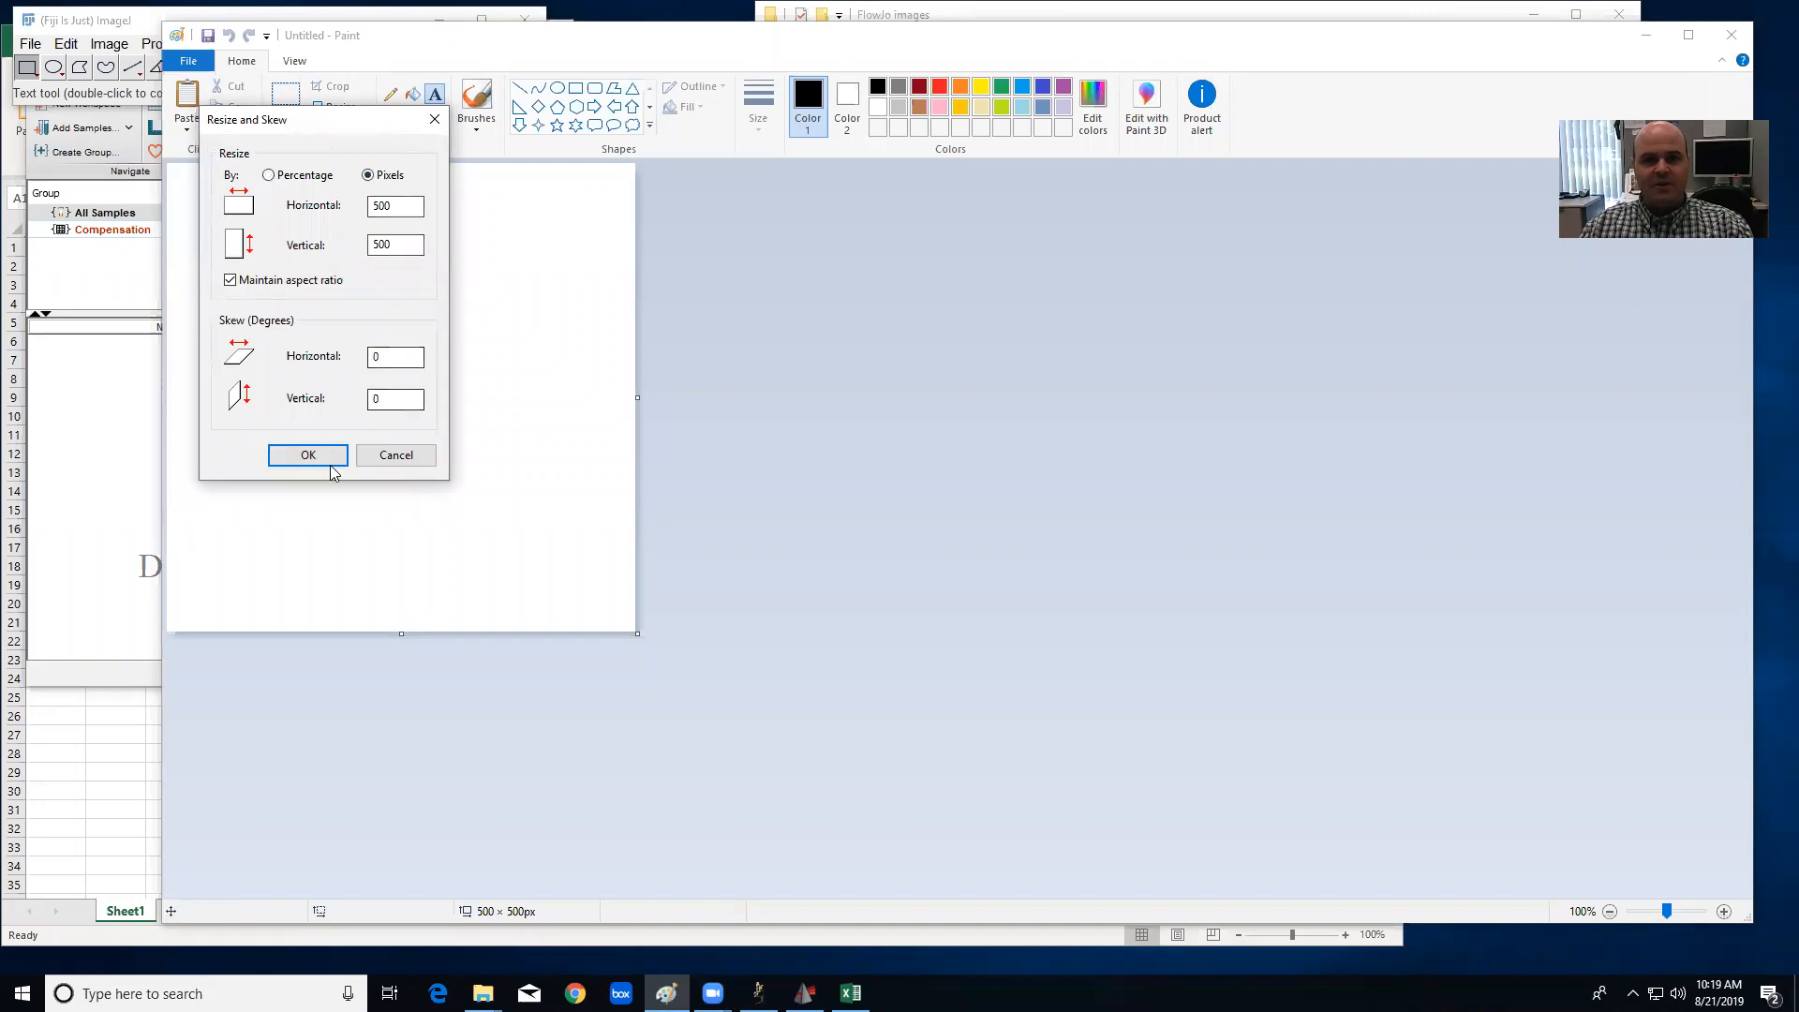
left_click(308, 454)
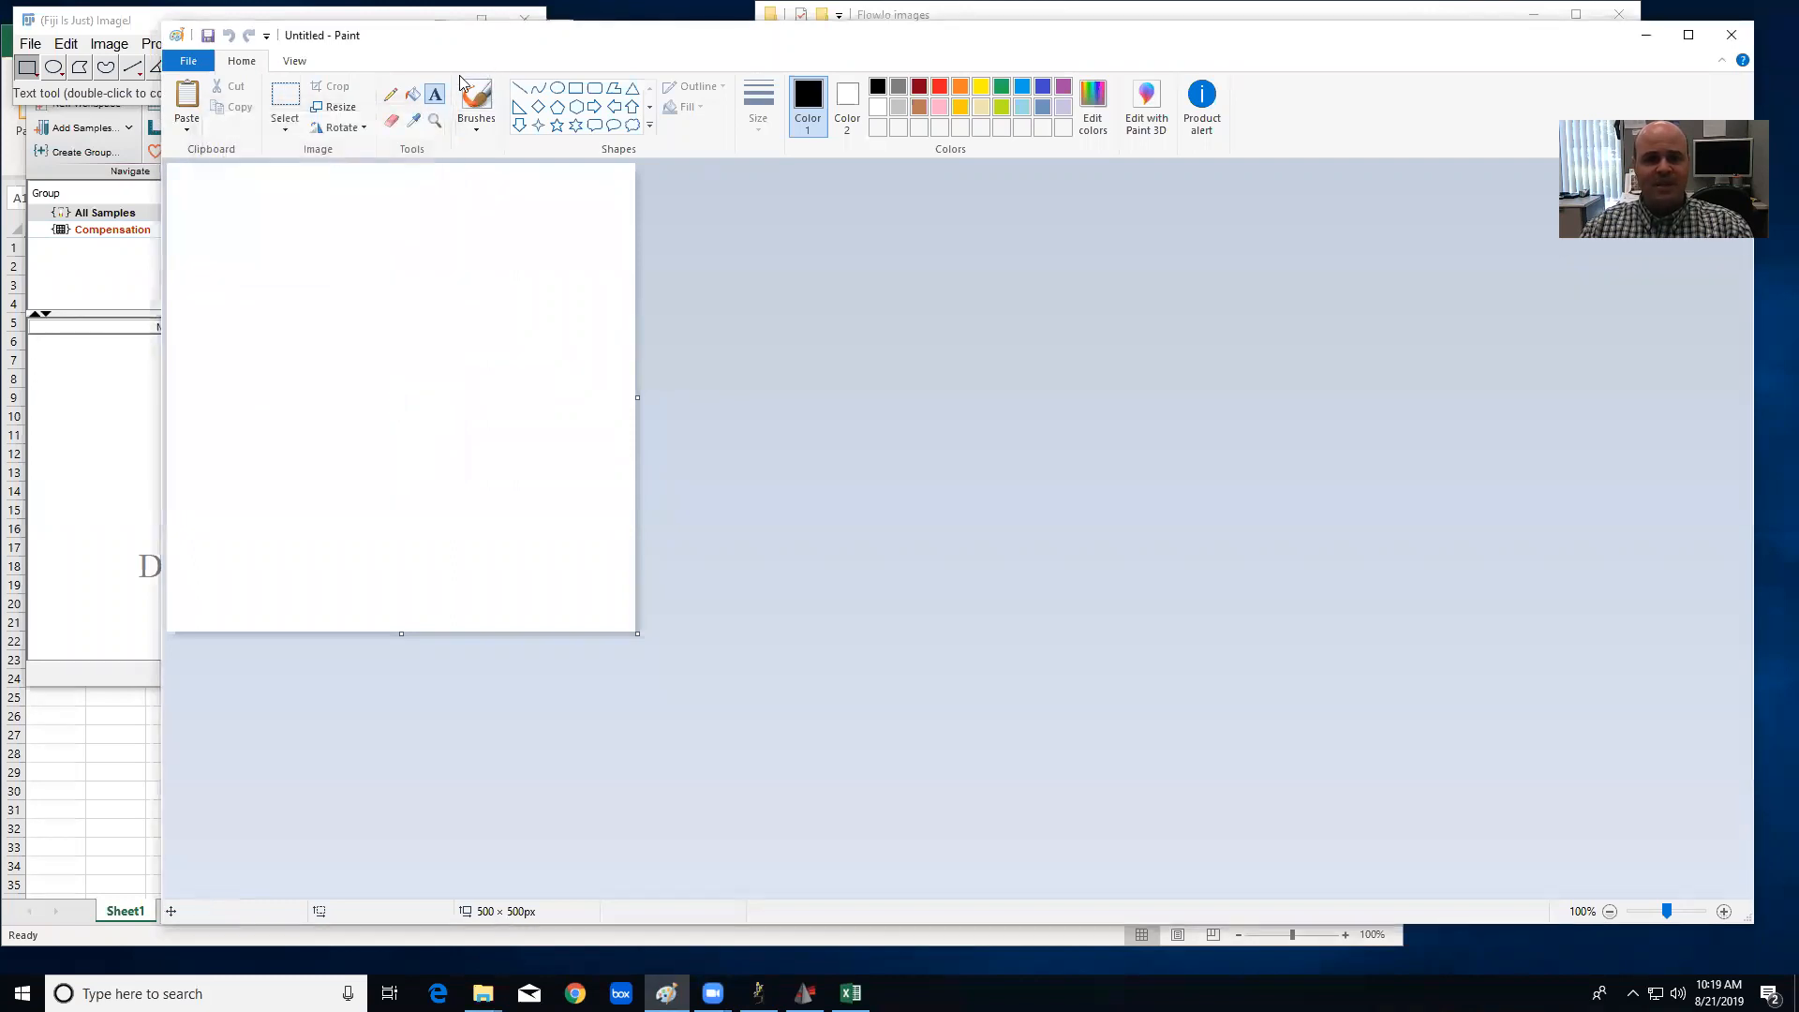
mouse_move(184, 259)
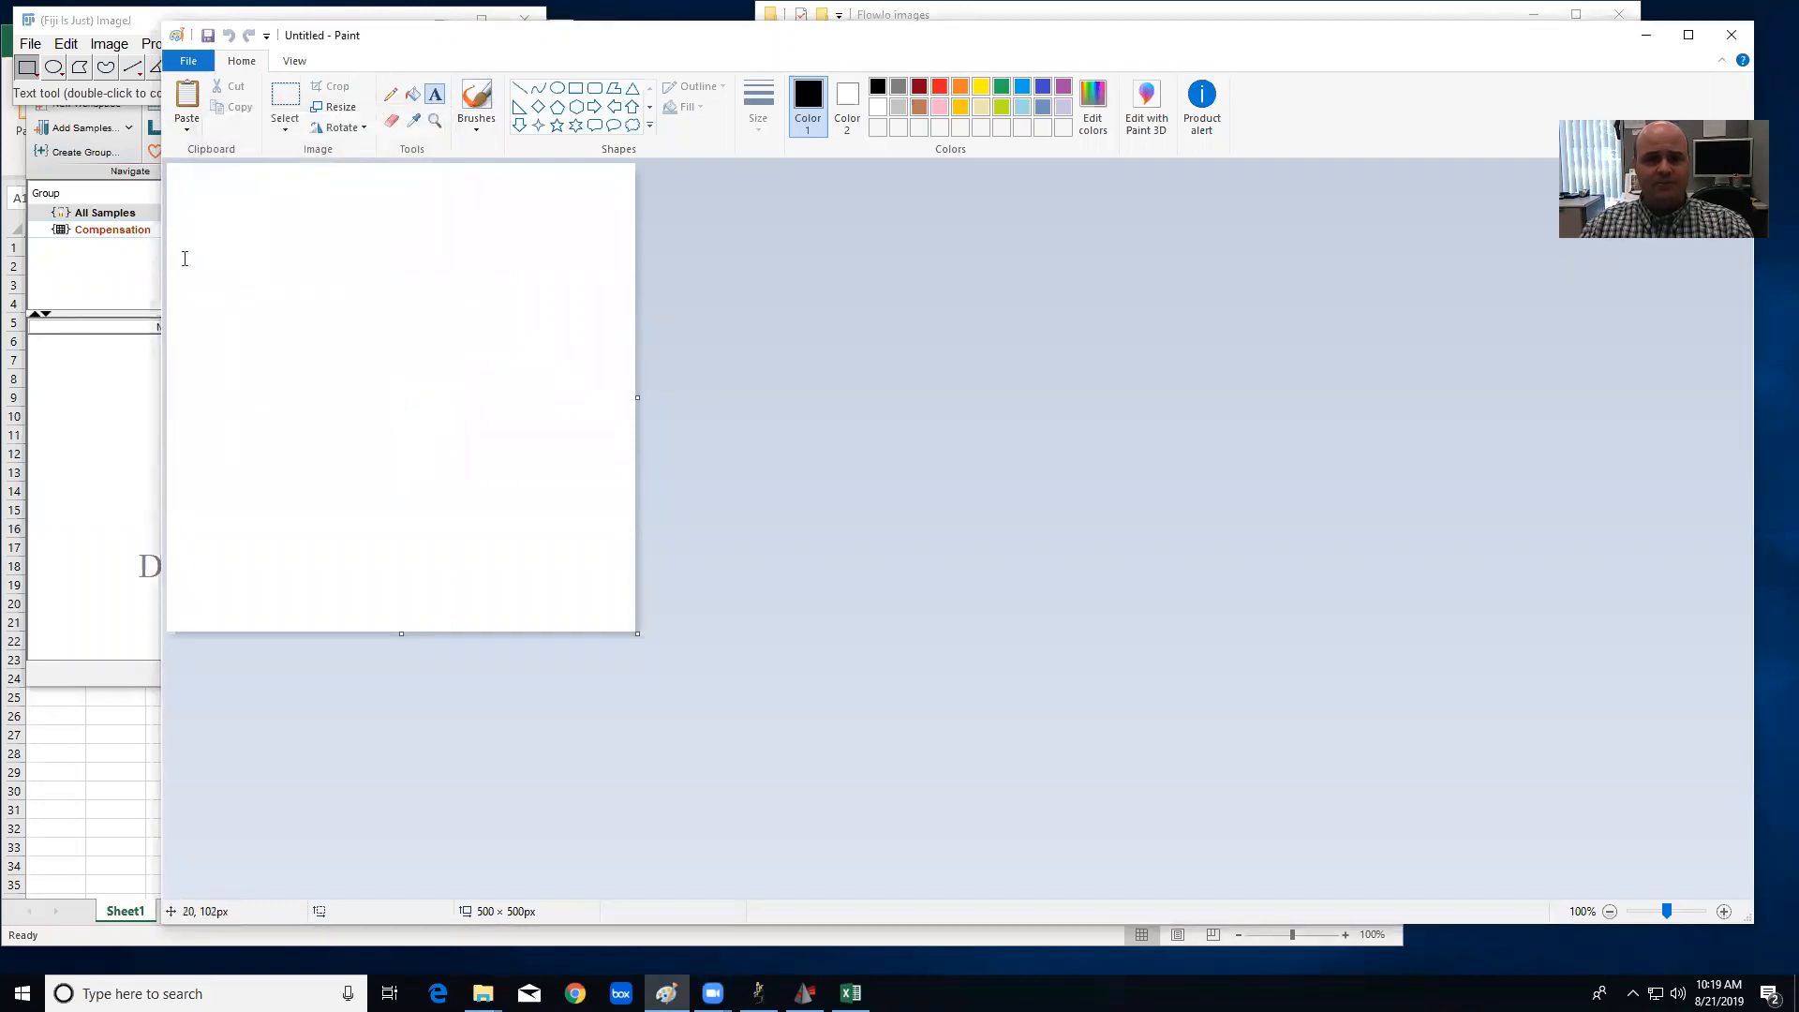
Write 'UC Merced Cytometry' on the canvas in Cooper Black size 66.
type("UC")
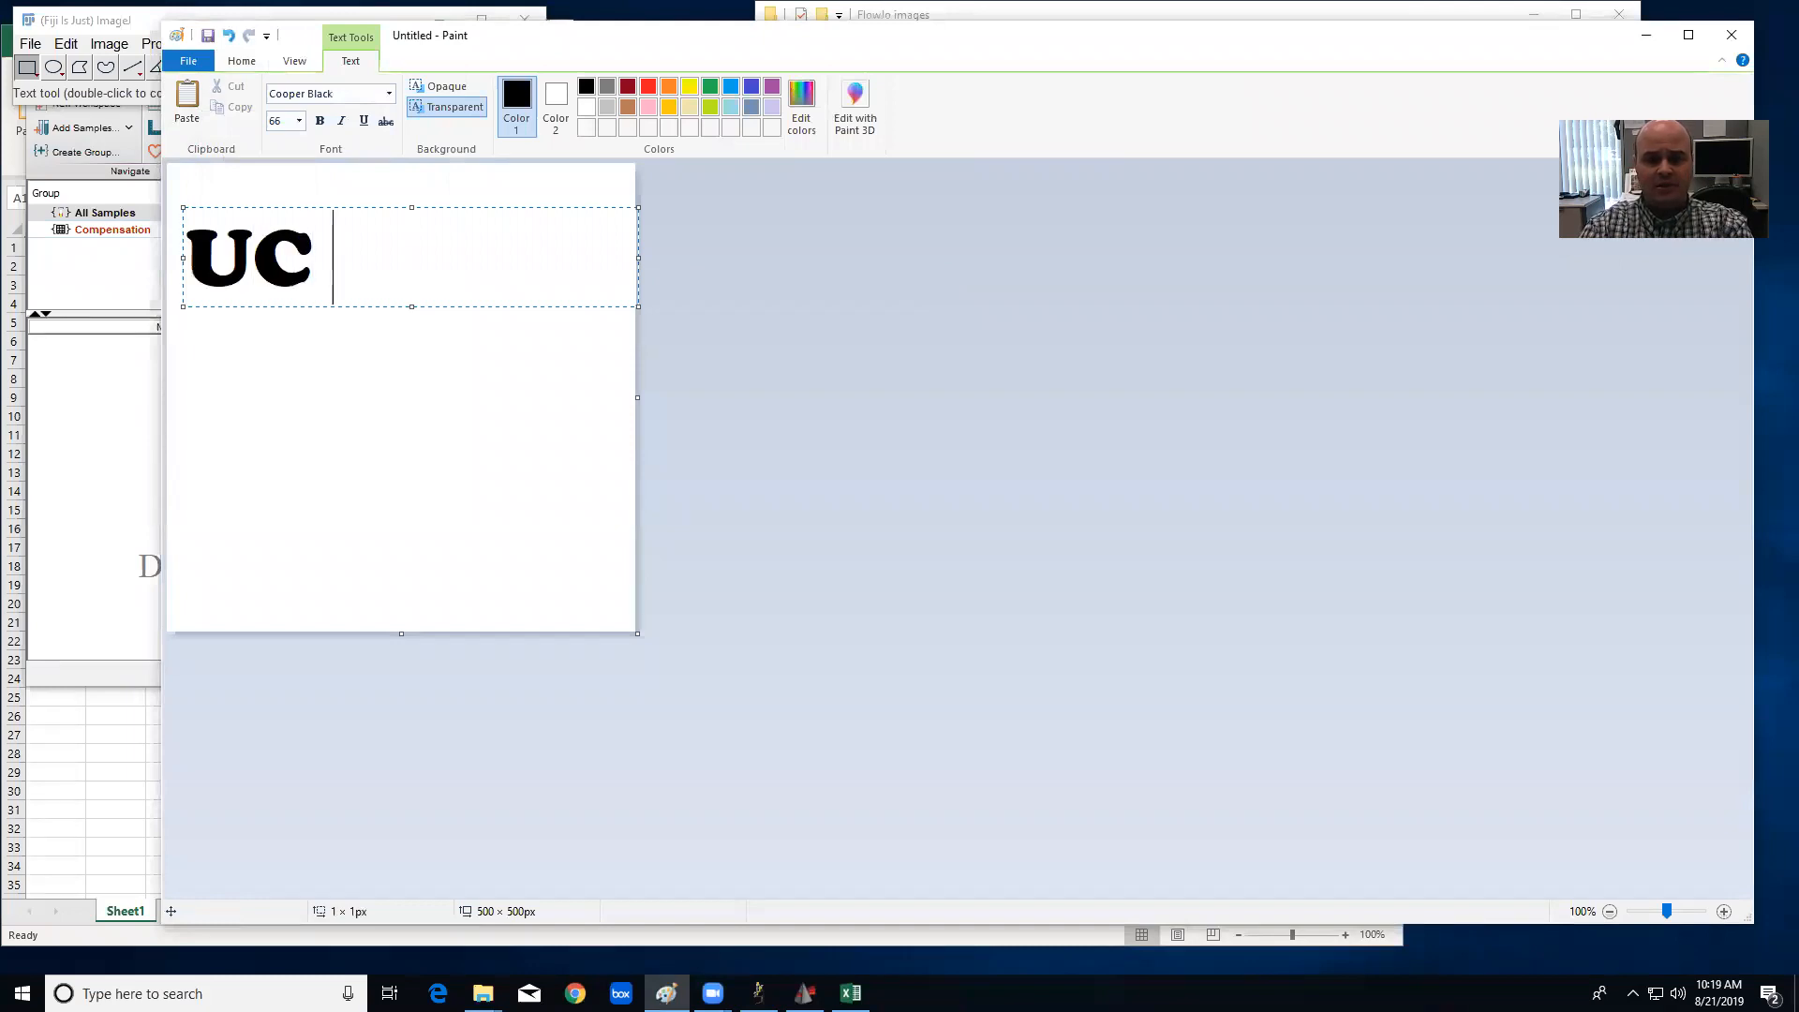
type("Merced")
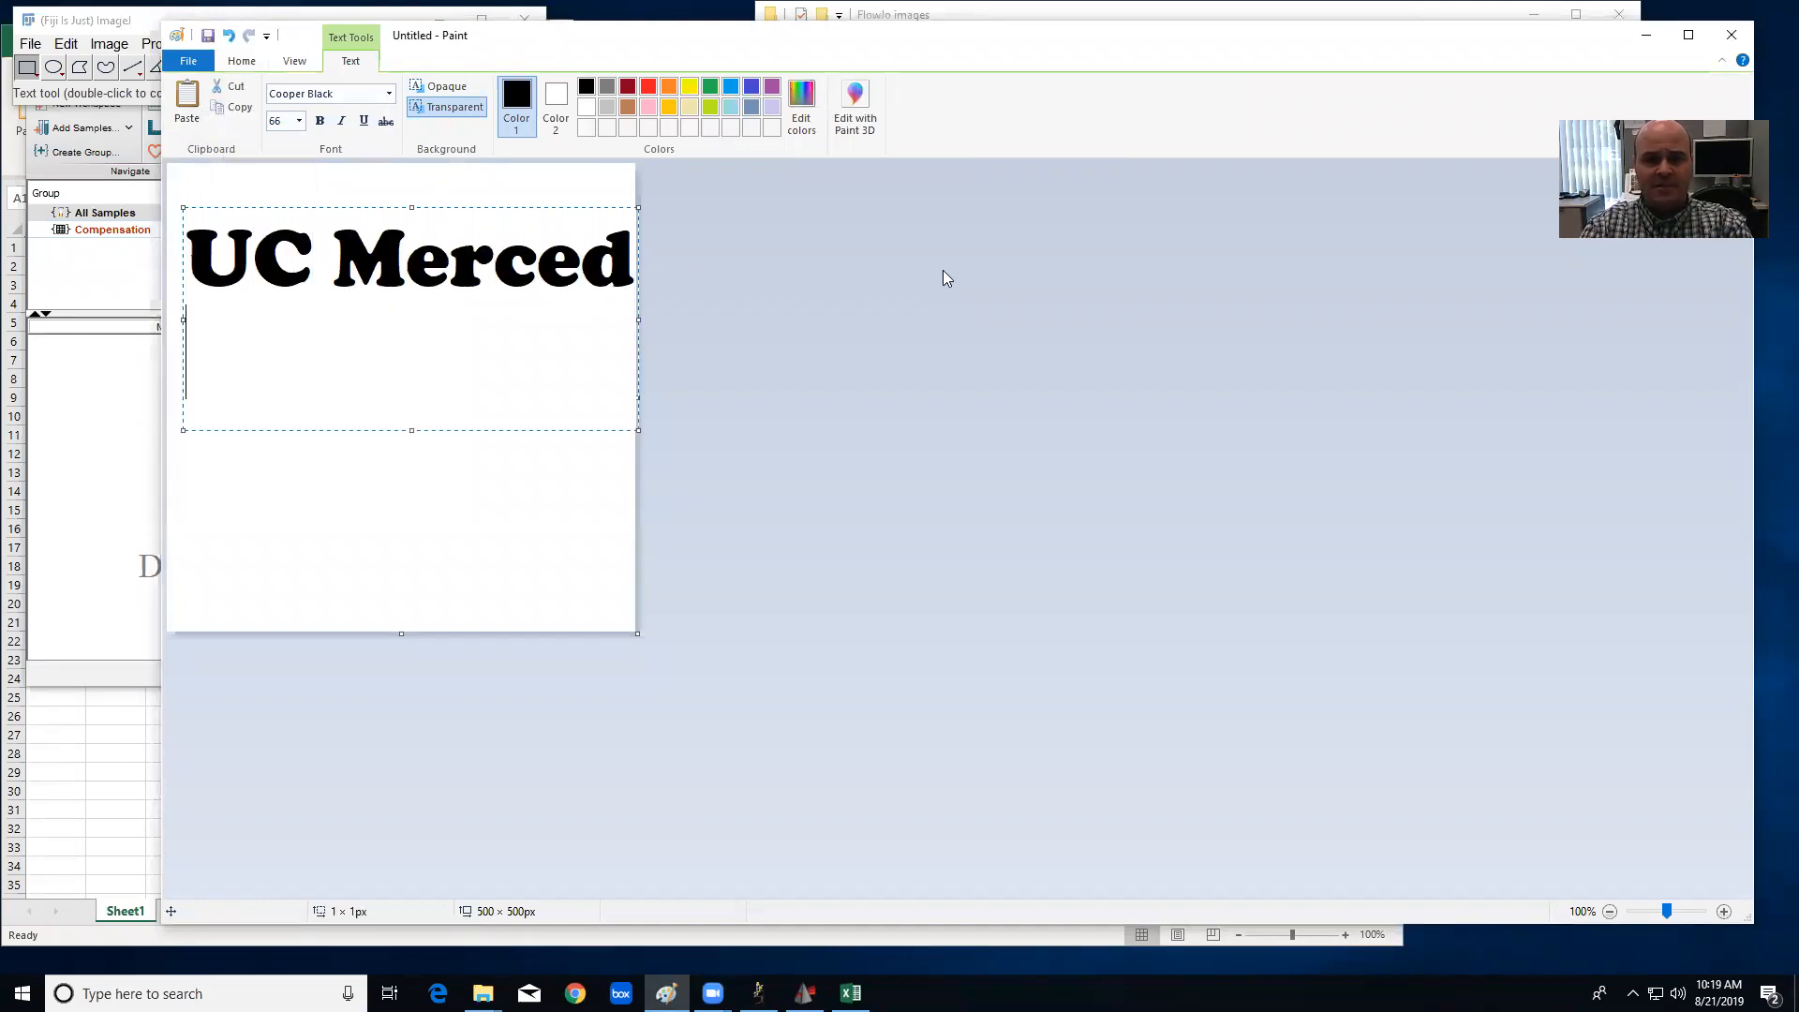
type("Cytom")
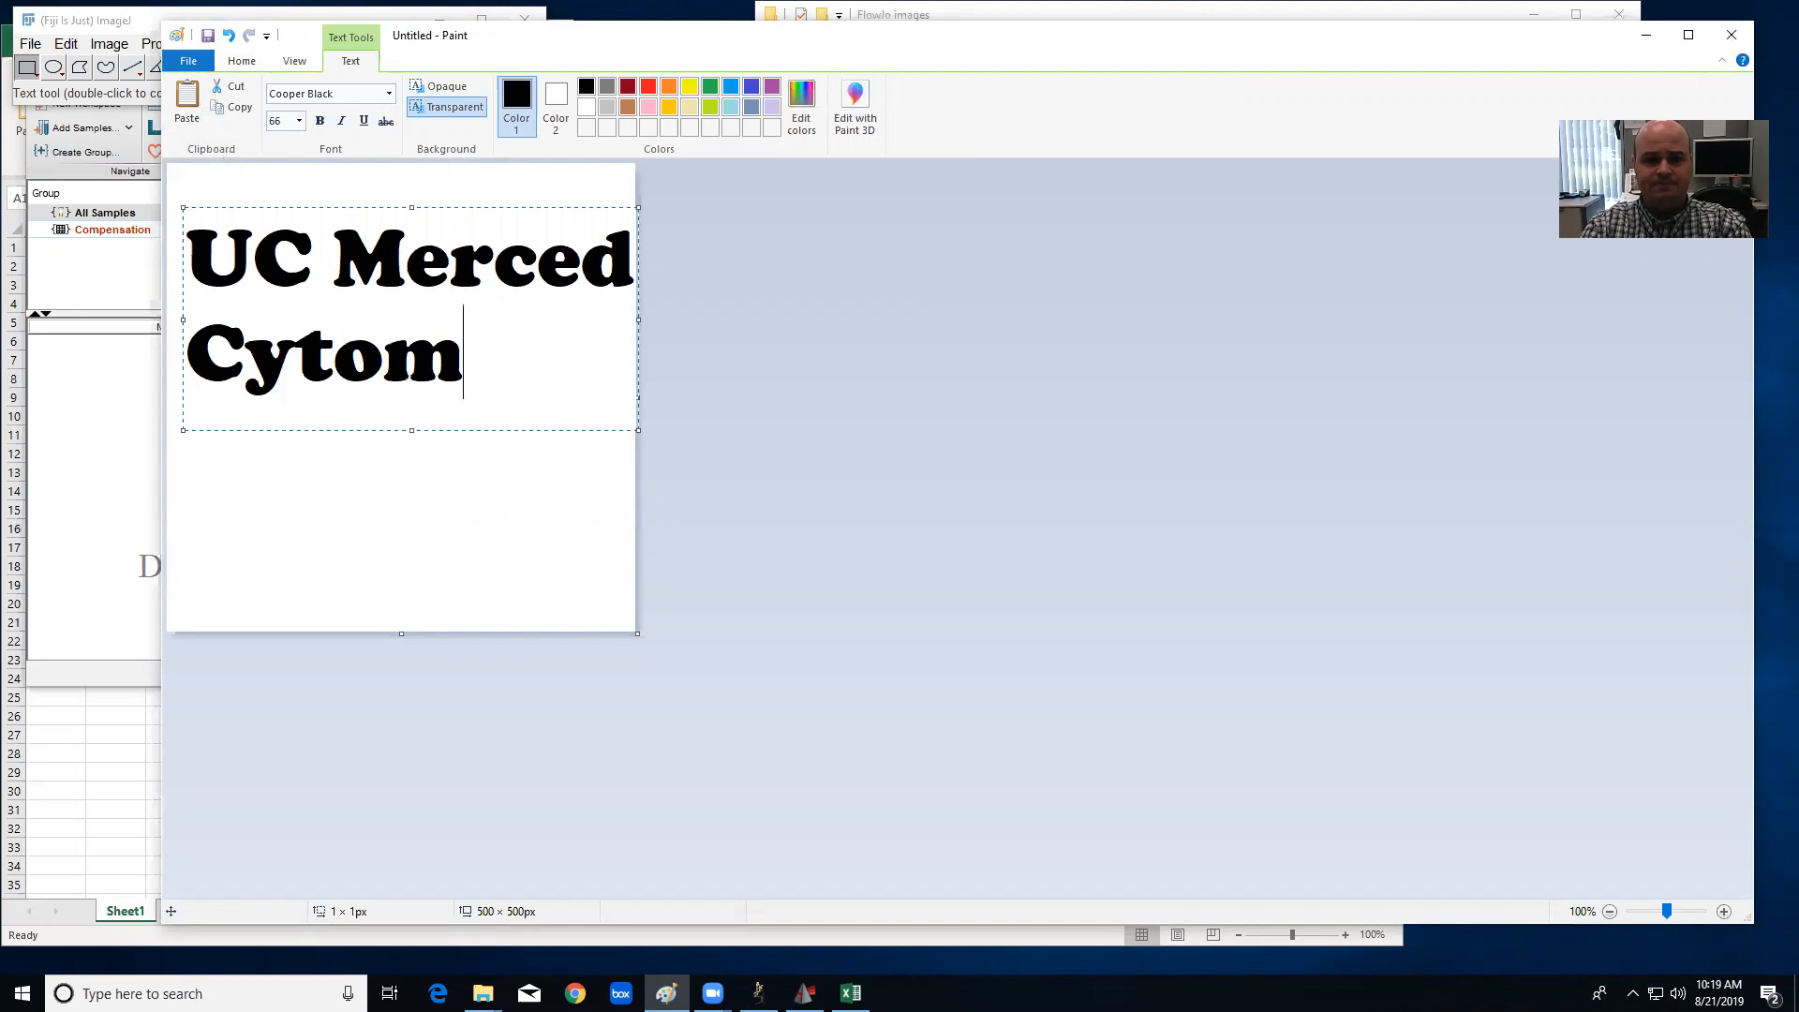
type("etry")
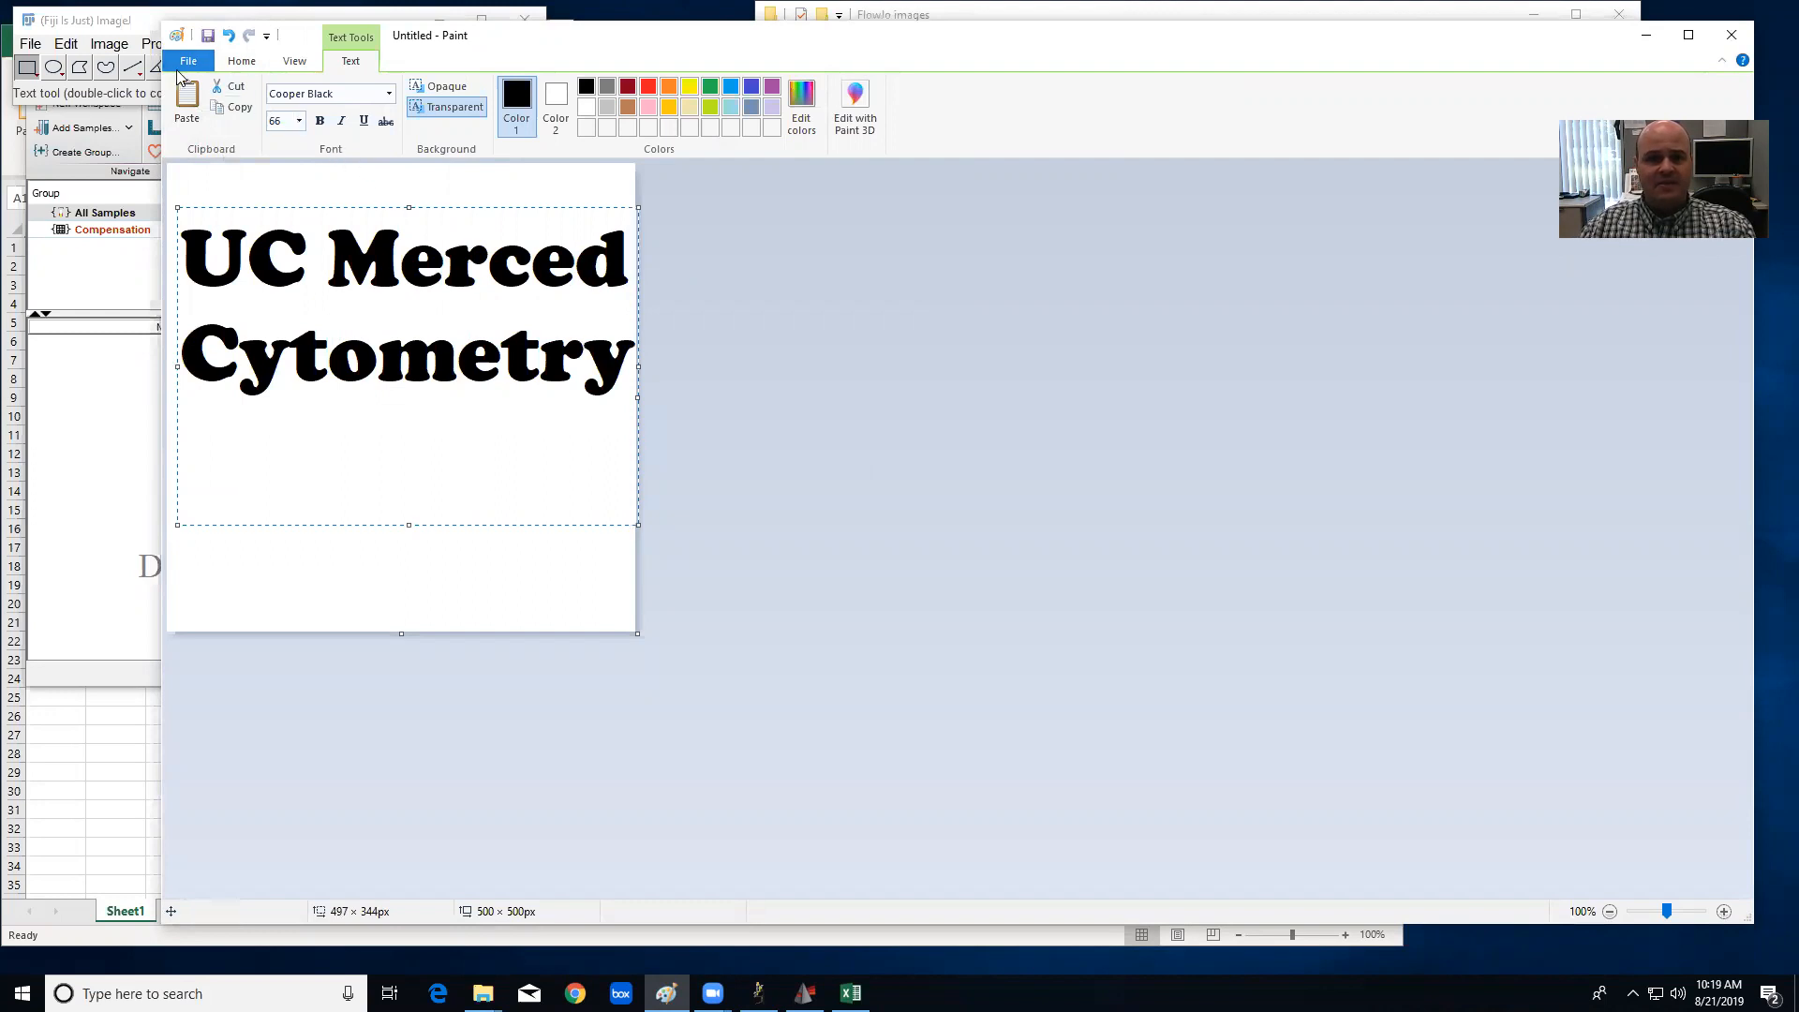
Save the lettering as a JPEG image and close Paint.
left_click(188, 60)
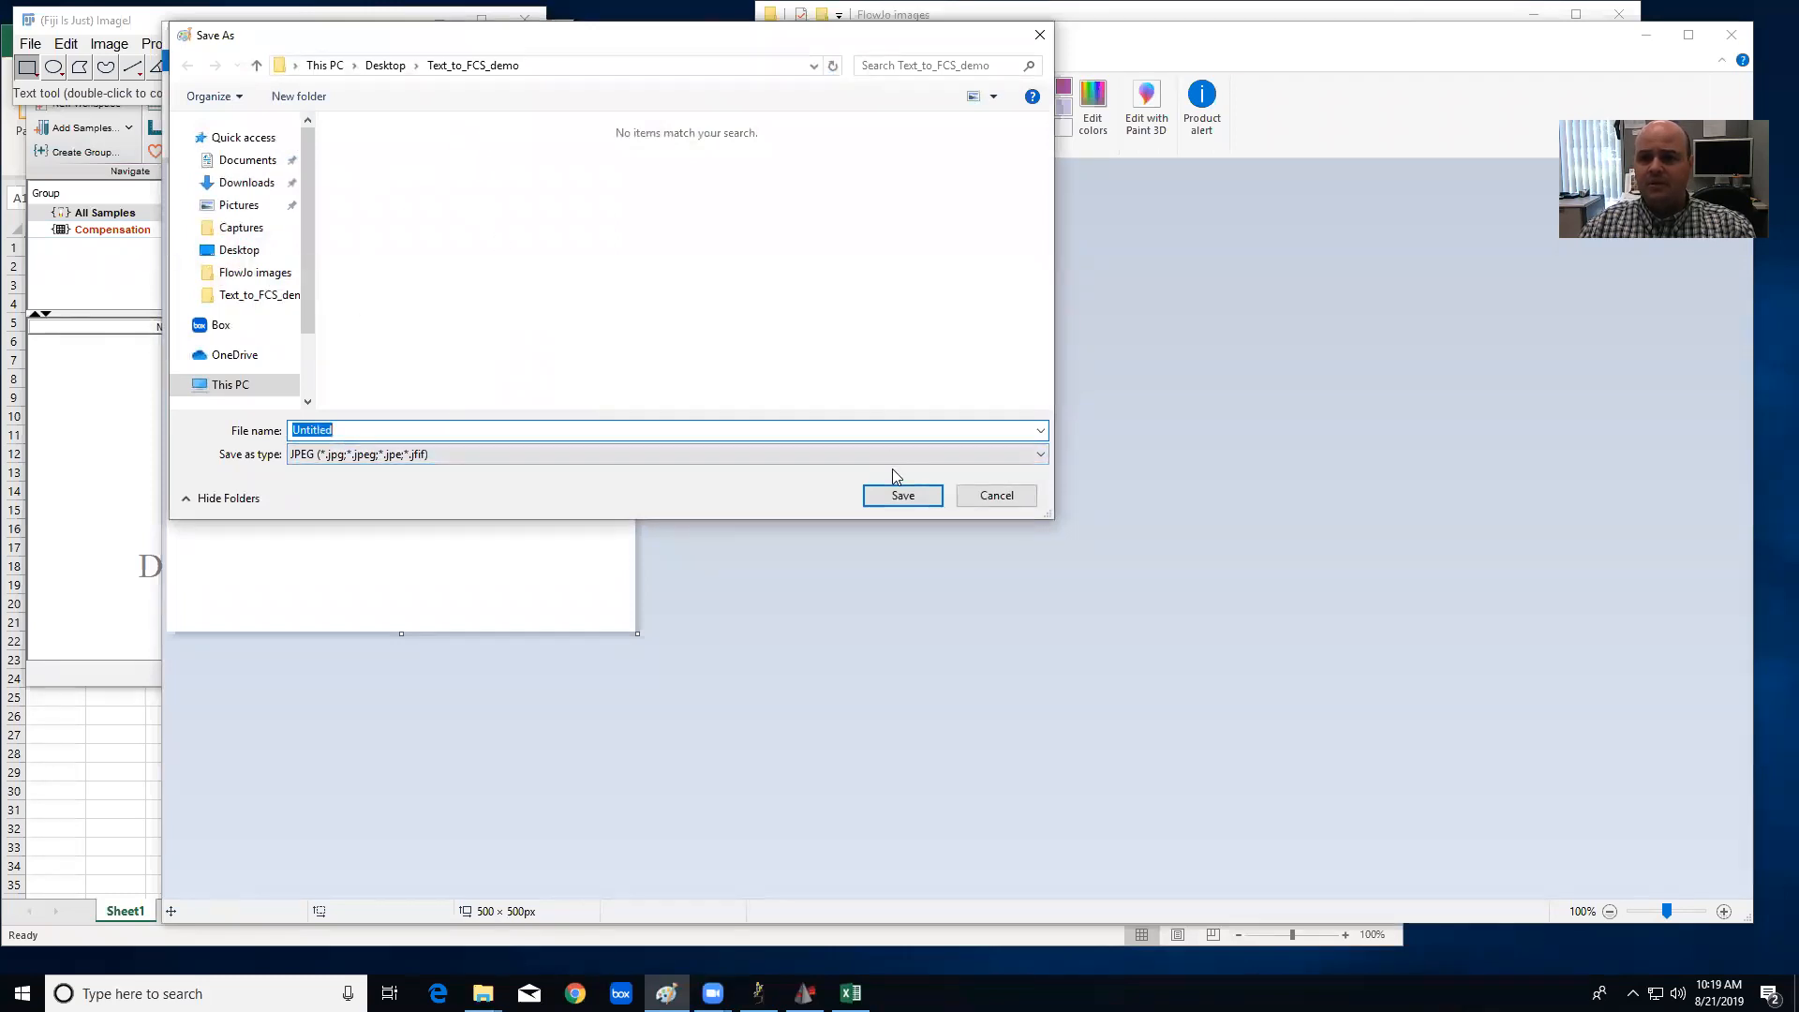
type("6")
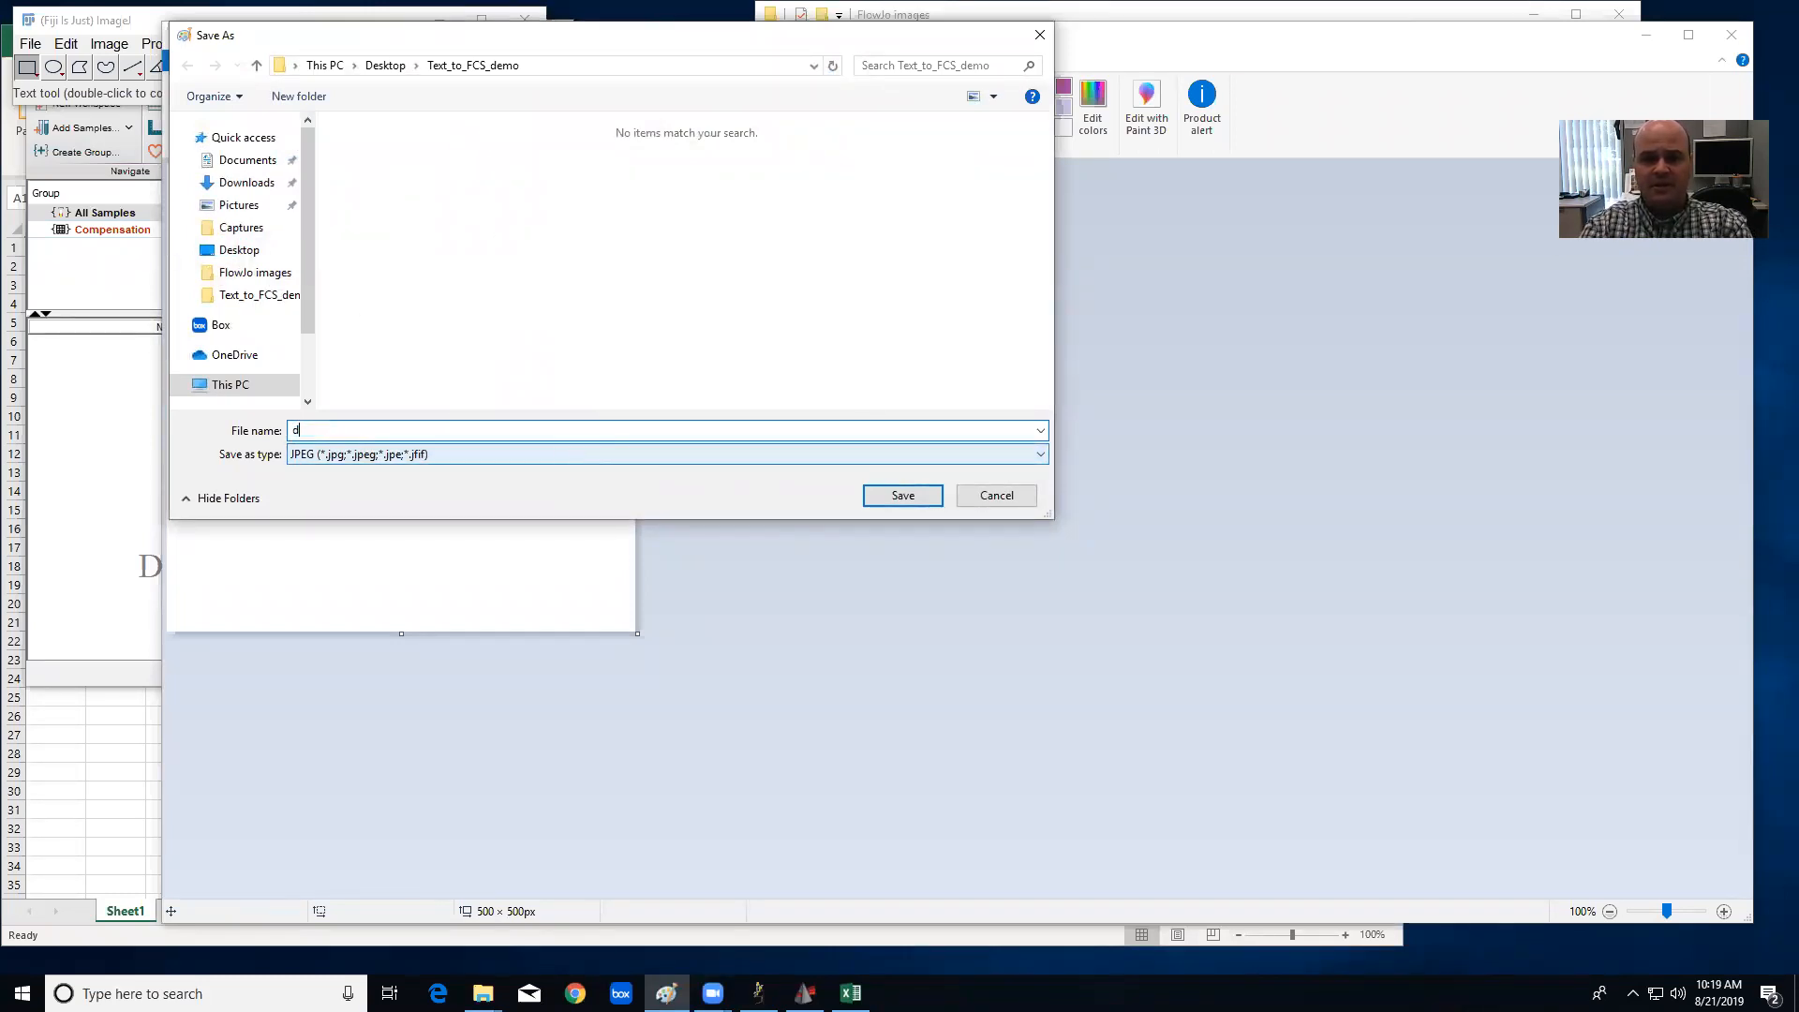
left_click(902, 495)
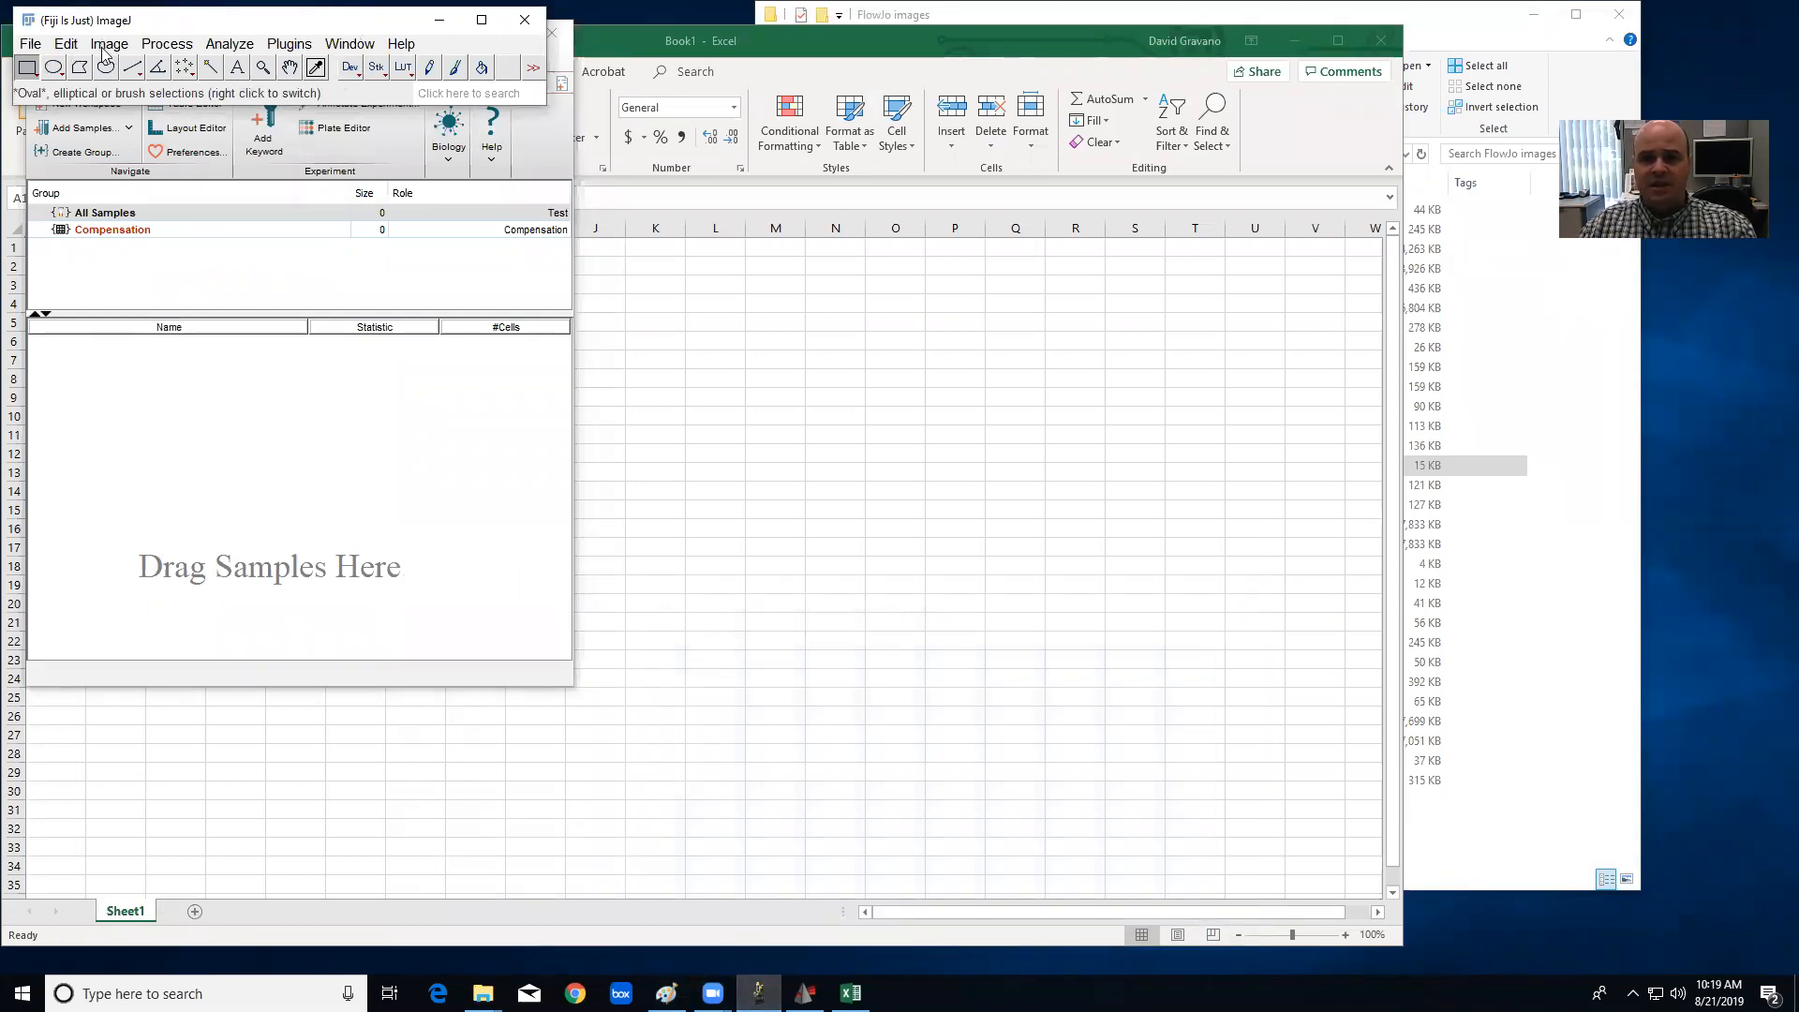
Load the demo JPEG in Fiji and convert it to 8-bit greyscale.
left_click(109, 43)
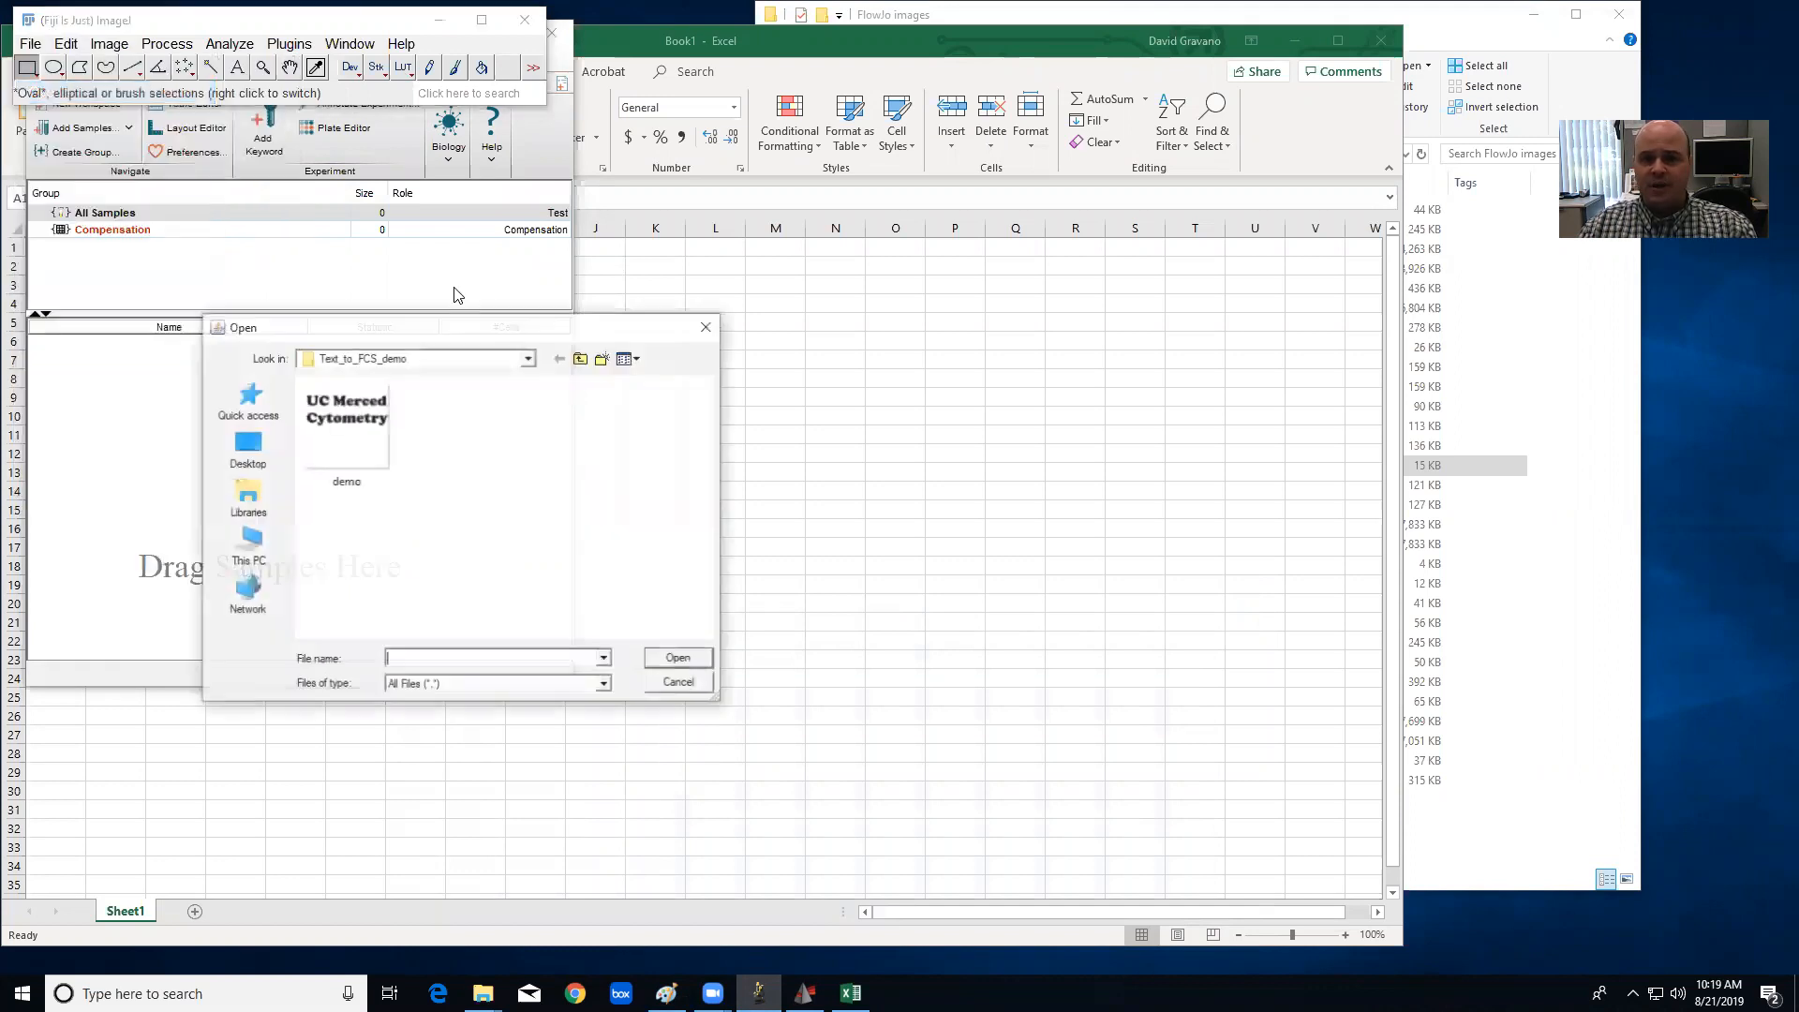
double_click(345, 437)
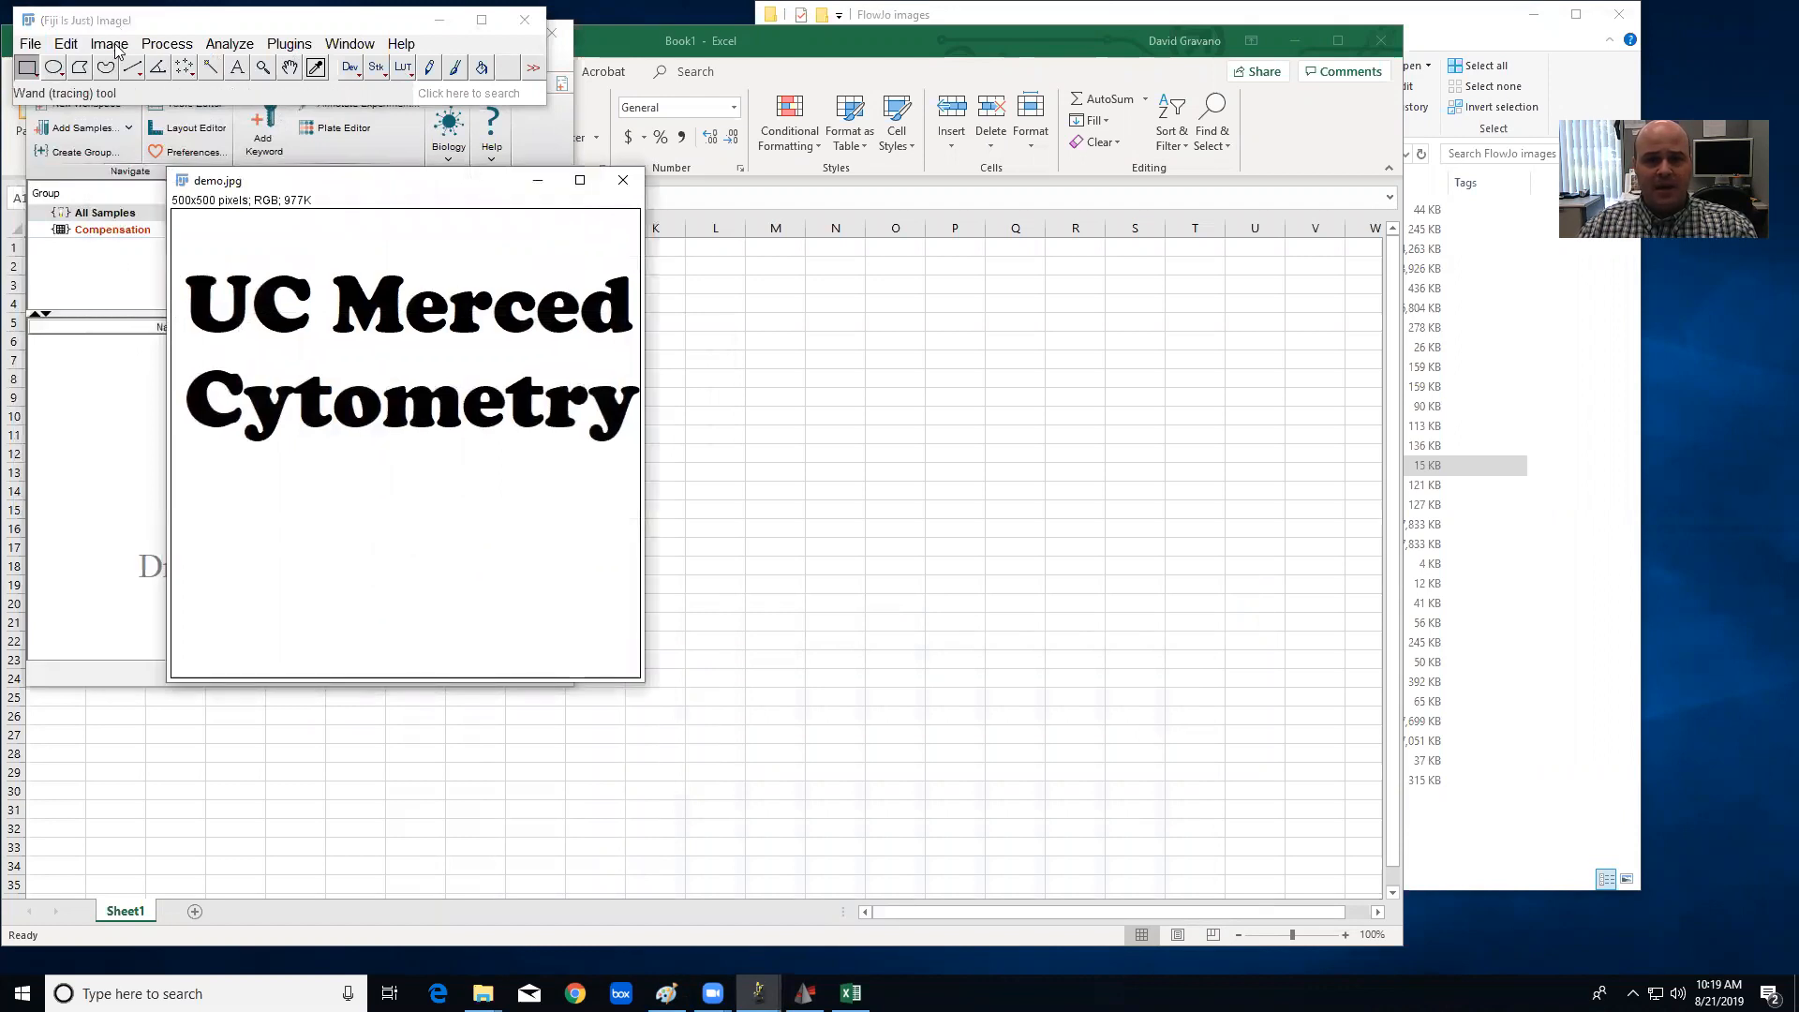
left_click(108, 44)
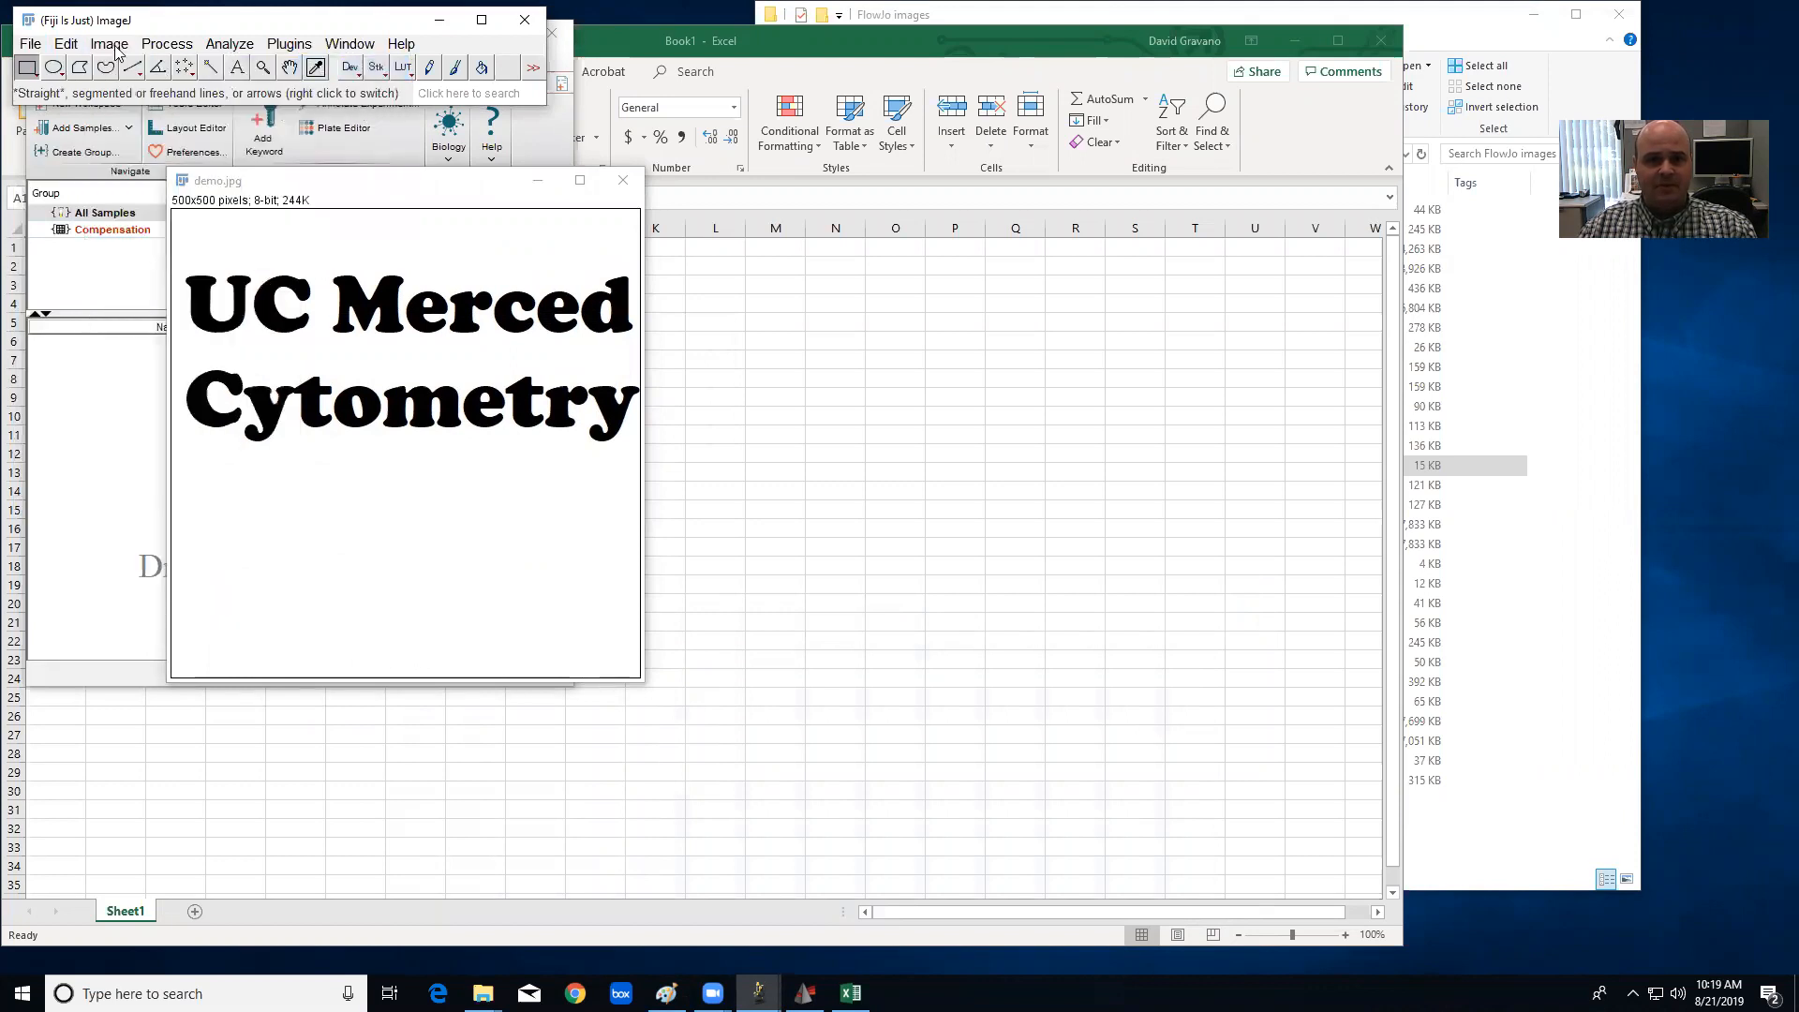
left_click(109, 43)
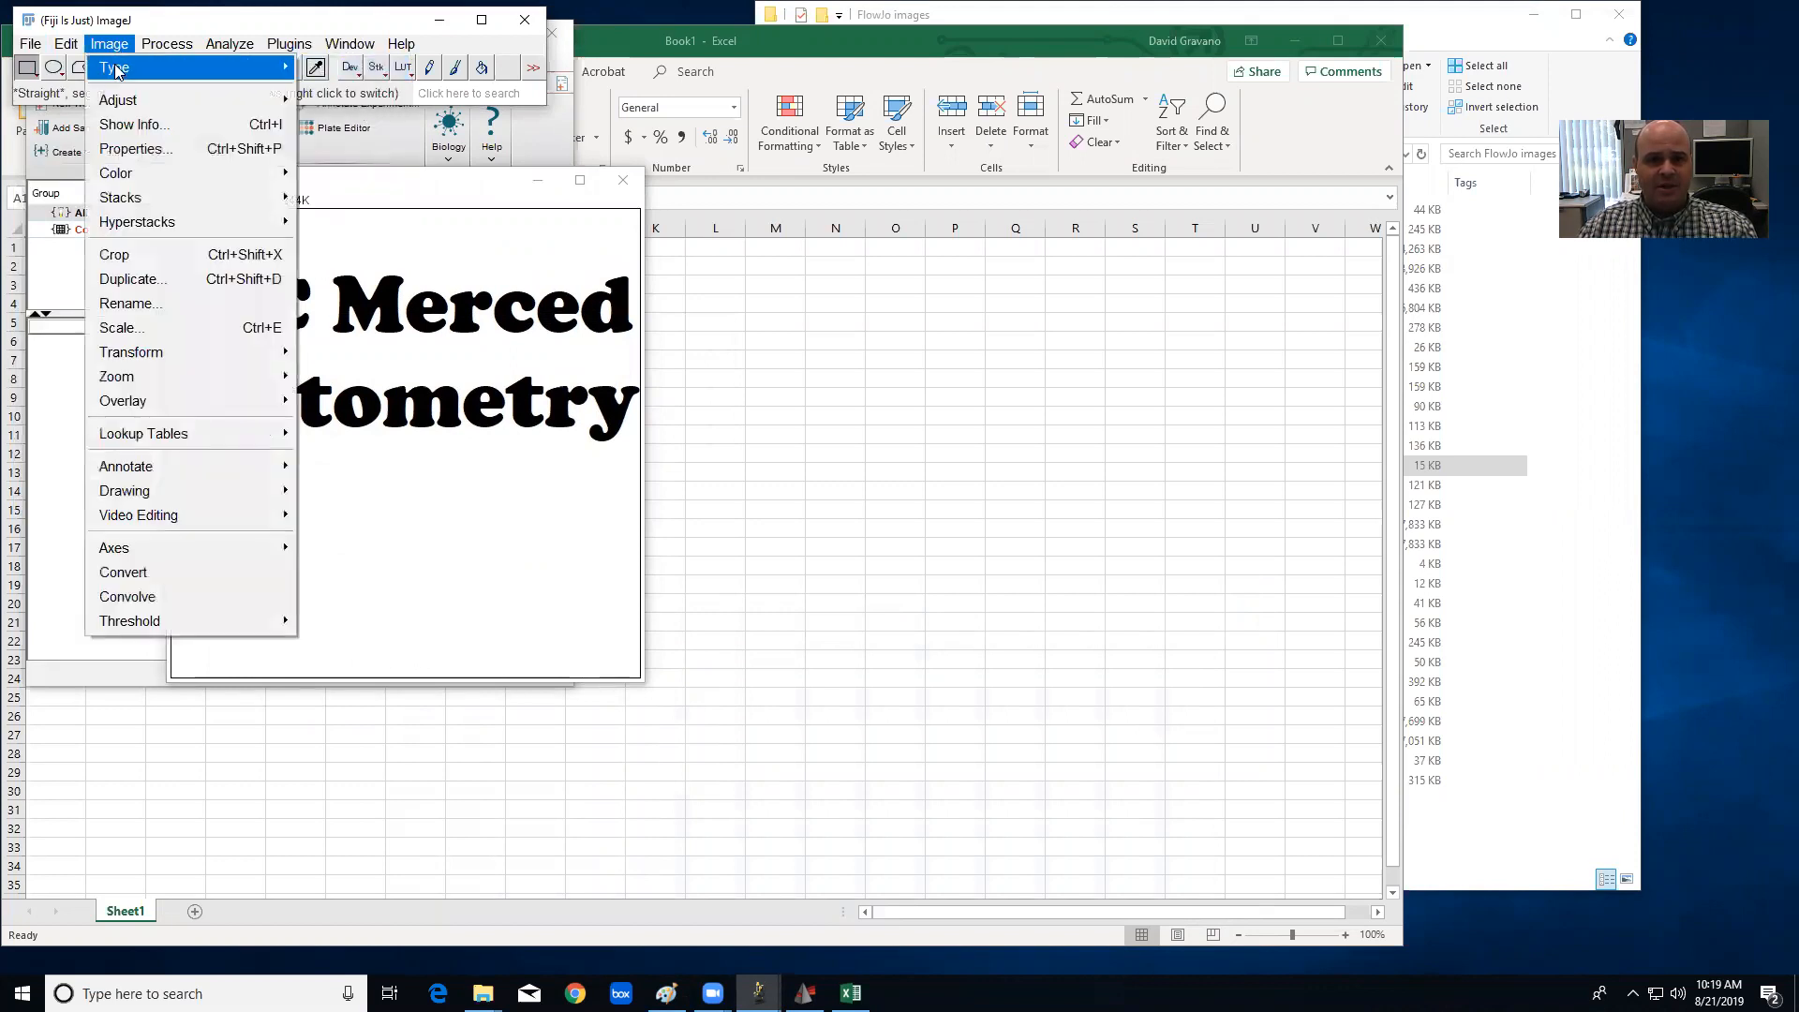
mouse_move(114, 65)
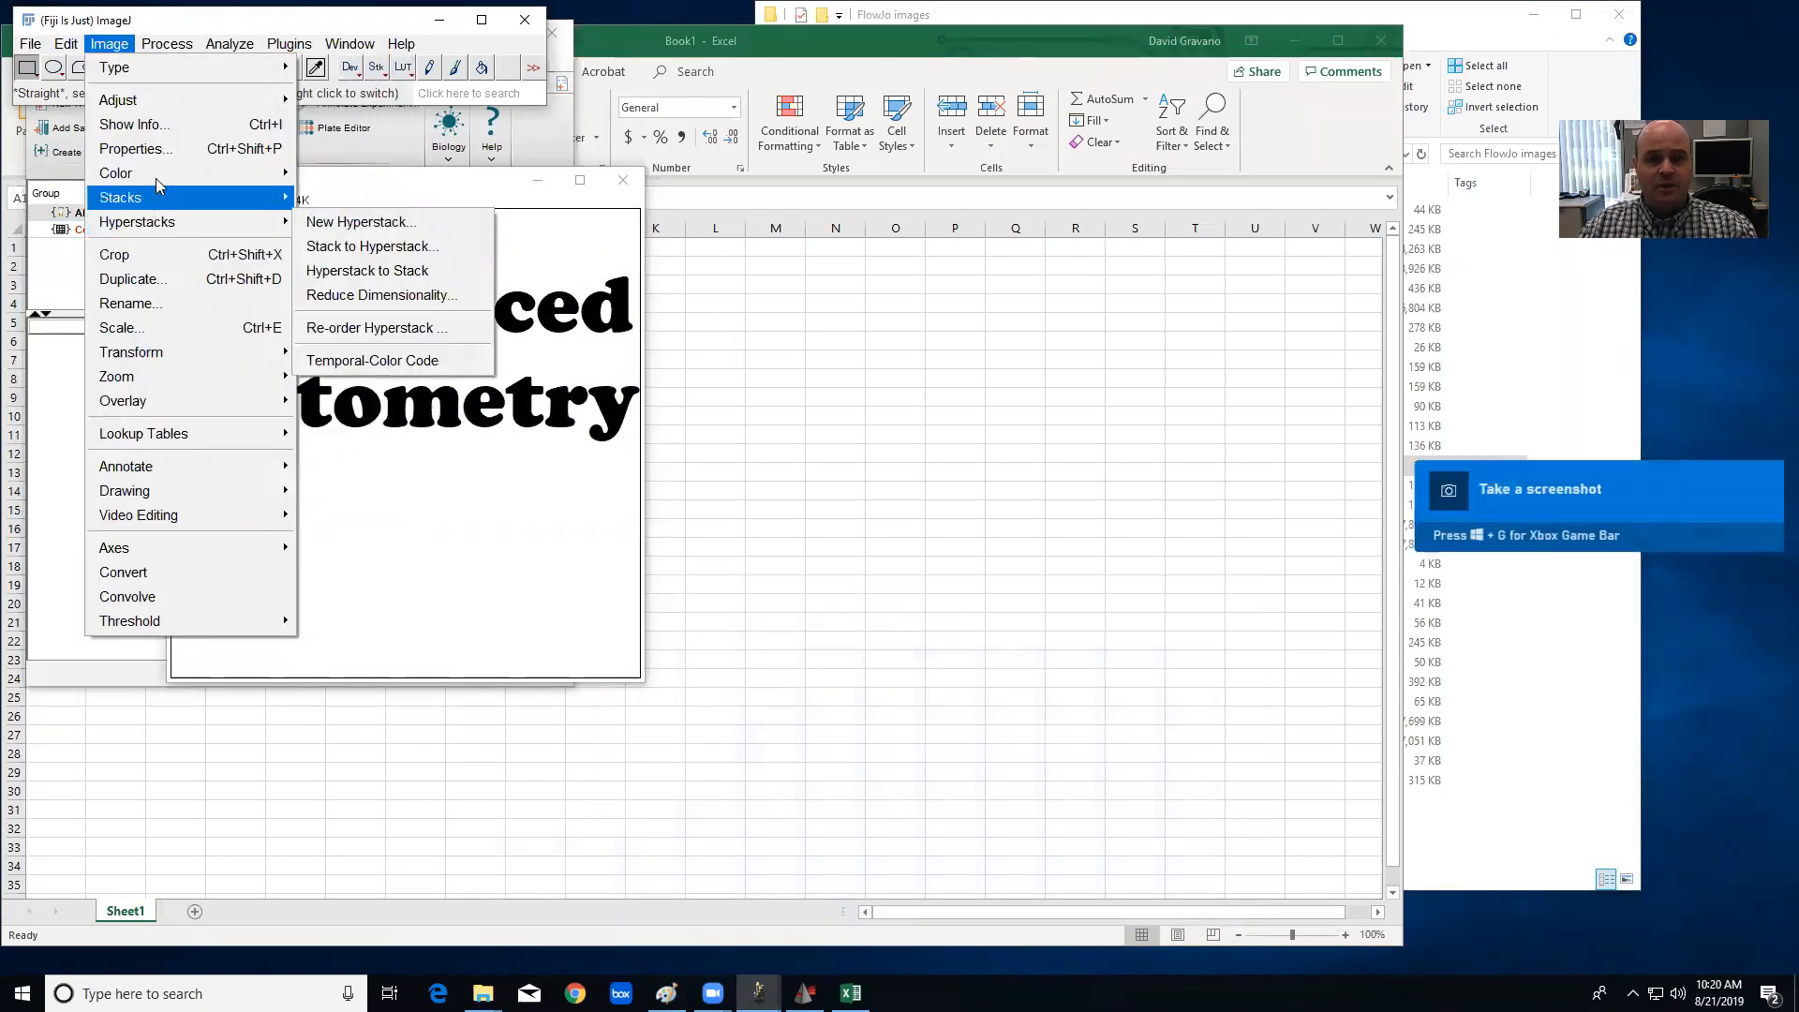
Apply a Brightness/Contrast stretch so the text is pure black on white.
left_click(166, 43)
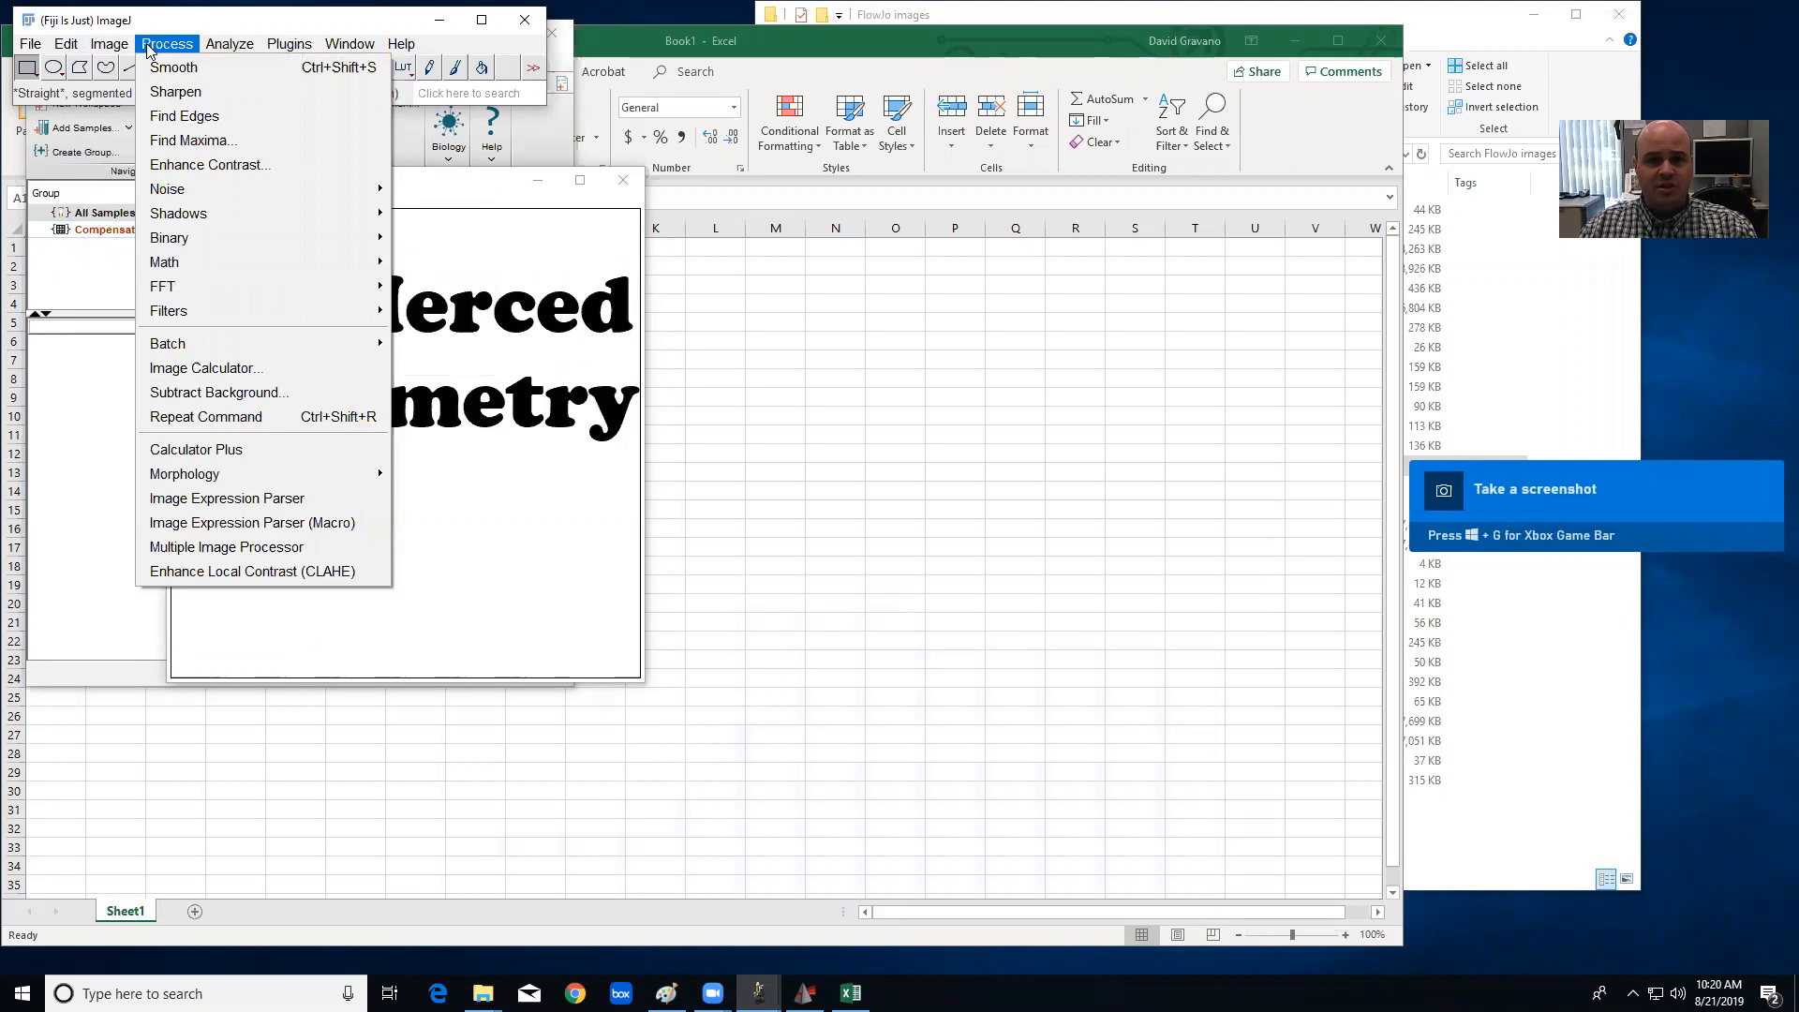
left_click(108, 44)
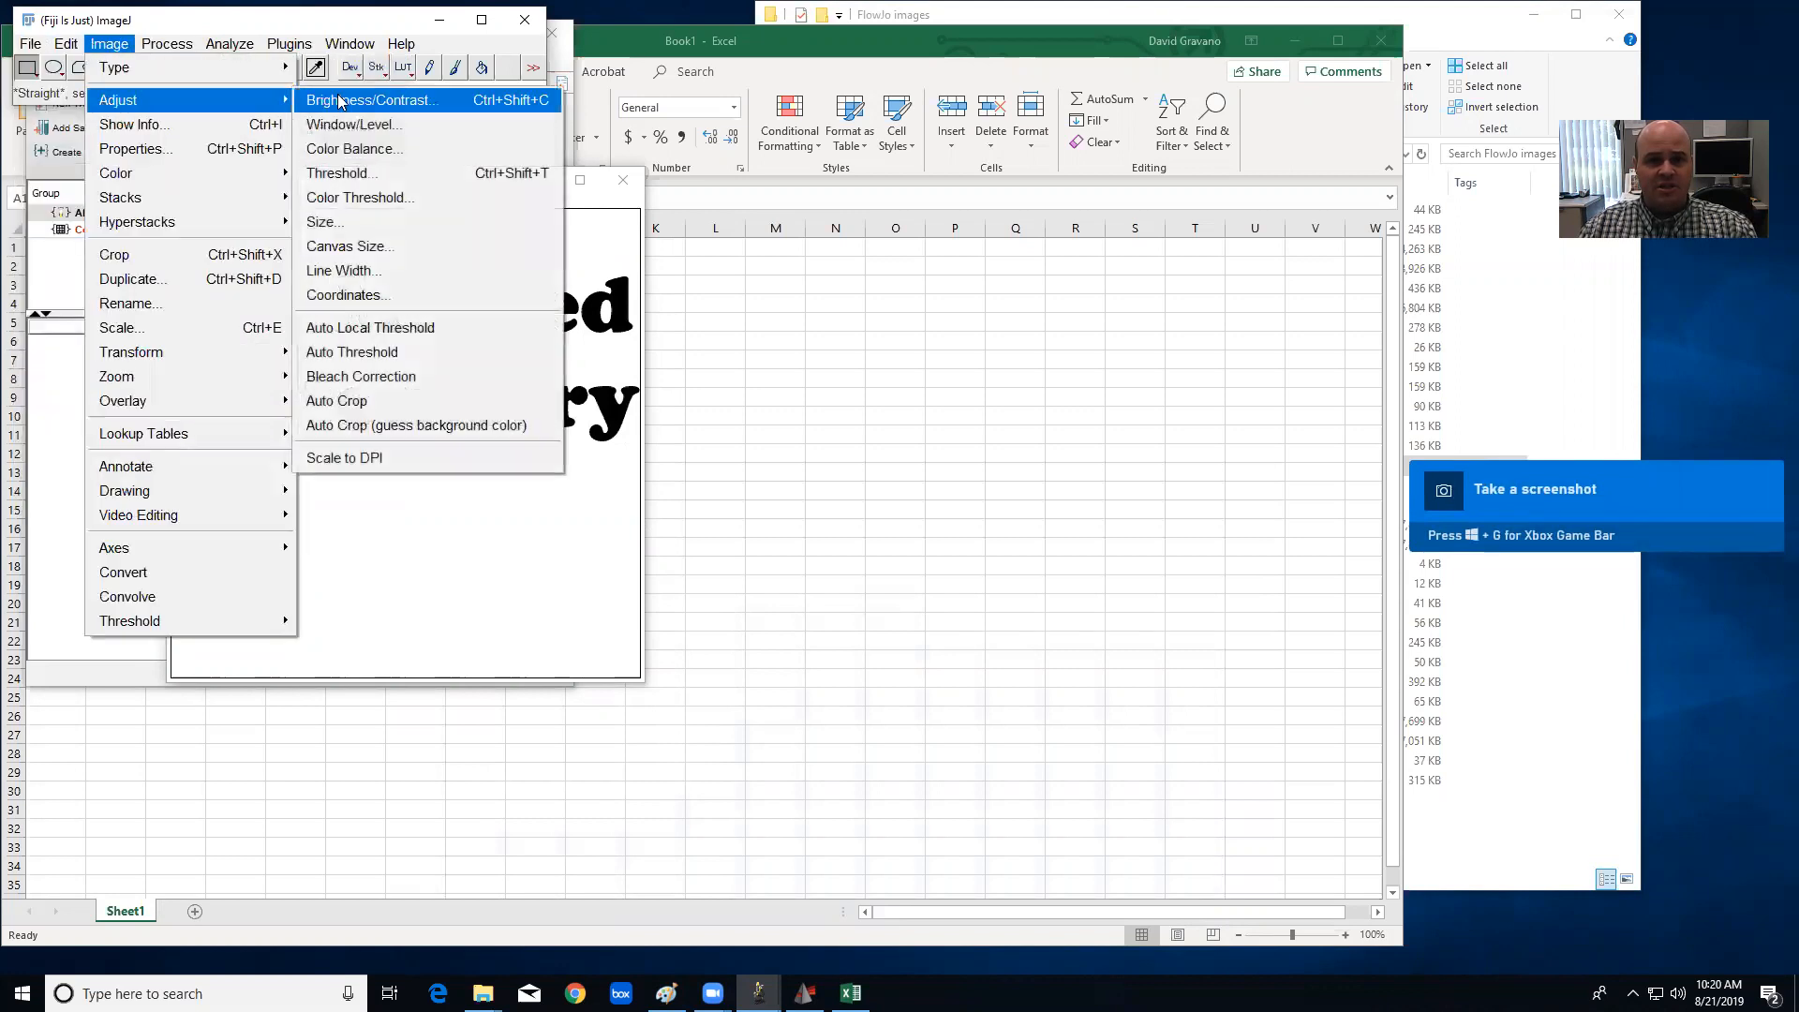
left_click(371, 99)
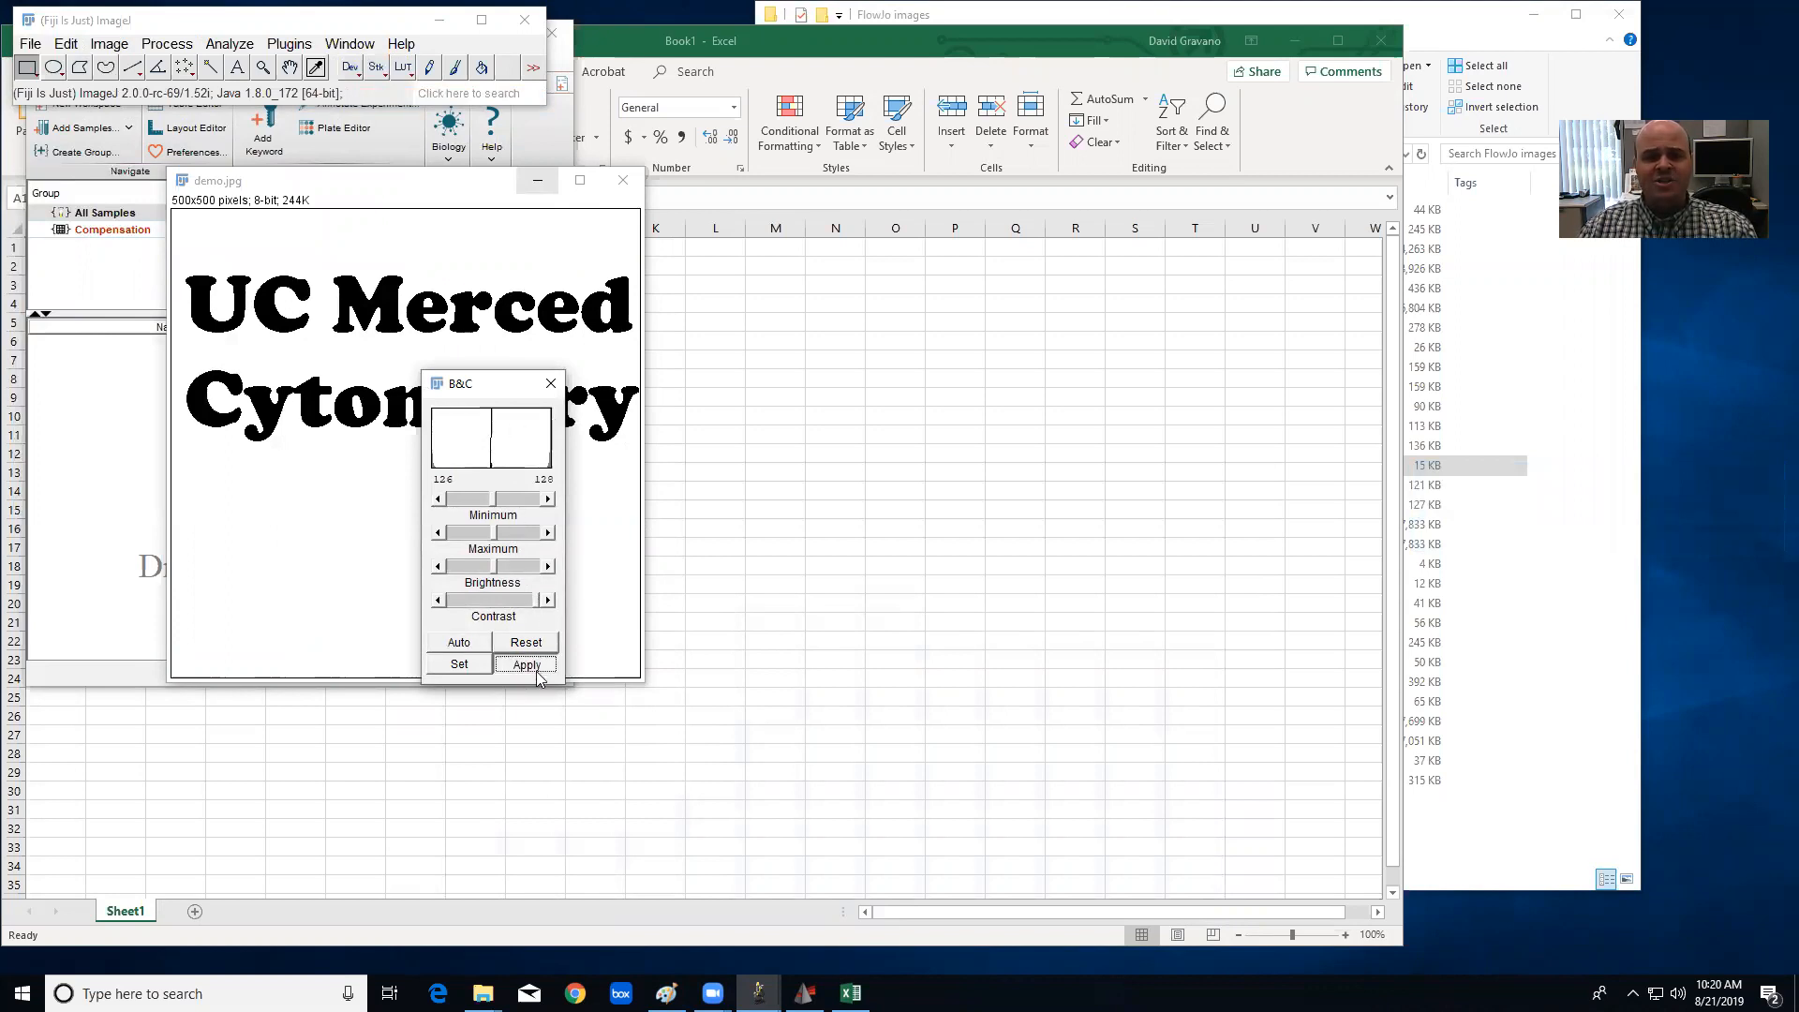
left_click(525, 641)
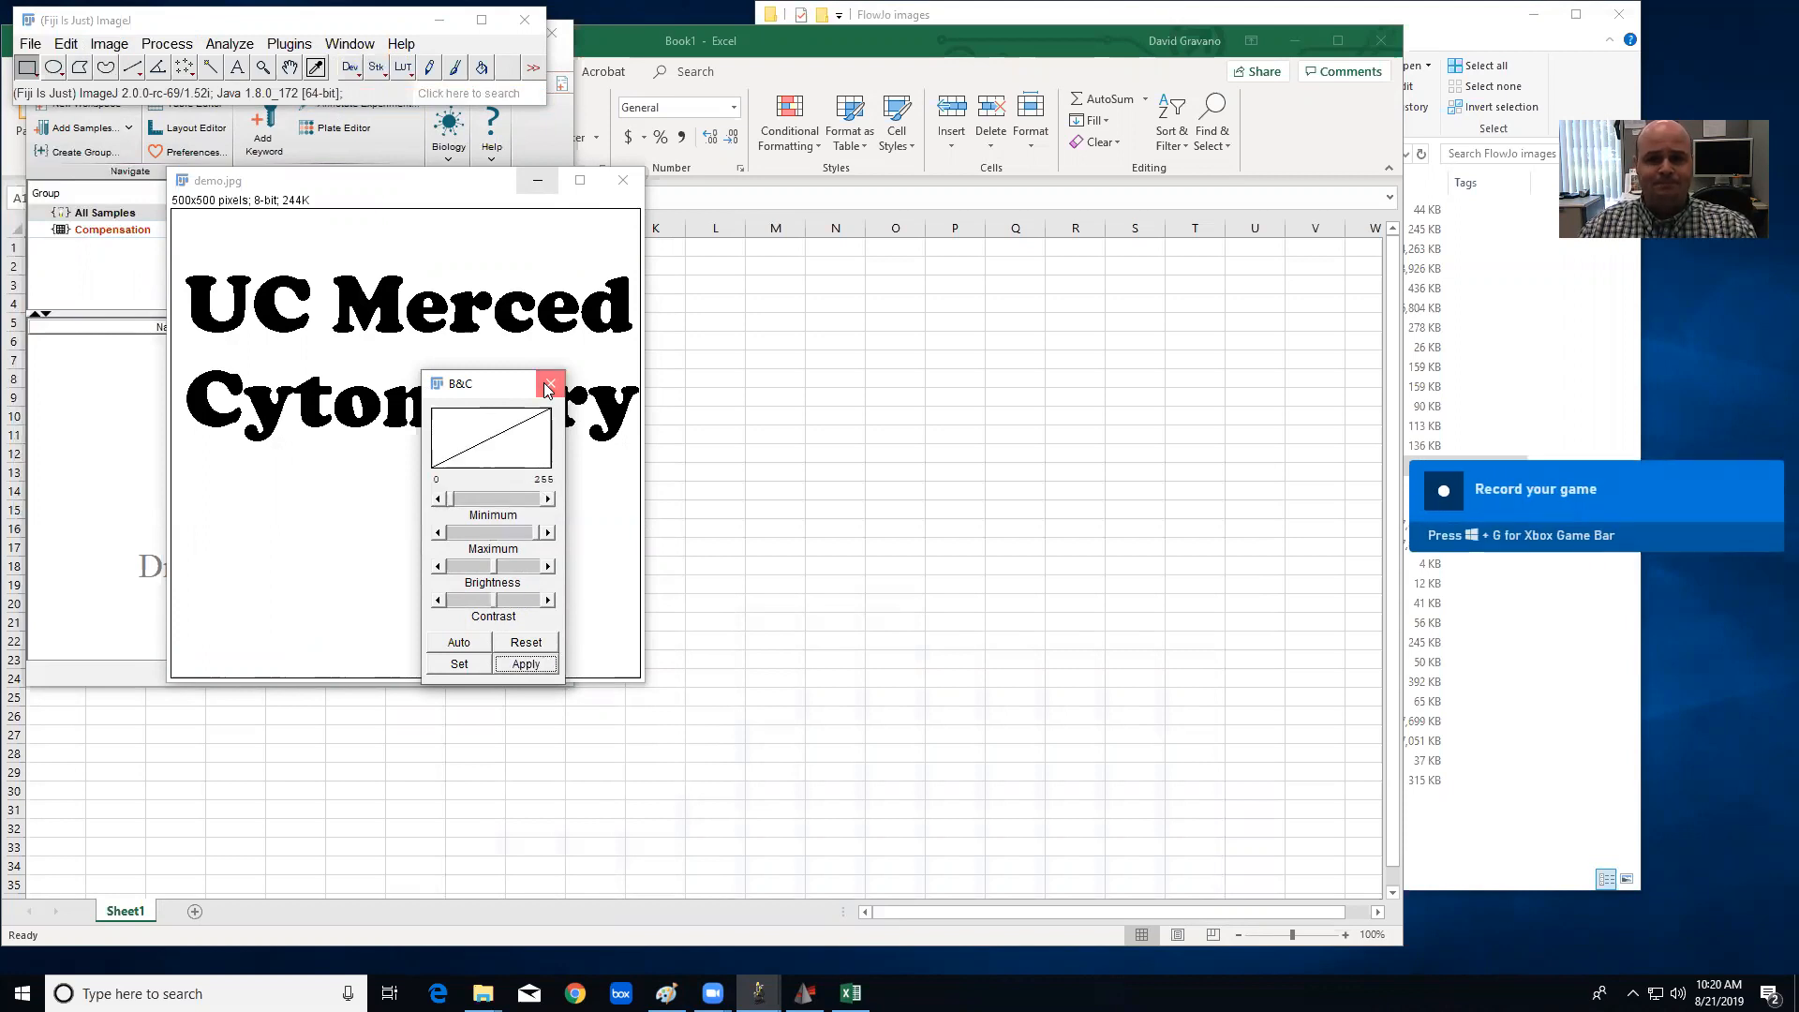
Start the Save XY Coordinates export from the Analyze tools.
left_click(549, 382)
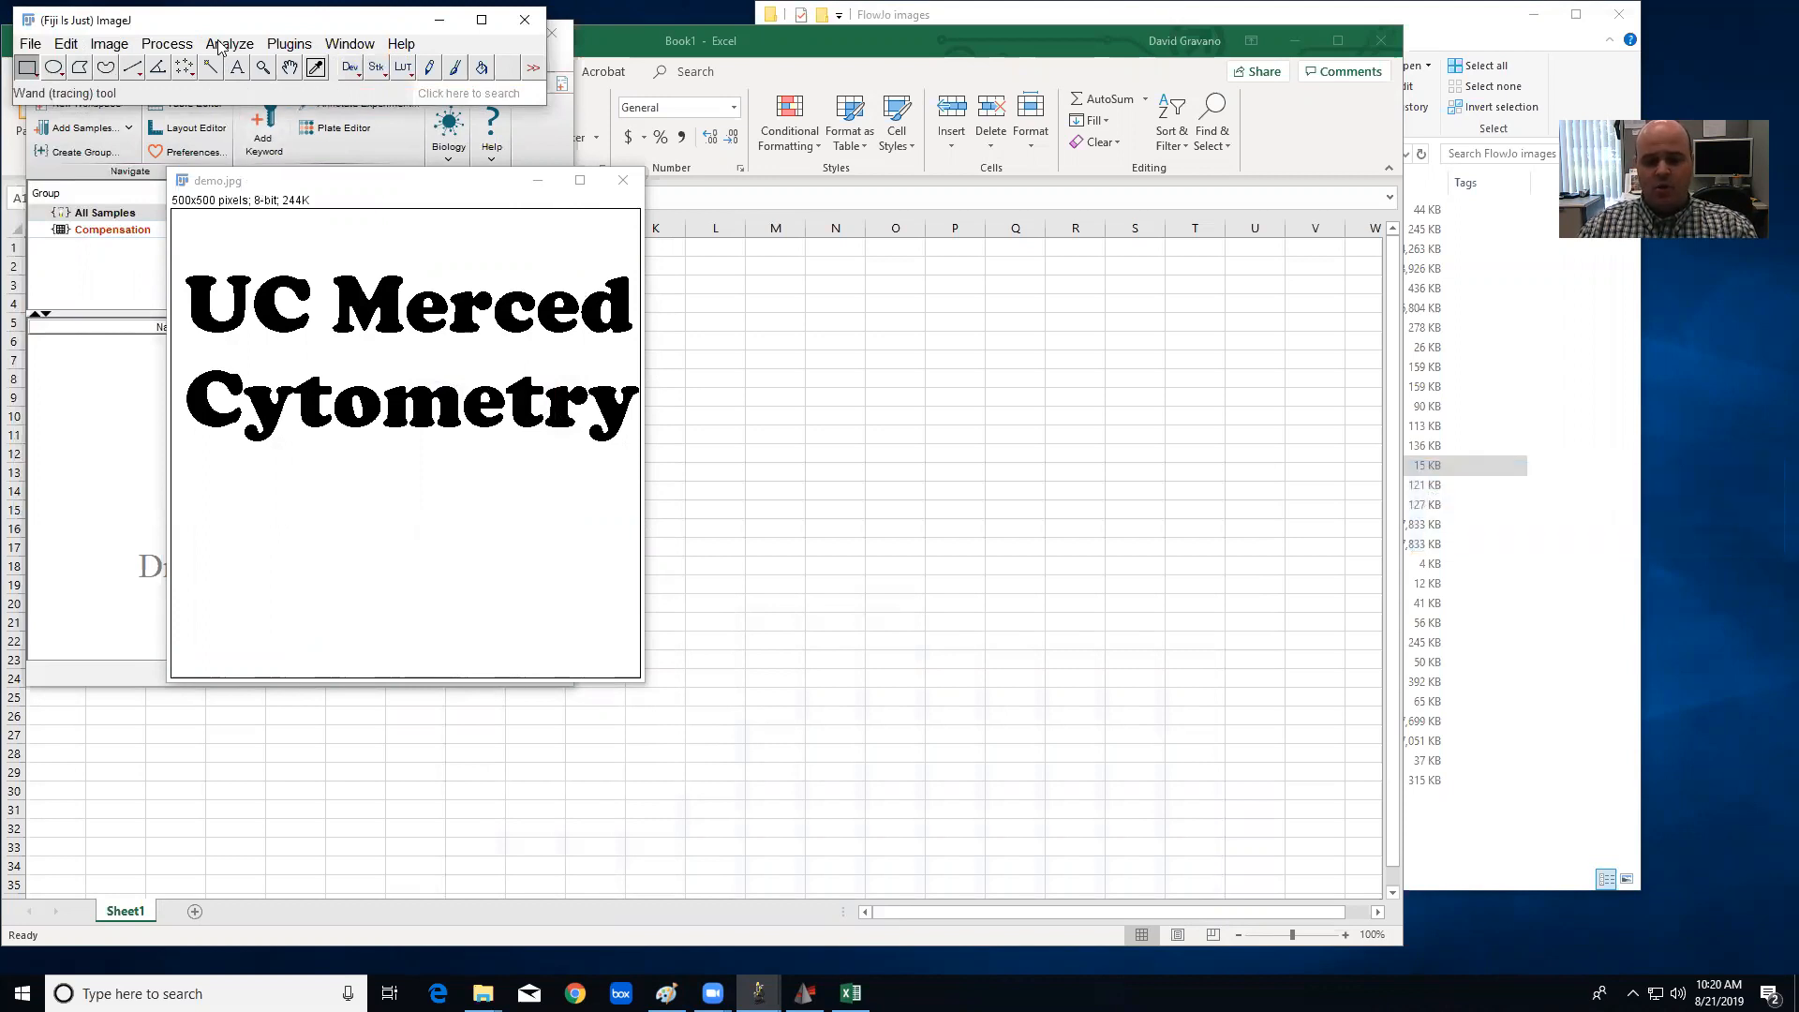
left_click(231, 43)
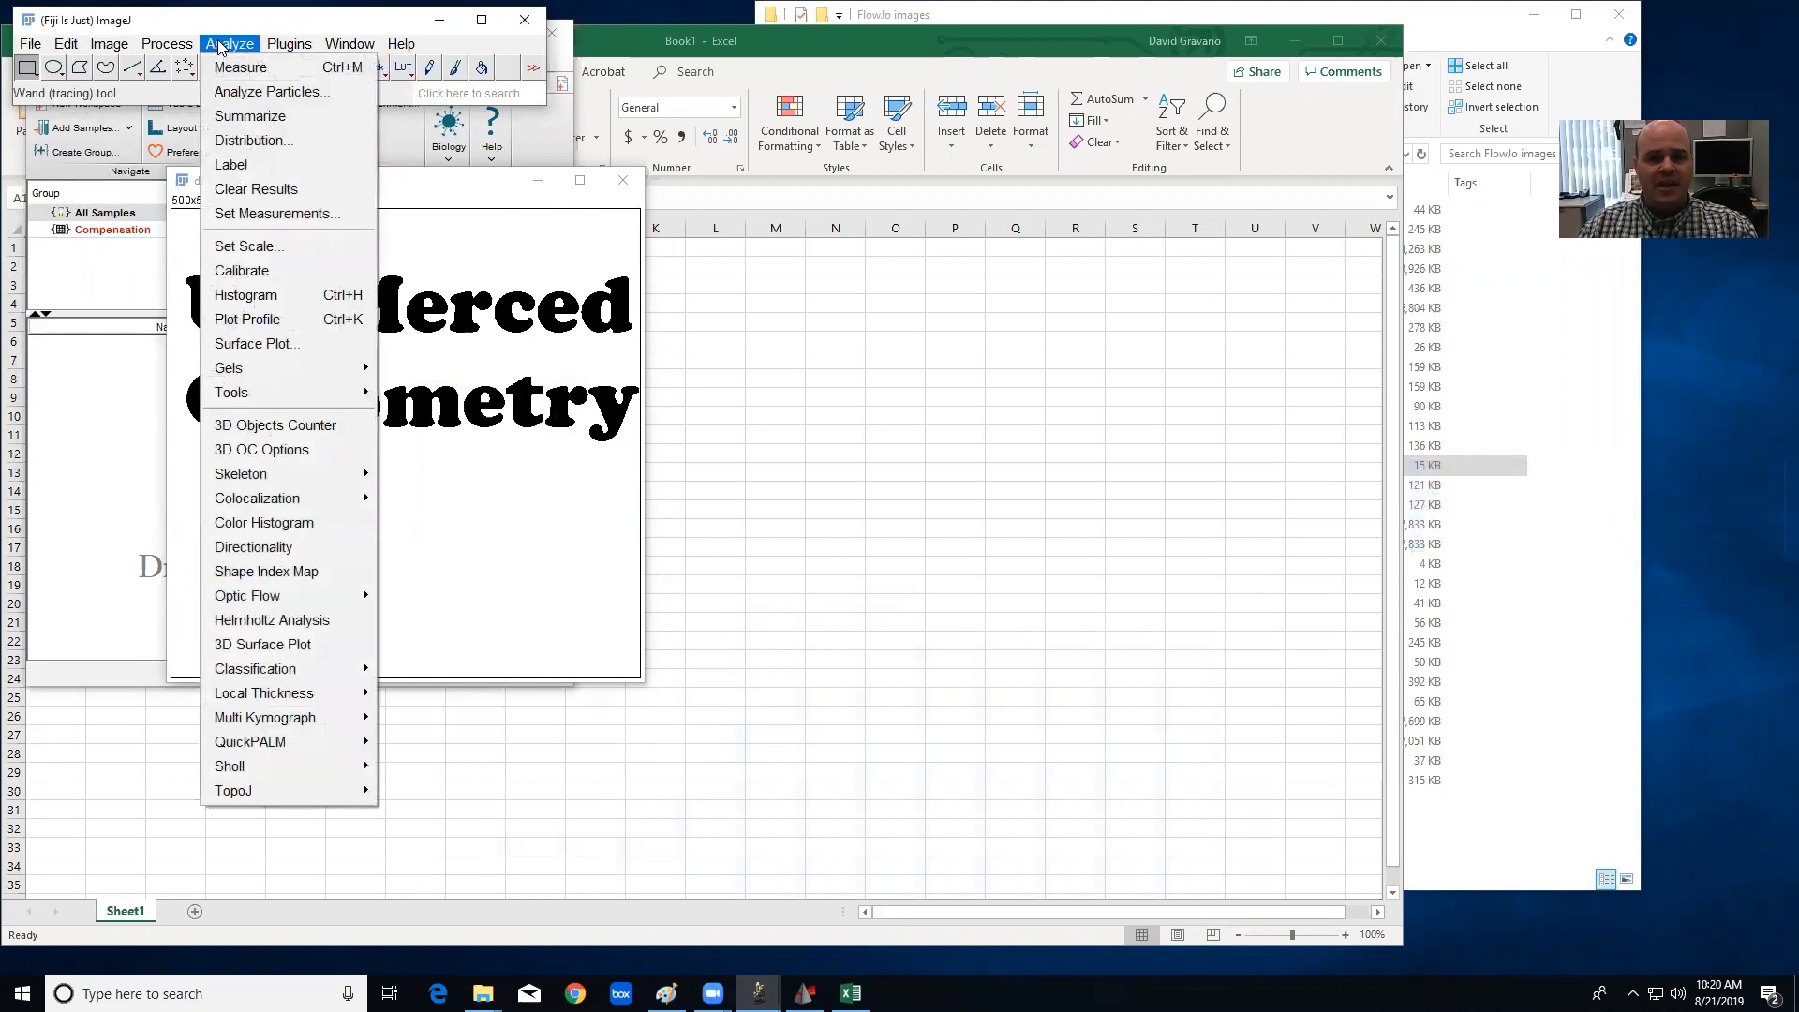
mouse_move(231, 392)
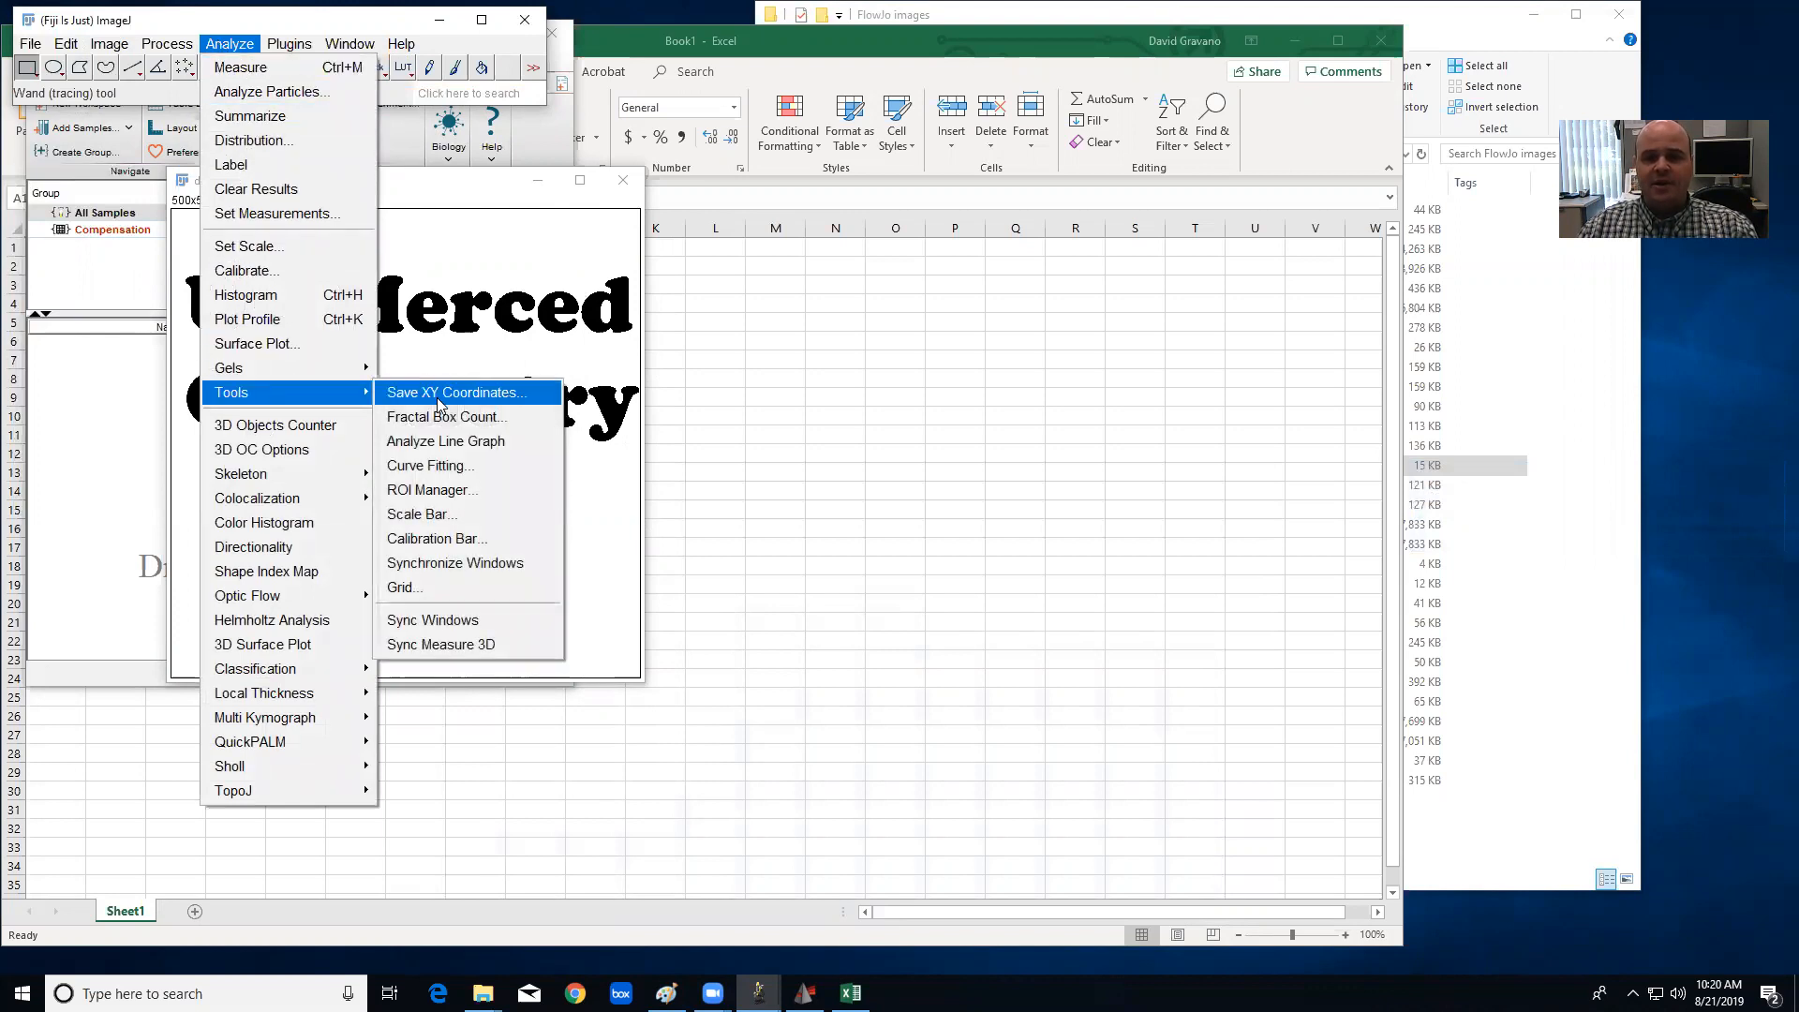
left_click(455, 392)
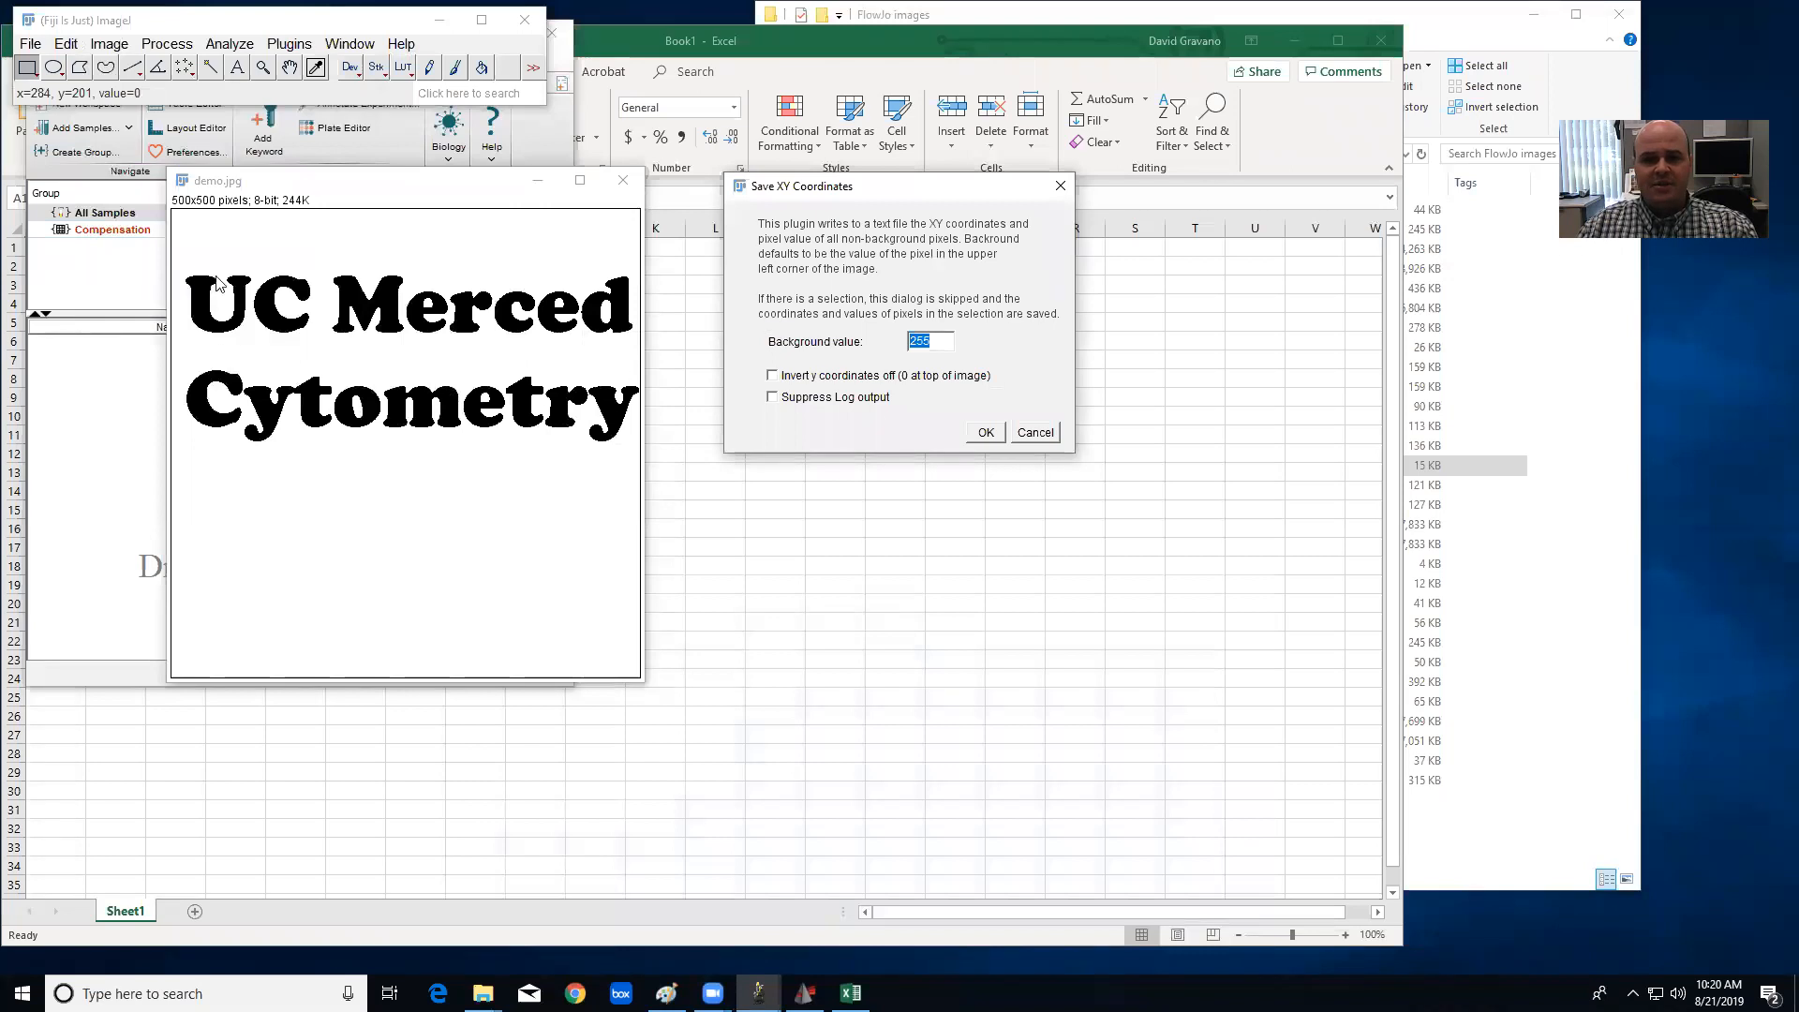
mouse_move(801, 330)
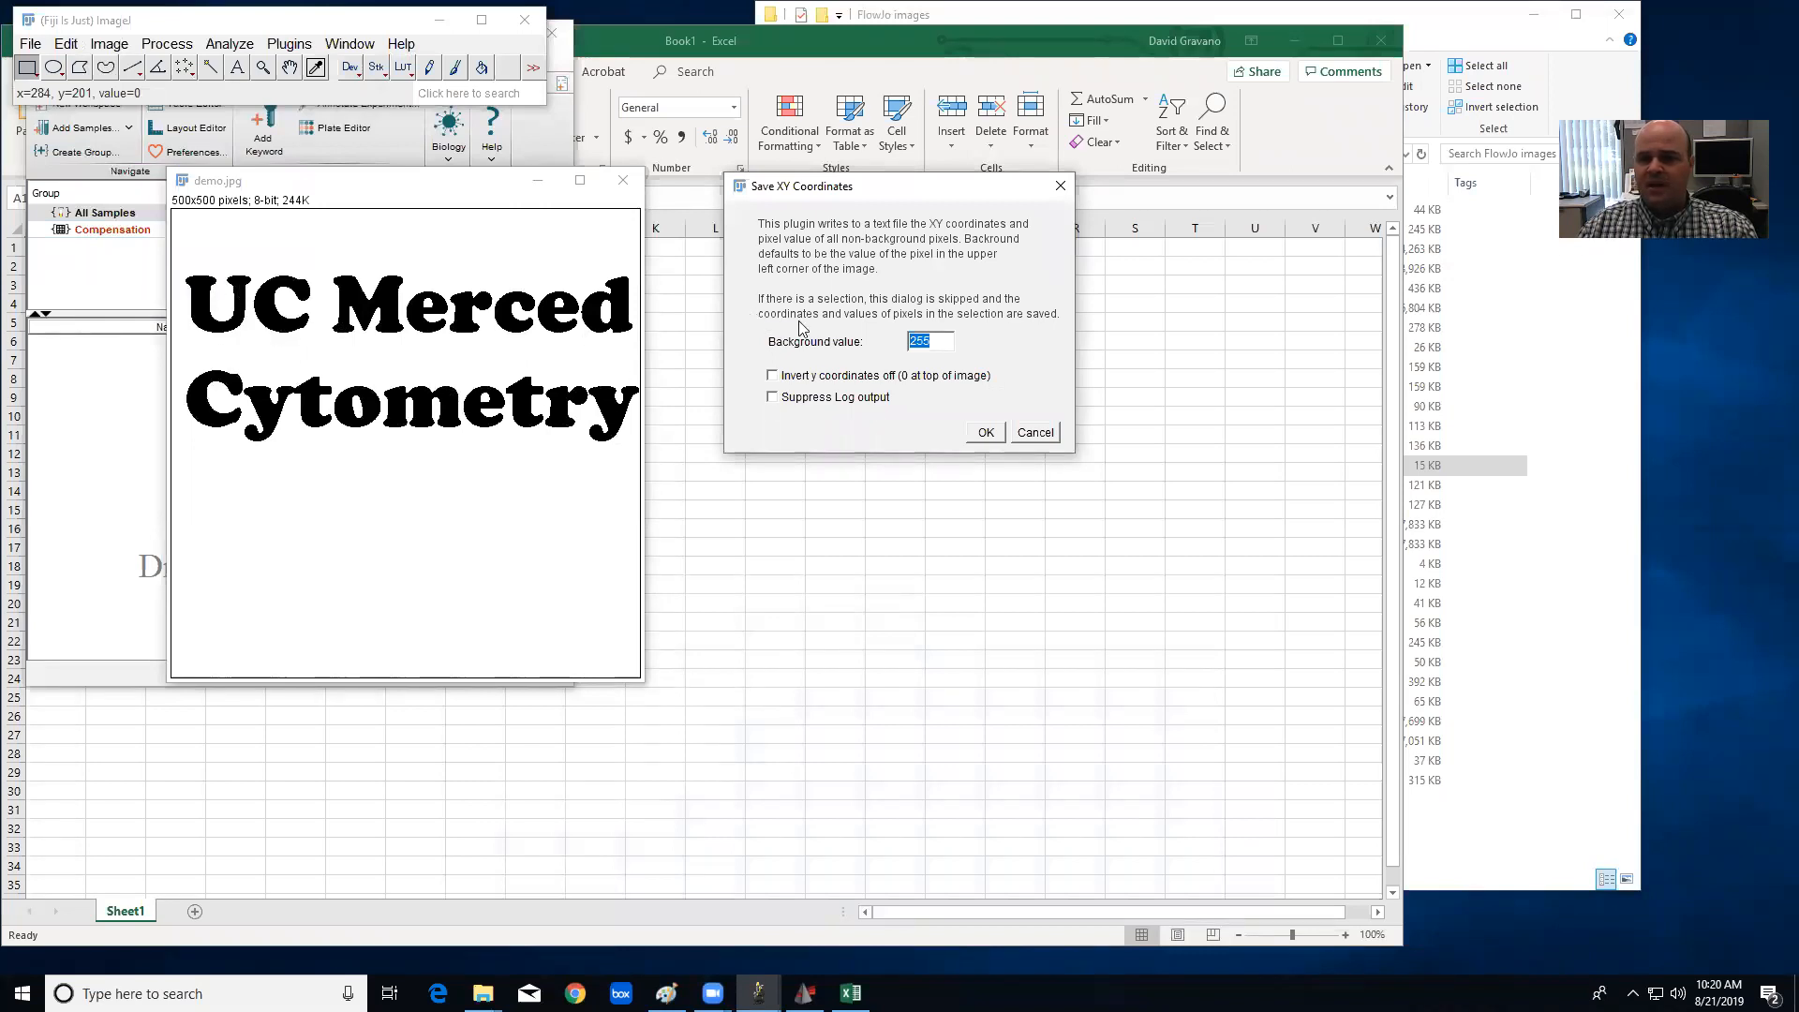
mouse_move(862, 362)
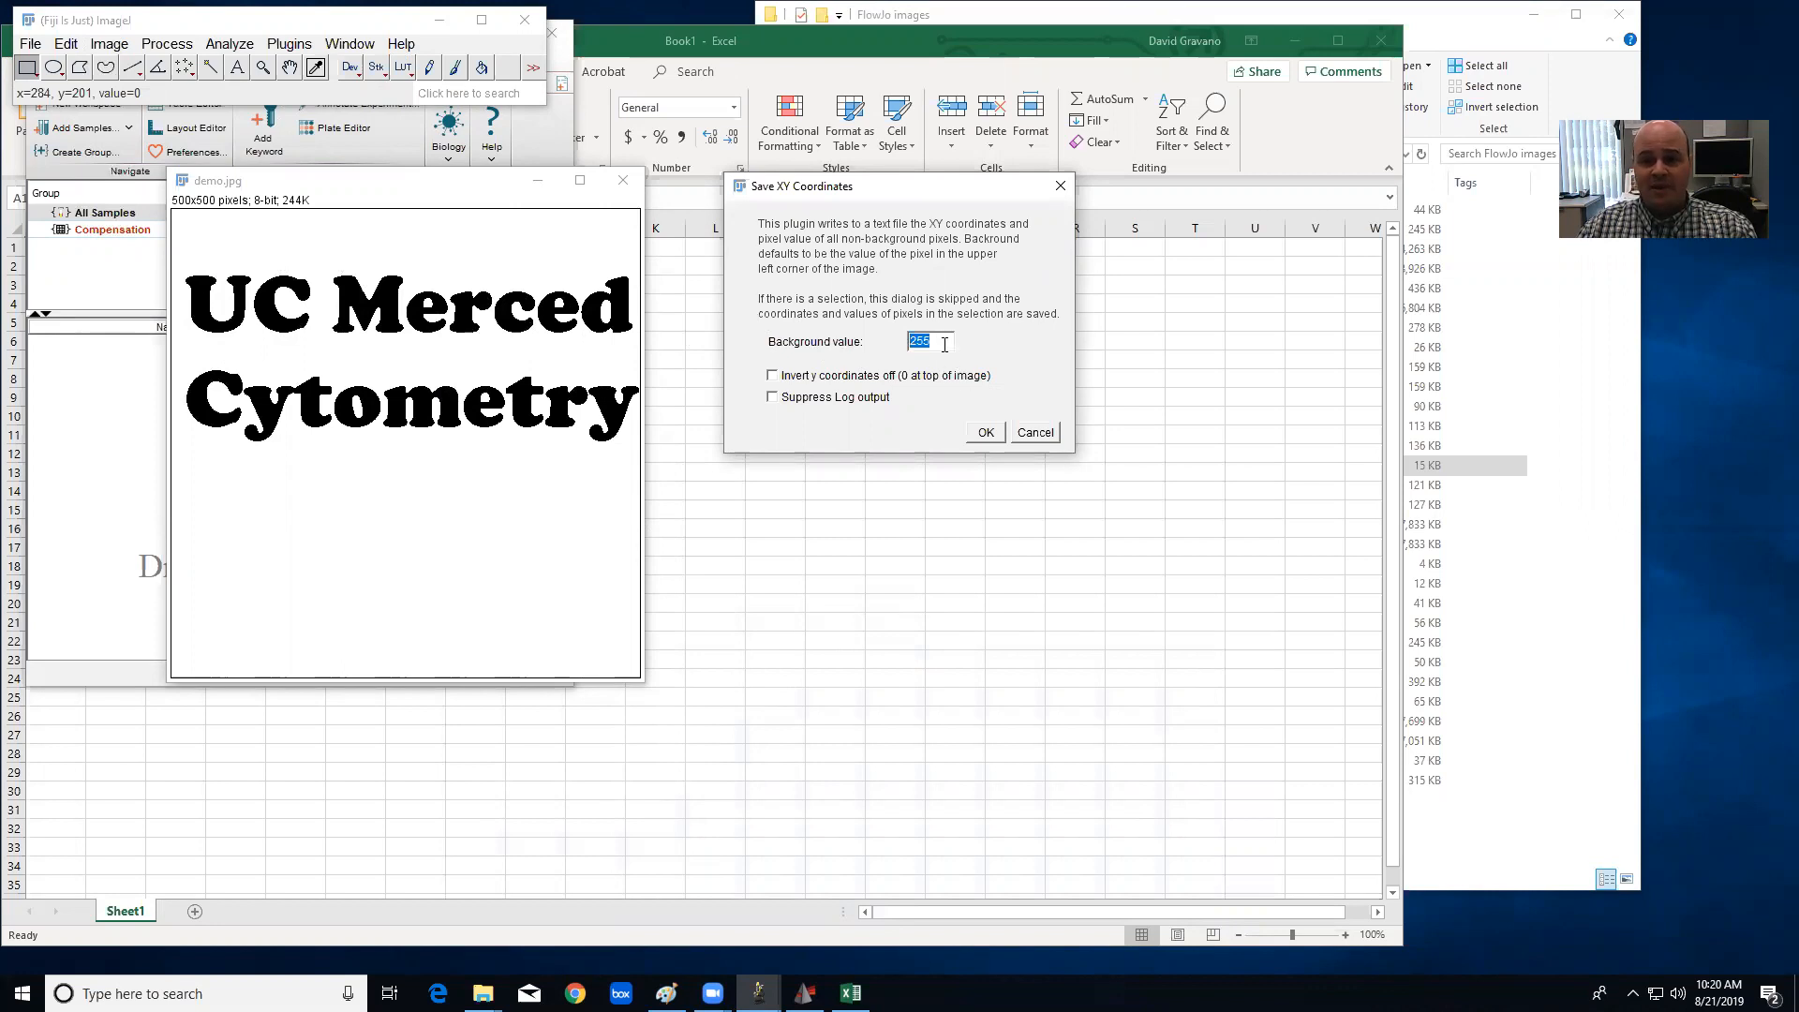
mouse_move(806, 397)
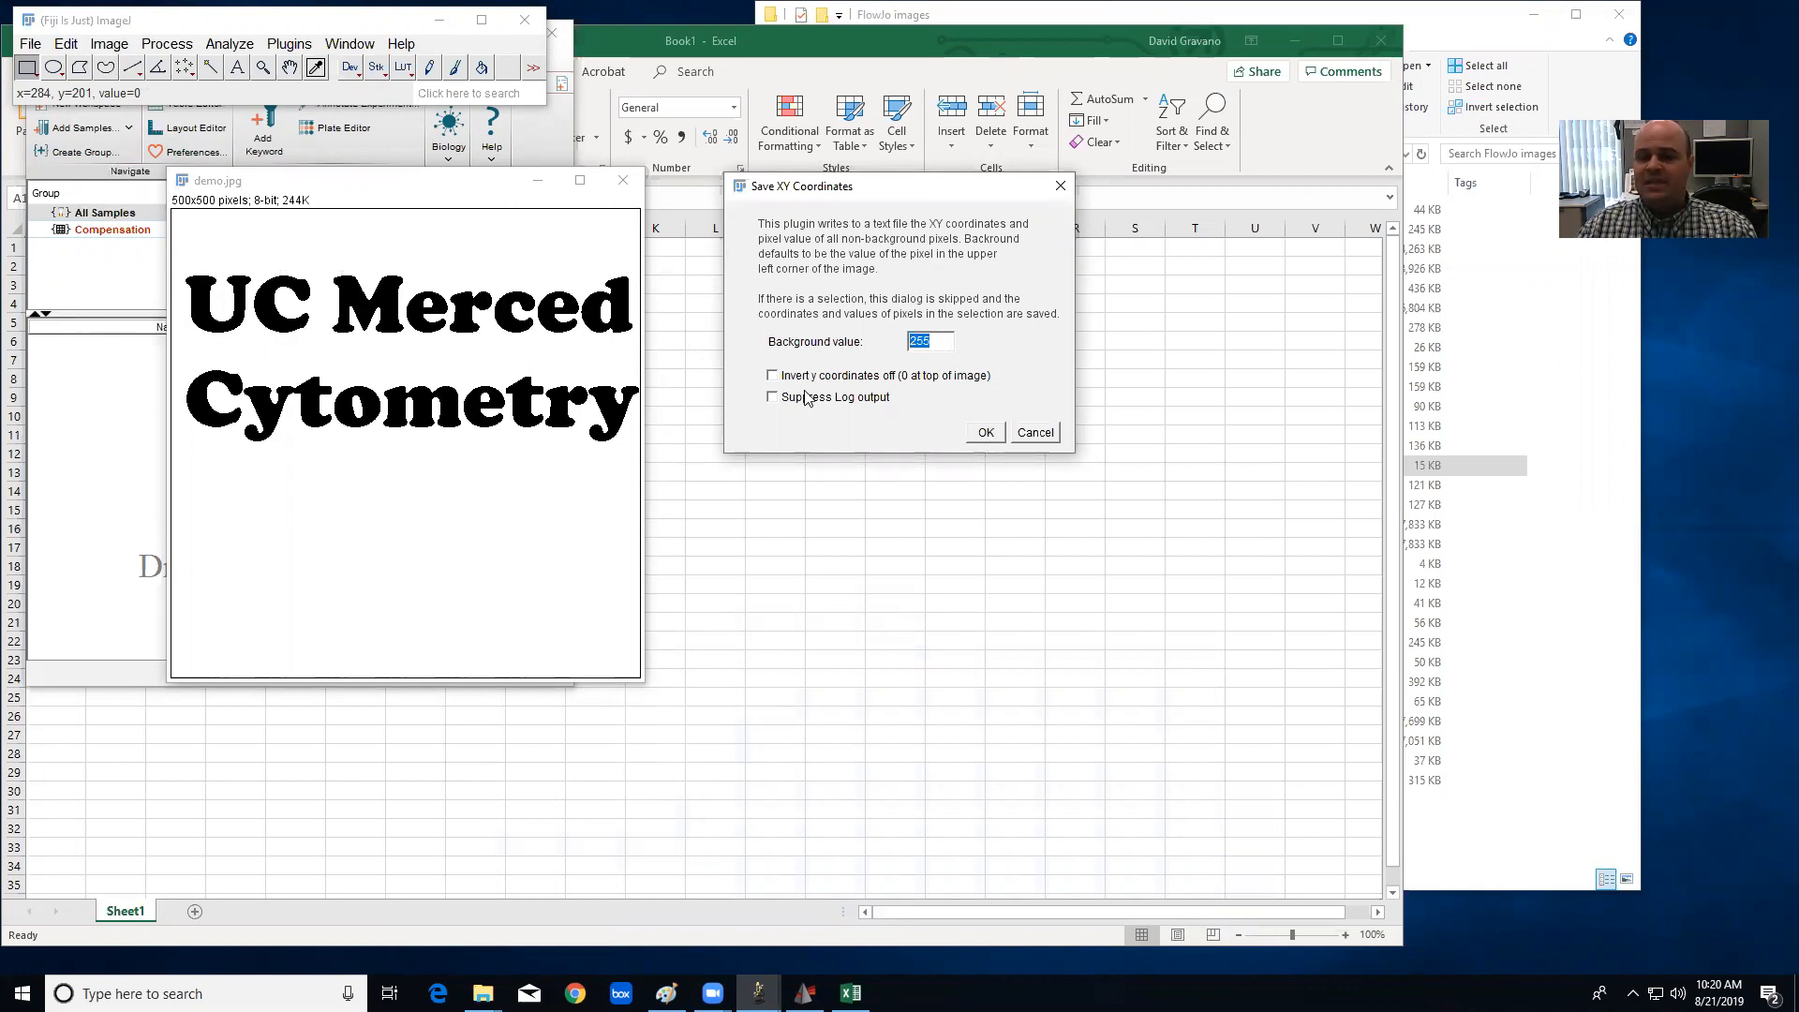
mouse_move(982, 438)
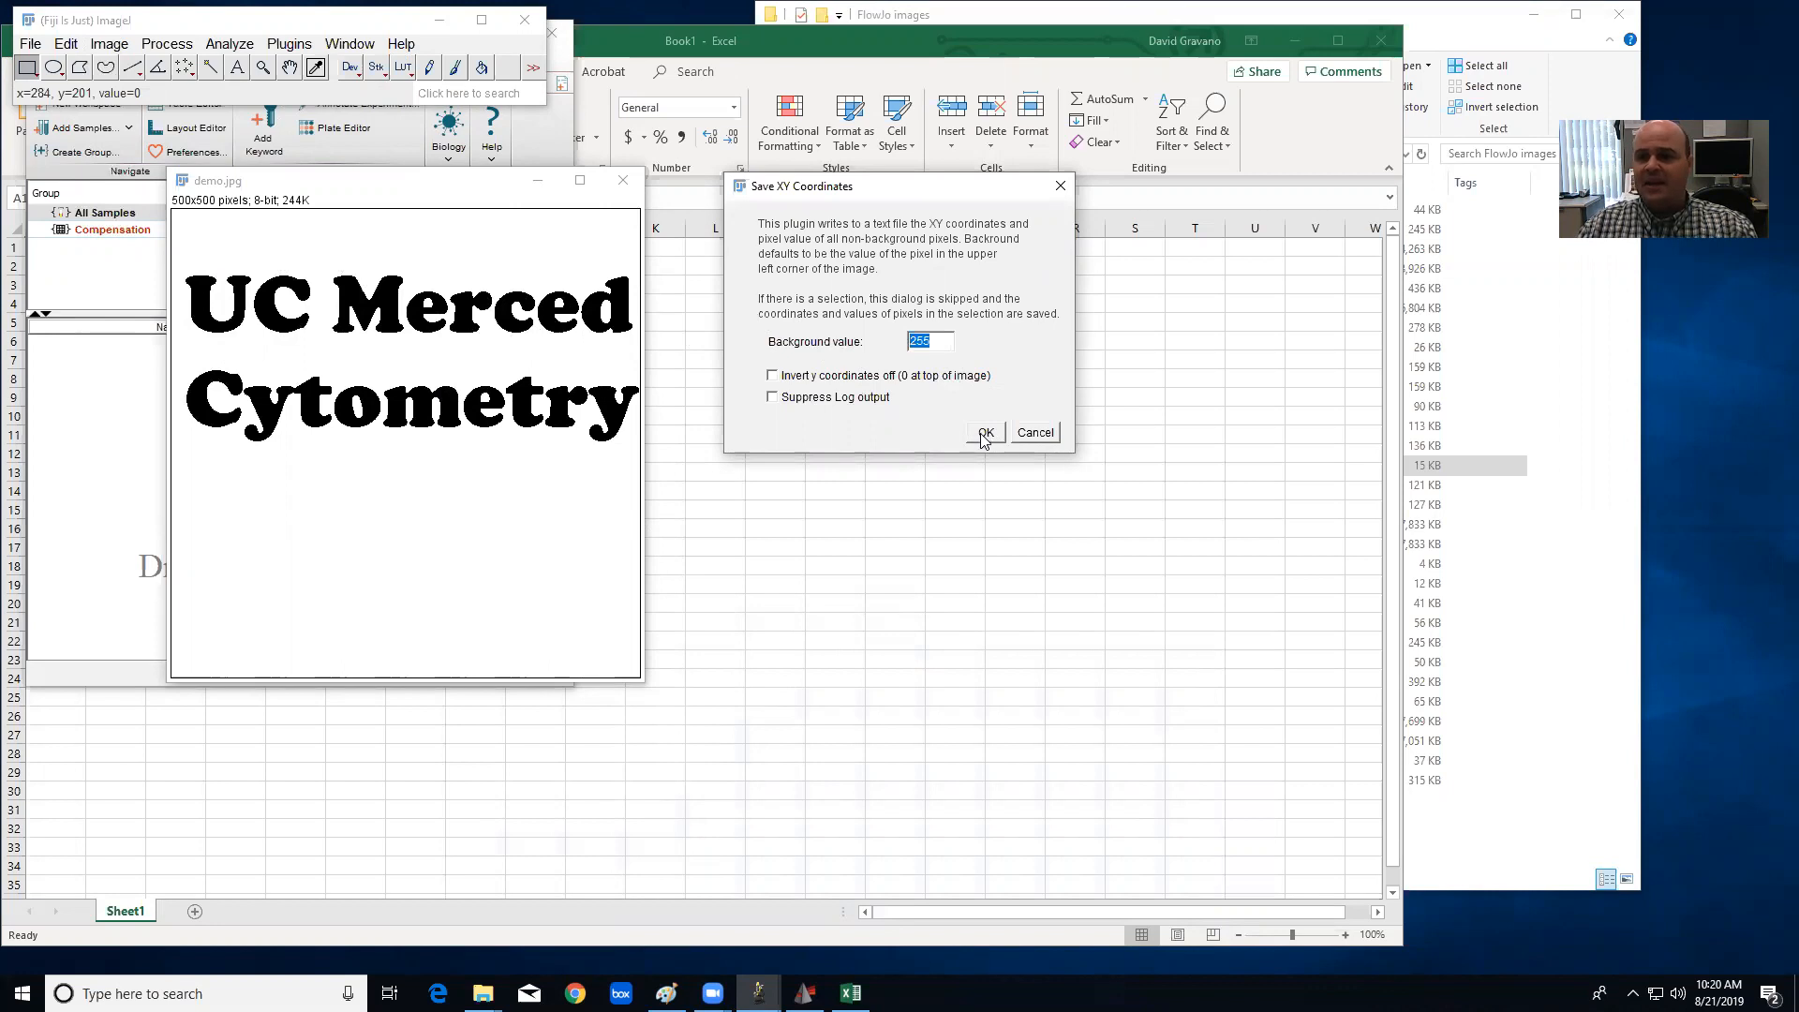
Keep background value 255 and save the coordinates file as demo (29525 pixels).
left_click(984, 433)
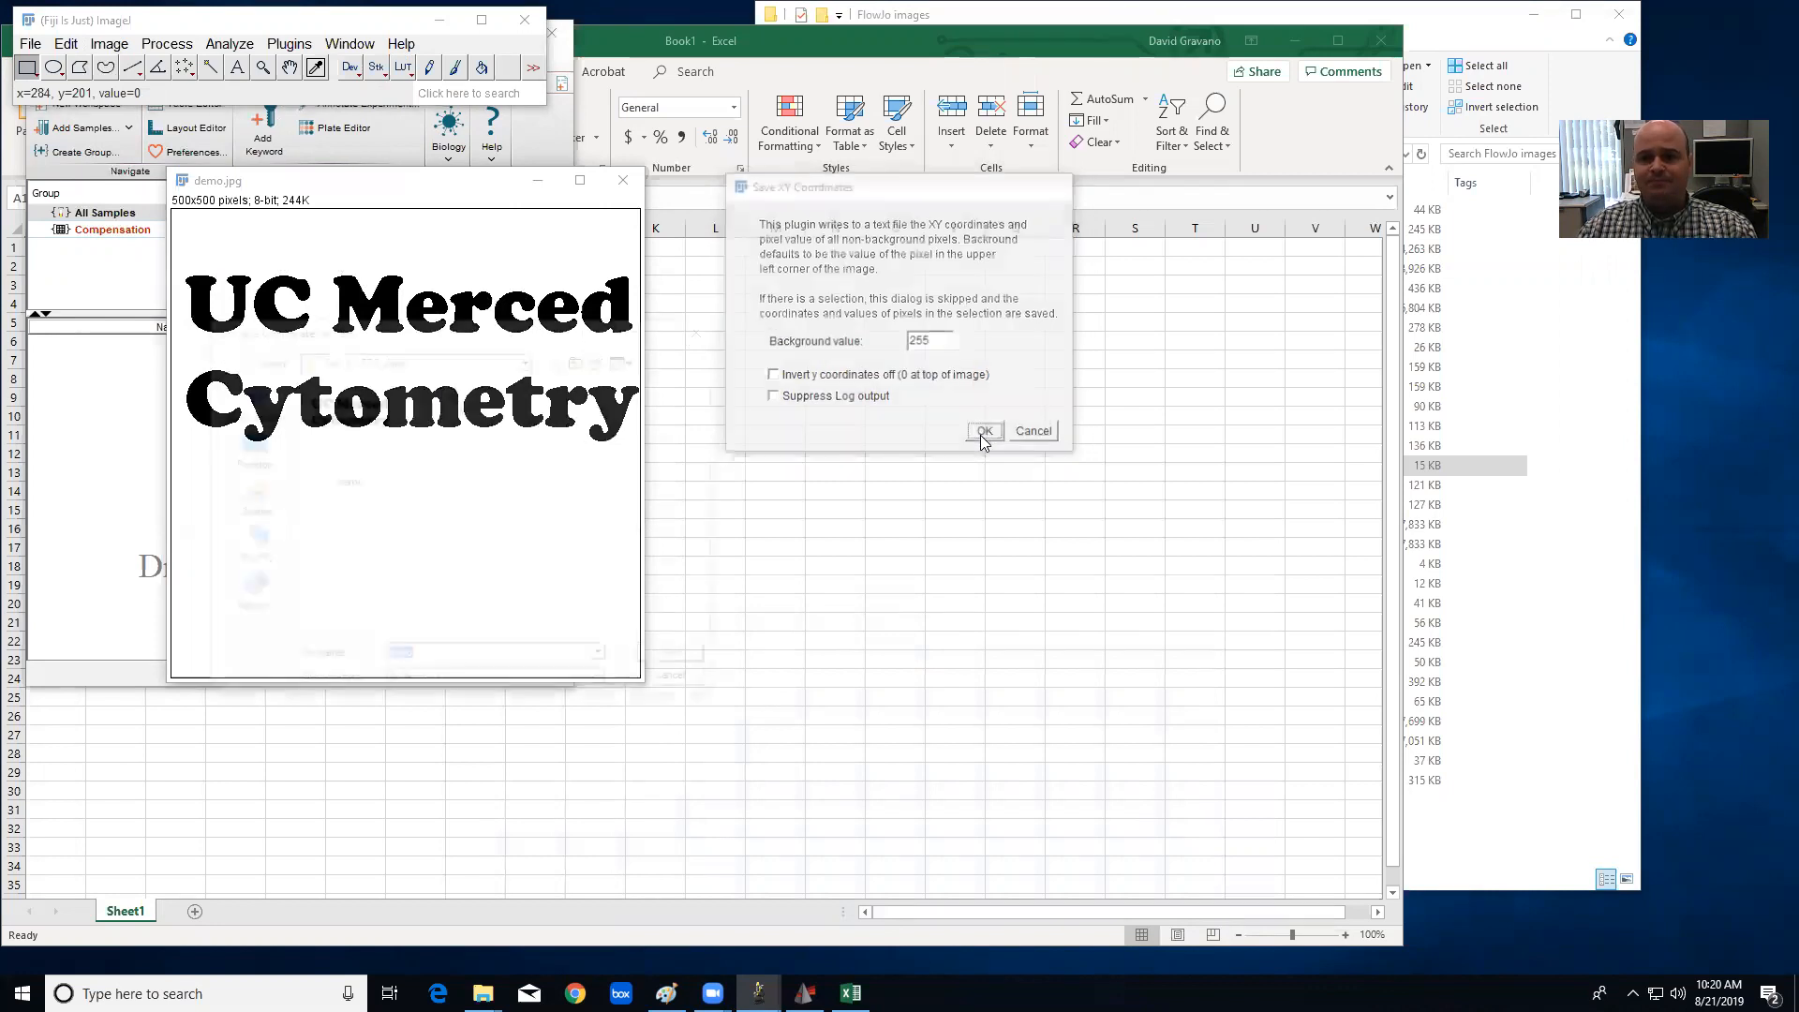
left_click(984, 431)
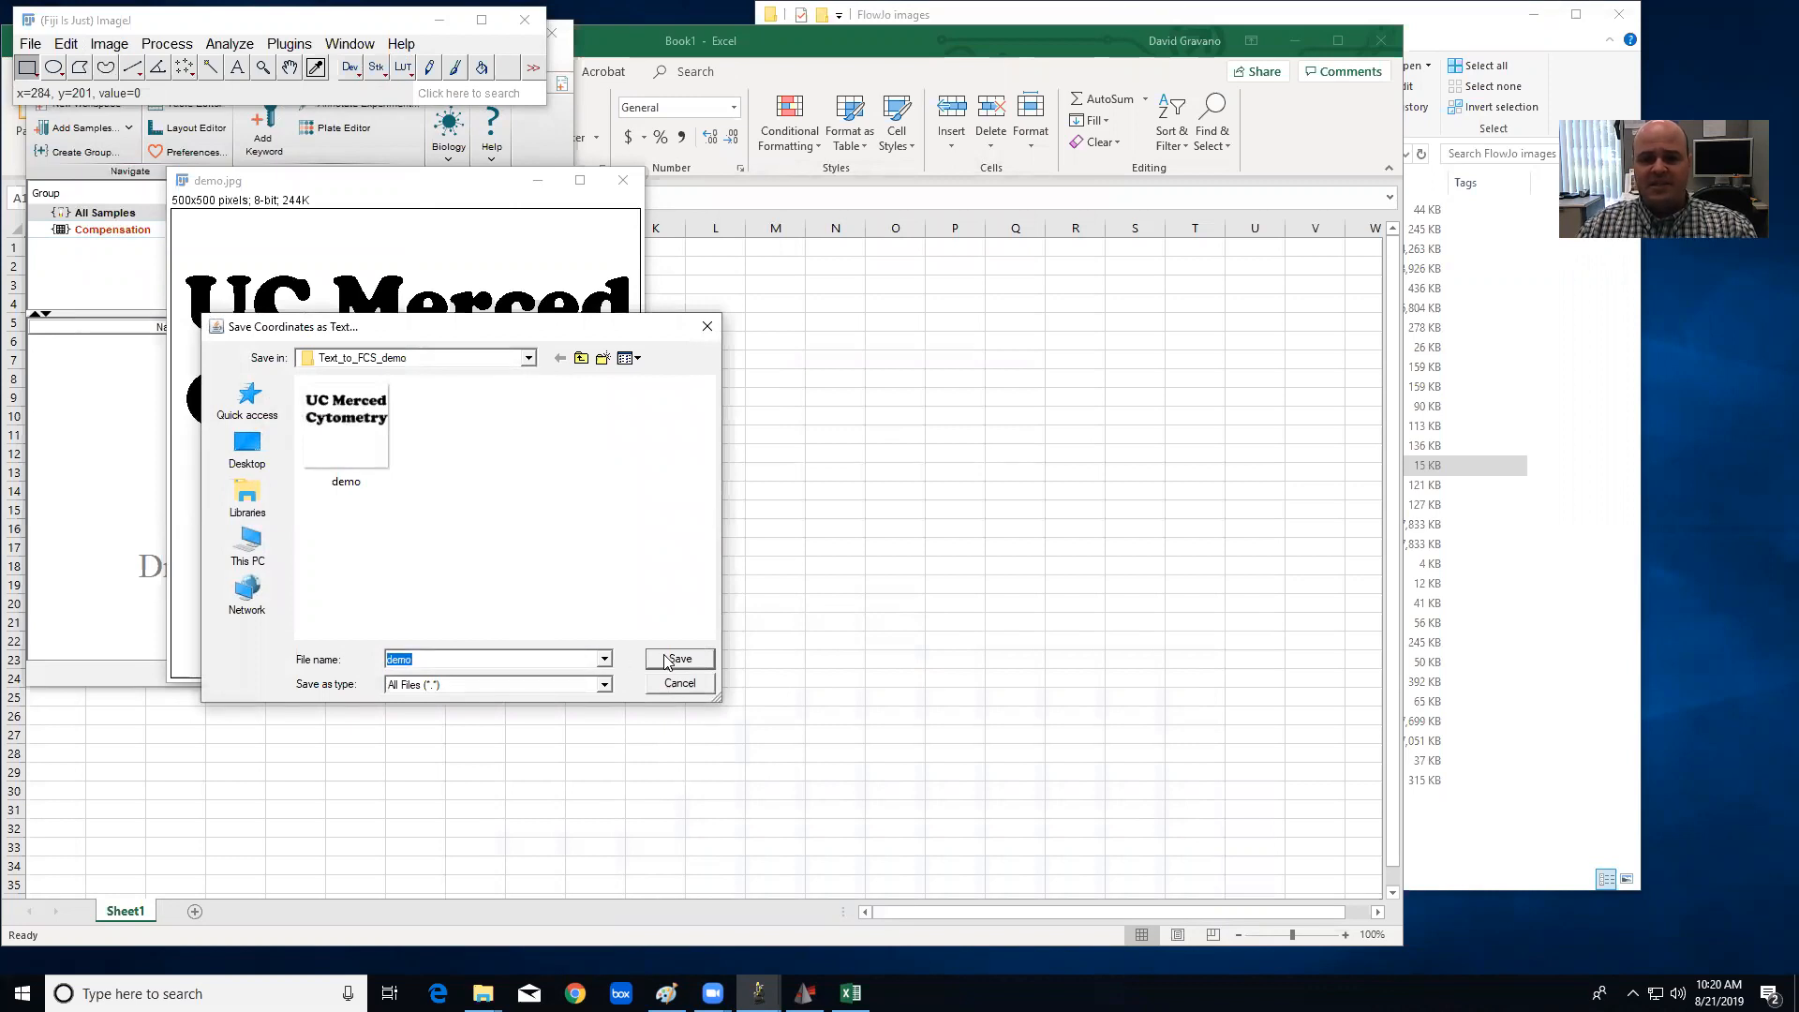
left_click(679, 658)
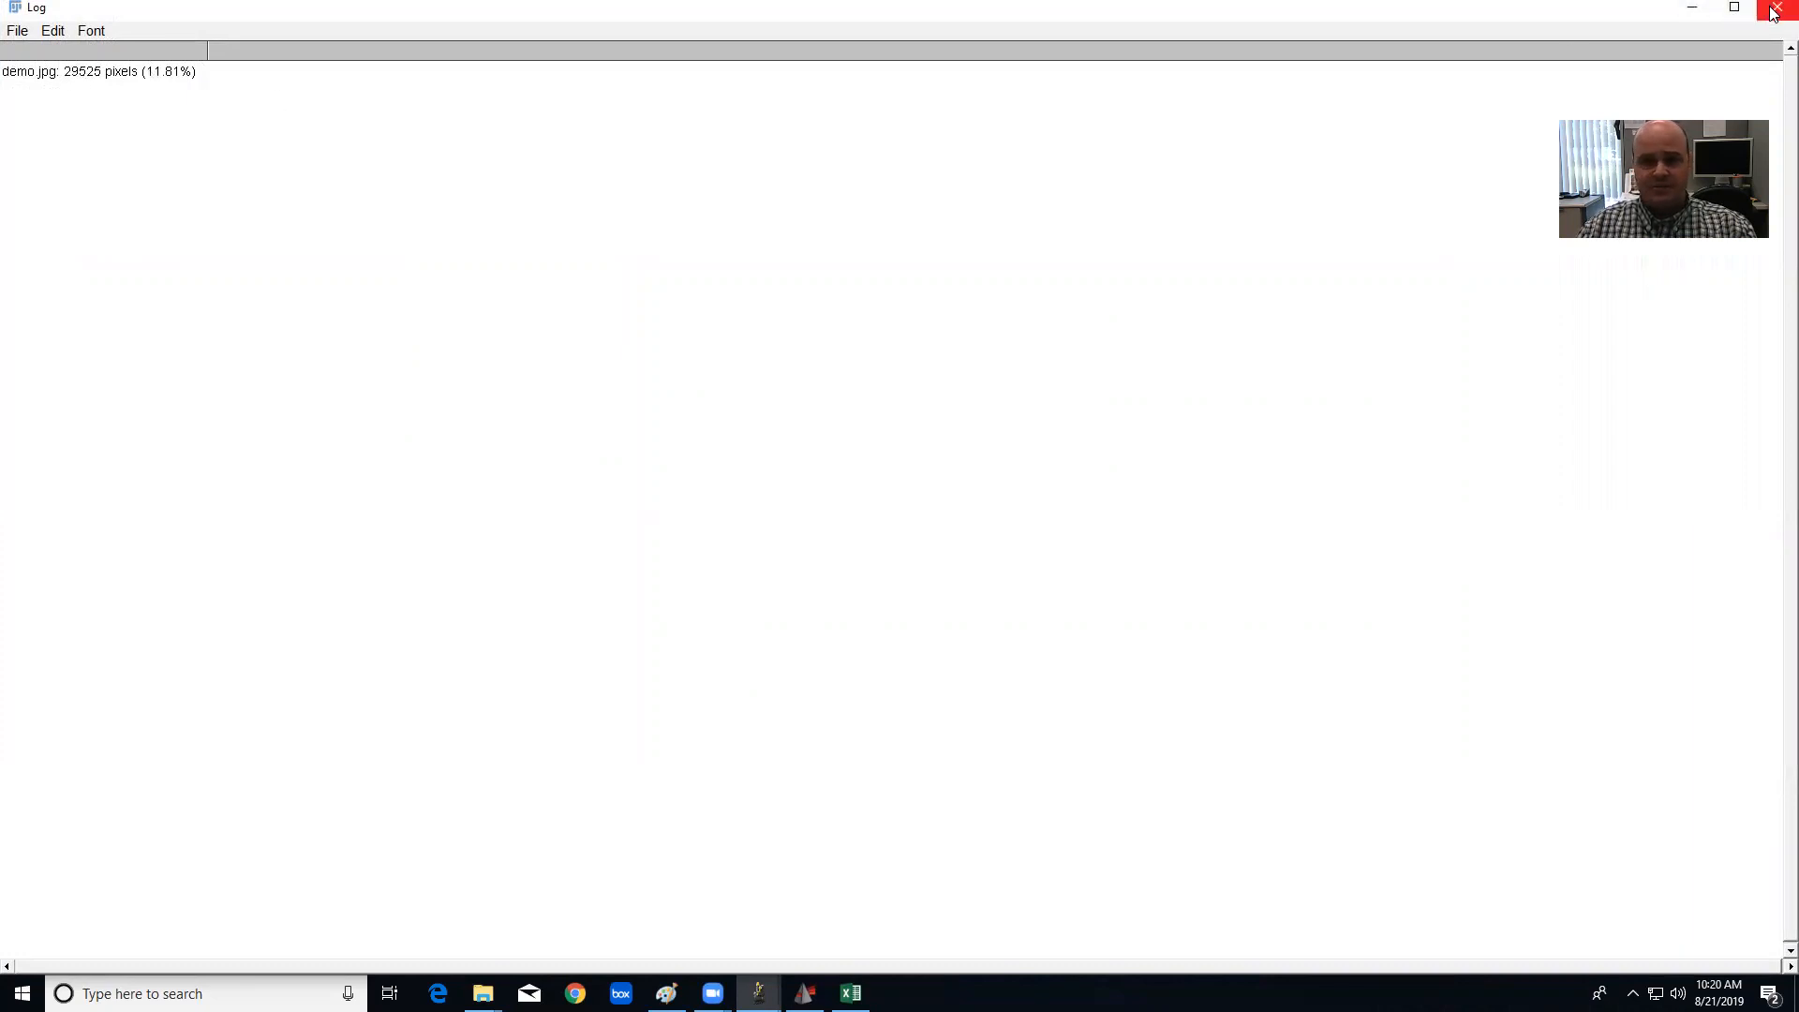
Open the demo coordinates text file from the Text_to_FCS_demo folder into Excel.
left_click(1777, 7)
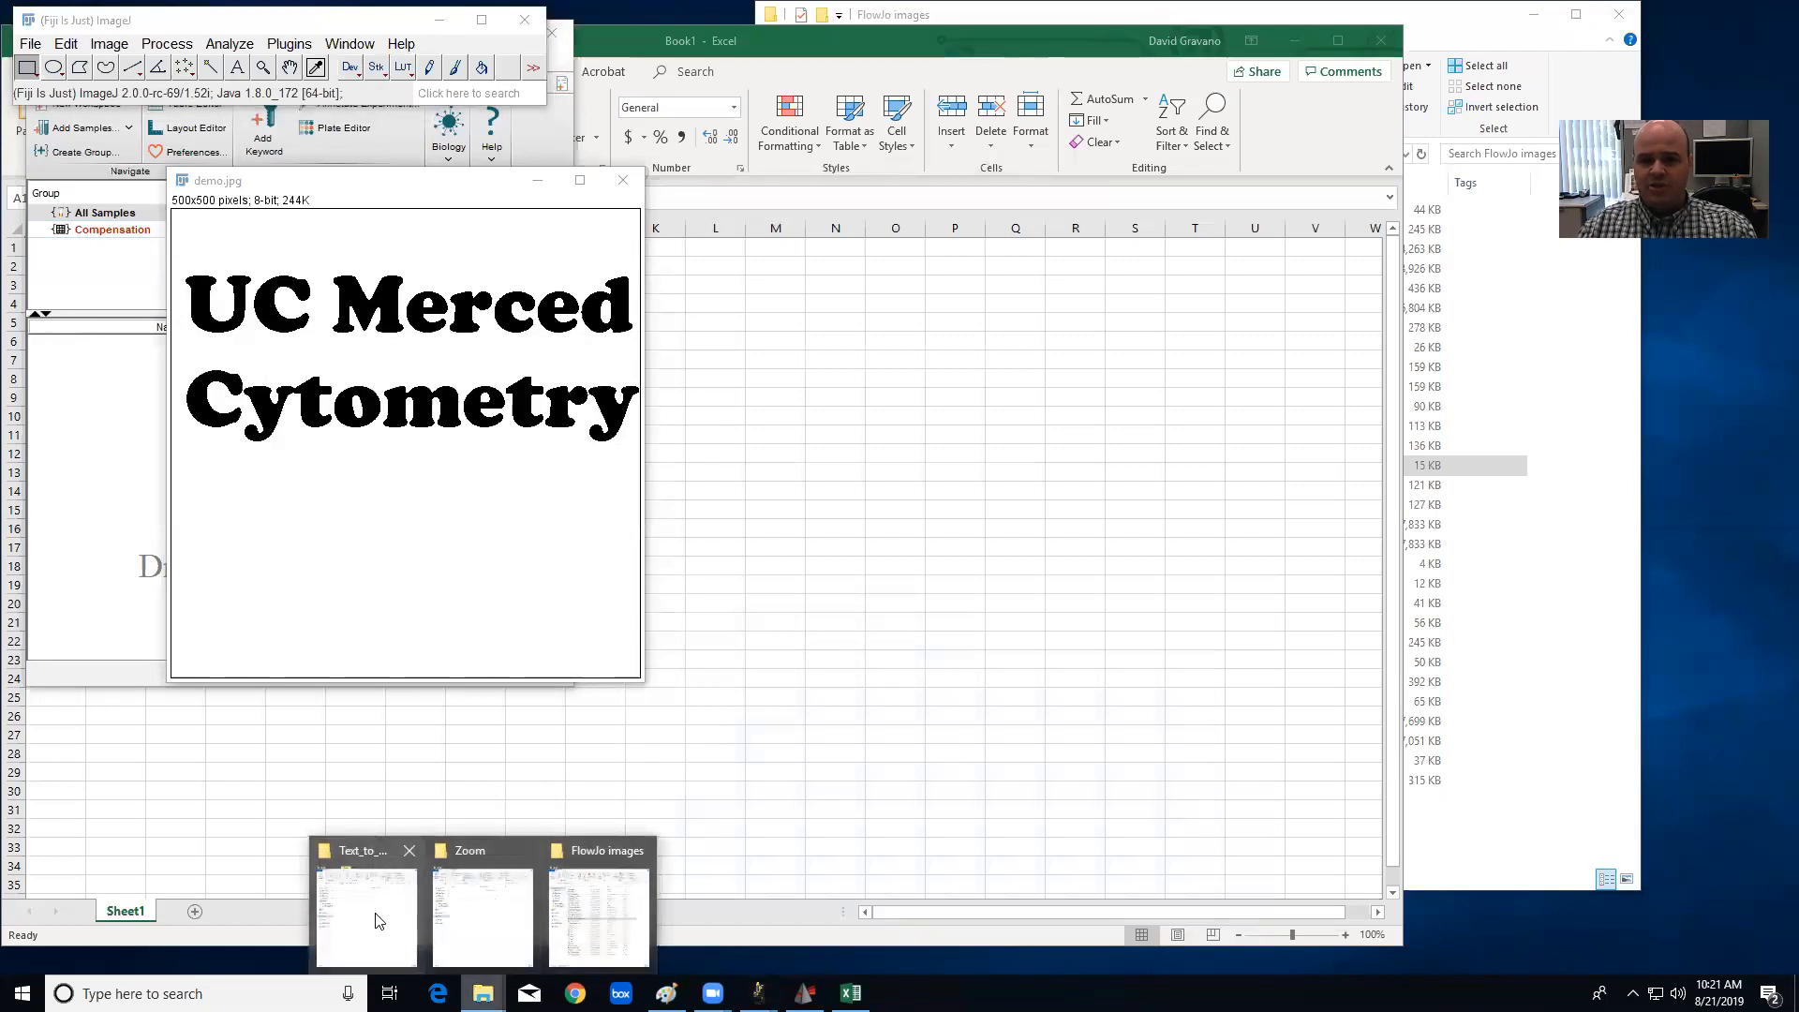
left_click(365, 908)
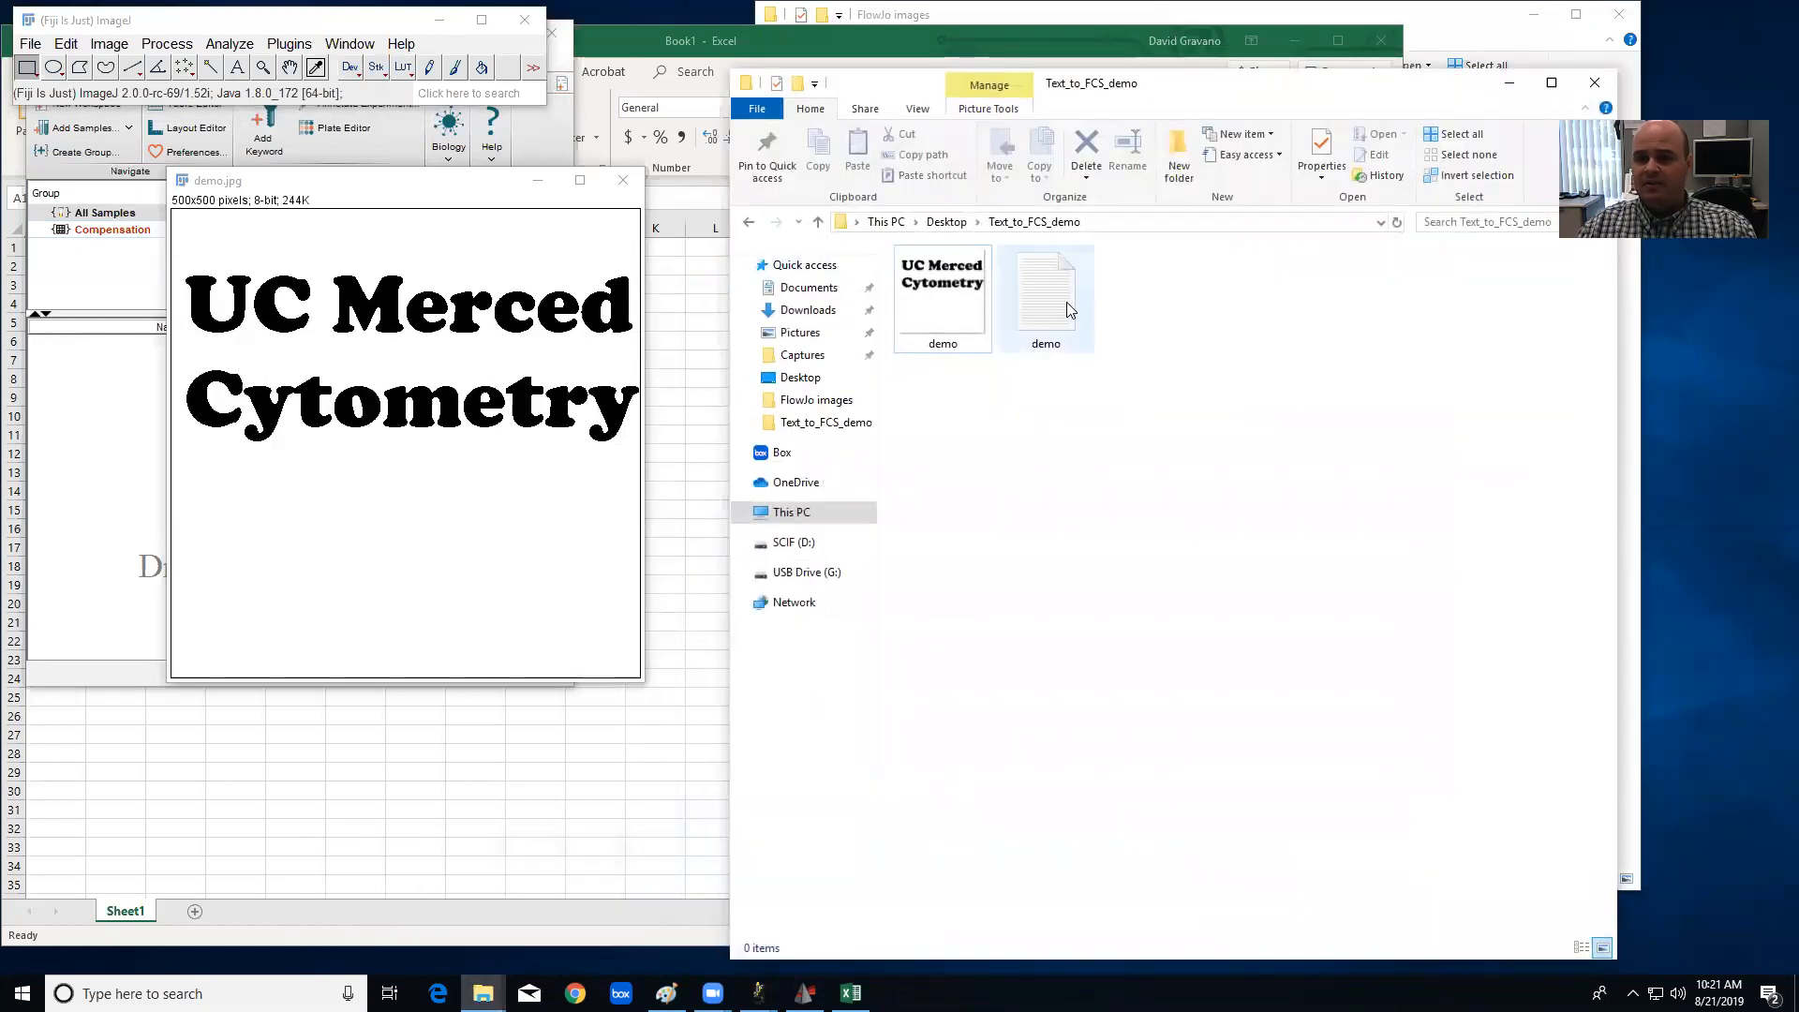
left_click(1046, 292)
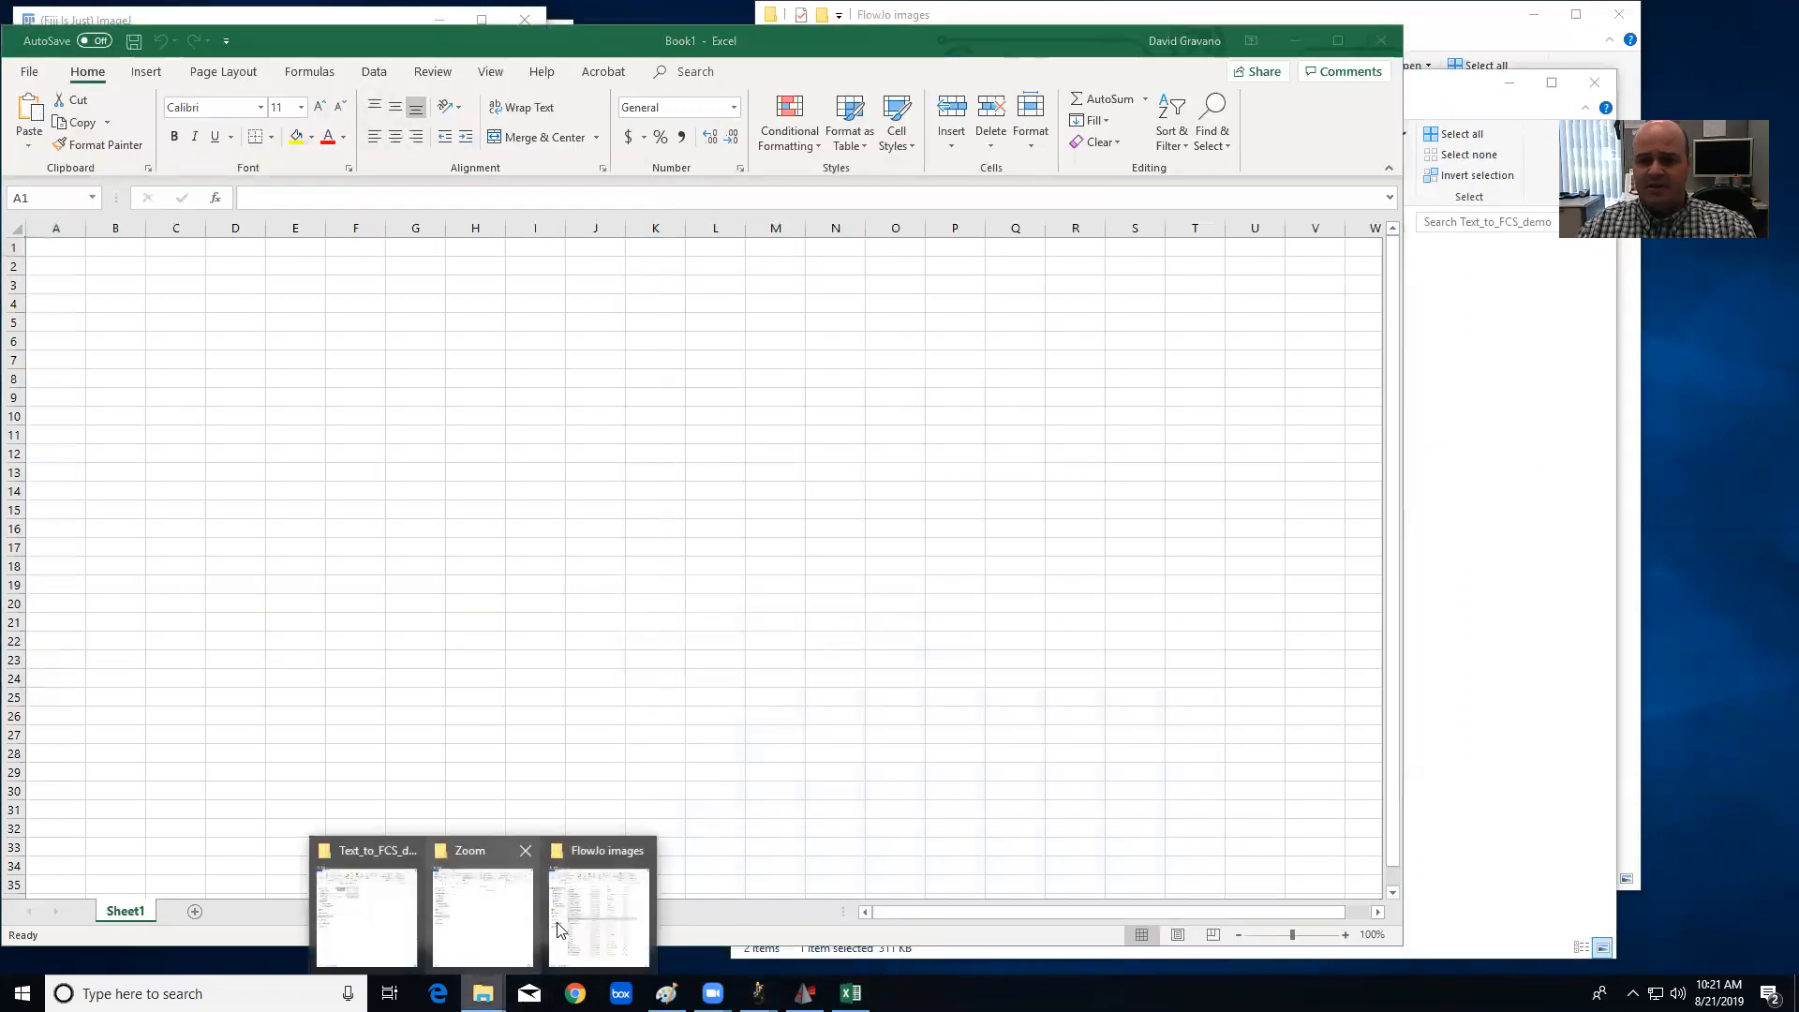
left_click(365, 913)
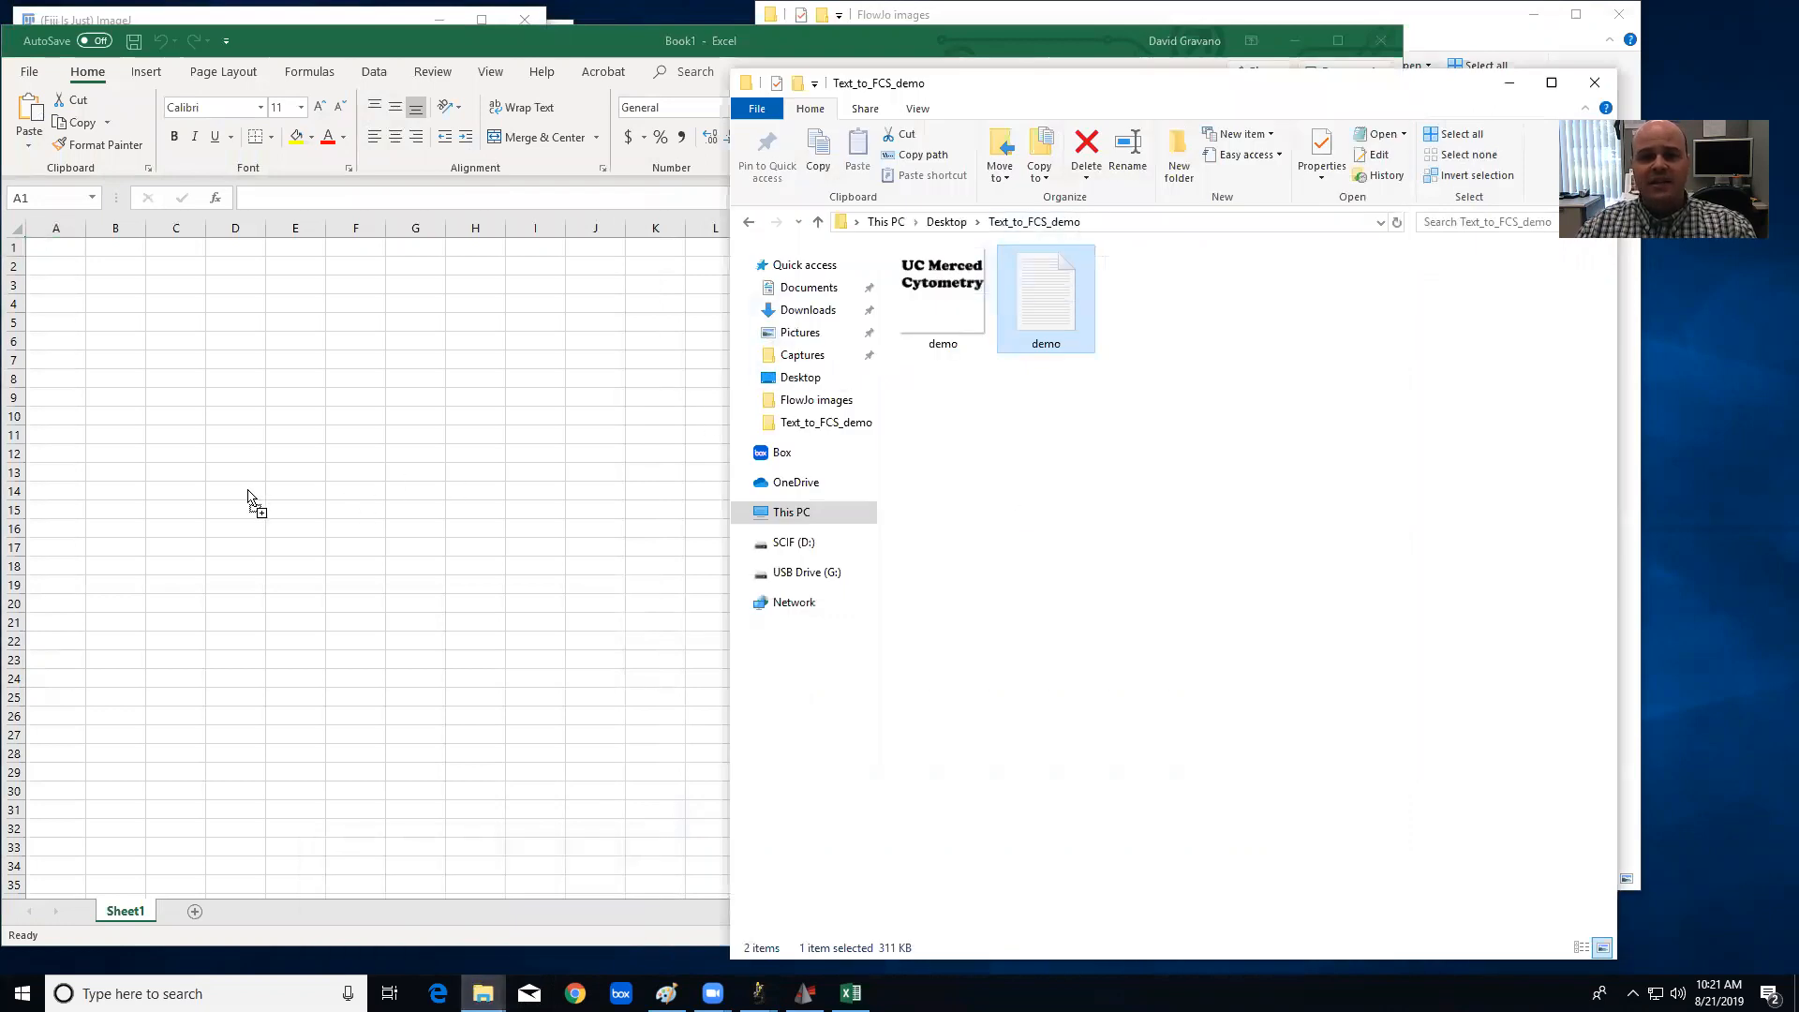
double_click(1046, 288)
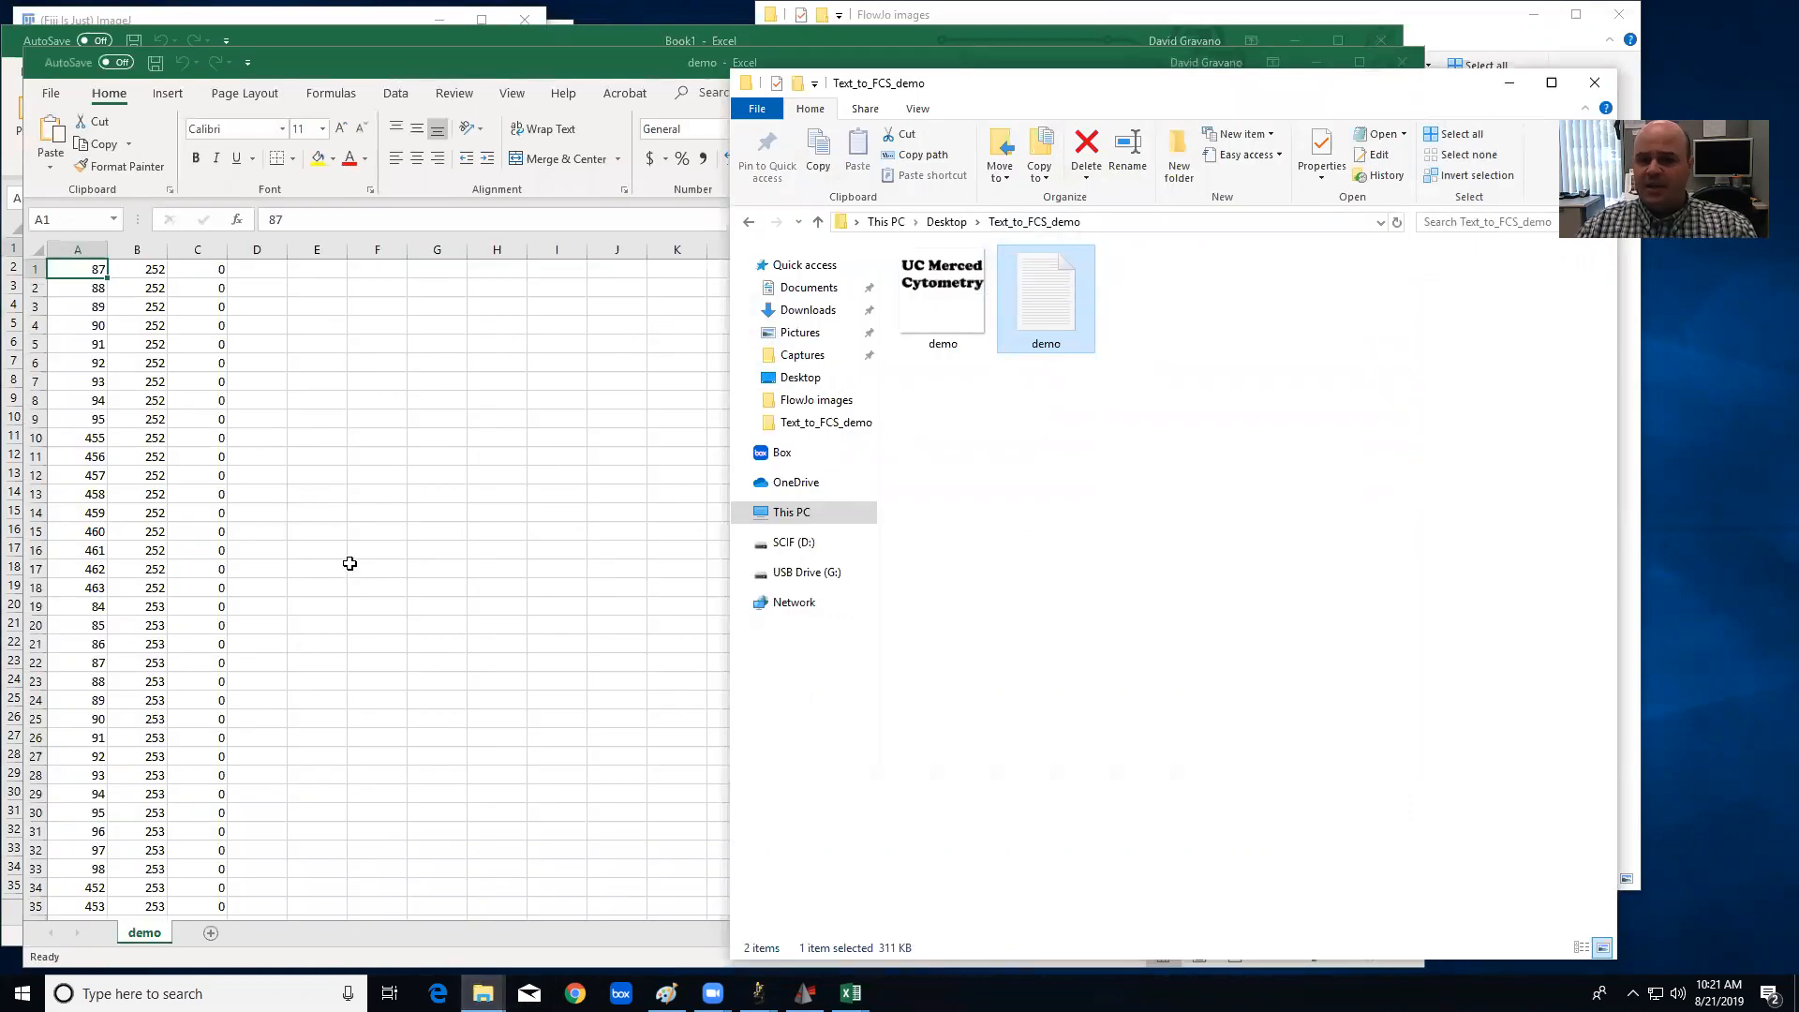
left_click(1361, 61)
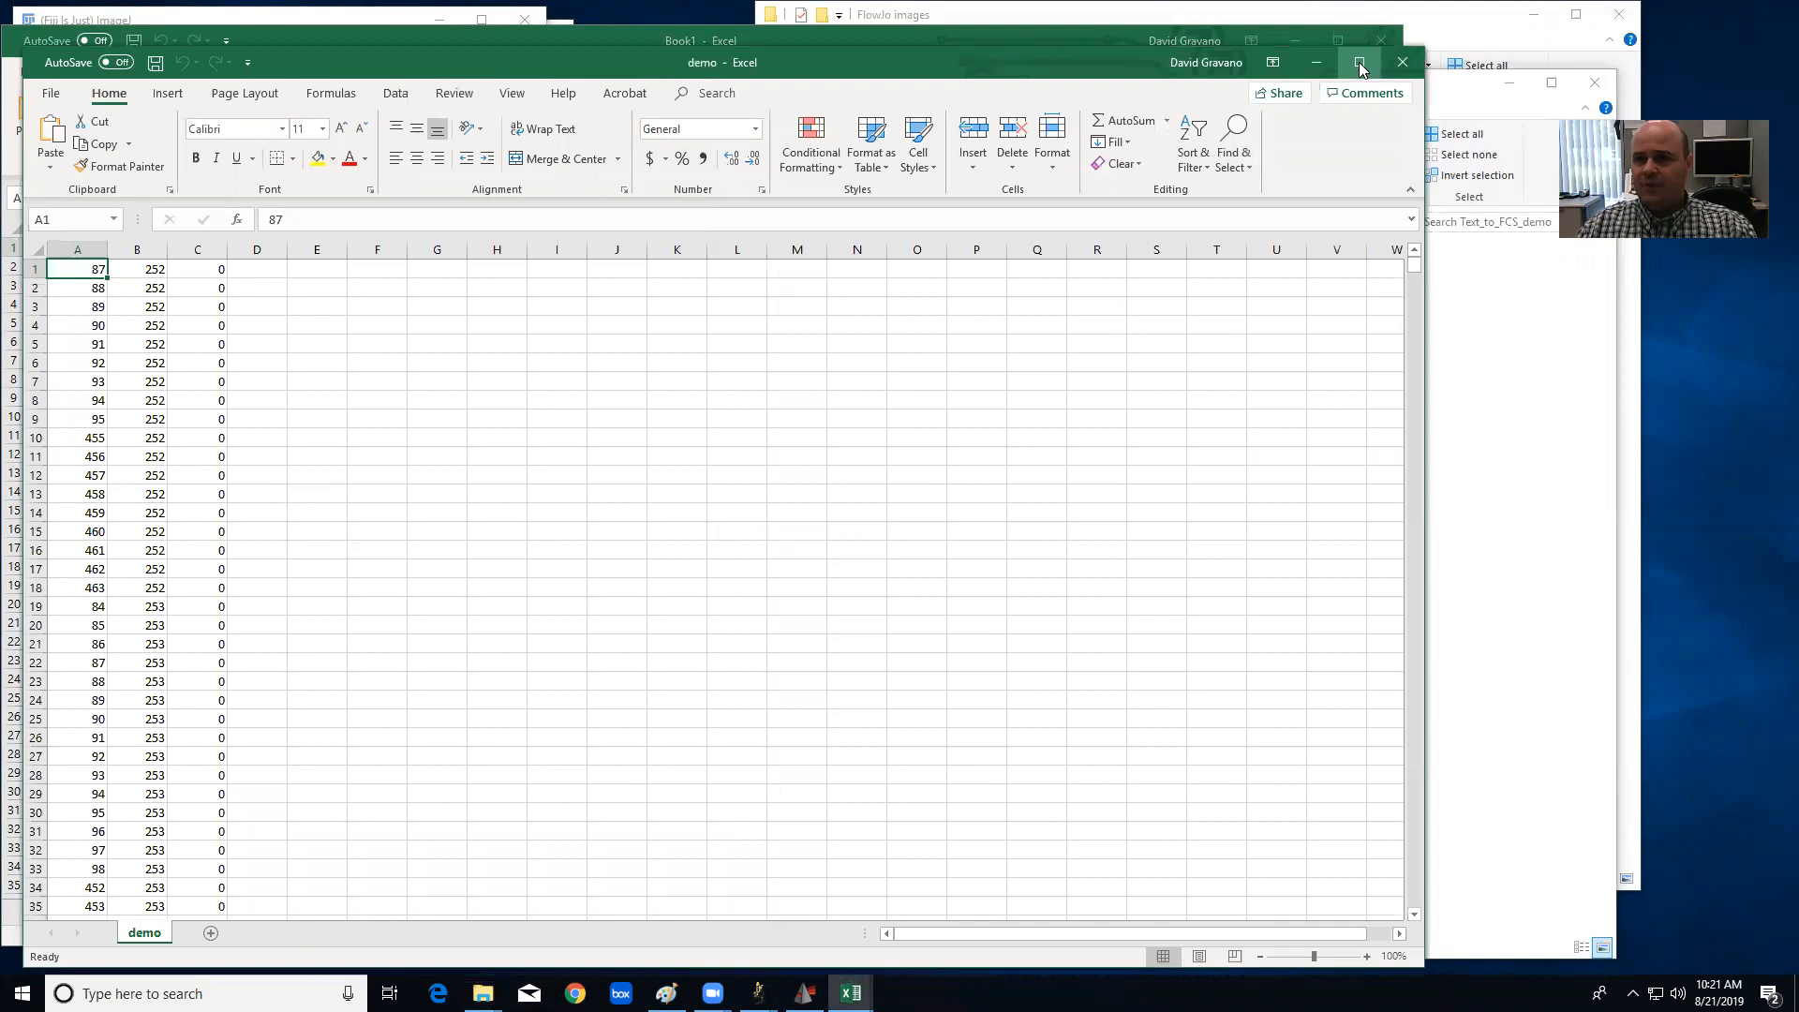
Add xcoordinate/ycoordinate headers and delete the all-zero column C.
left_click(1360, 62)
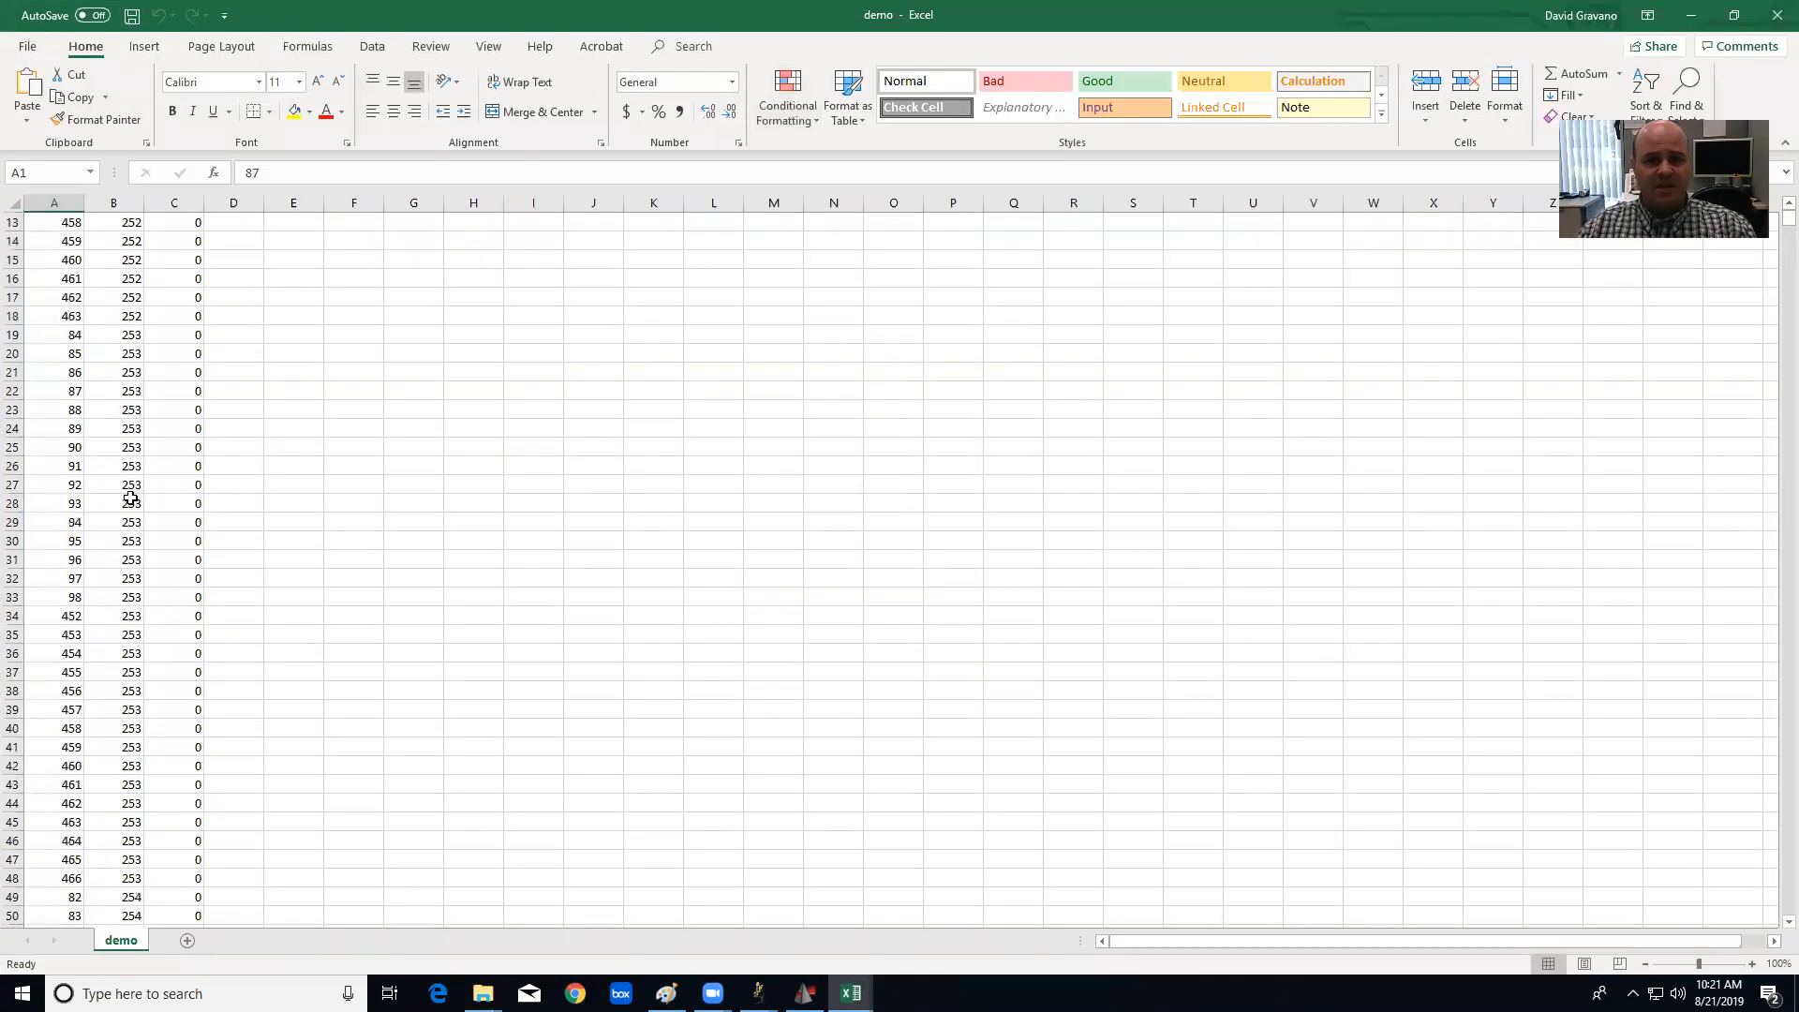
scroll("up", 3)
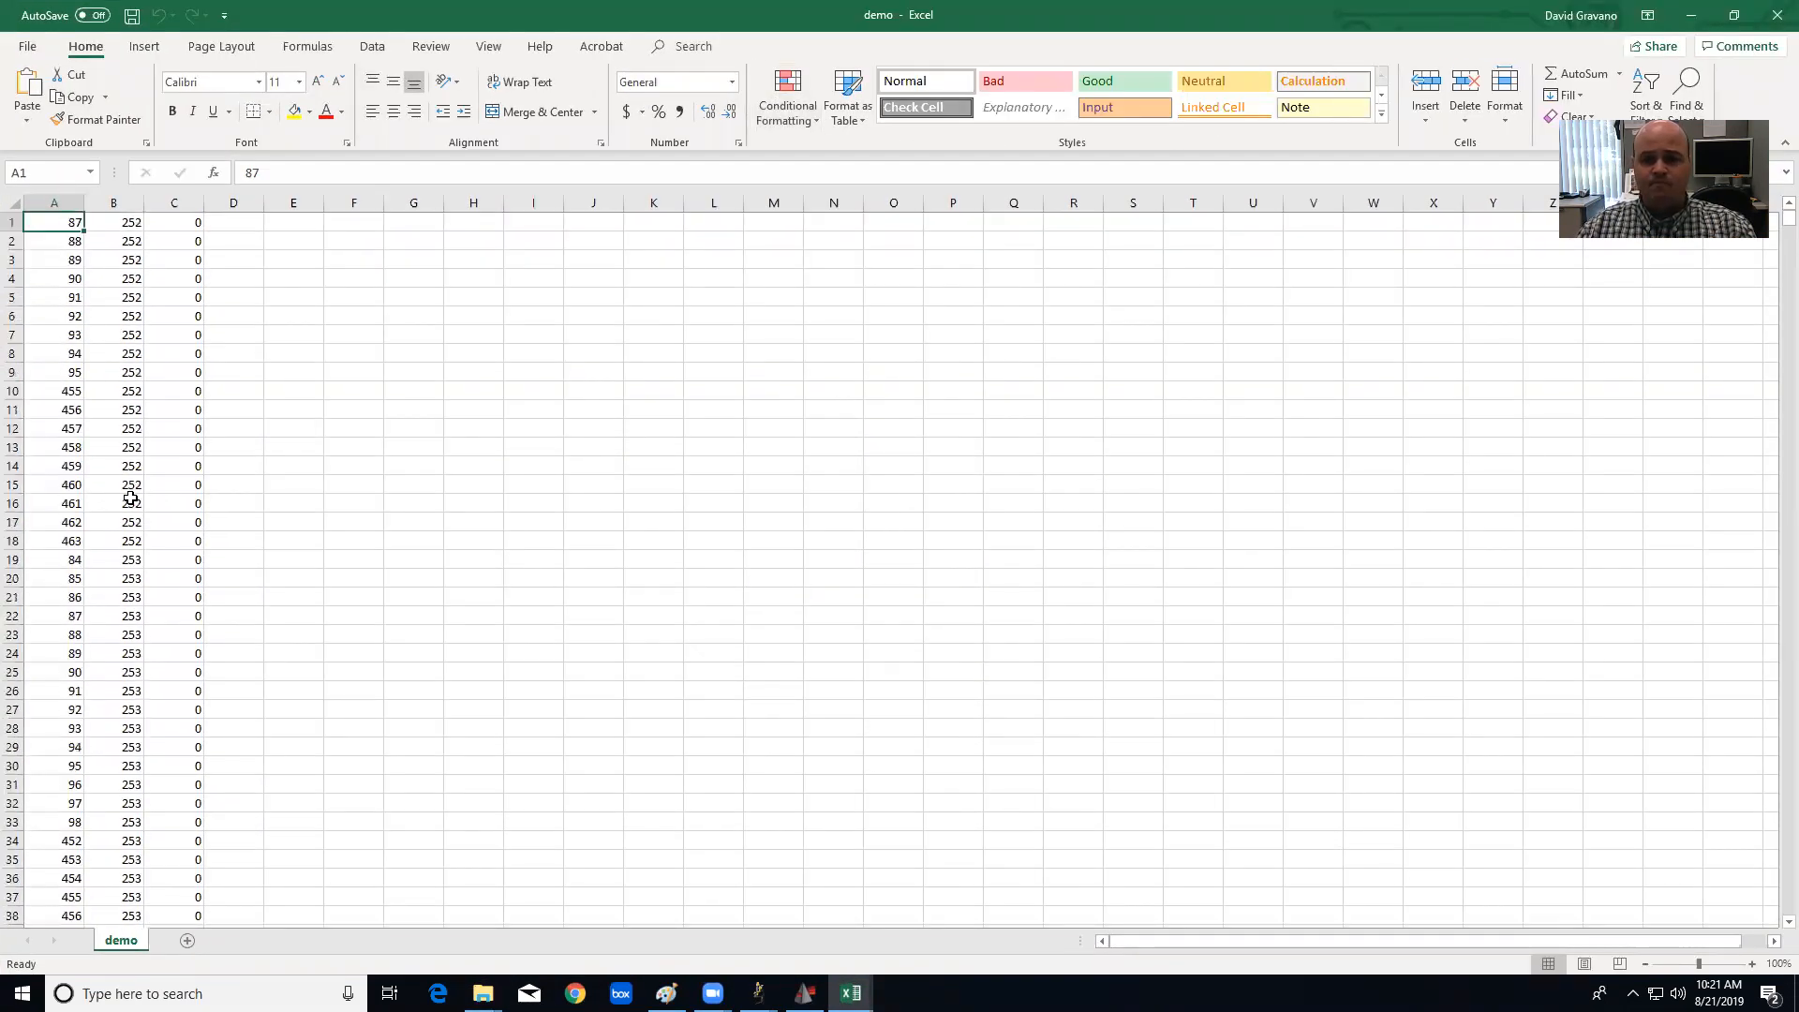
mouse_move(179, 398)
type("x")
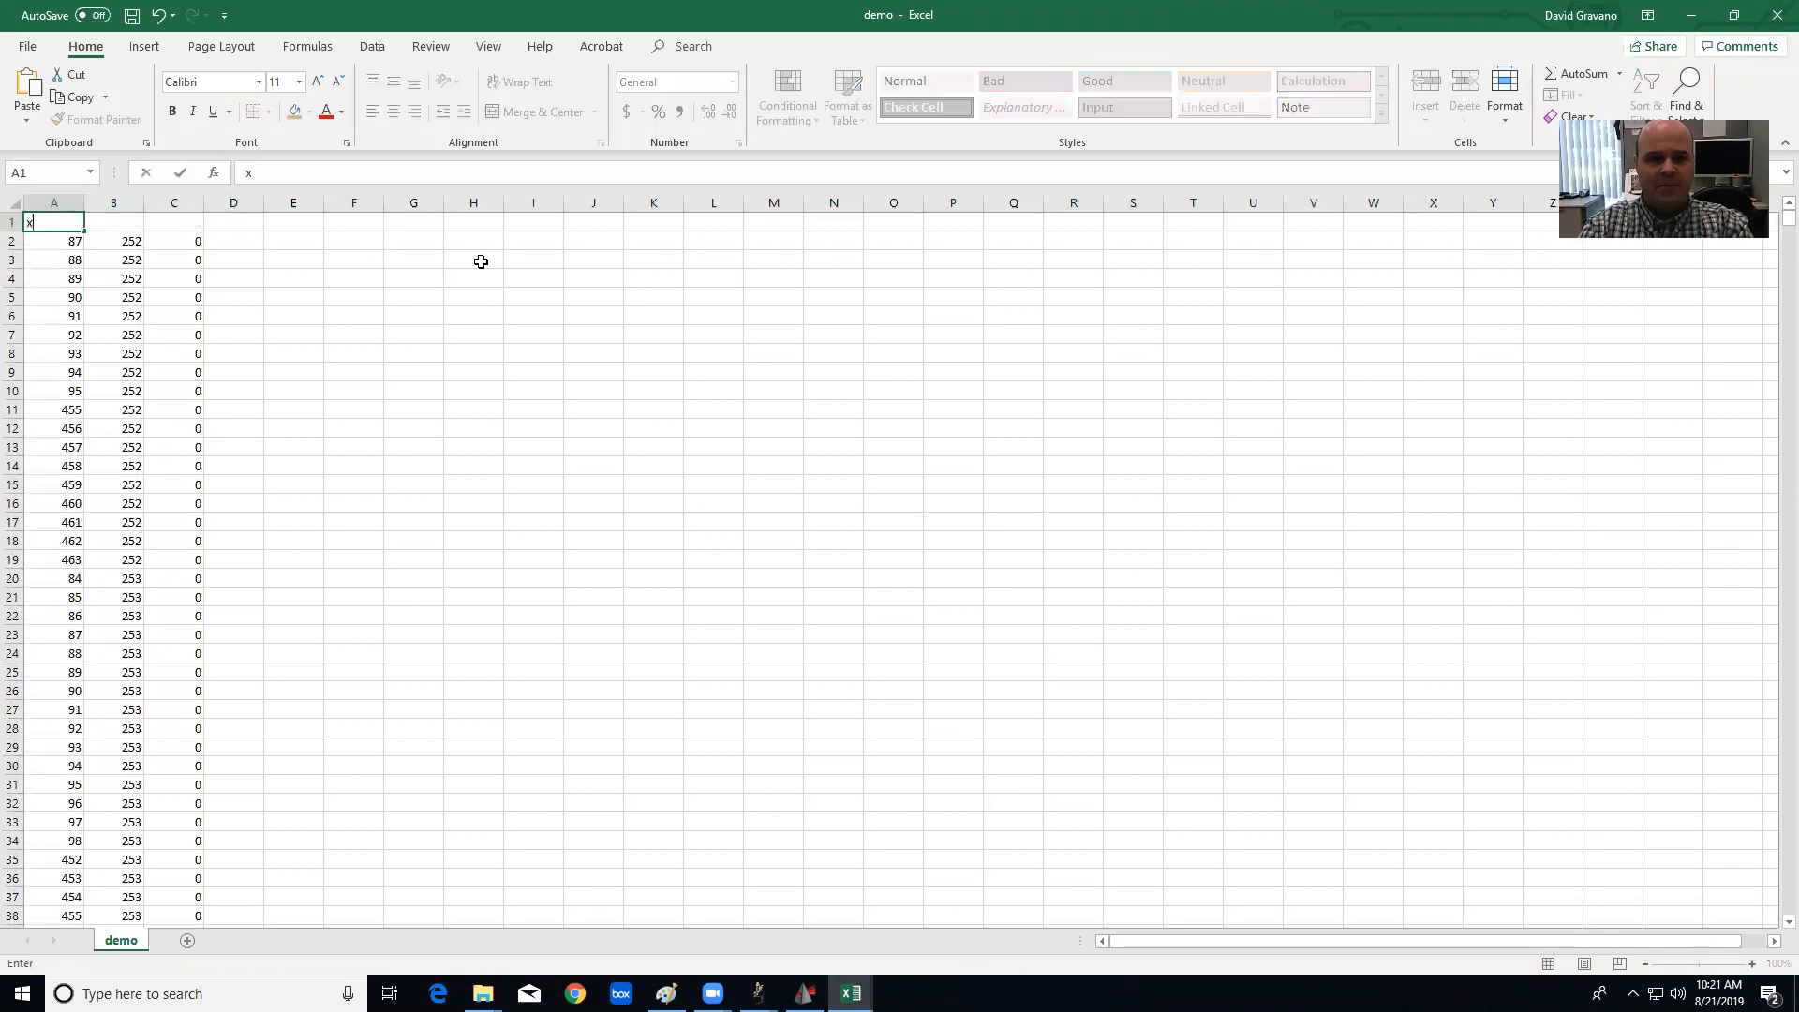
type("coordina")
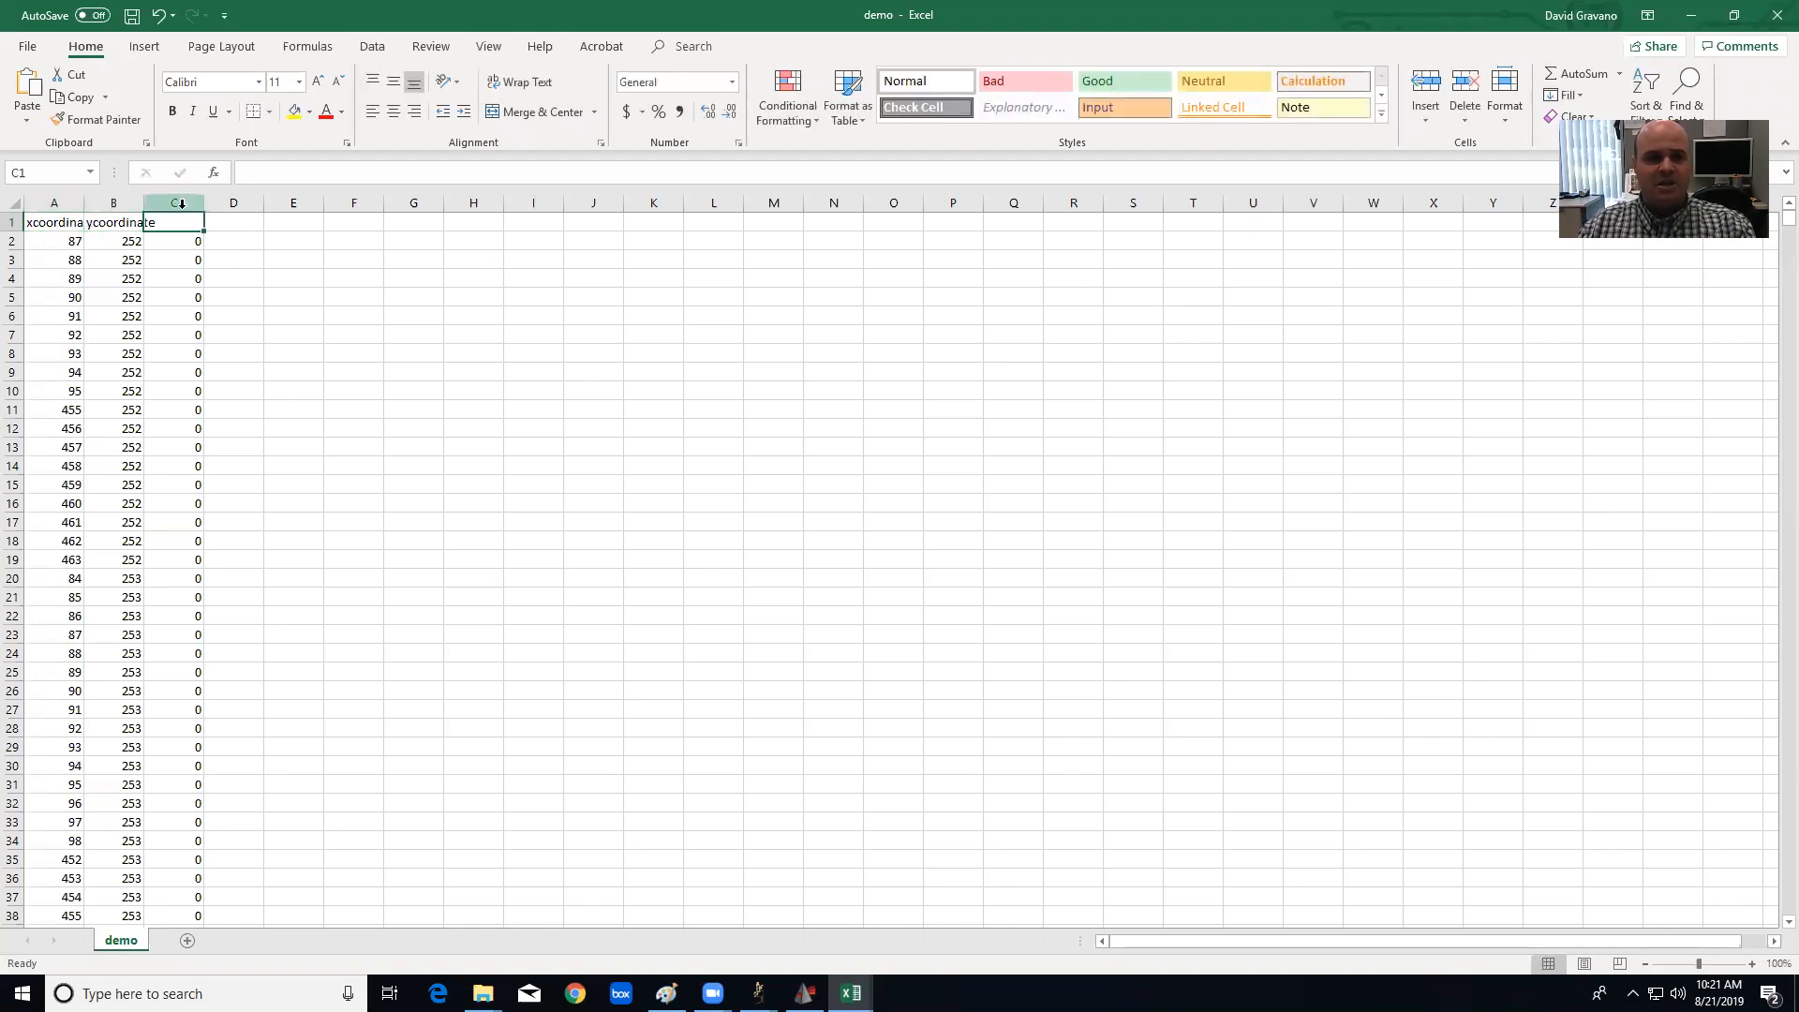
right_click(175, 203)
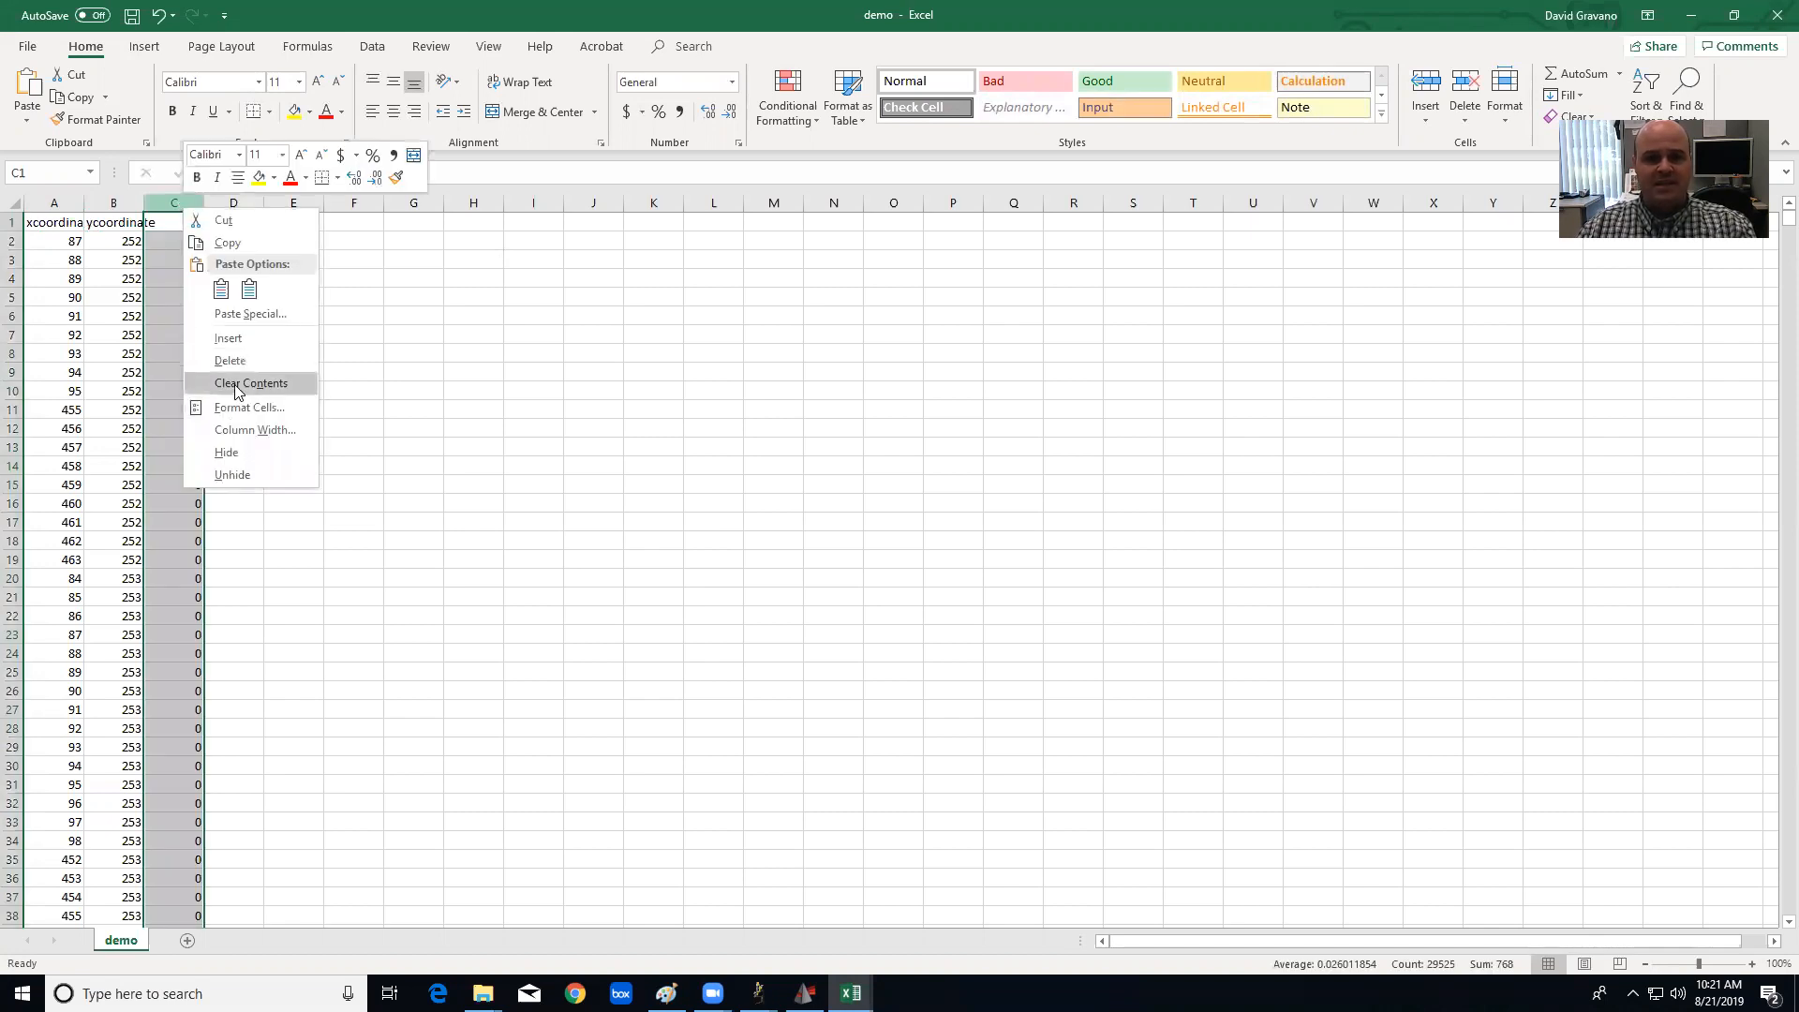
mouse_move(229, 360)
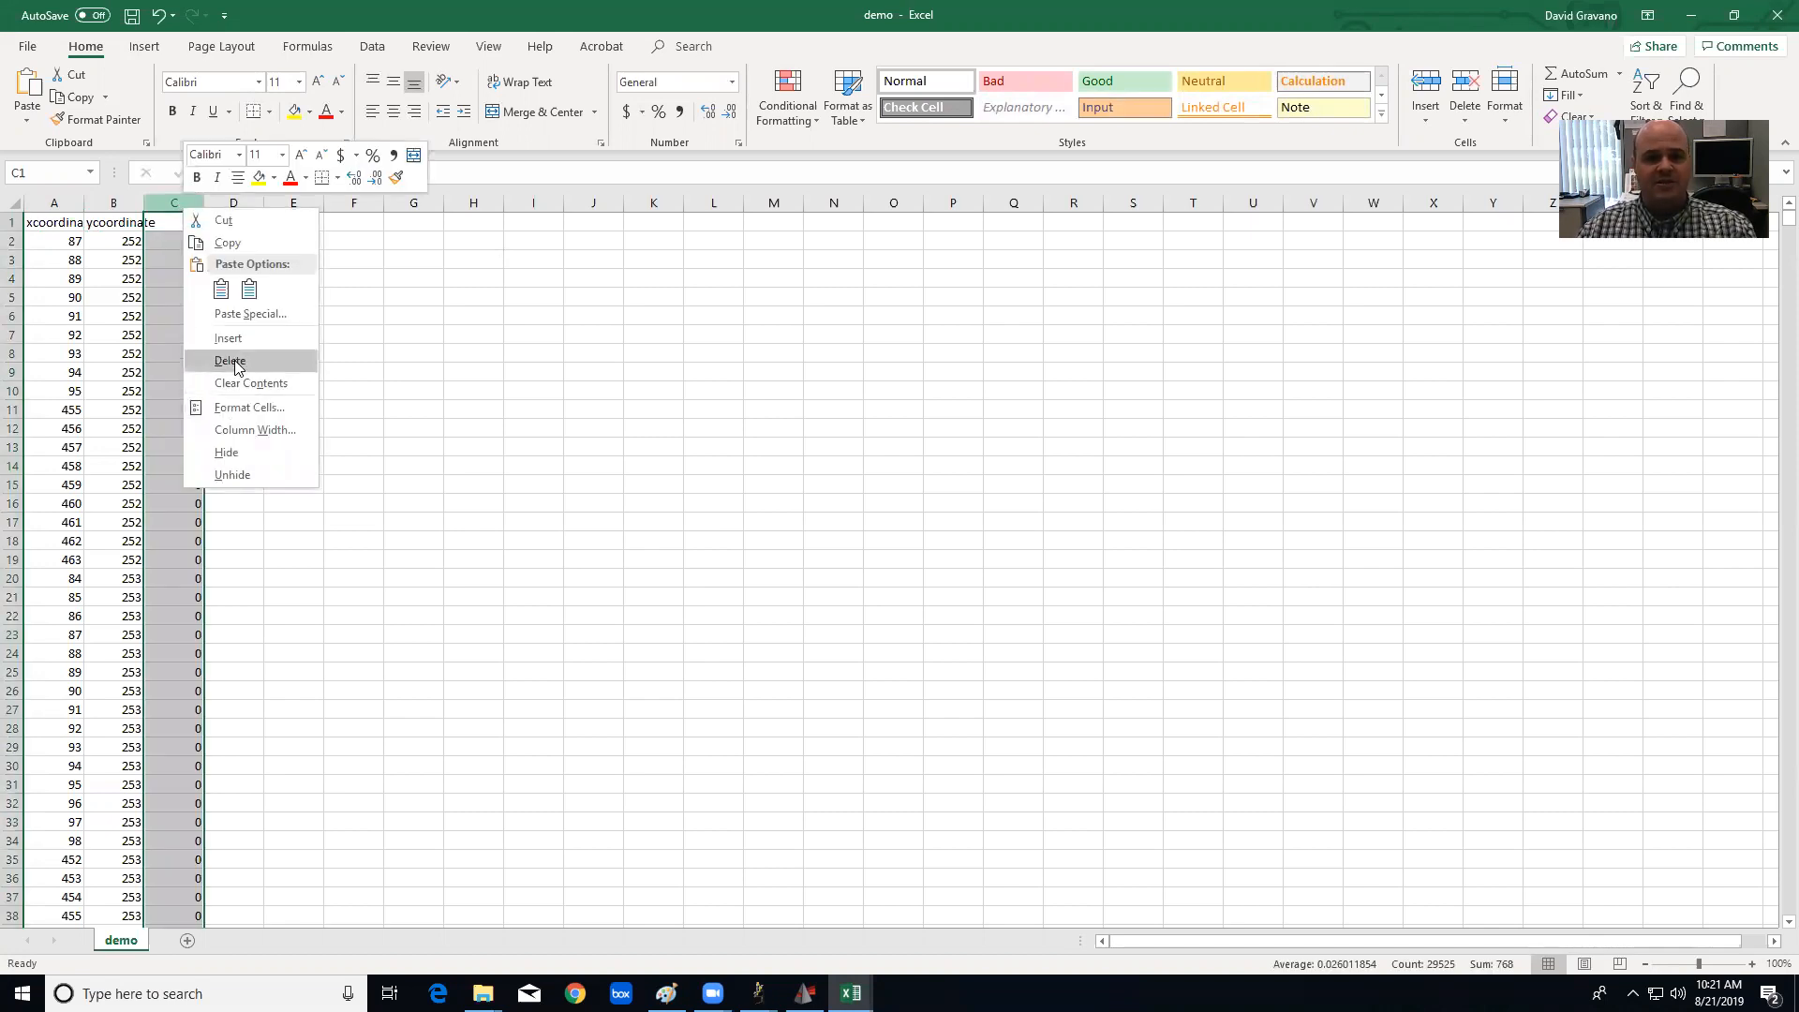
left_click(229, 360)
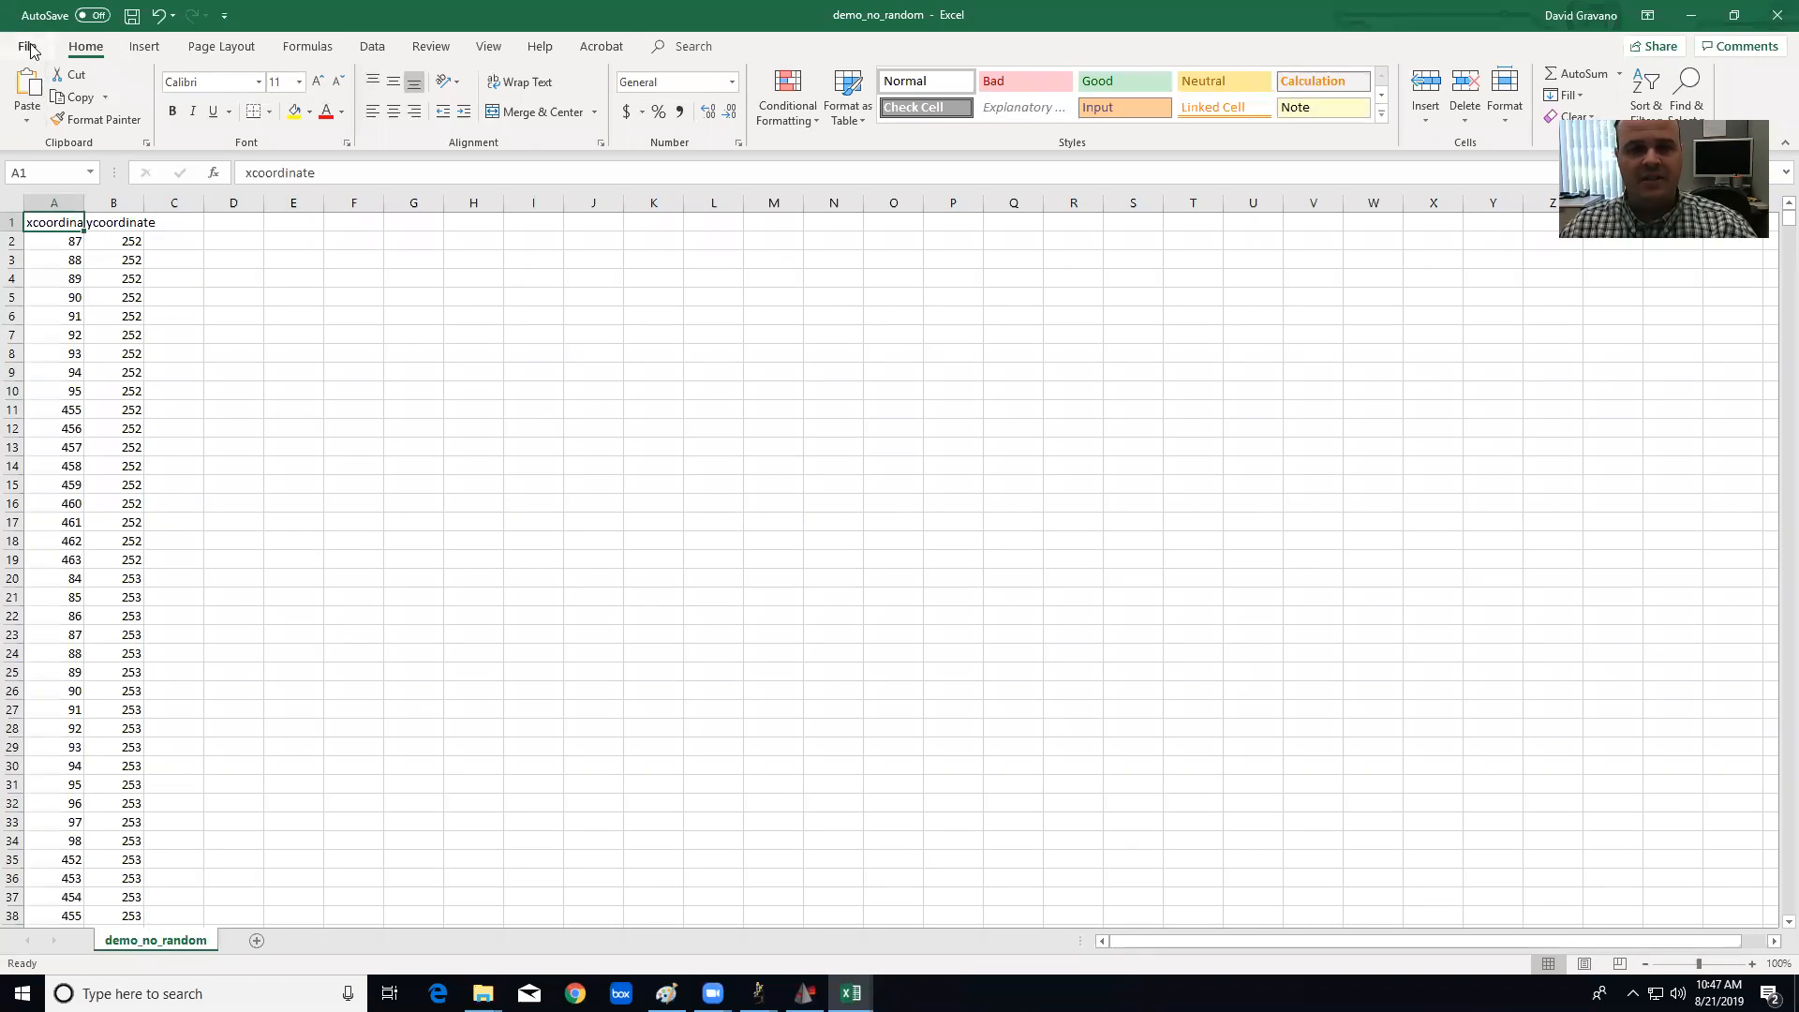
Save the sheet as CSV demo_no_random, replacing the existing file.
left_click(28, 45)
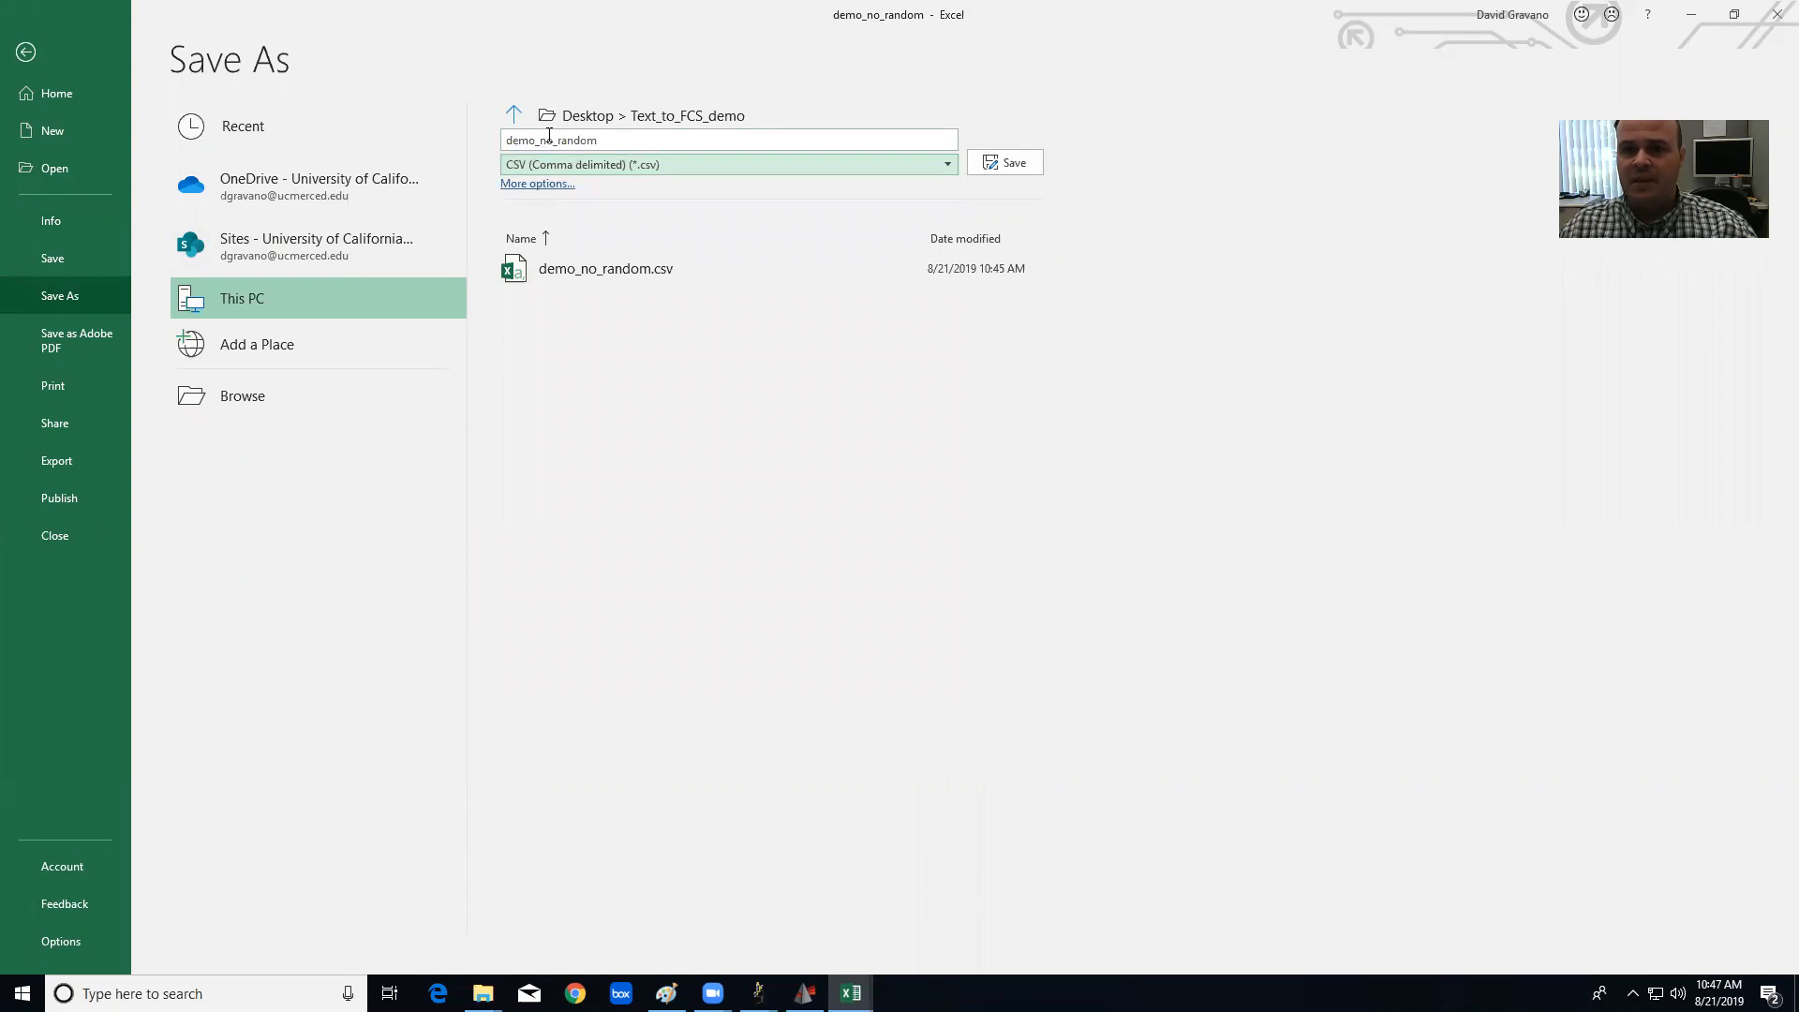
mouse_move(660, 223)
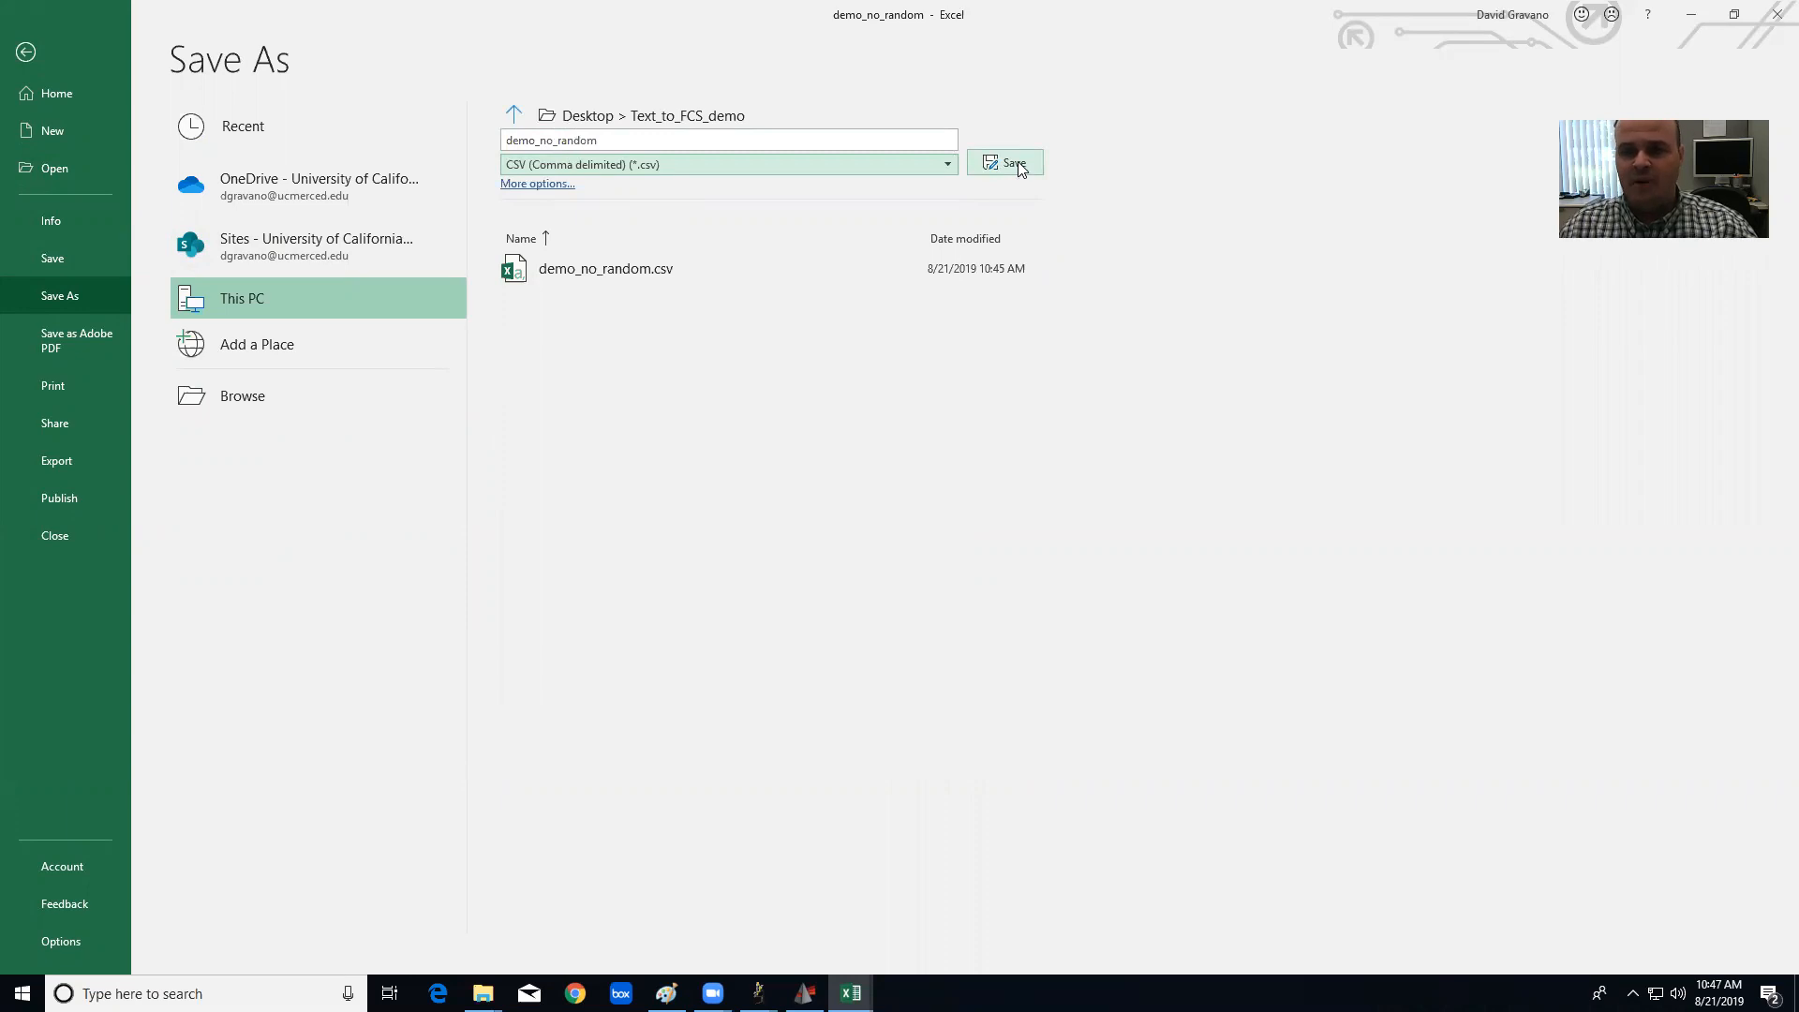
left_click(1014, 161)
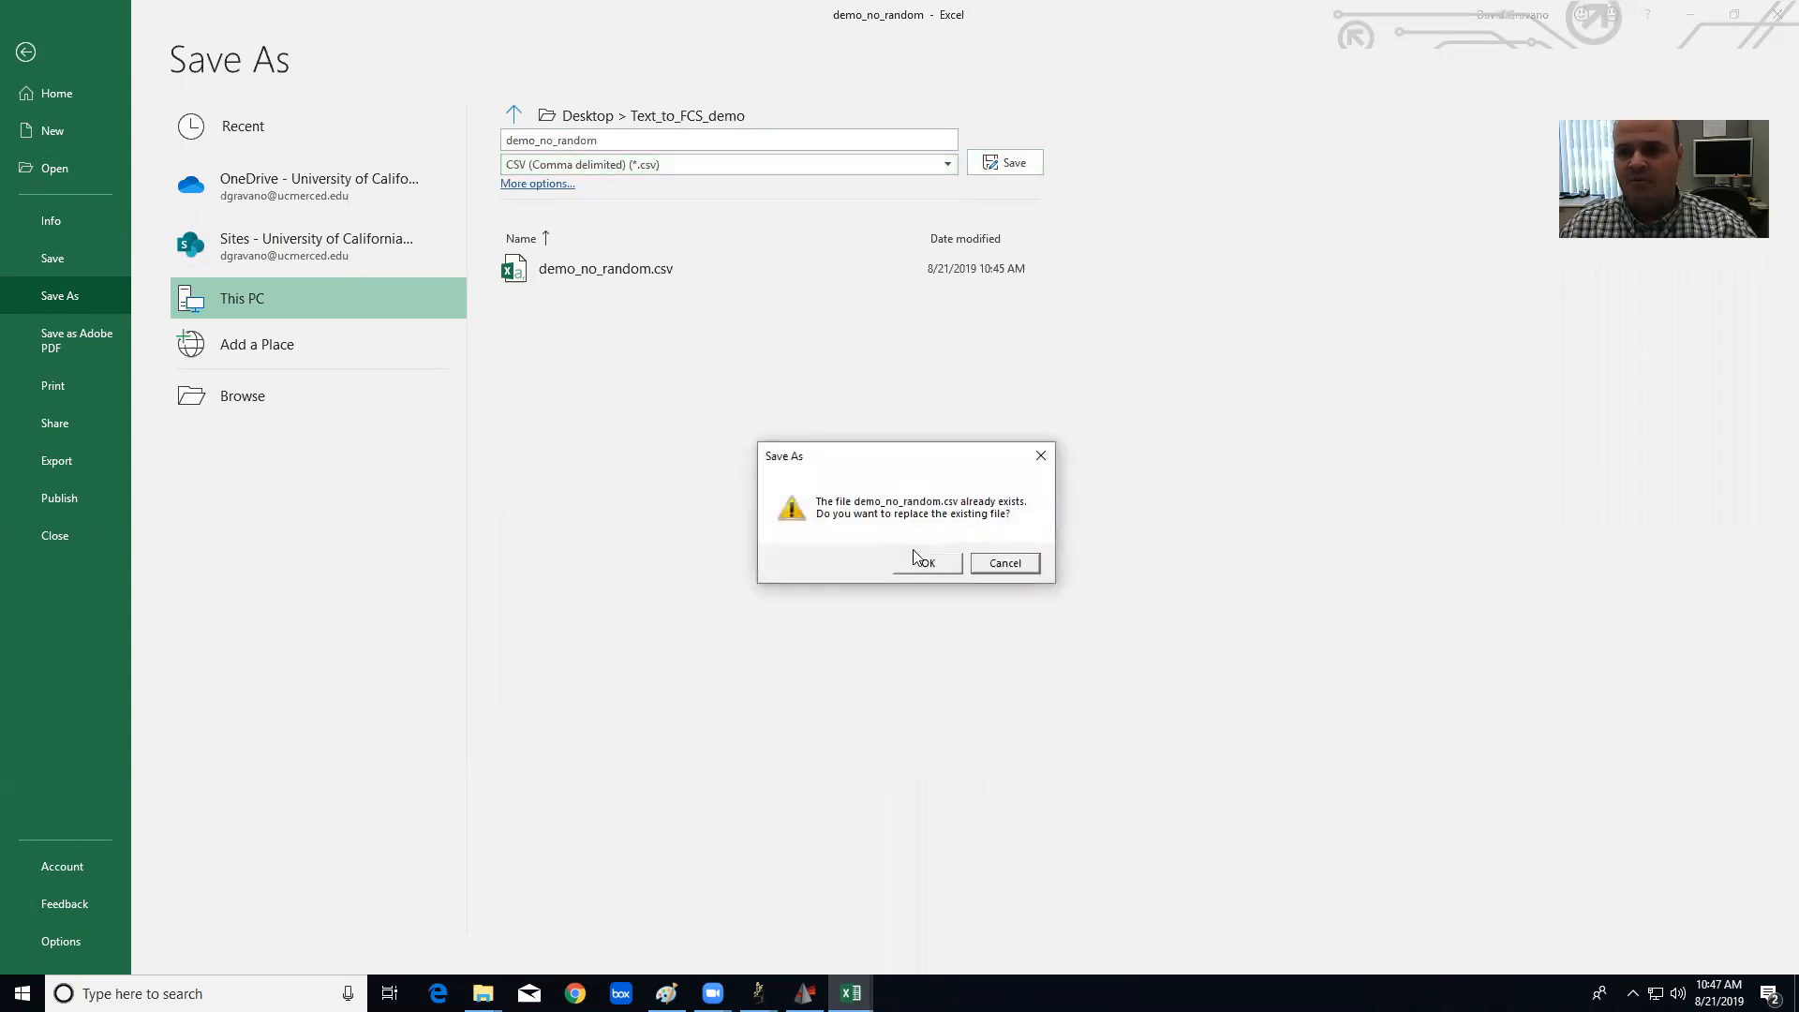
left_click(924, 564)
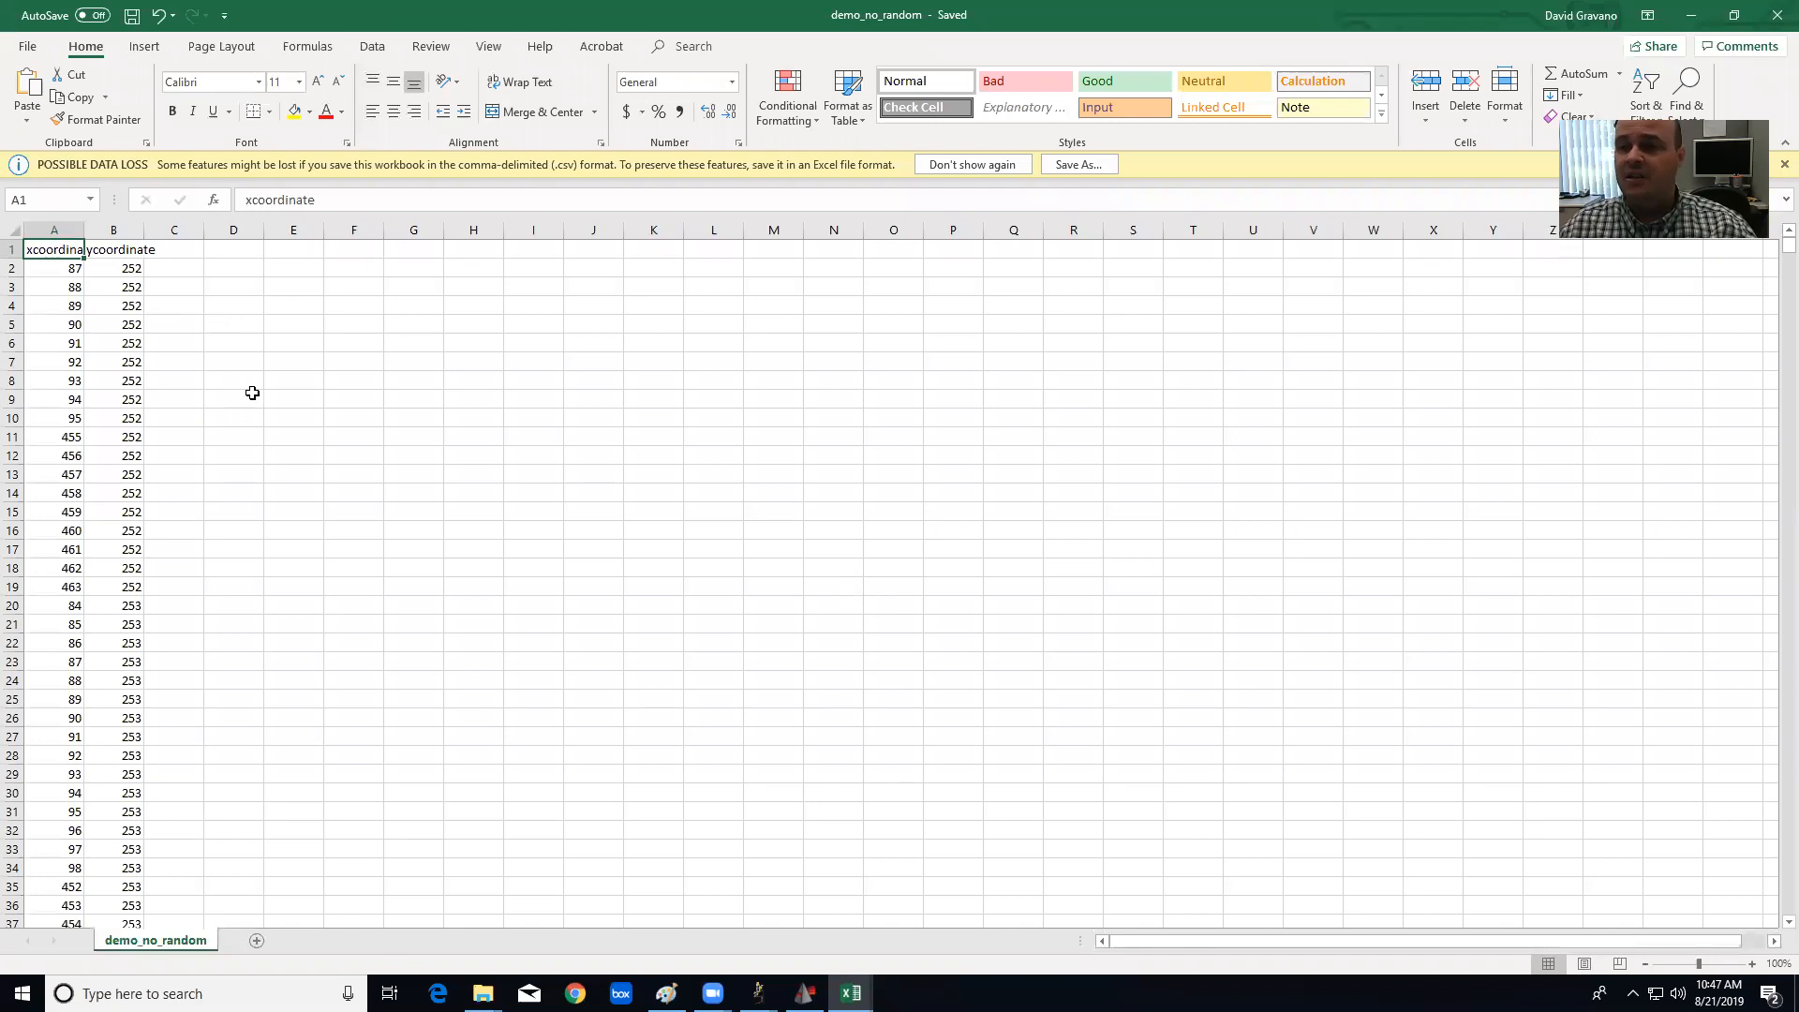
Enter =A2+RANDBETWEEN(-2,2) in the cell below the last data row.
left_click(113, 268)
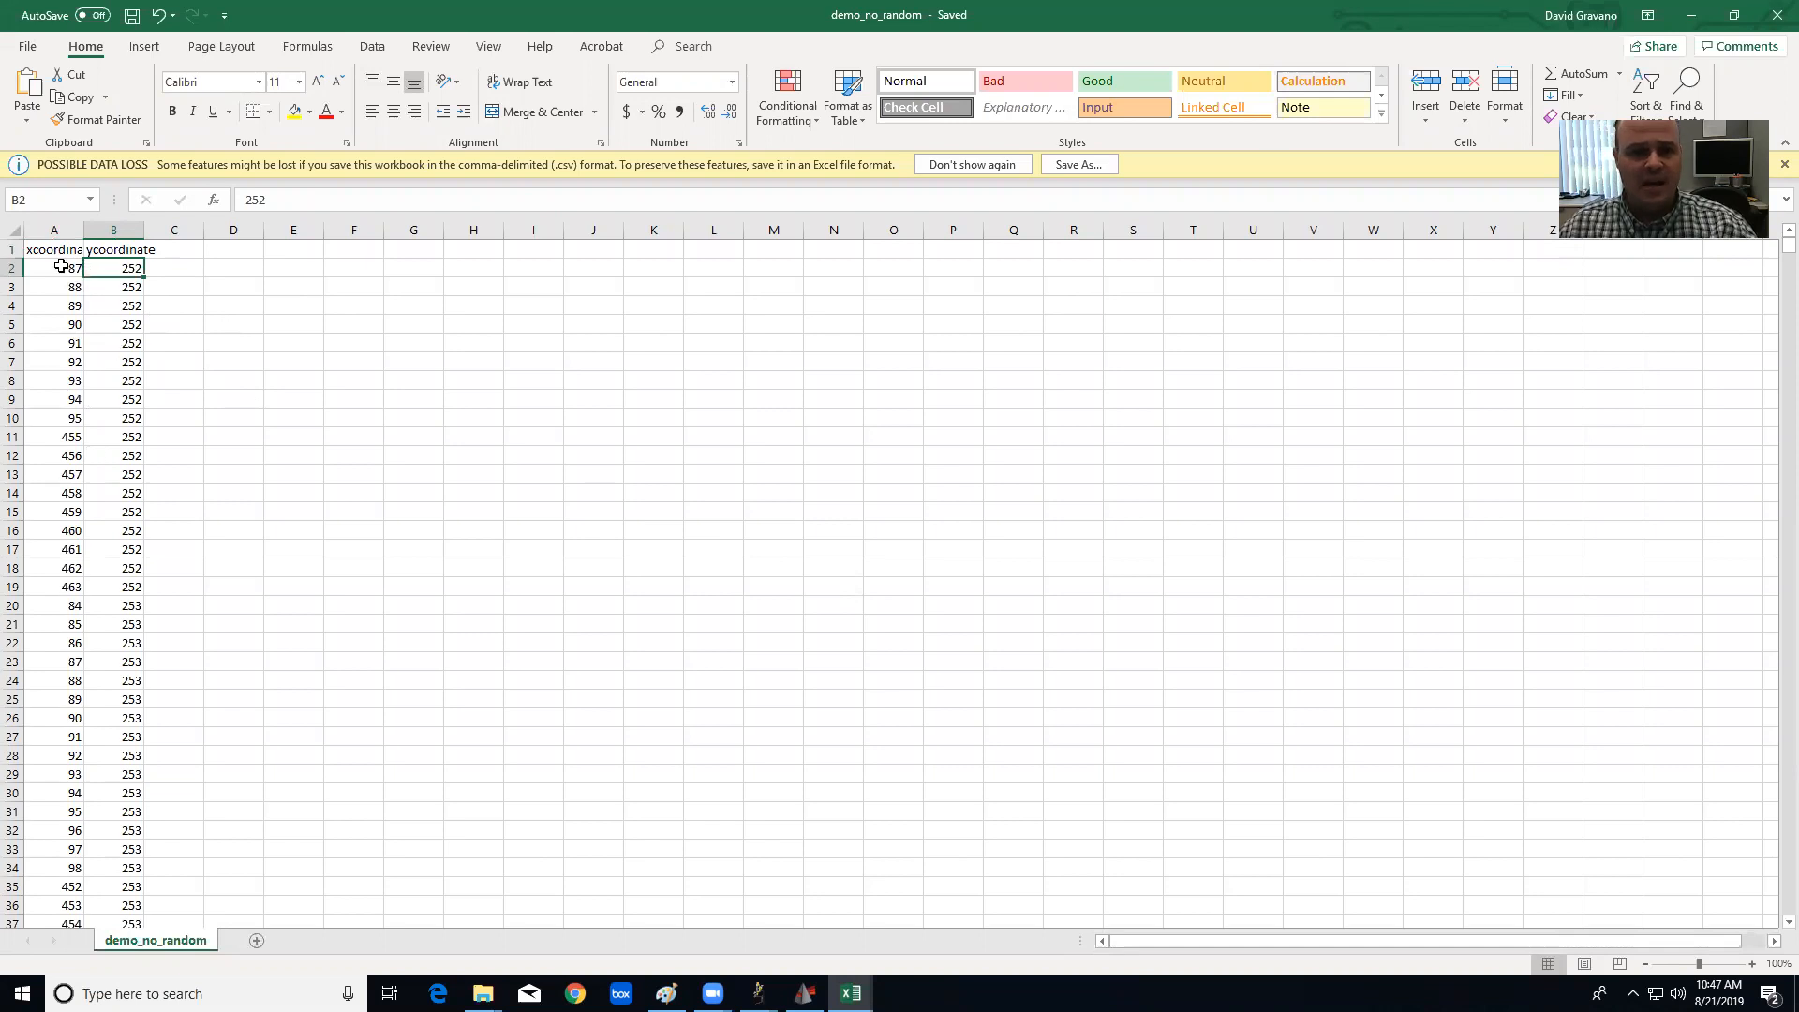
left_click(54, 268)
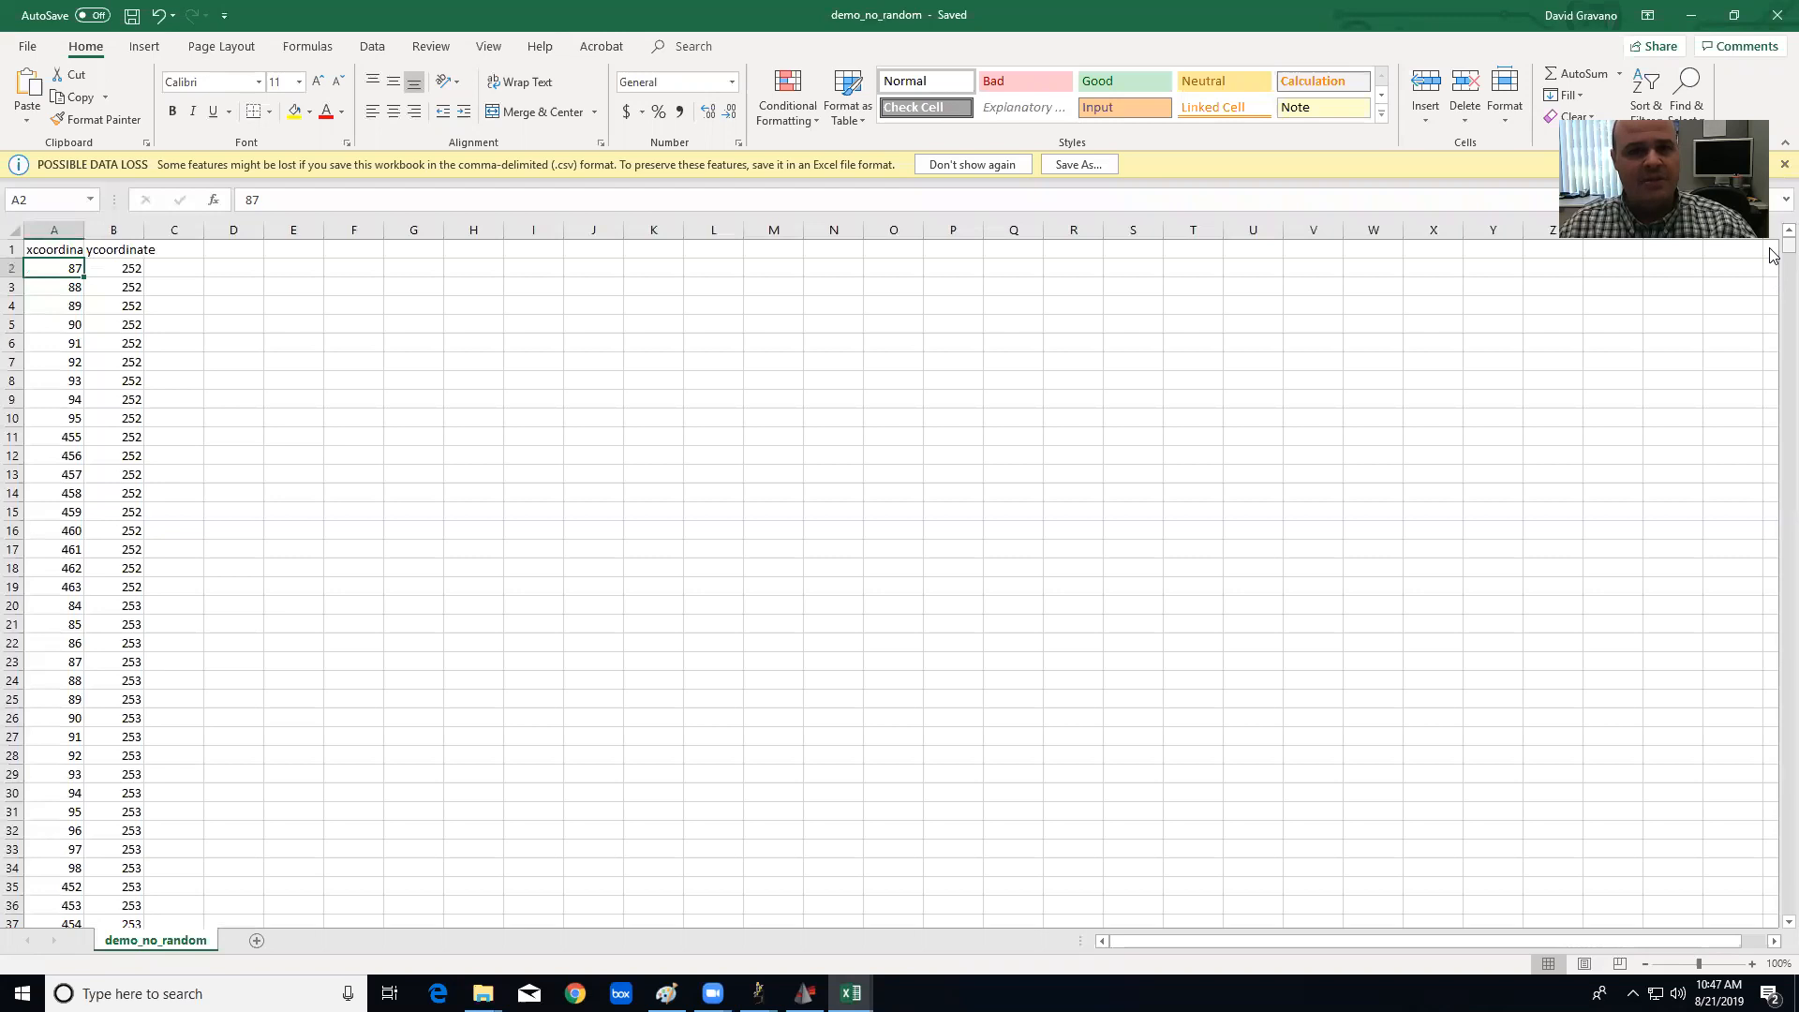
left_click(114, 287)
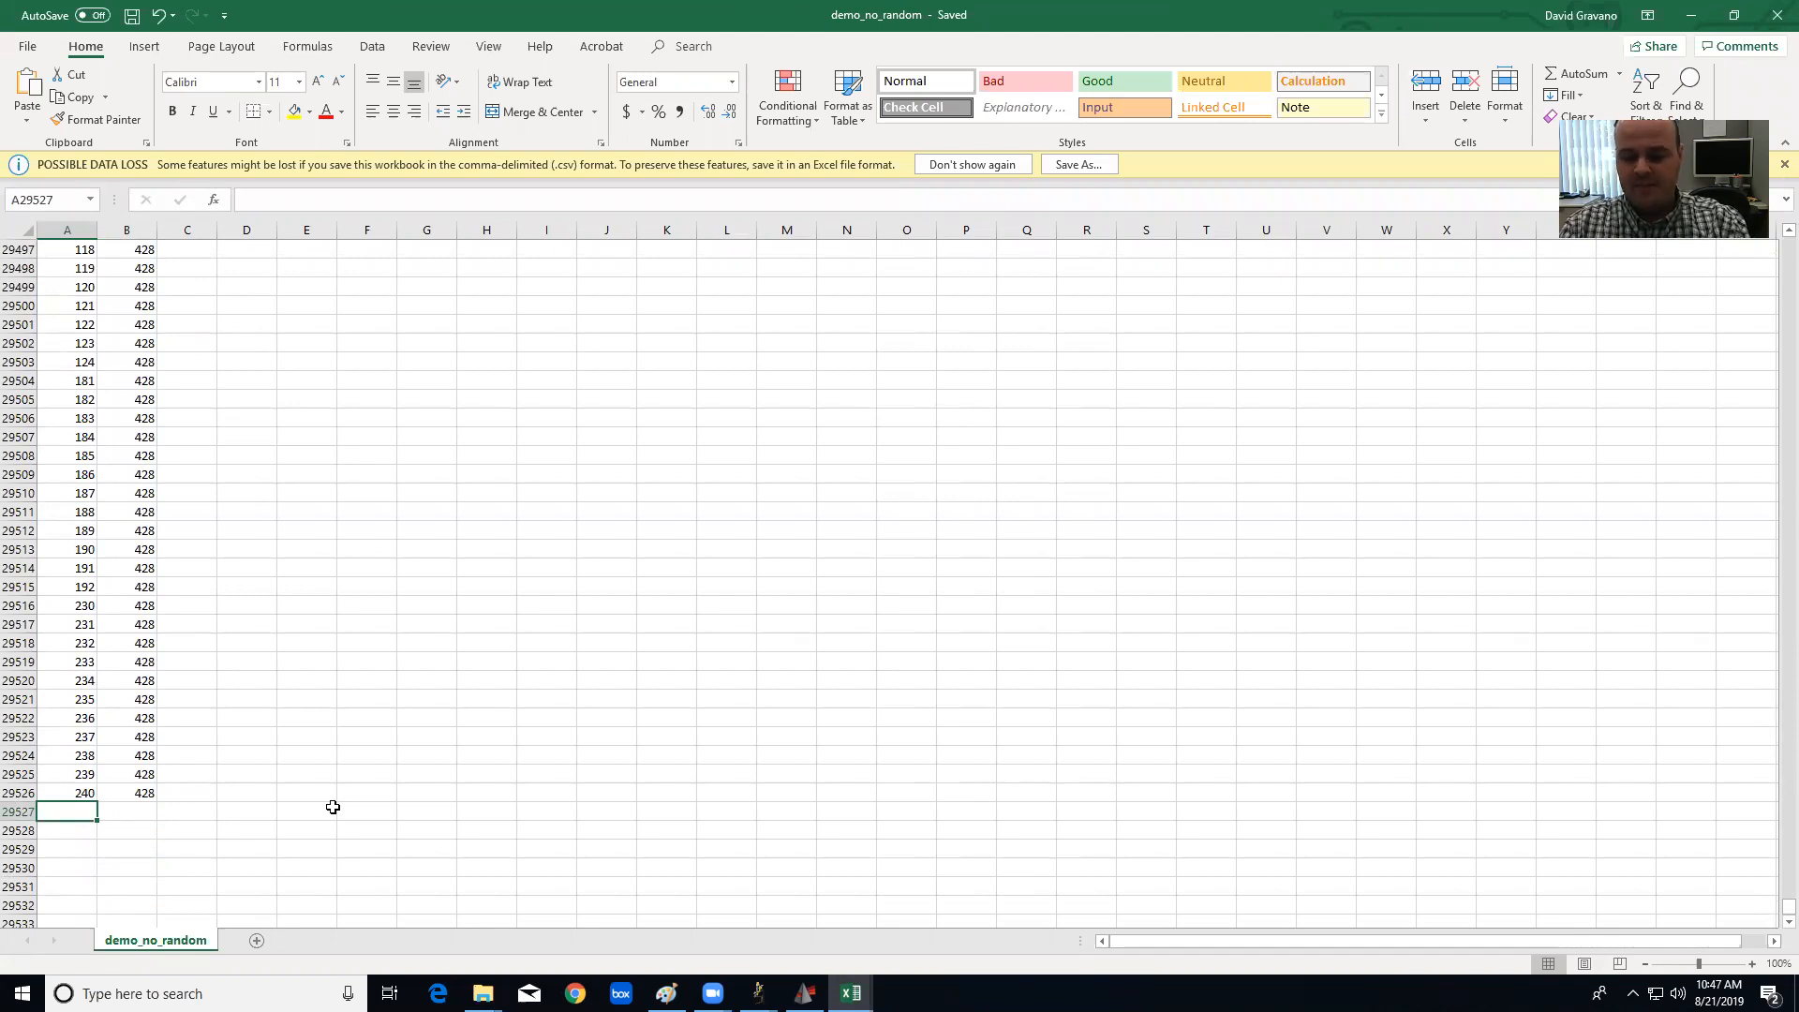
type("=")
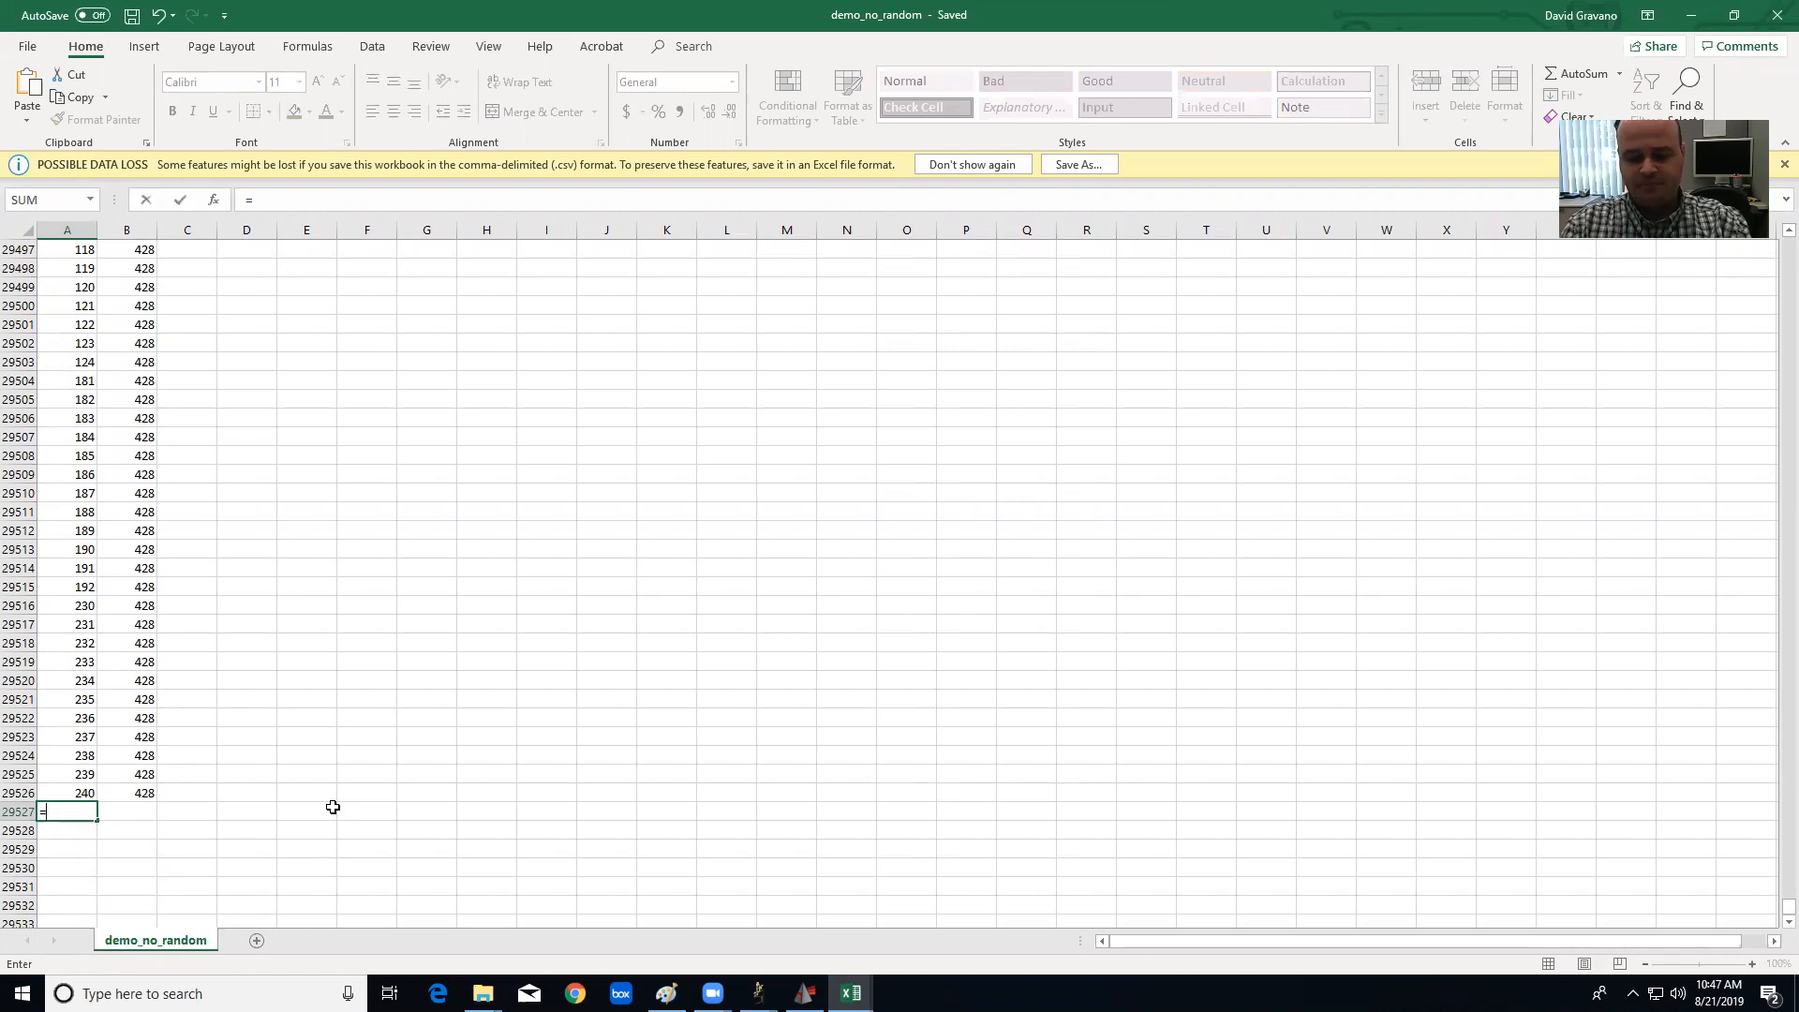
type("A2")
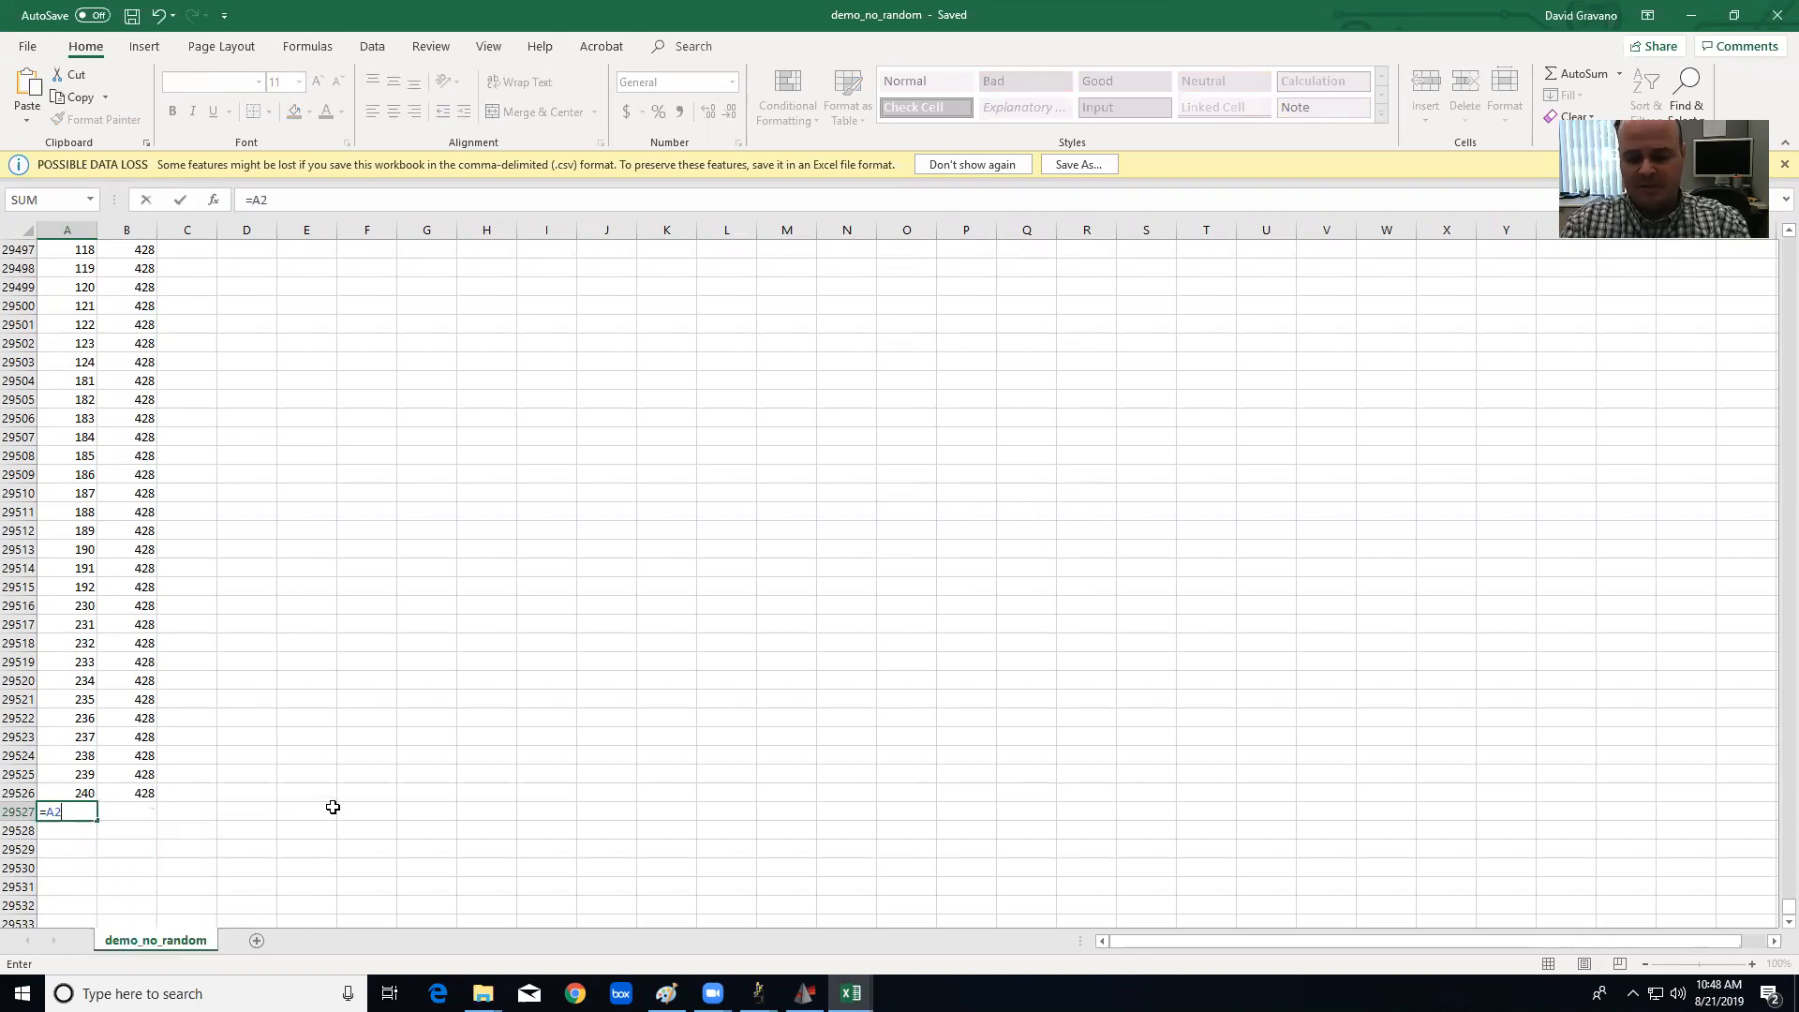
type("+")
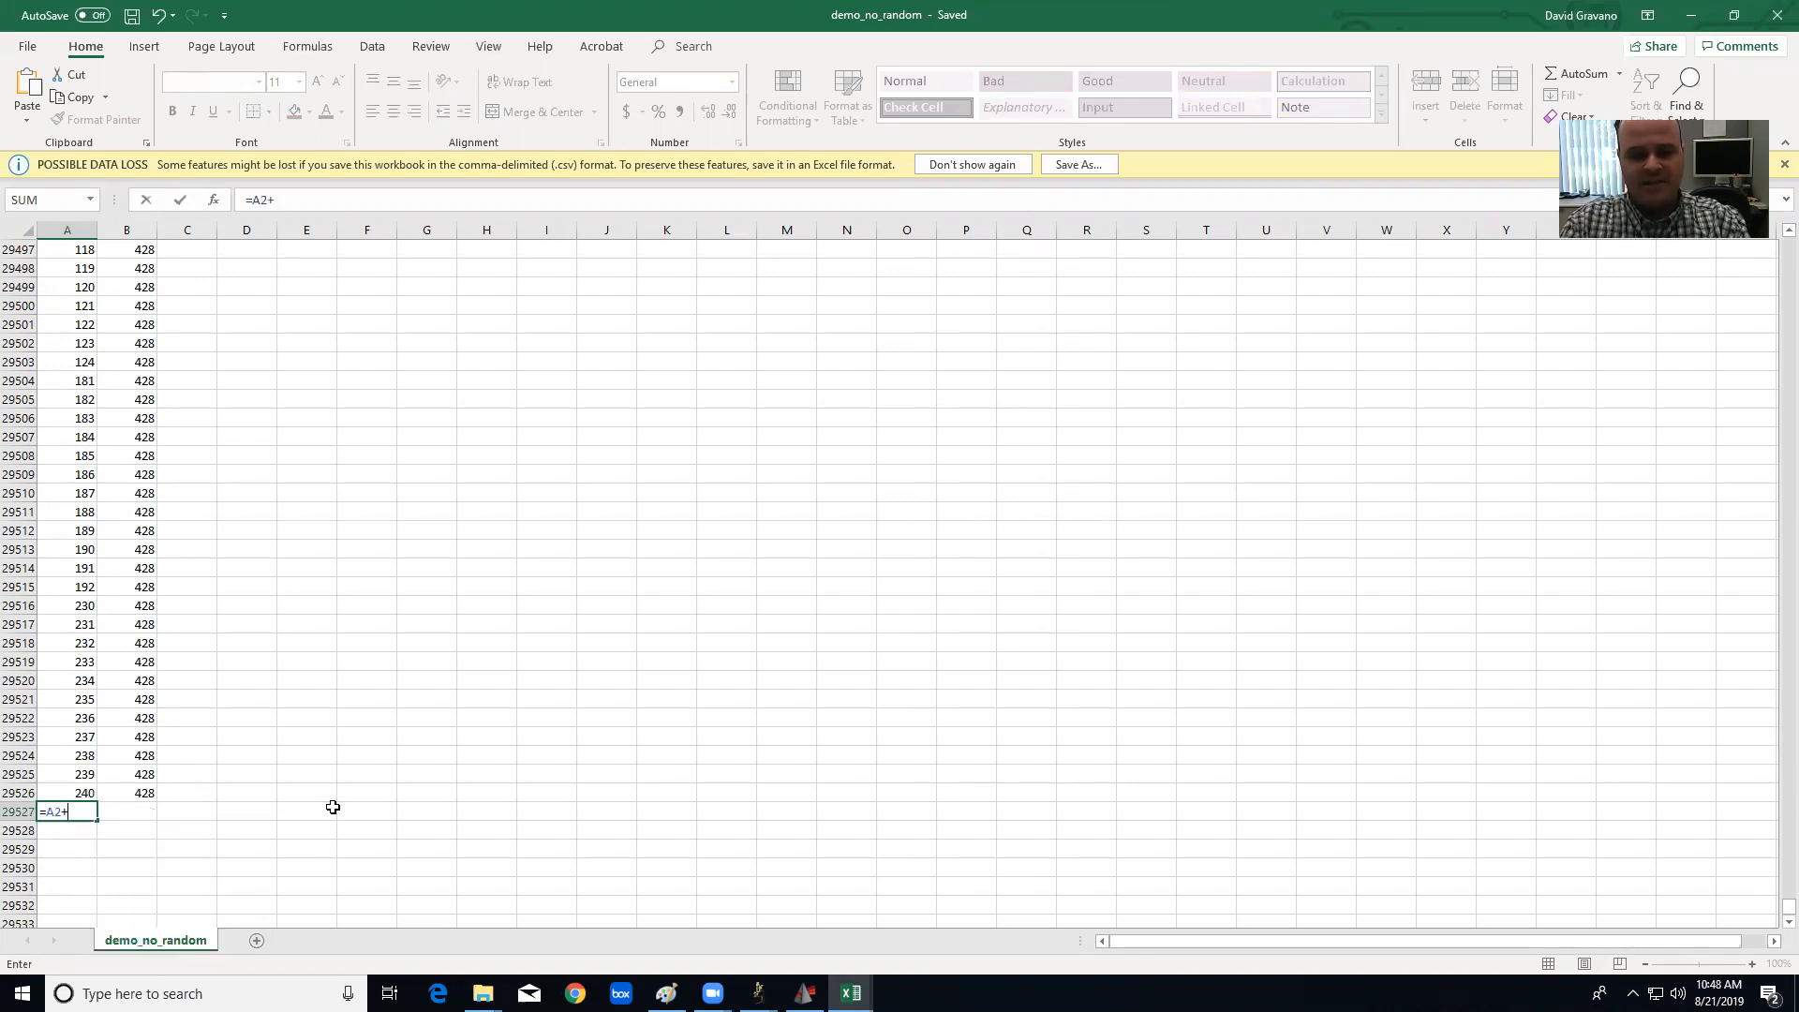
type("RAN")
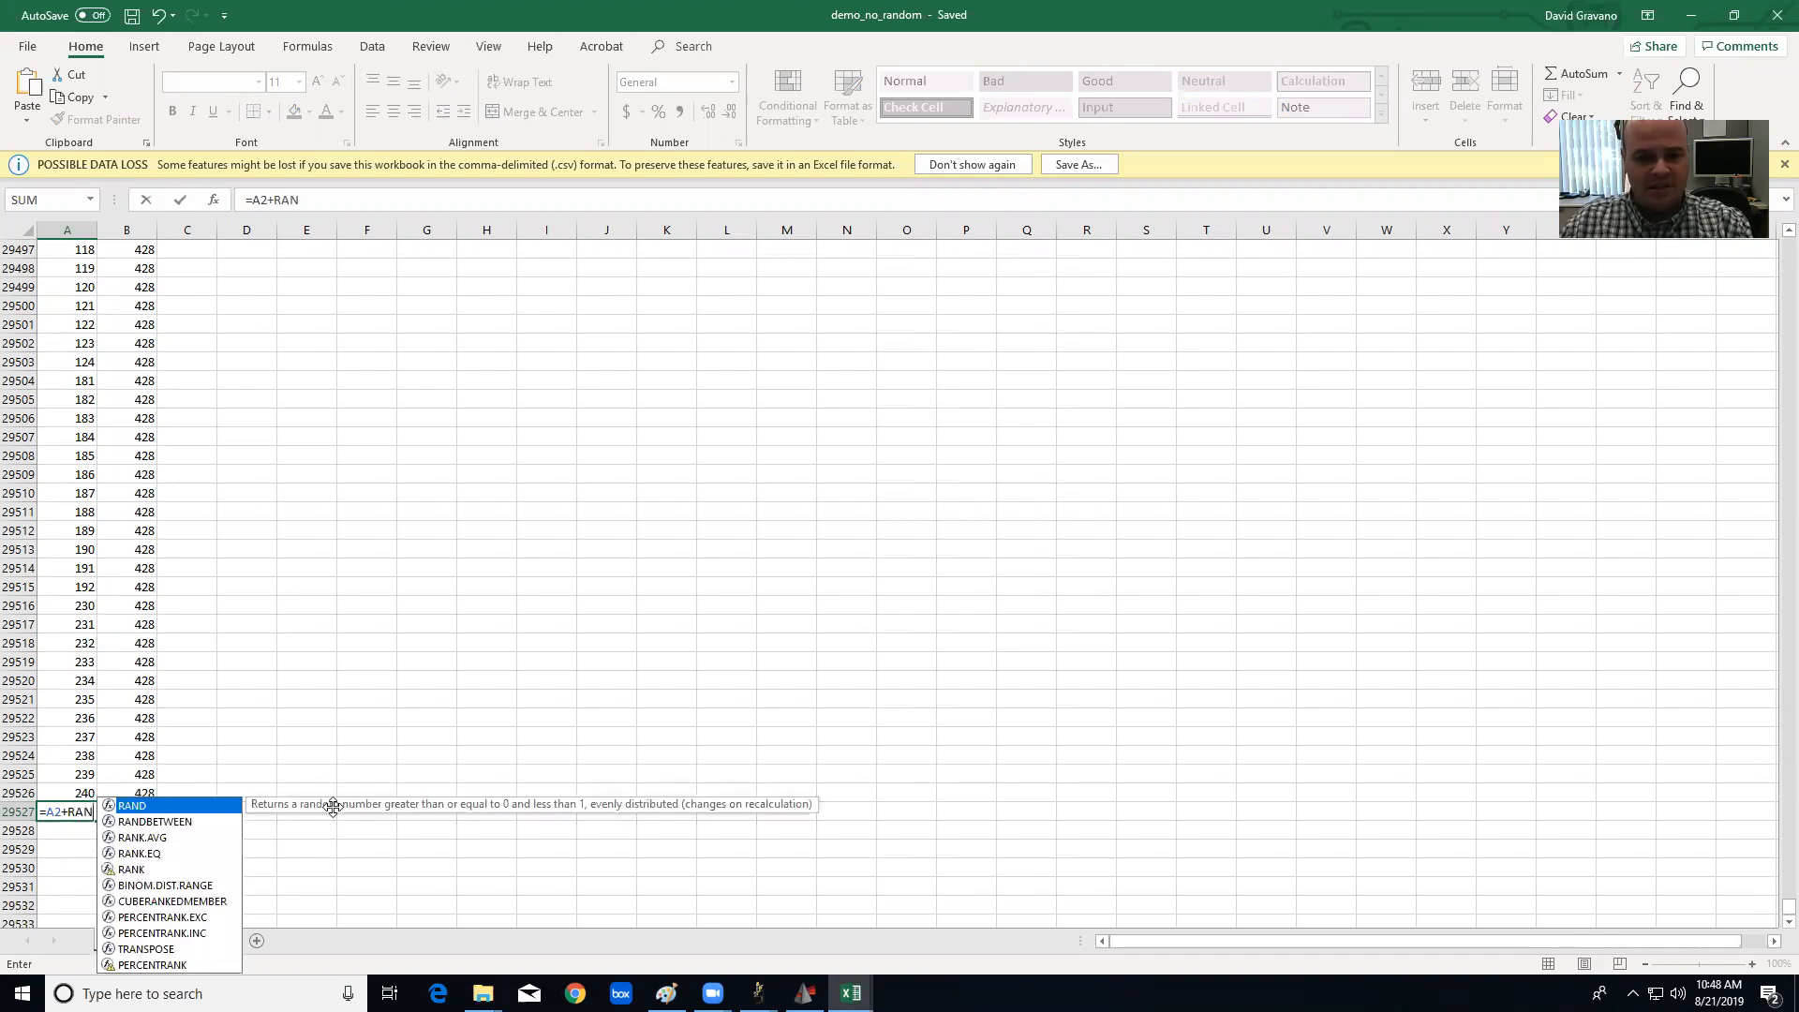
double_click(156, 821)
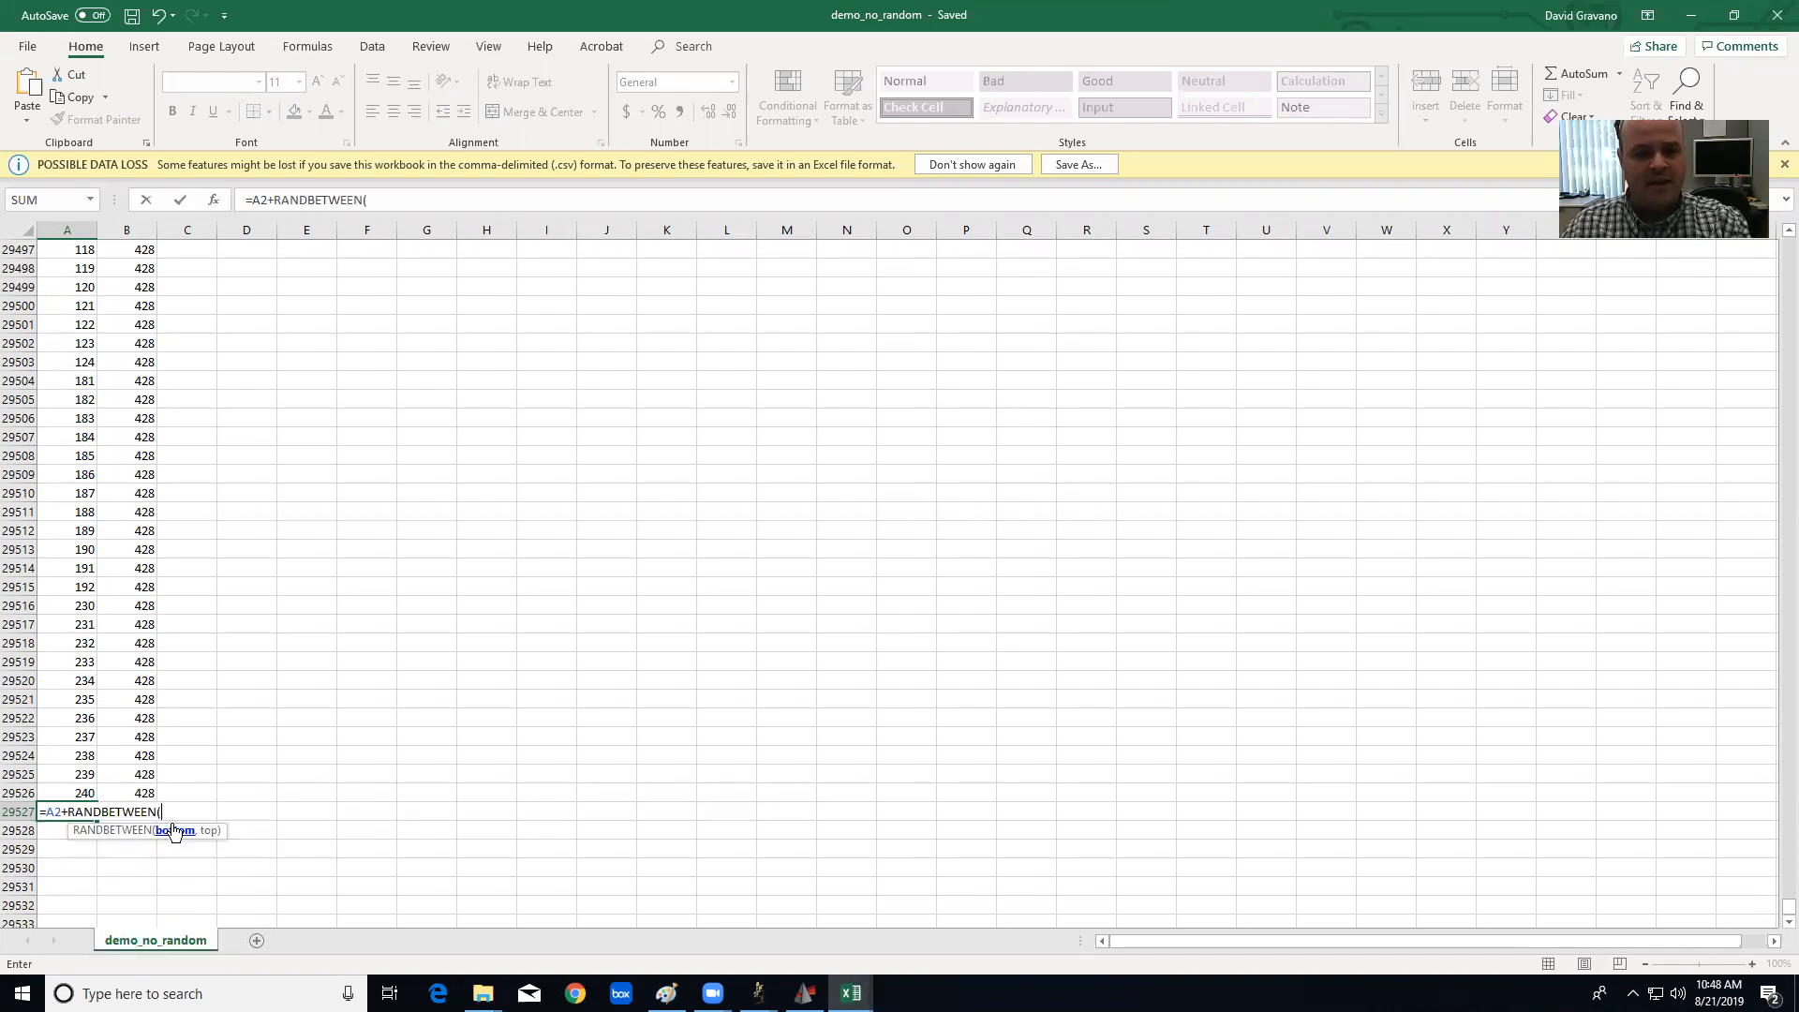
type("-2")
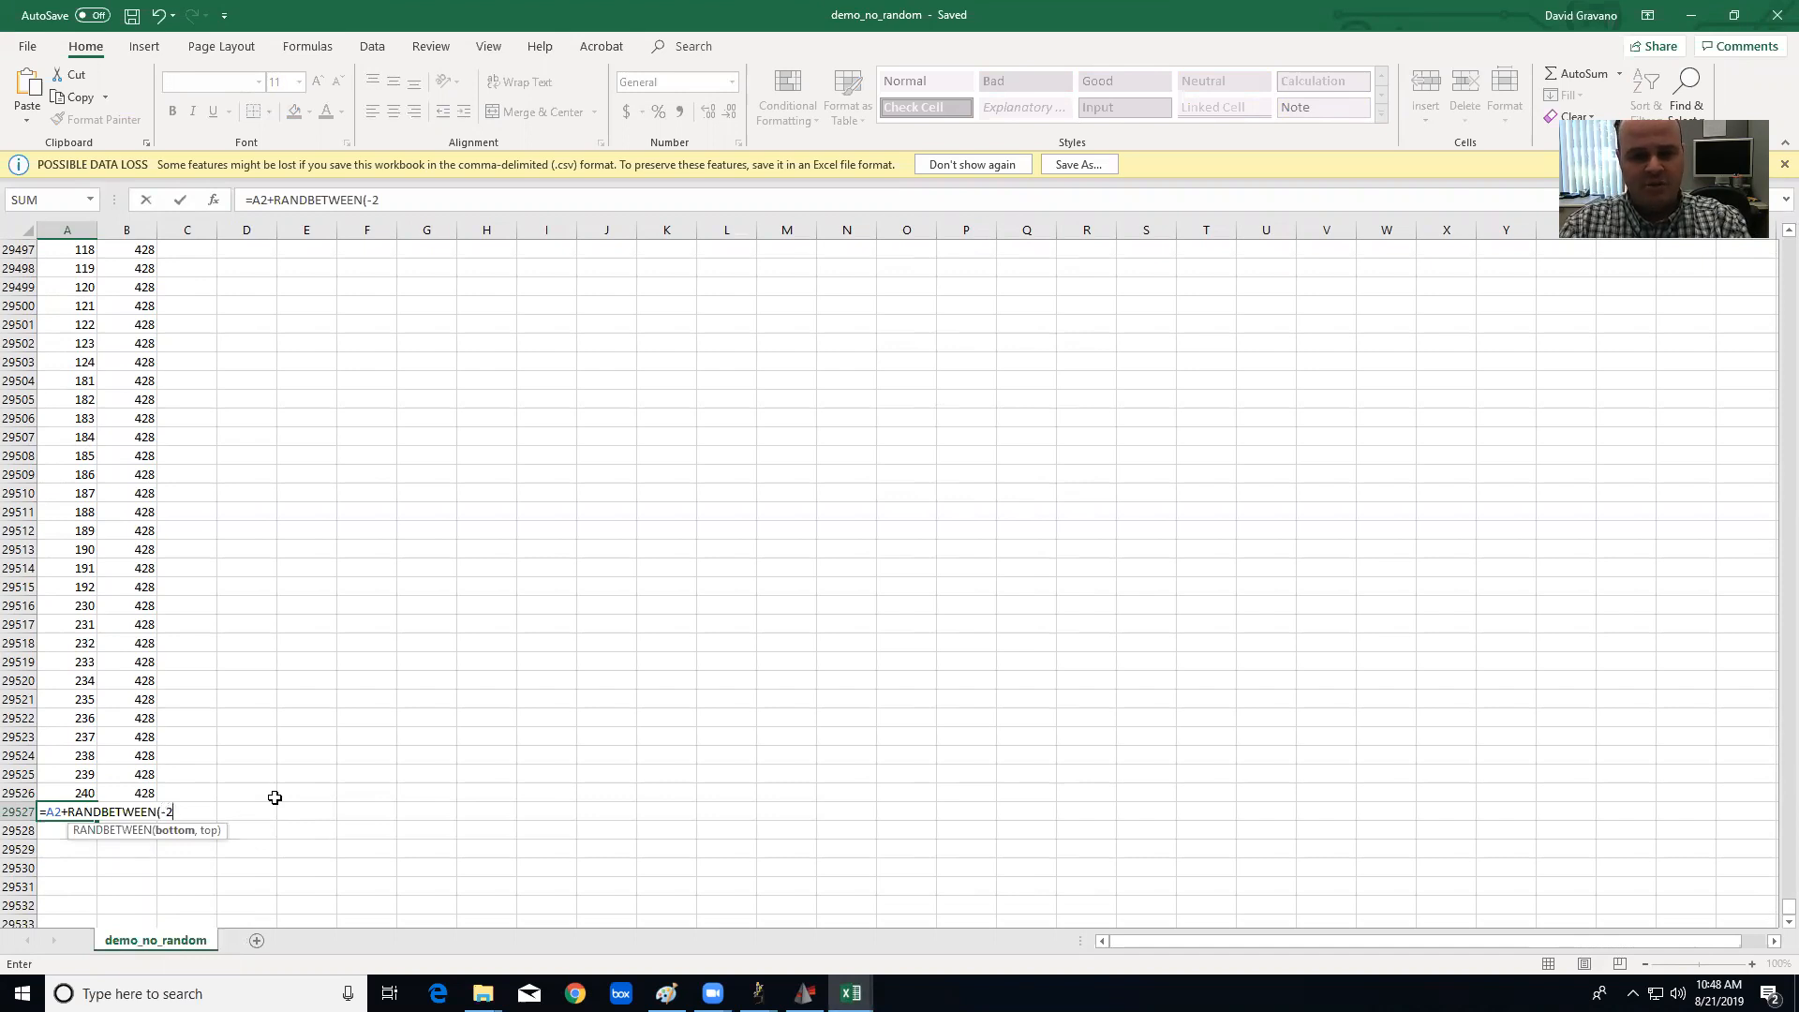
type(",2)")
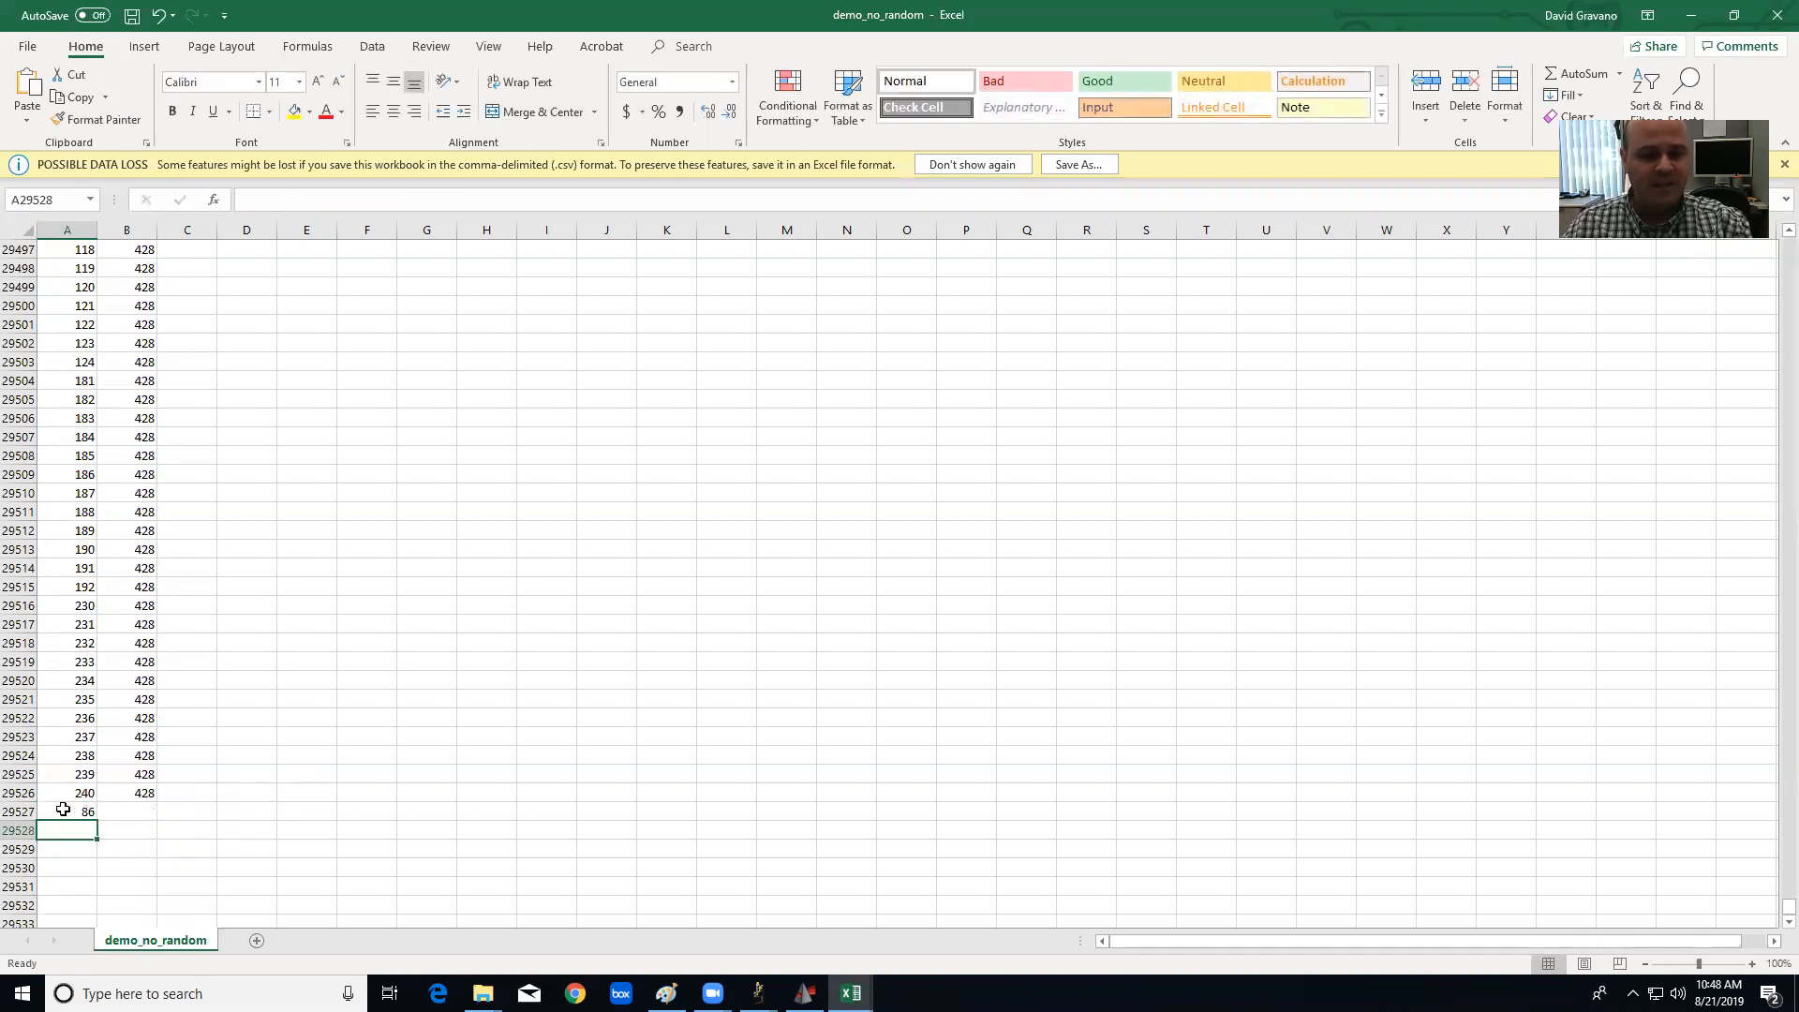
Copy the random-offset formula into the neighbouring column B cell, giving 89 and 250.
left_click(68, 812)
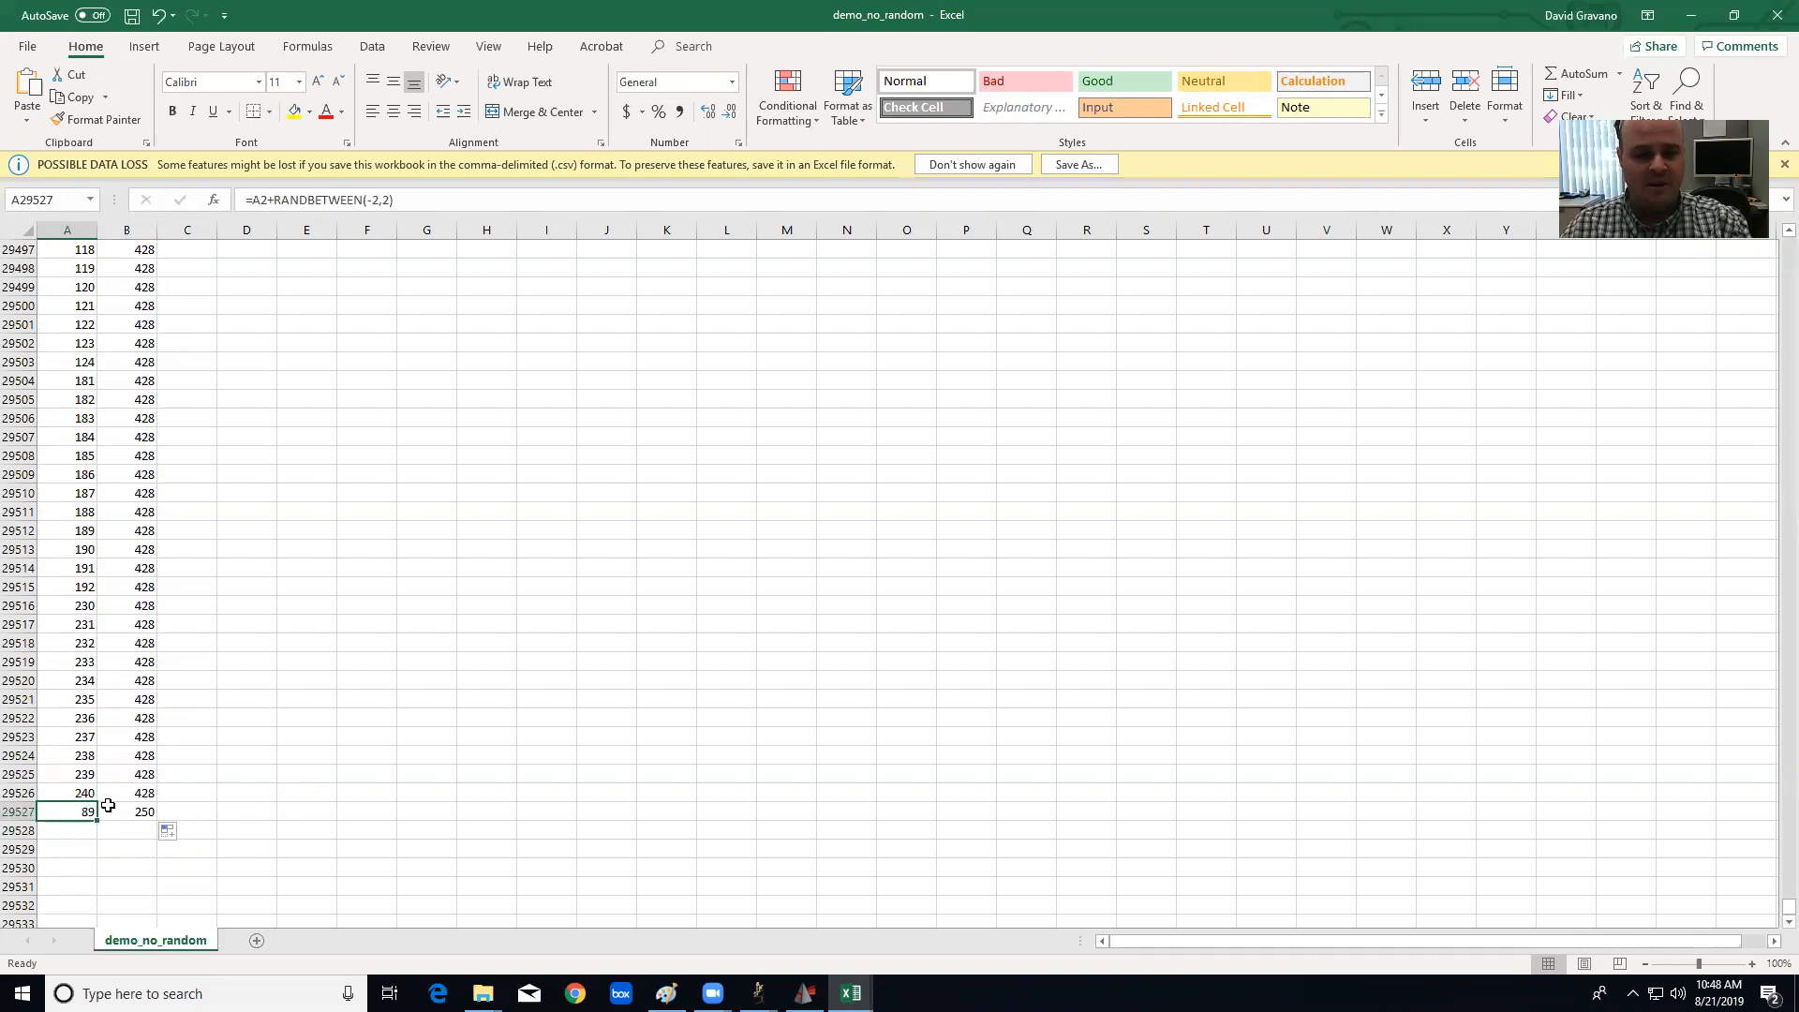
scroll("down", 3)
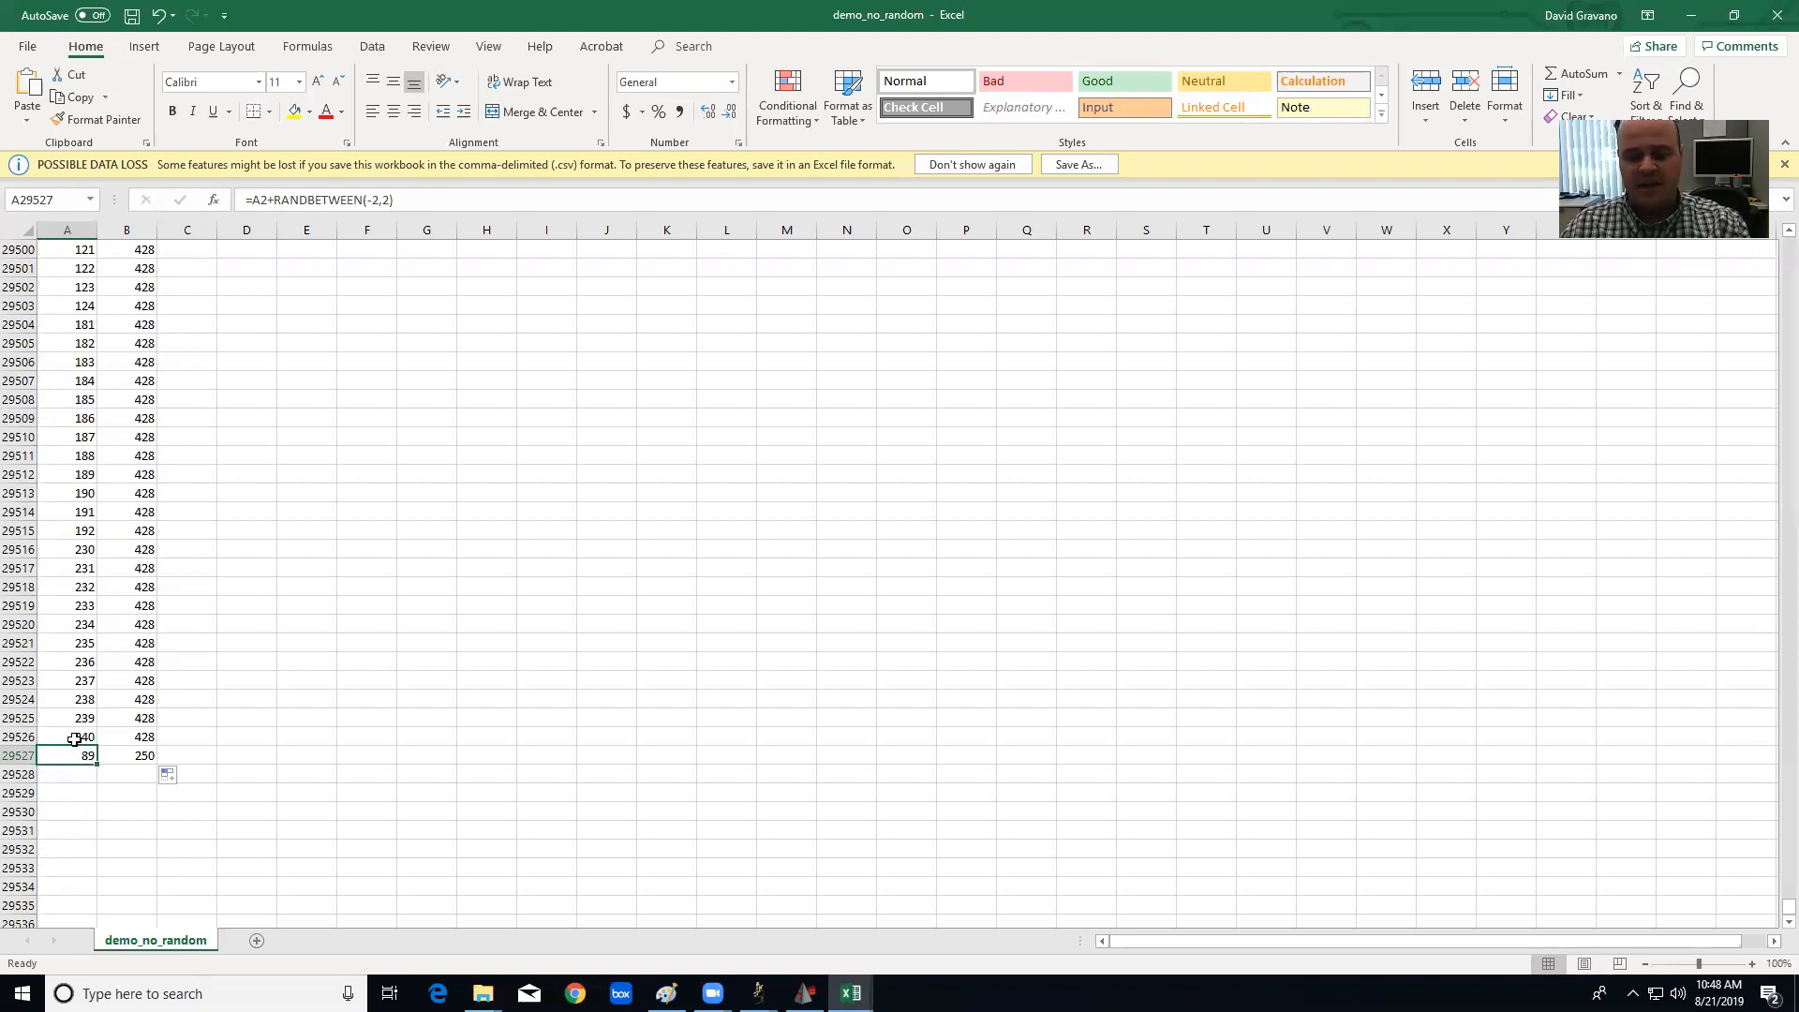
mouse_move(109, 755)
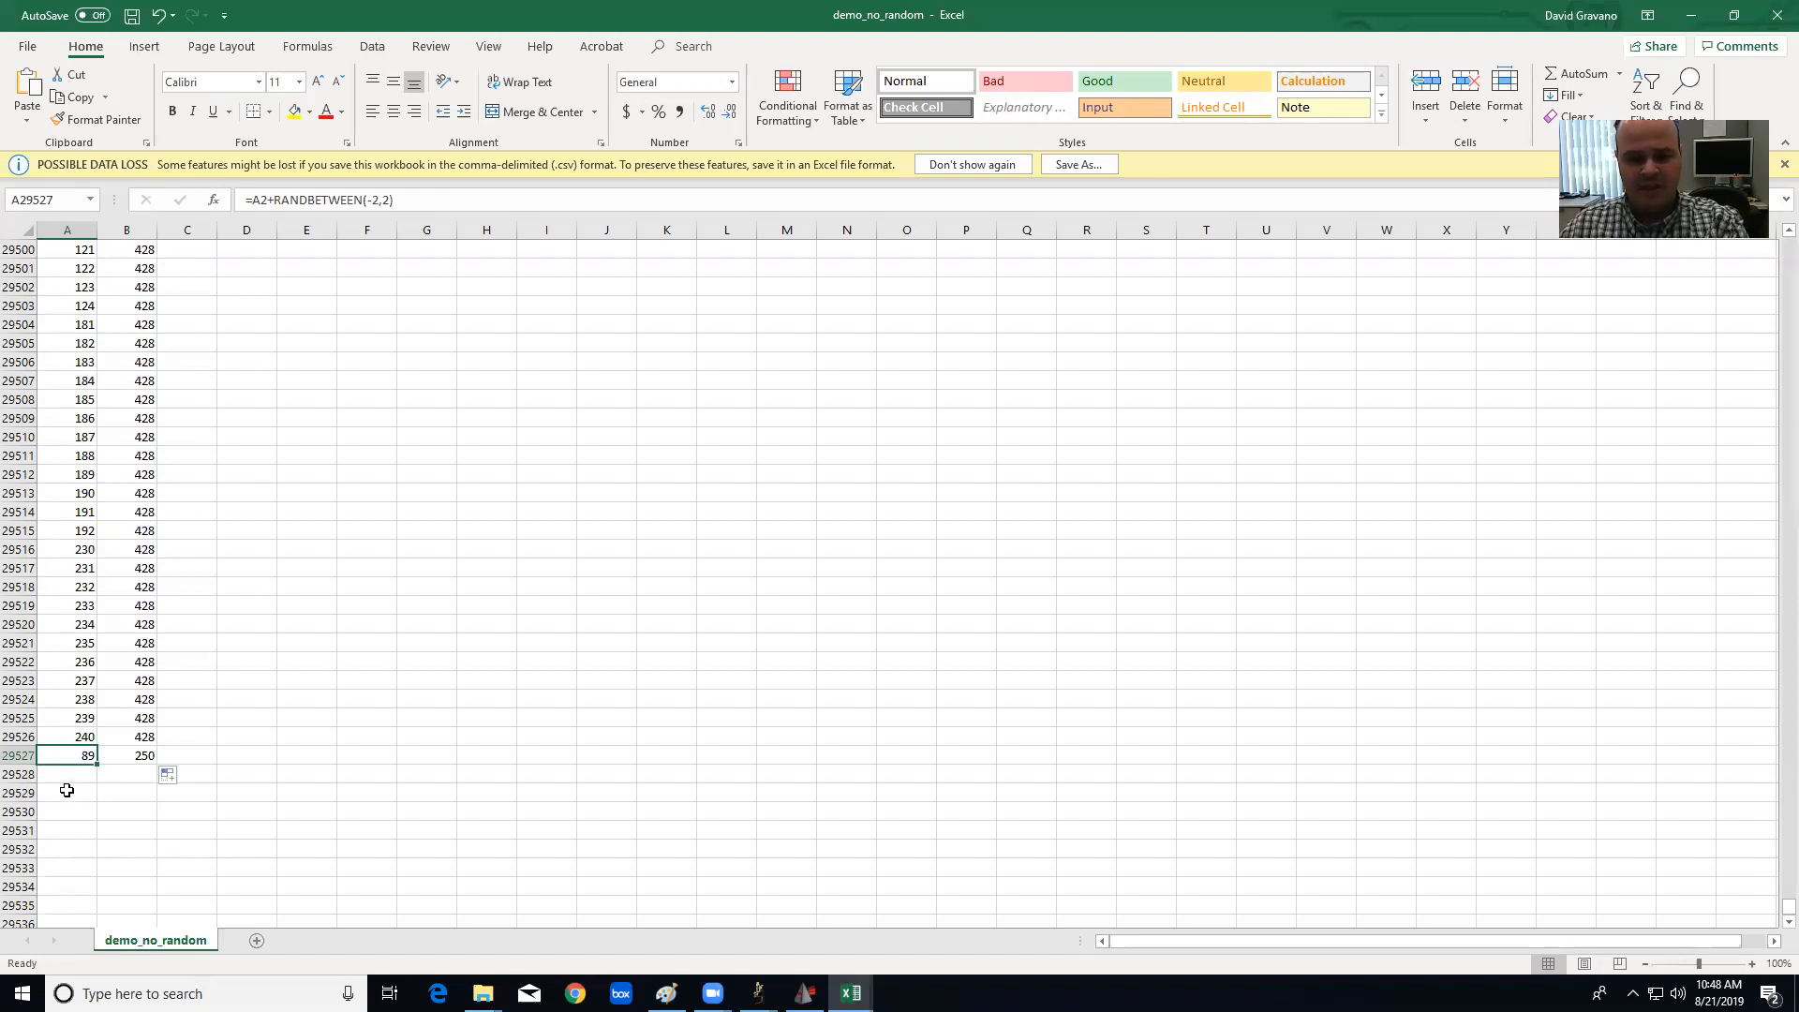
mouse_move(125, 810)
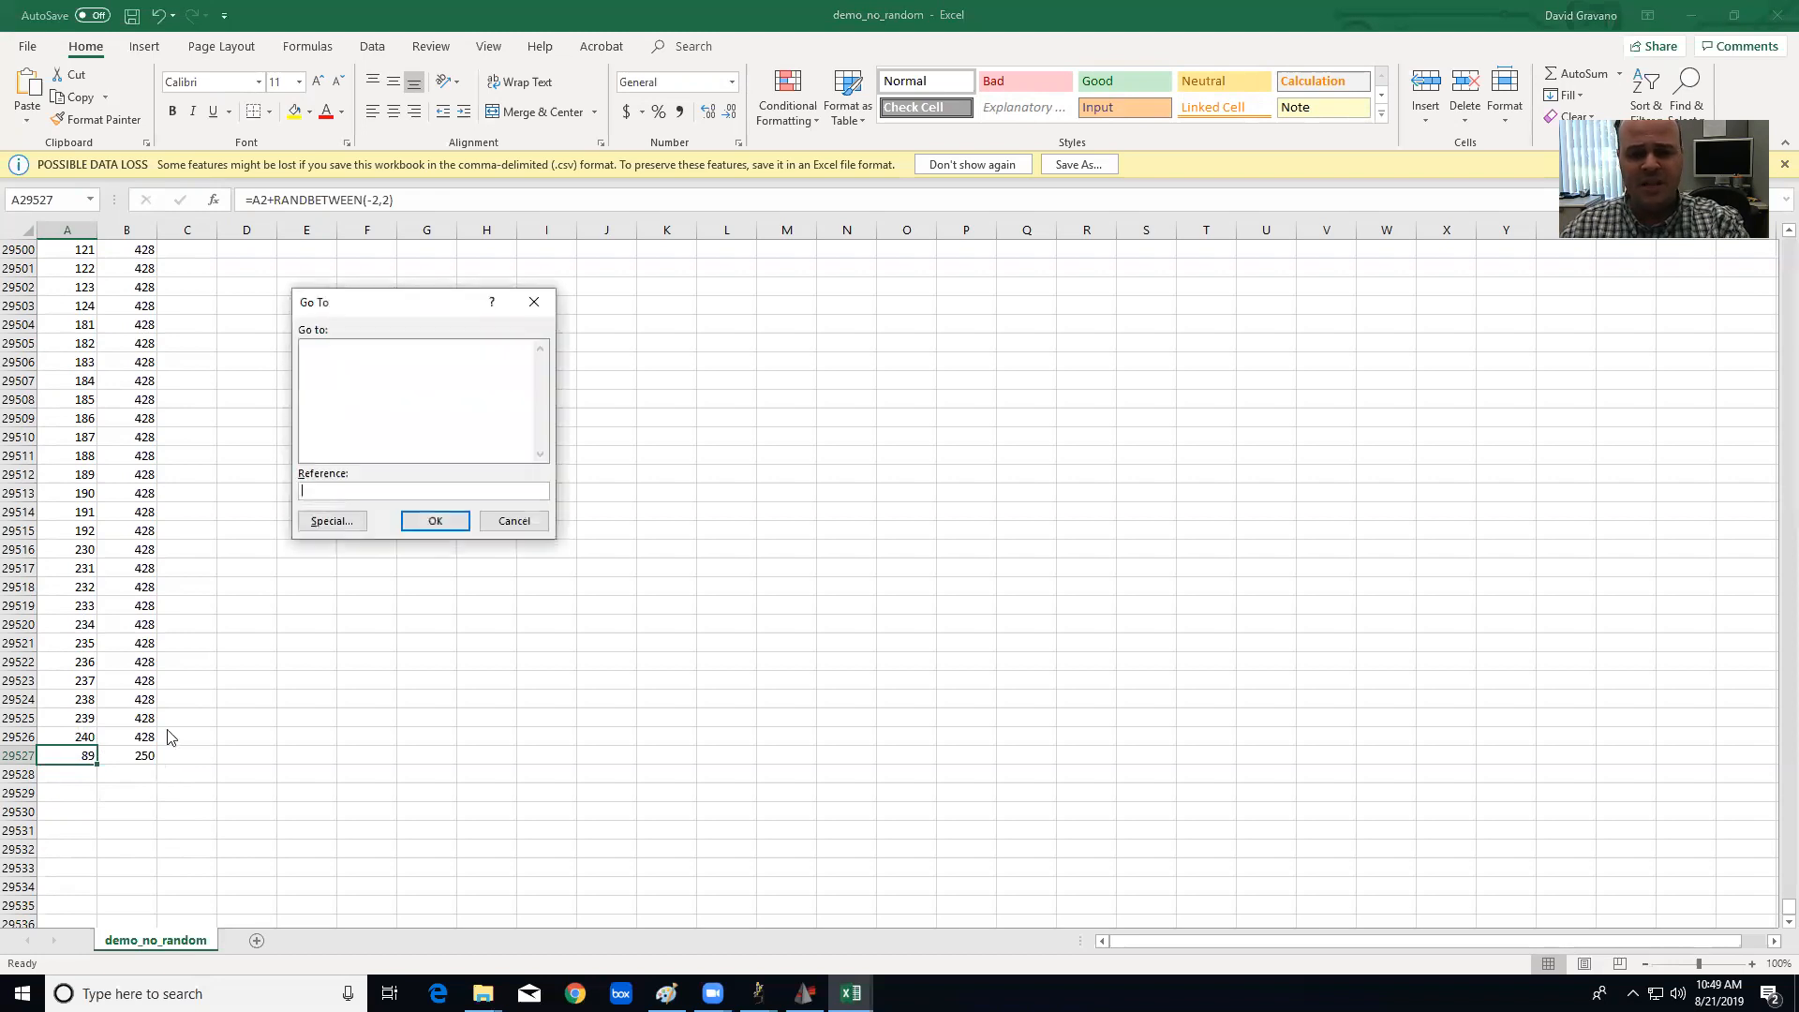
mouse_move(339, 452)
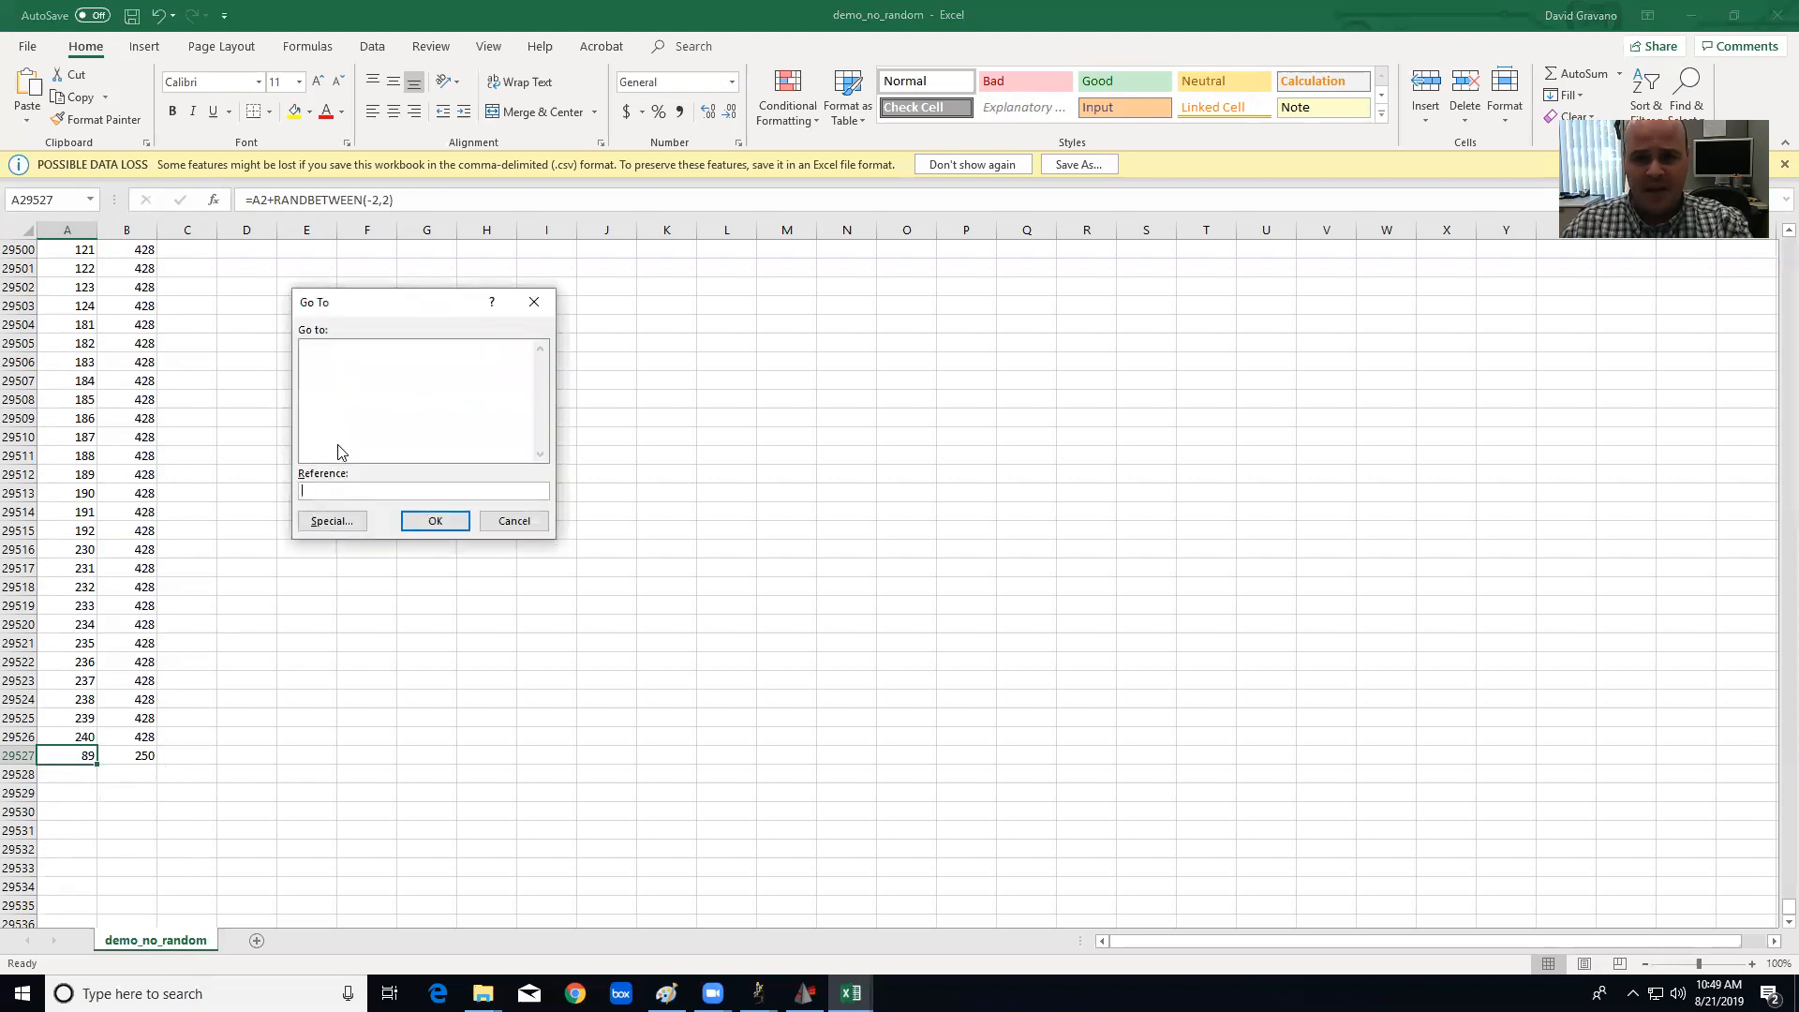
Go to cell A500000 via the Reference box and select it.
type("a")
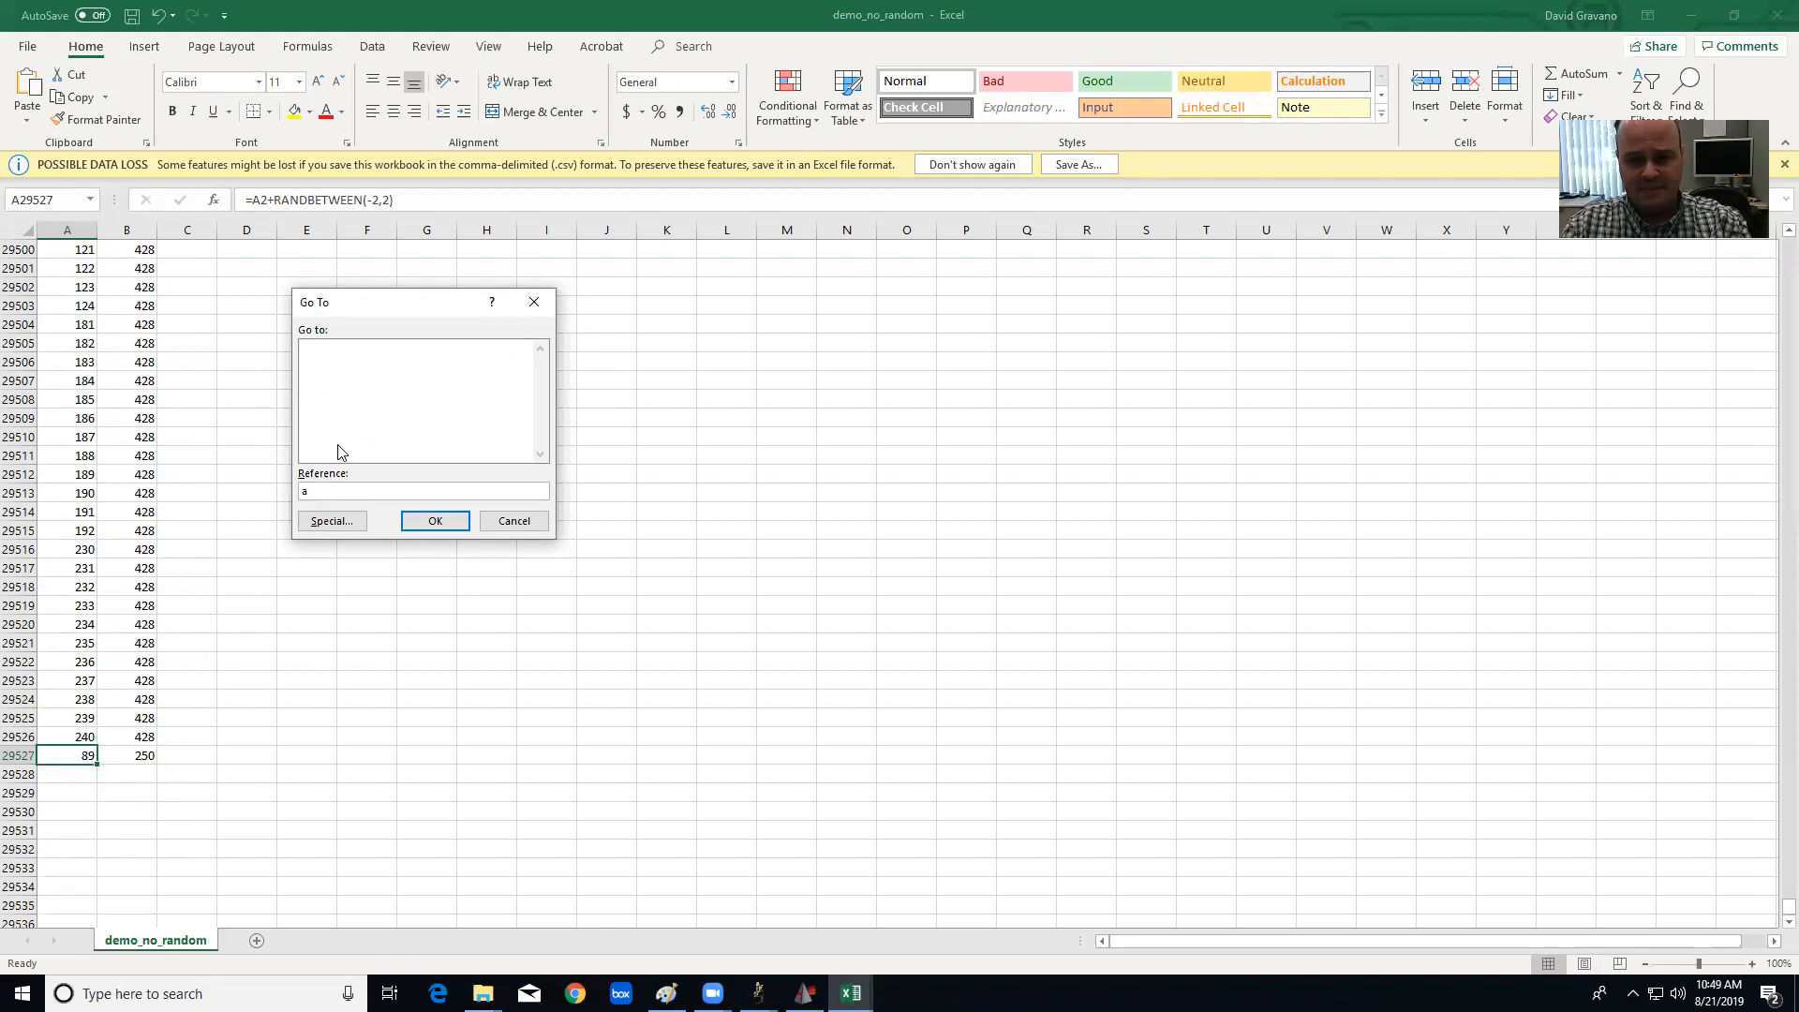
type("A")
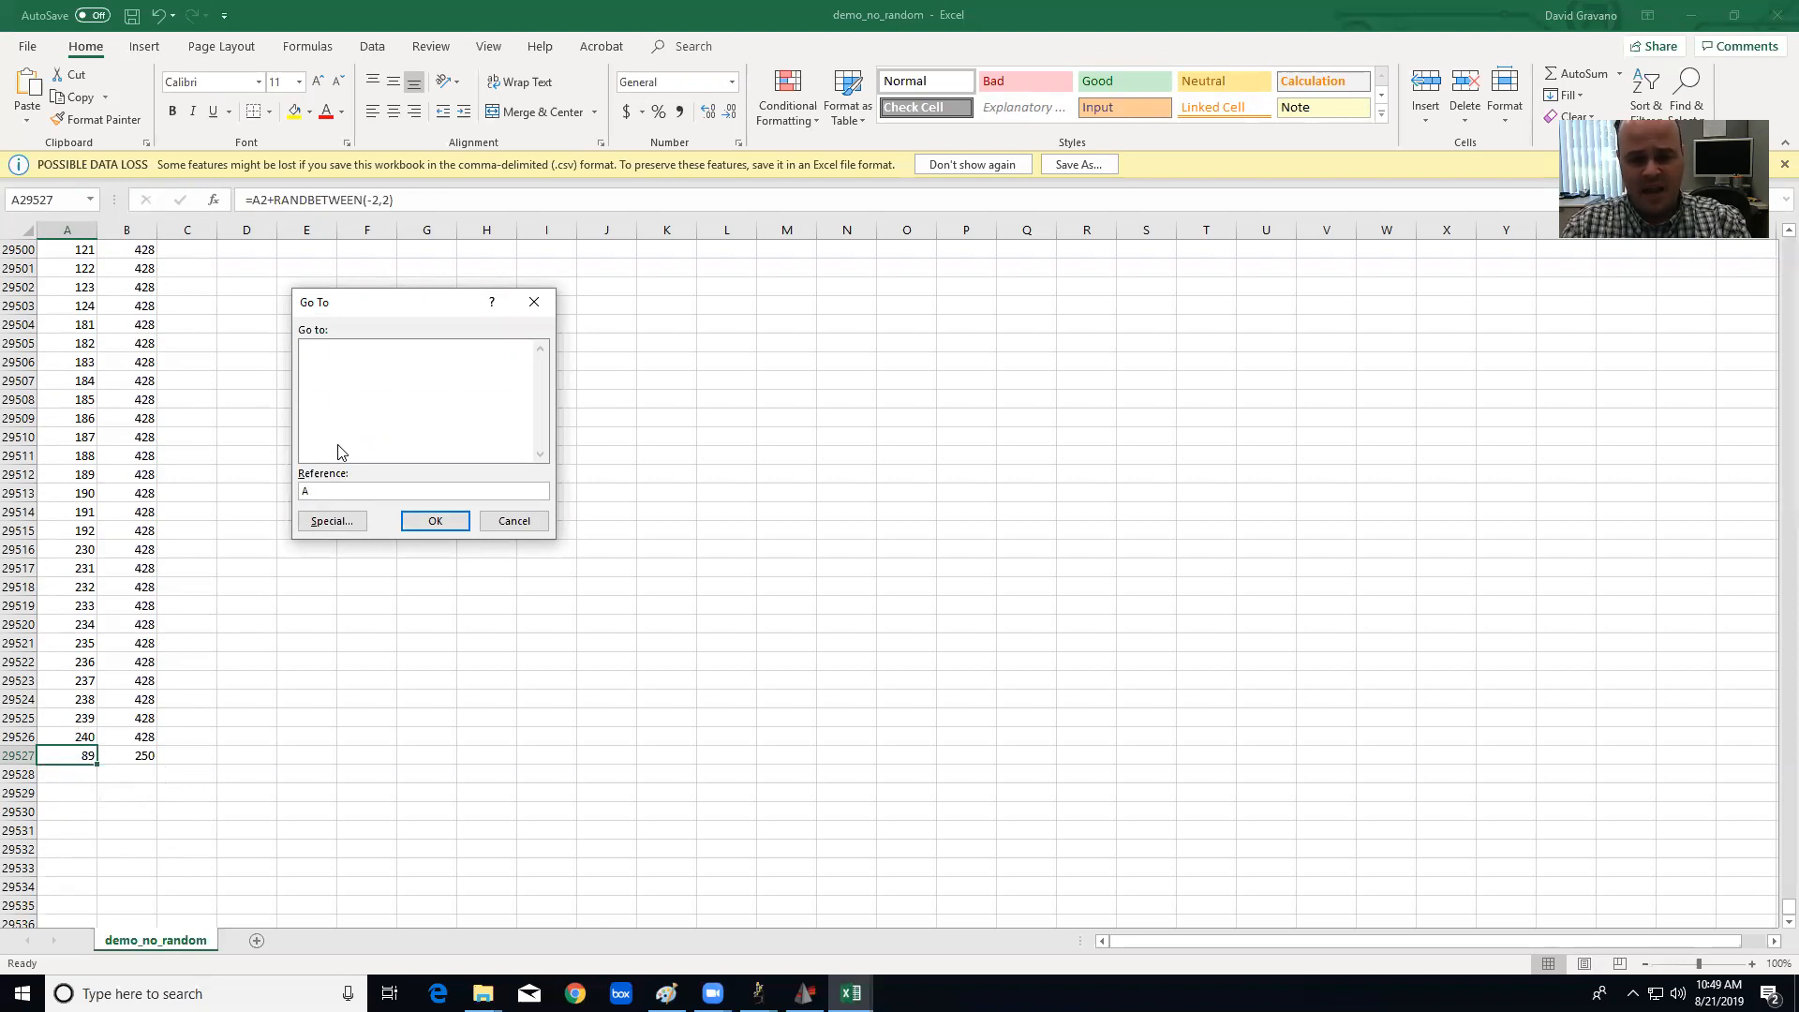
type("500000")
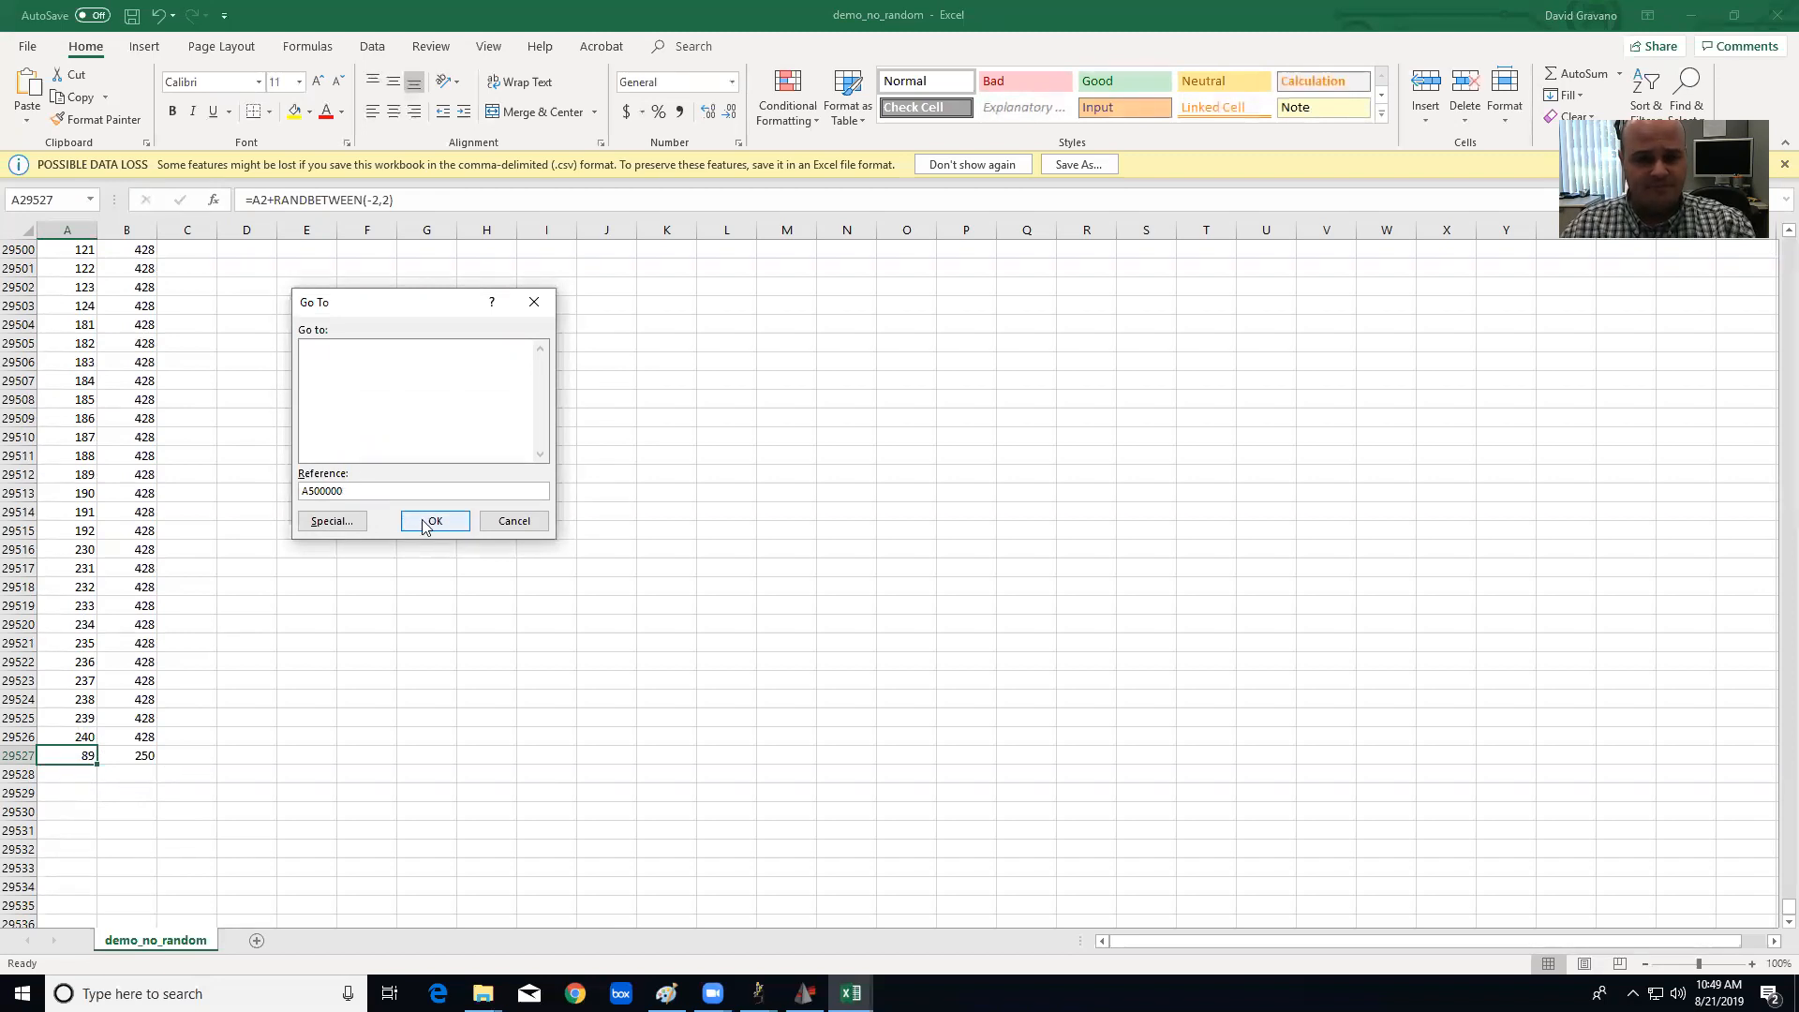
left_click(433, 521)
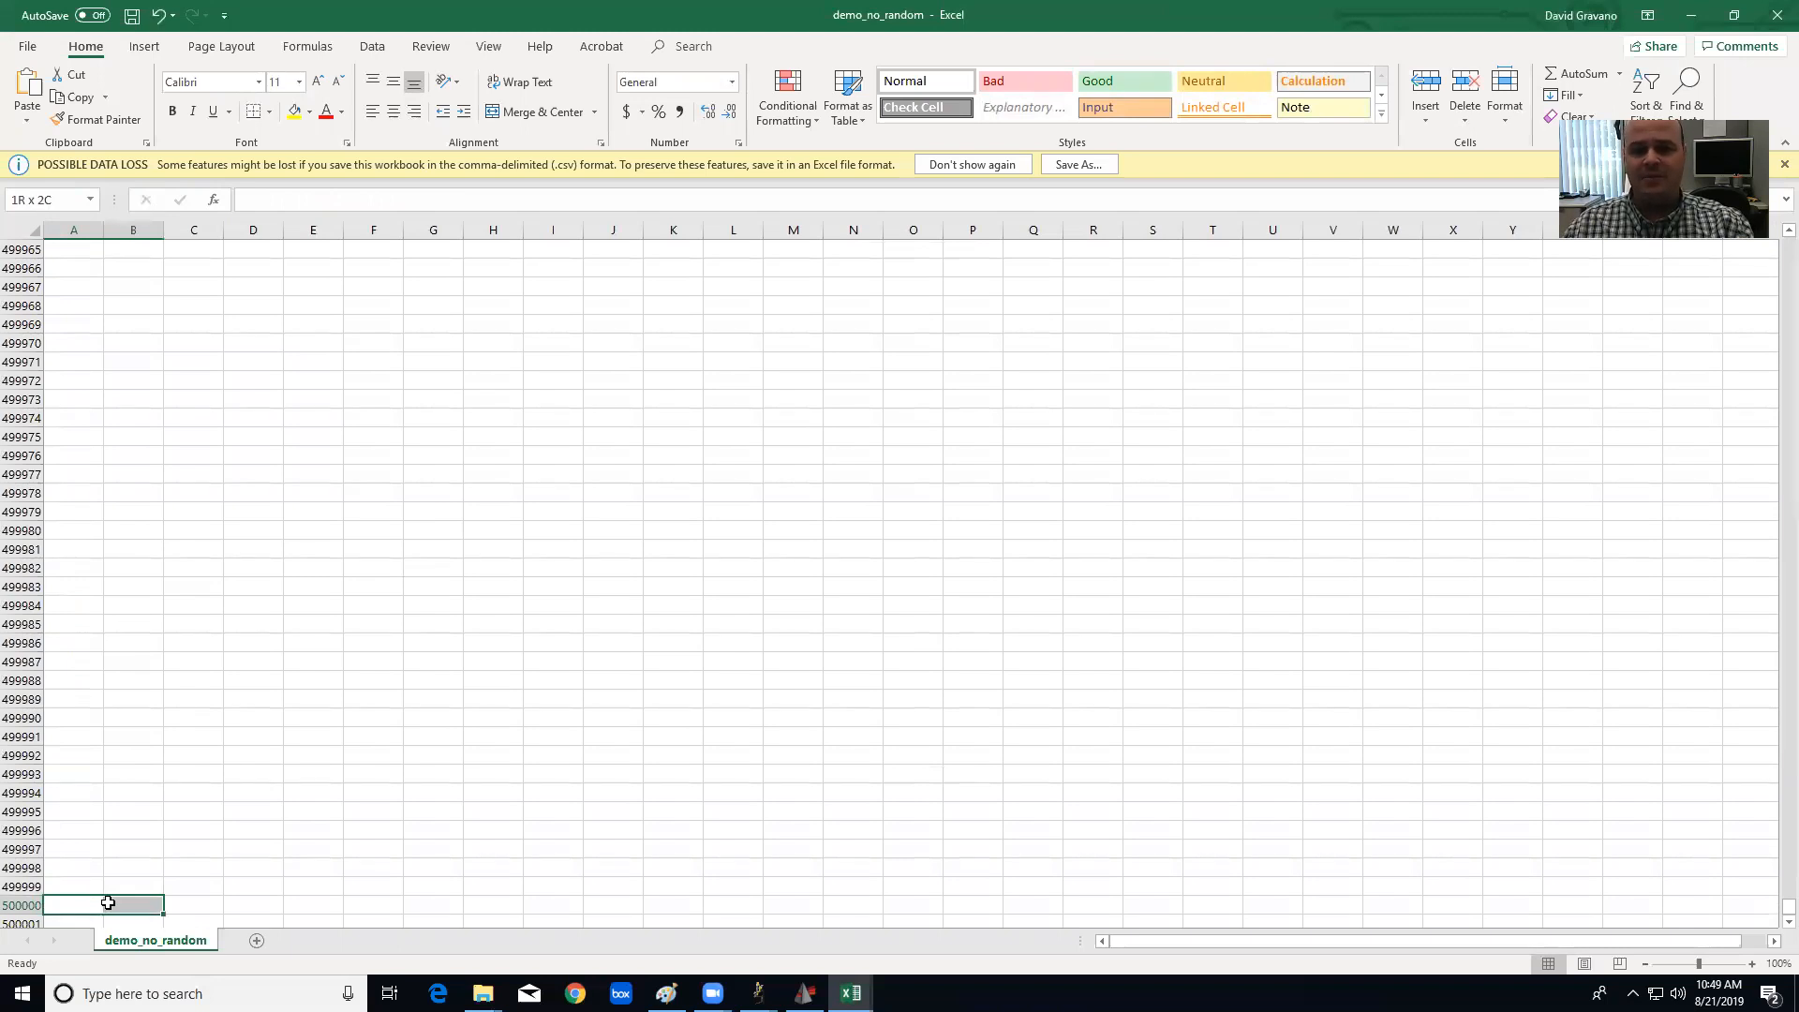
left_click(73, 903)
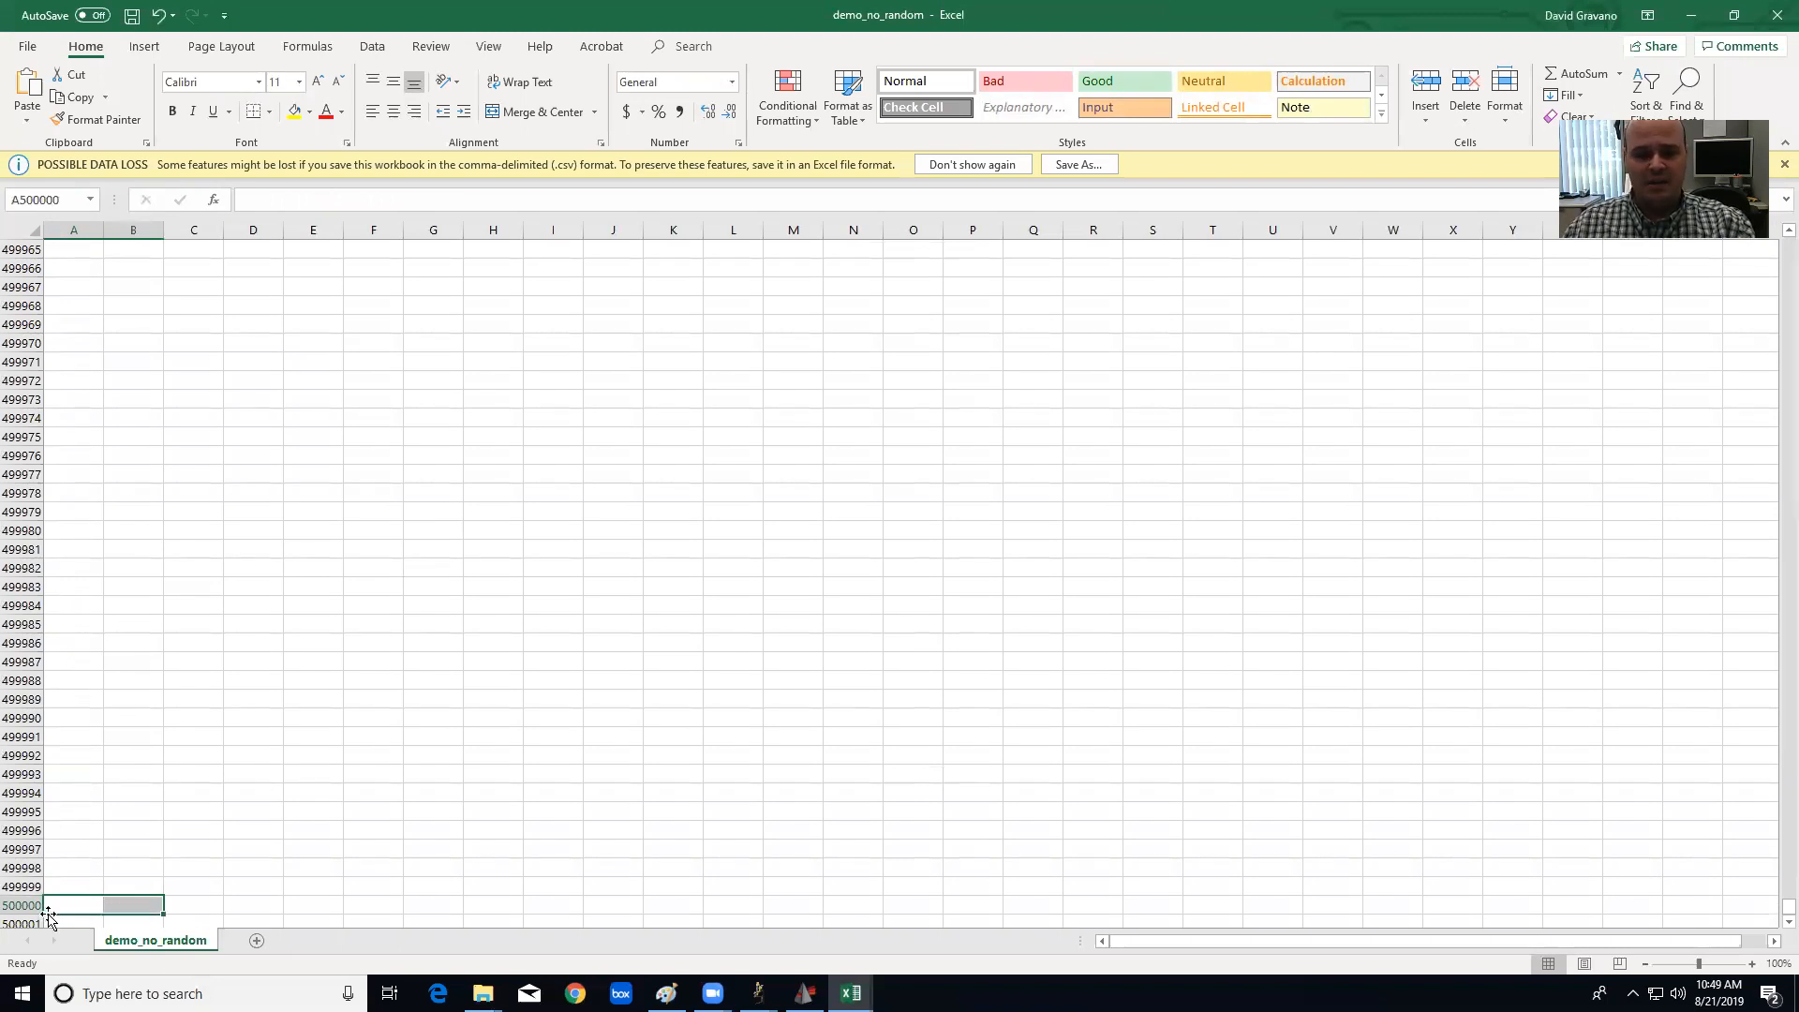
mouse_move(1772, 793)
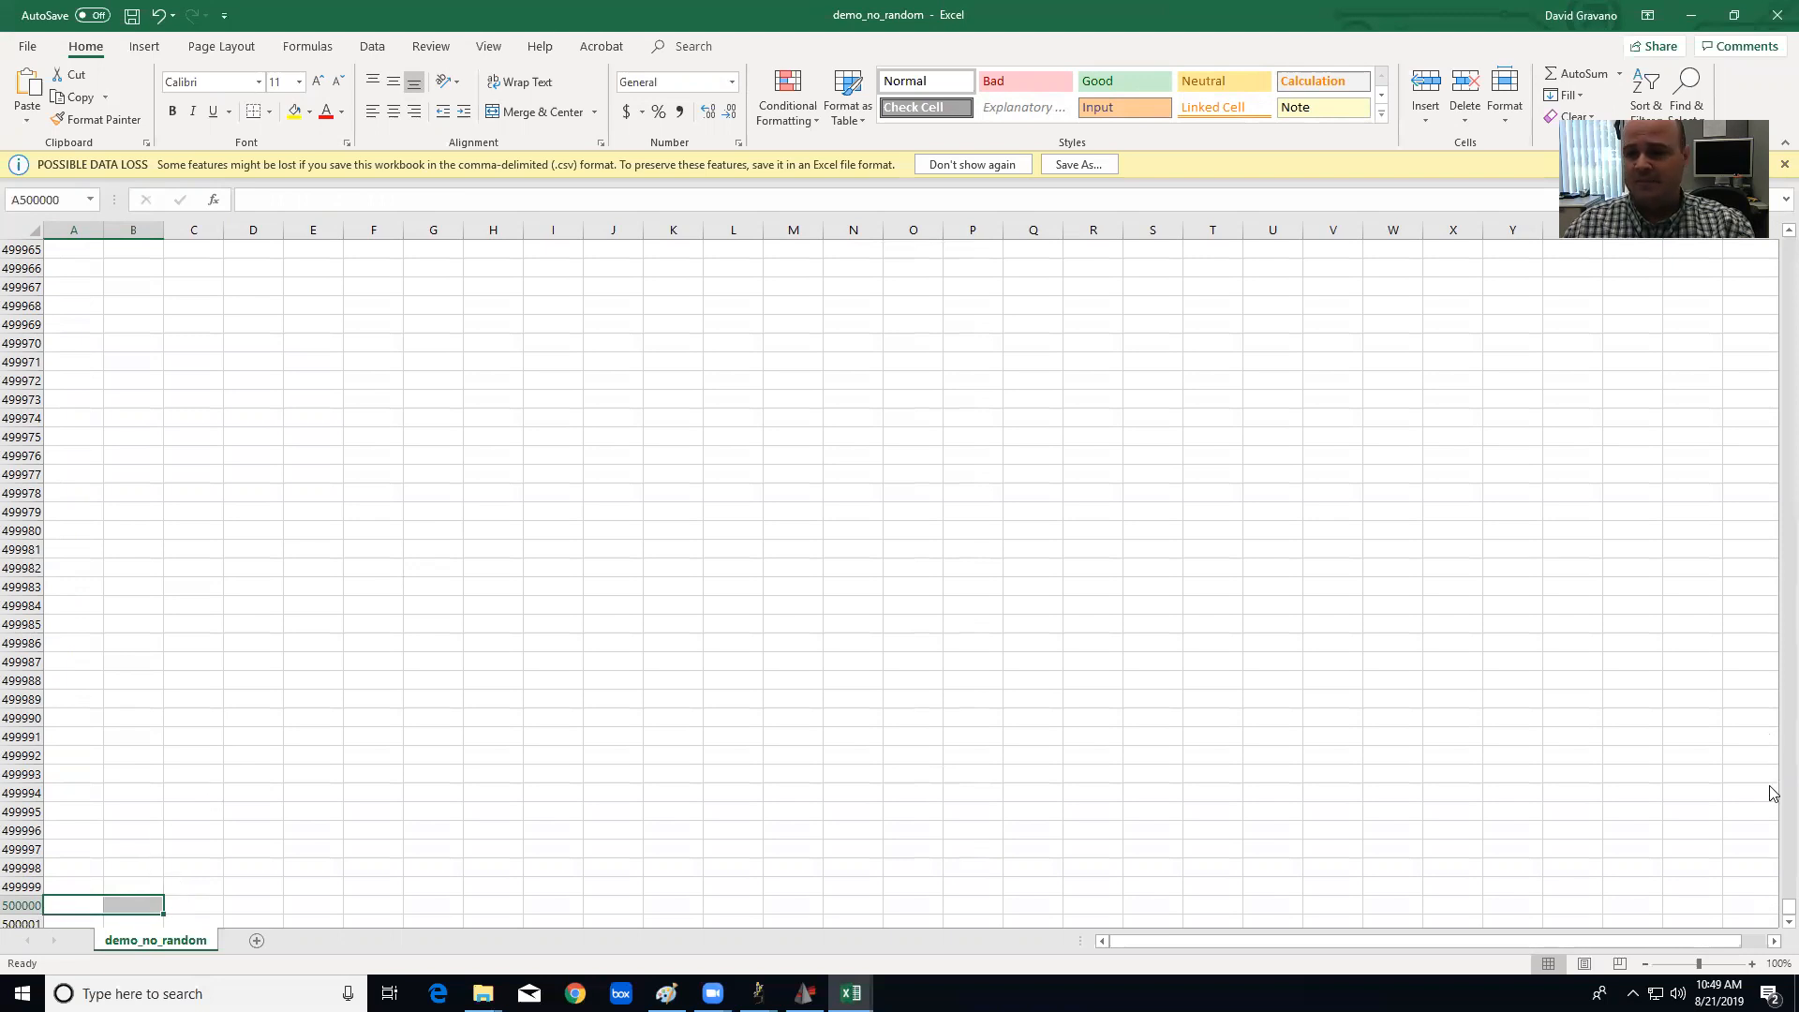
mouse_move(1773, 919)
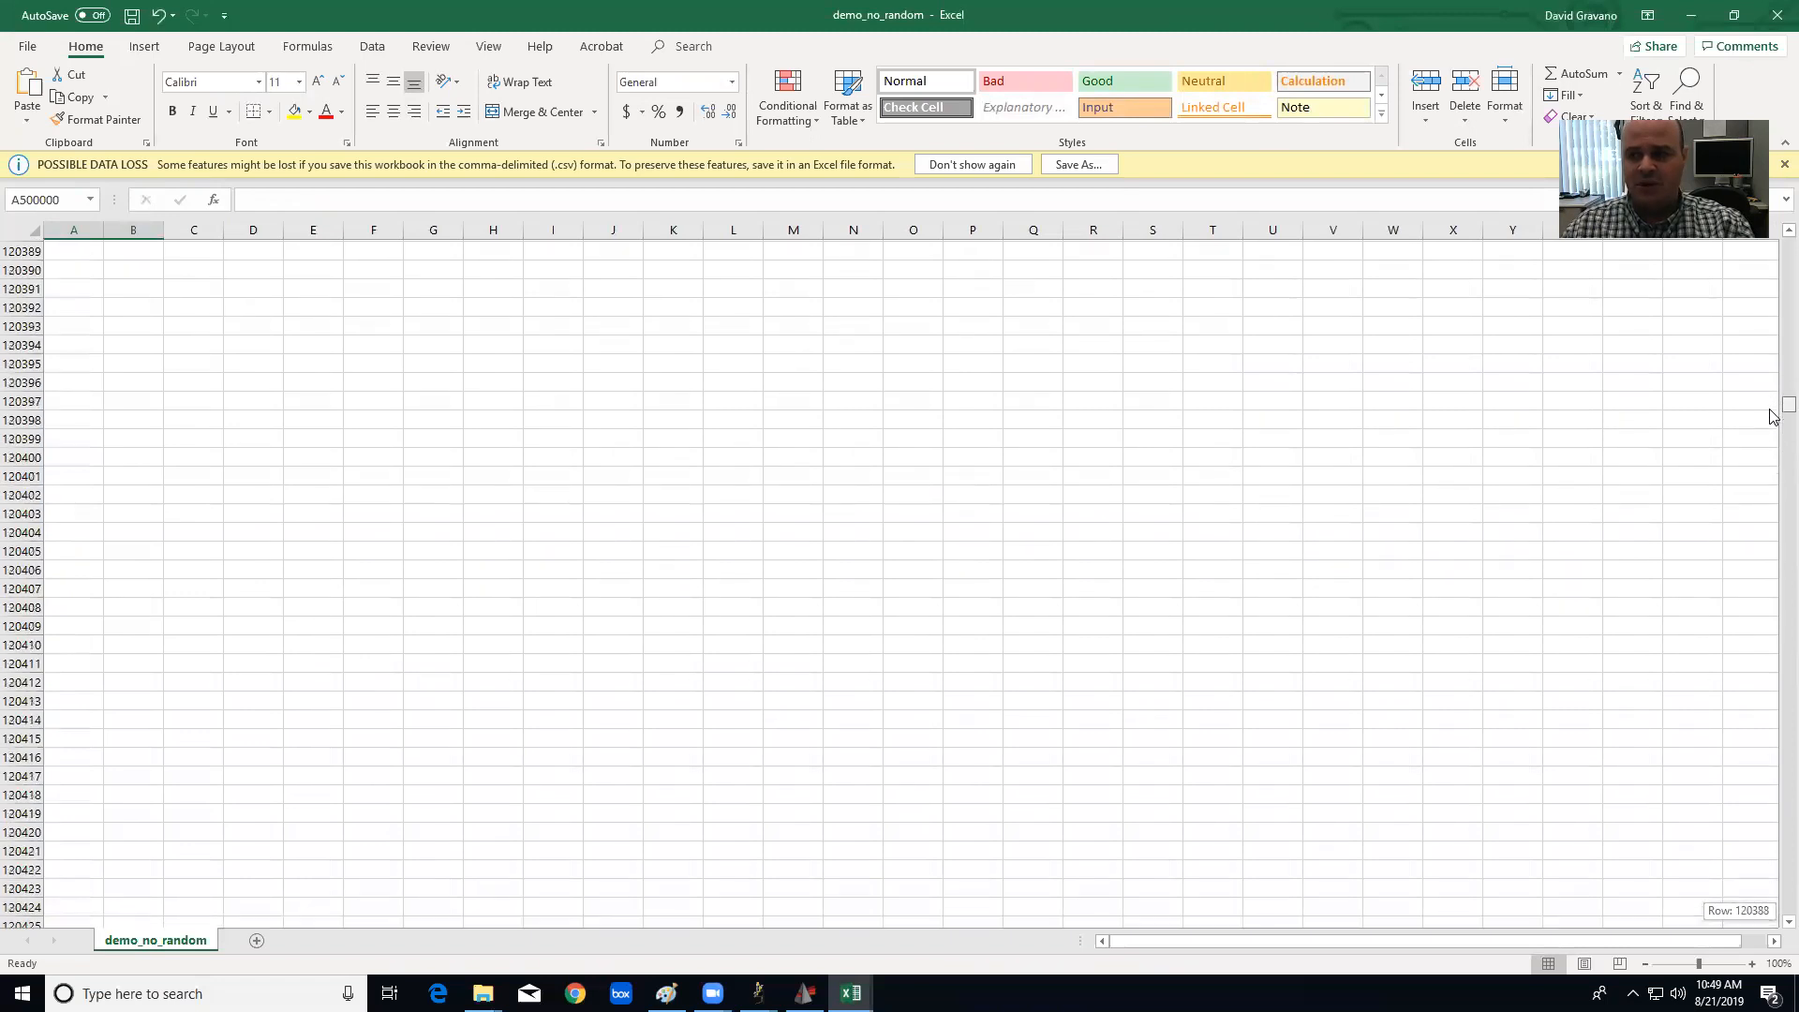
scroll("up", 3)
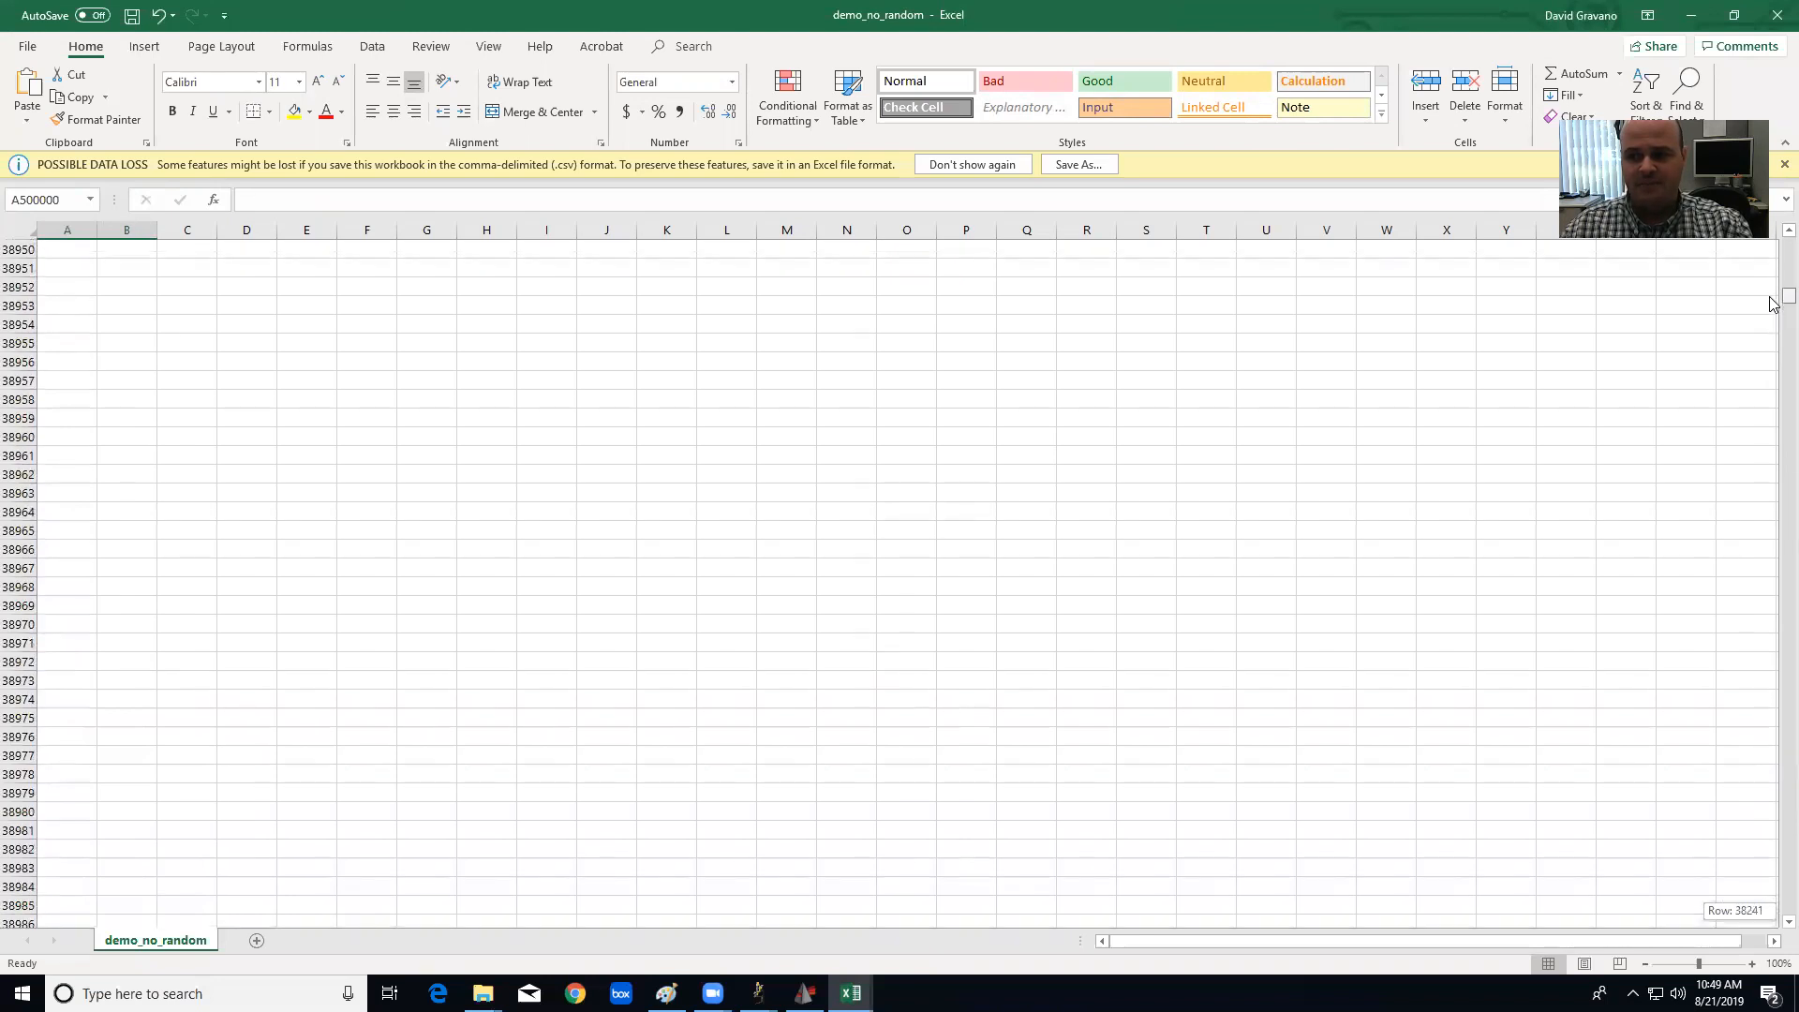
scroll("up", 3)
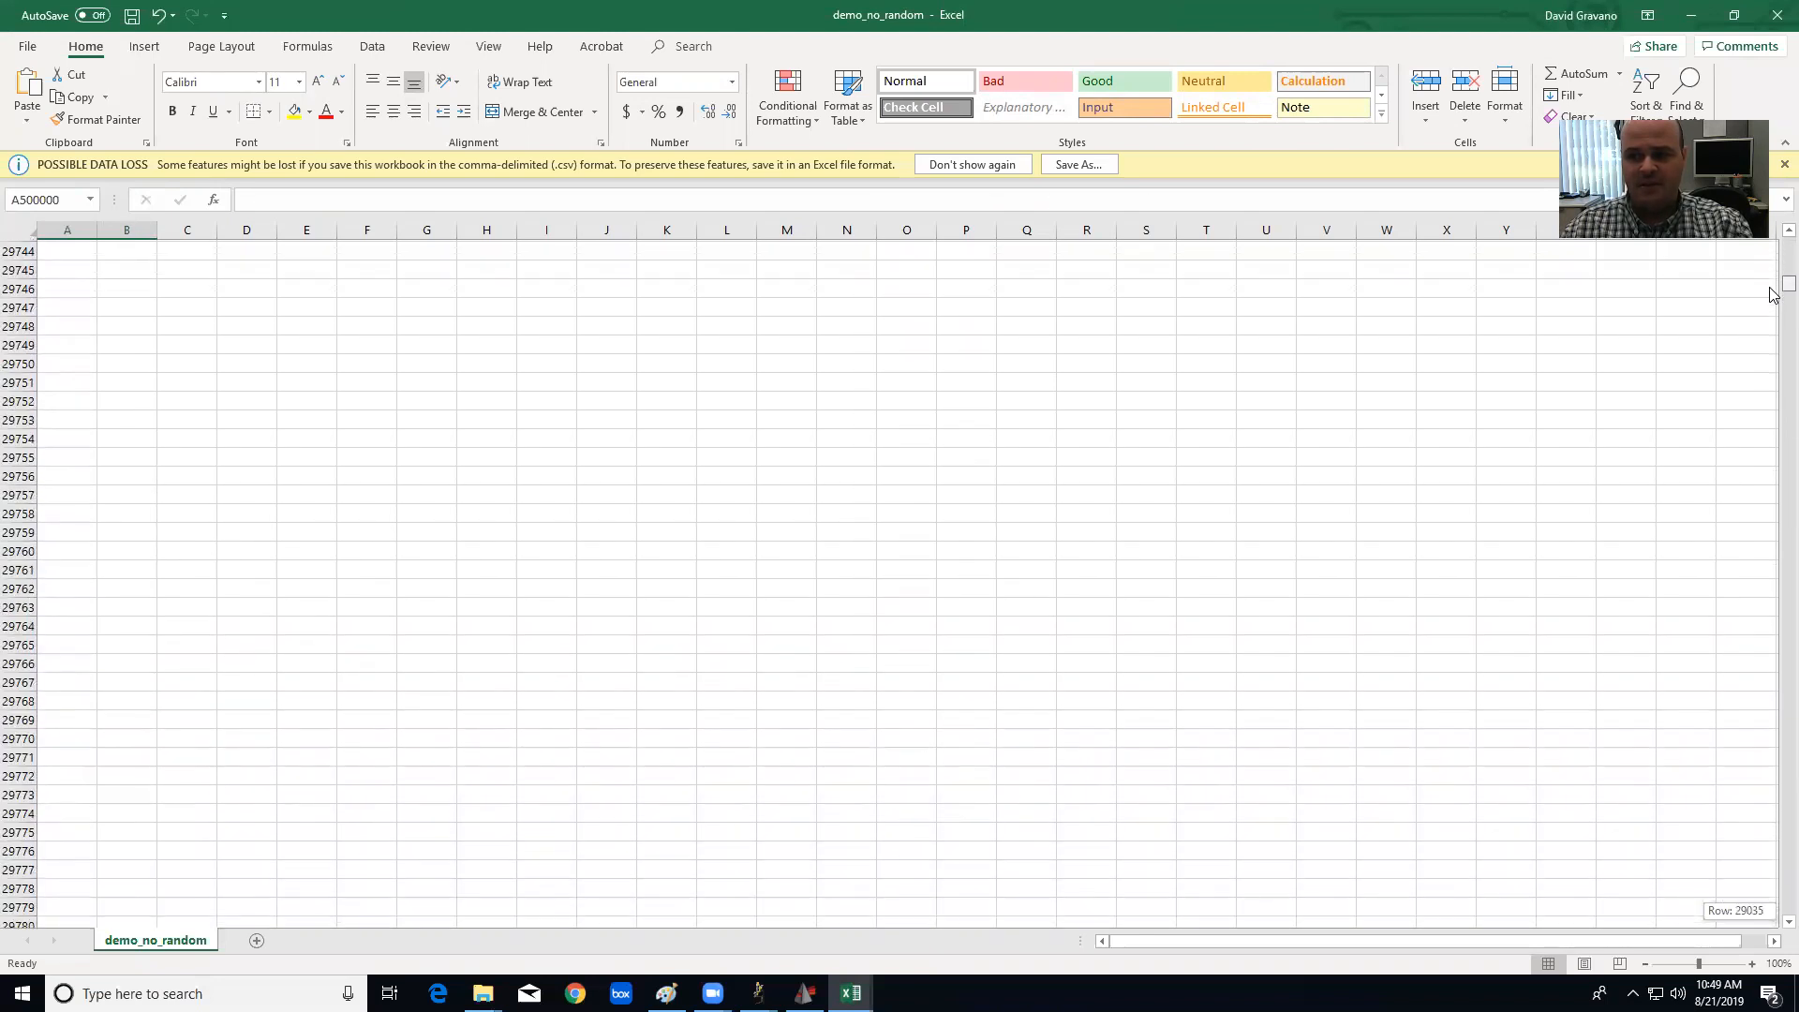
scroll("up", 3)
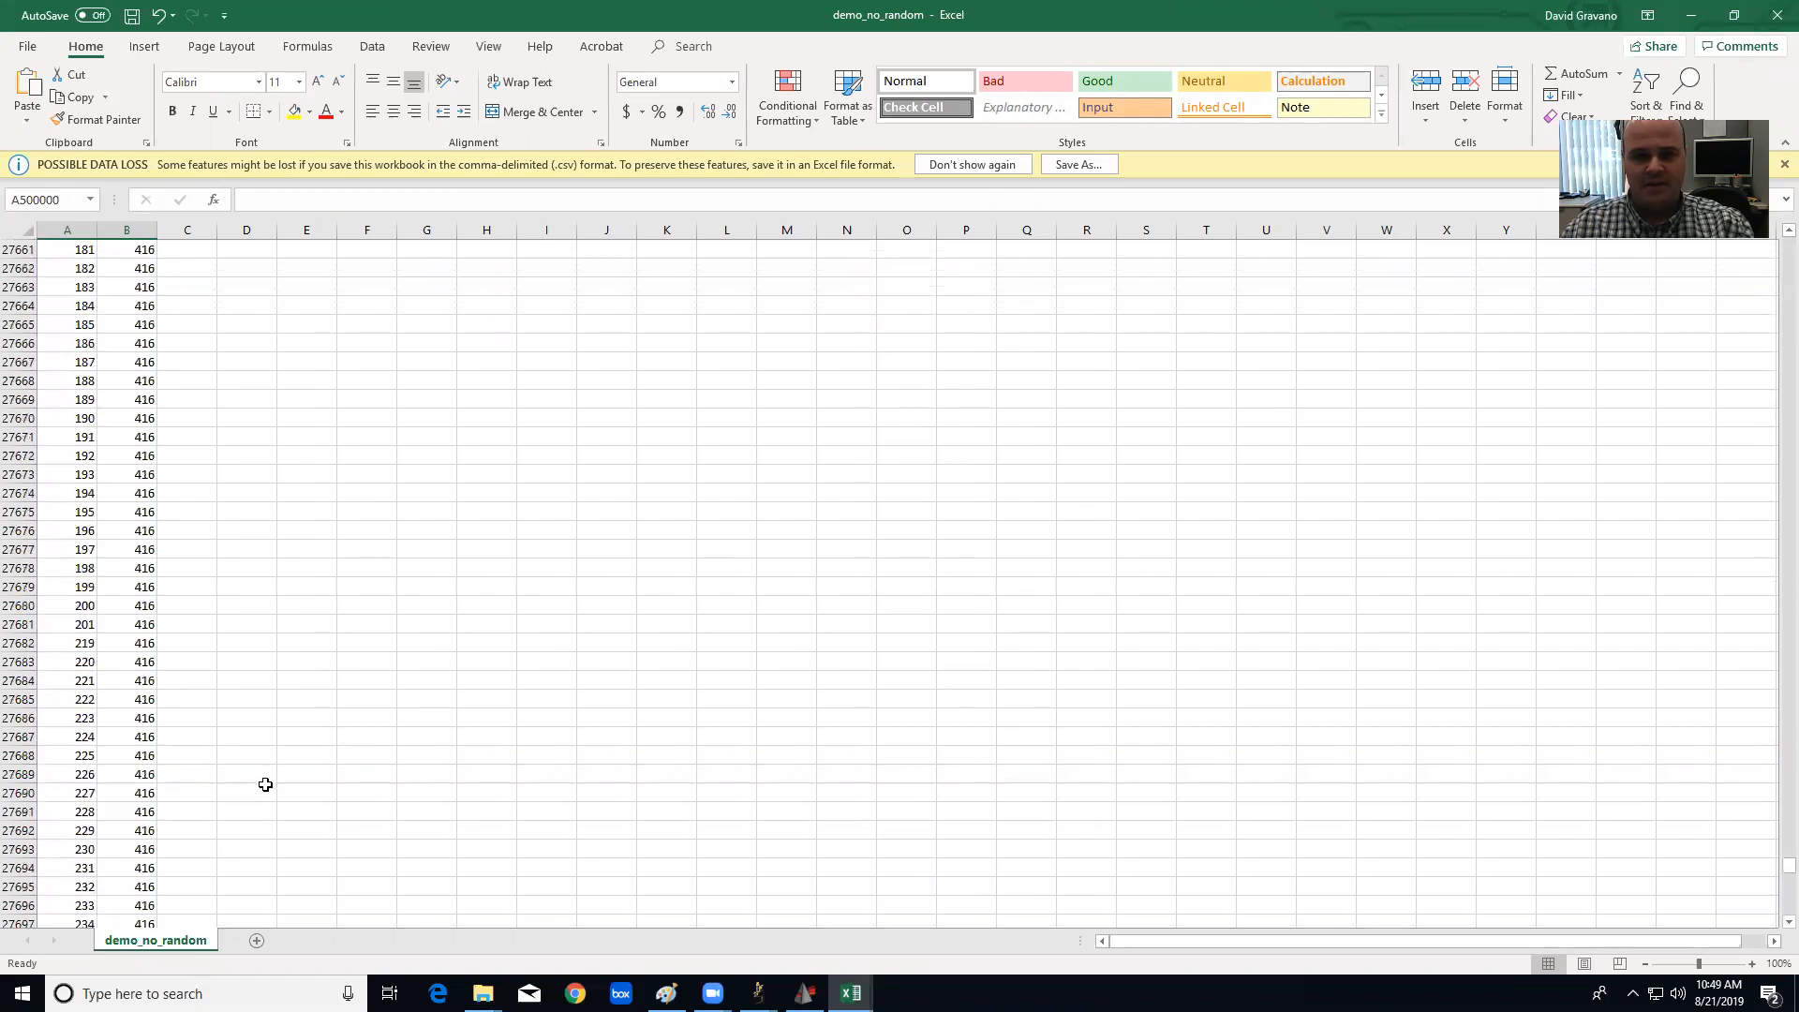
scroll("down", 3)
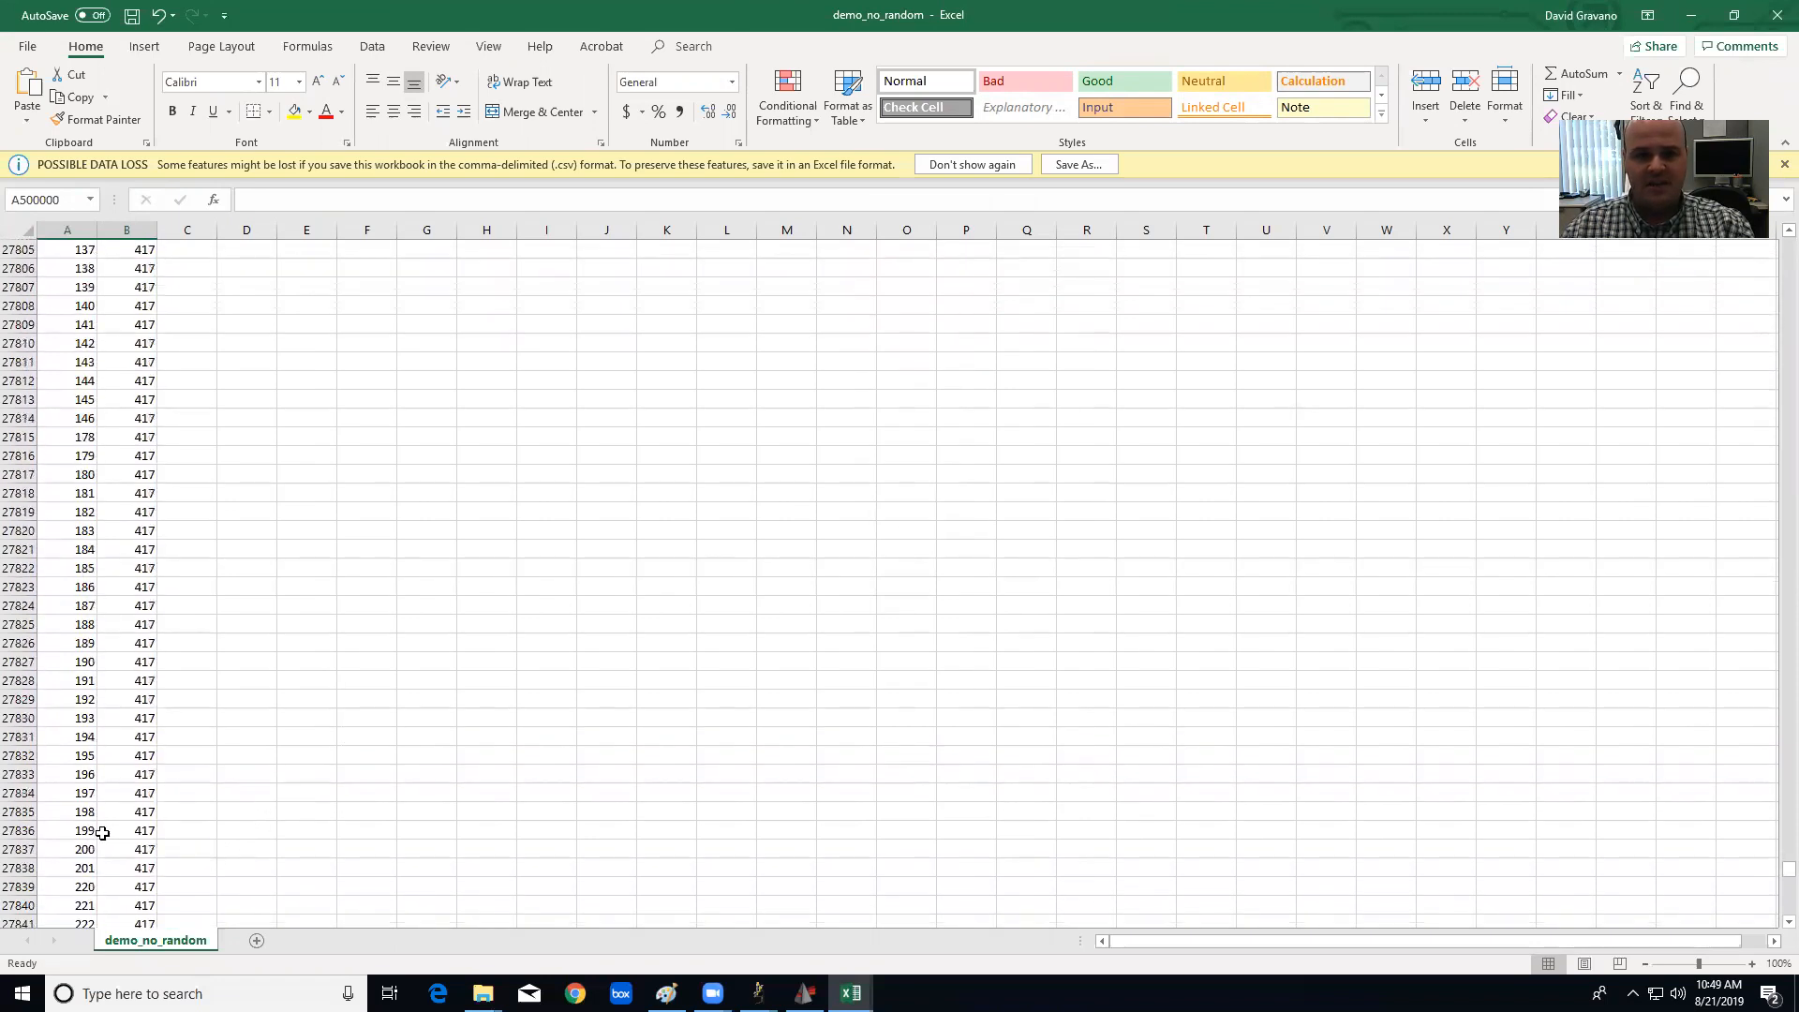
scroll("down", 3)
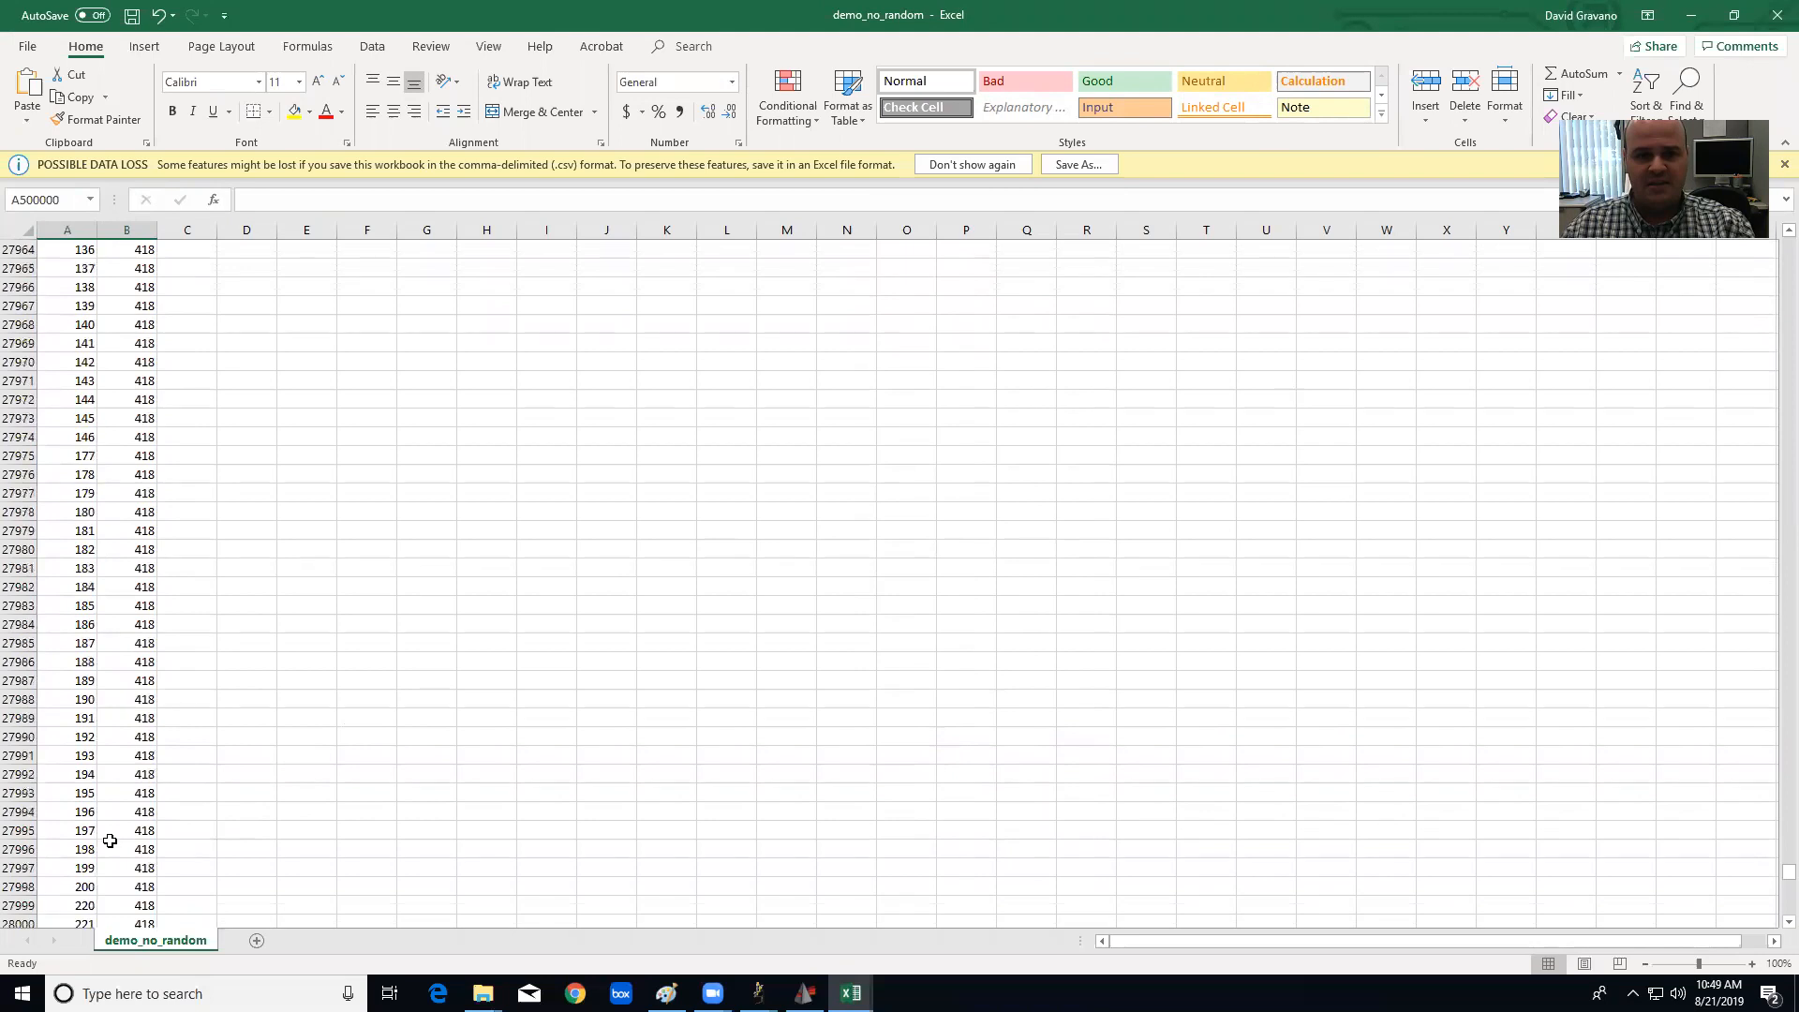
scroll("down", 3)
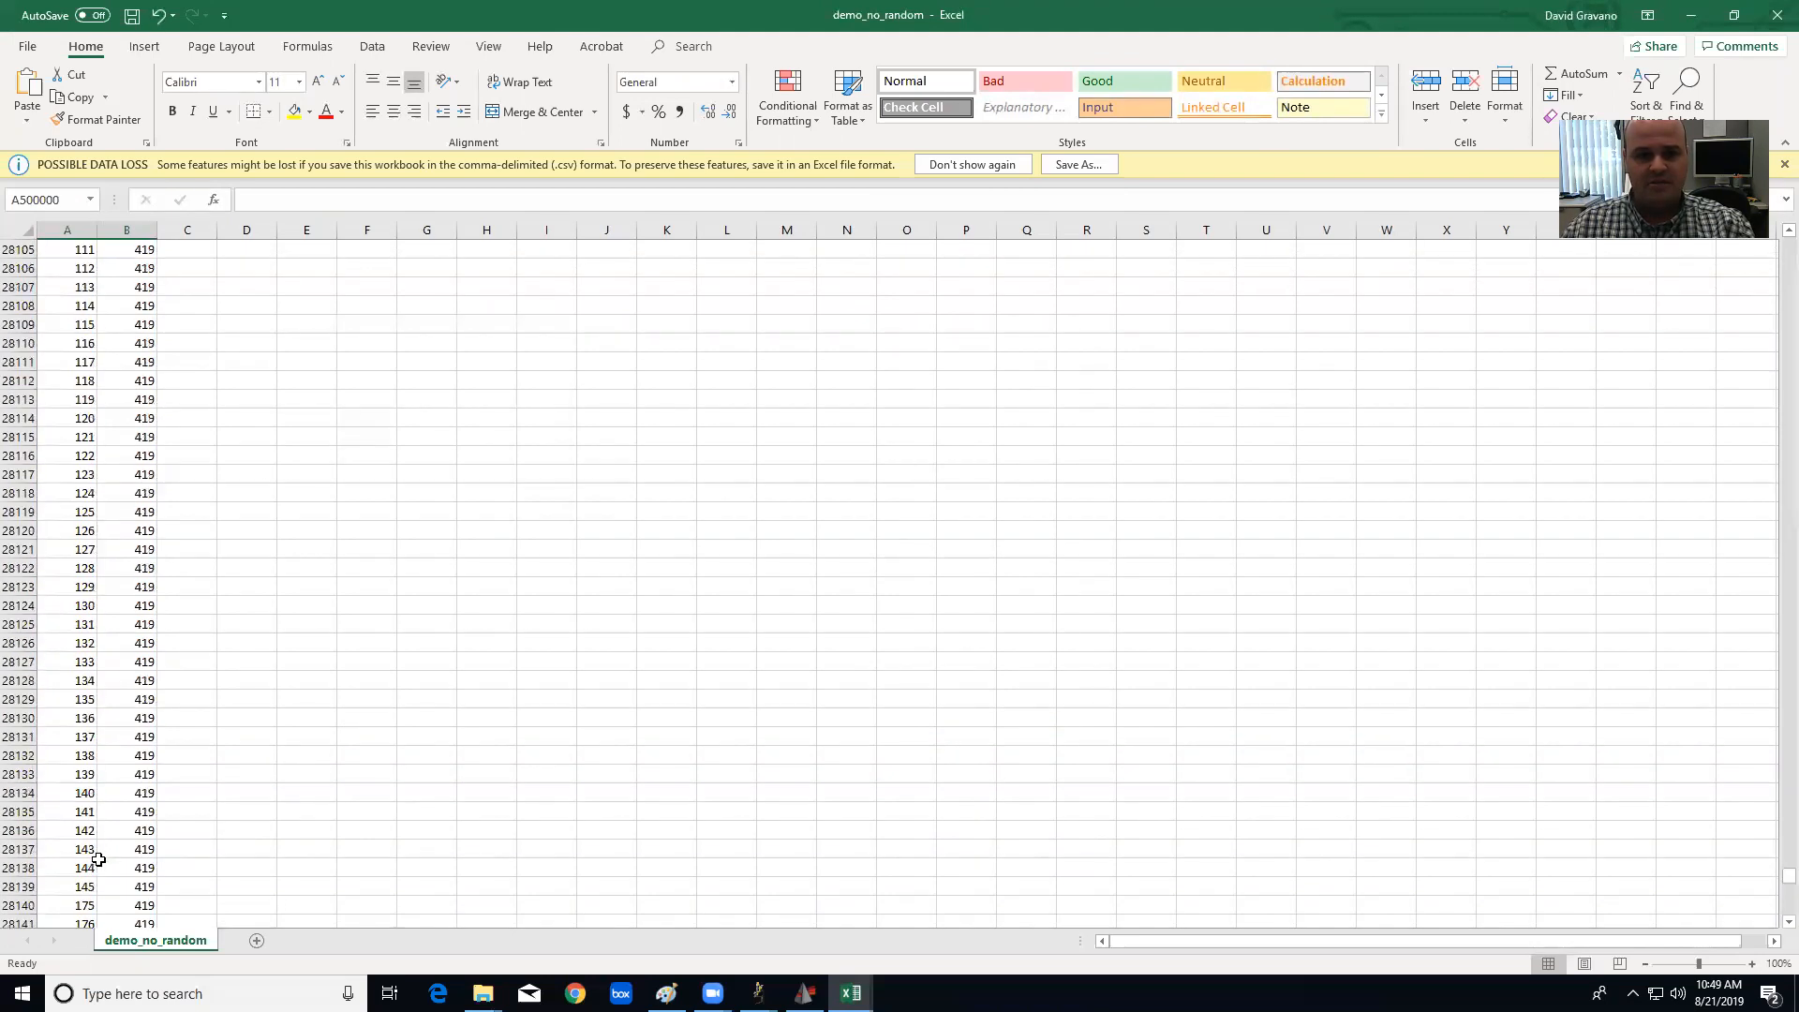
scroll("down", 3)
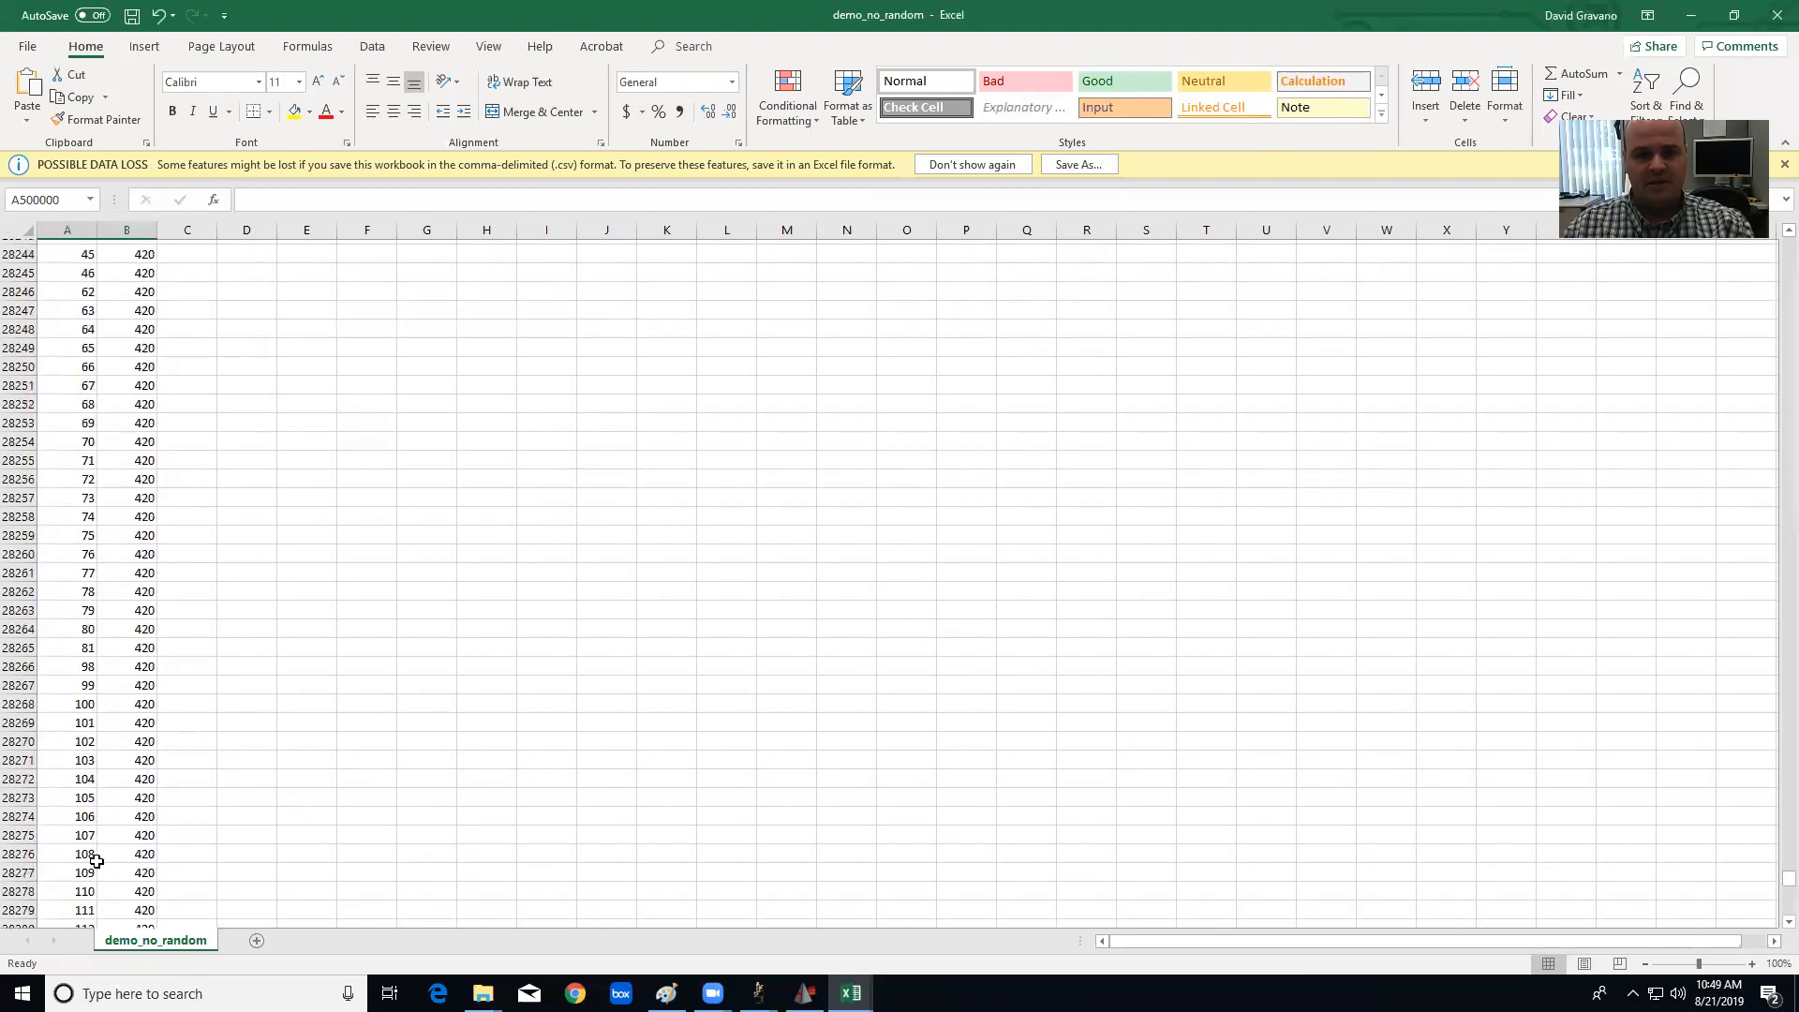
scroll("down", 3)
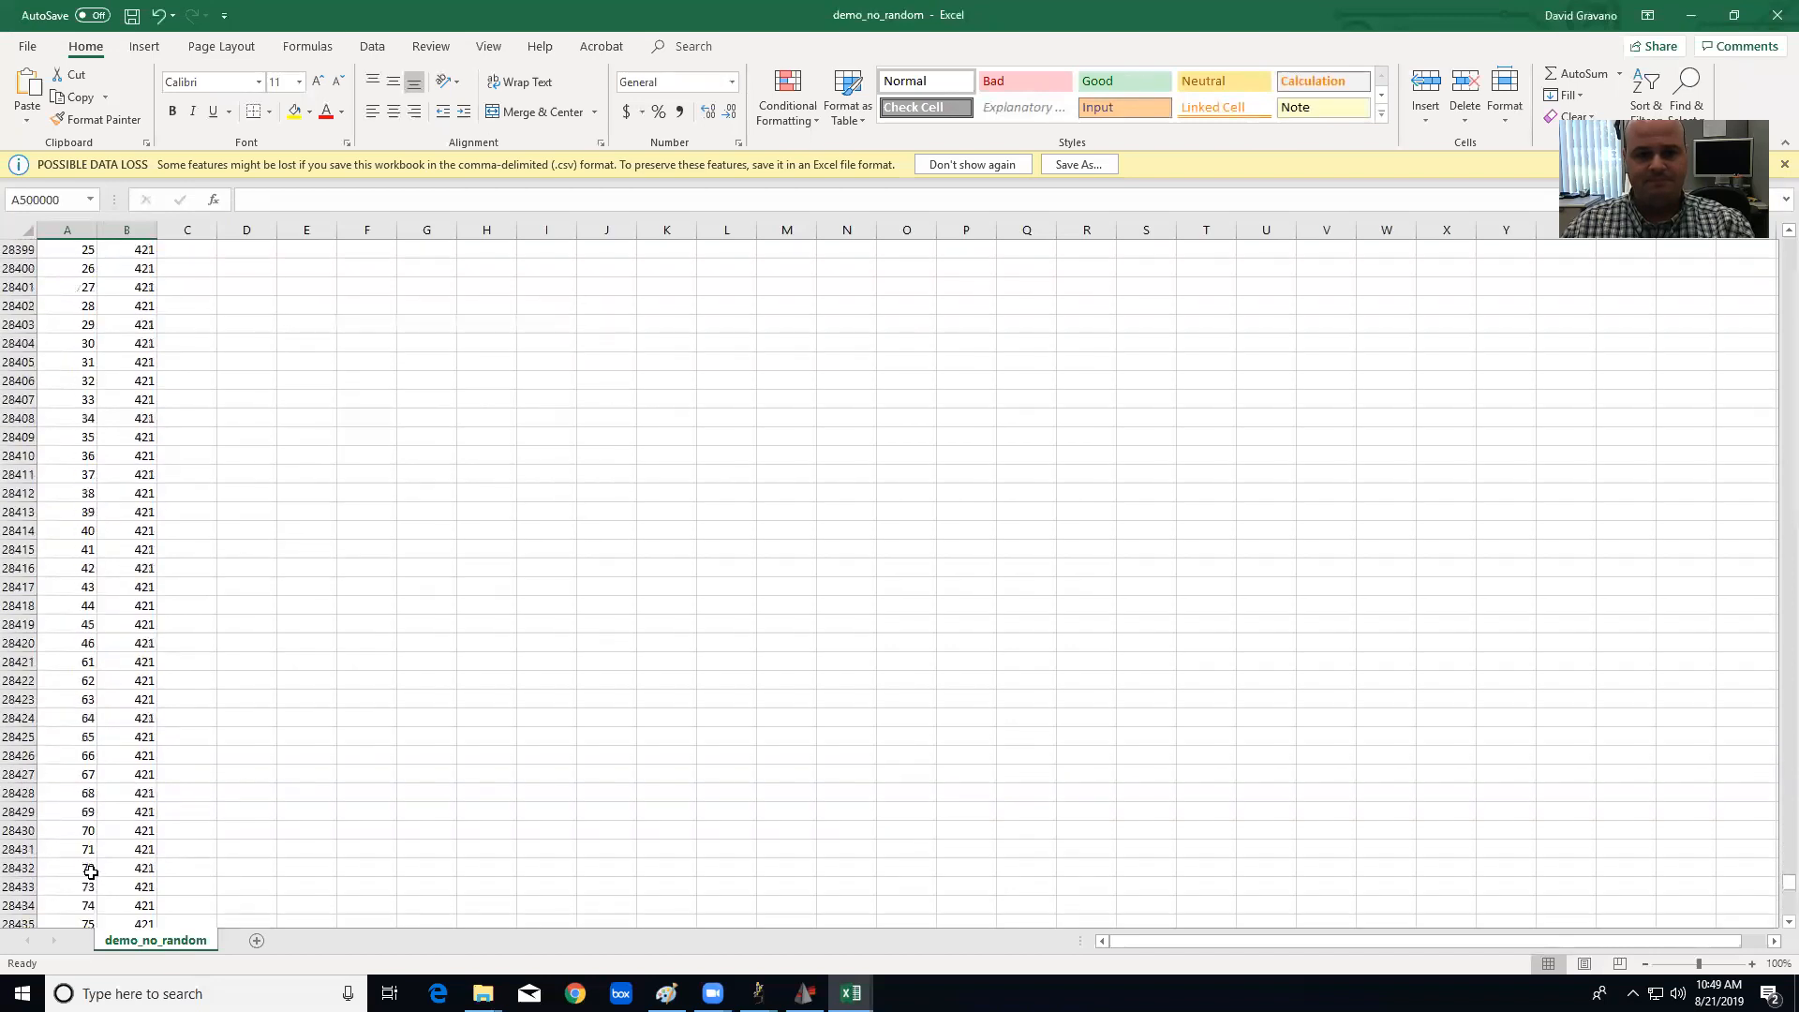
scroll("down", 3)
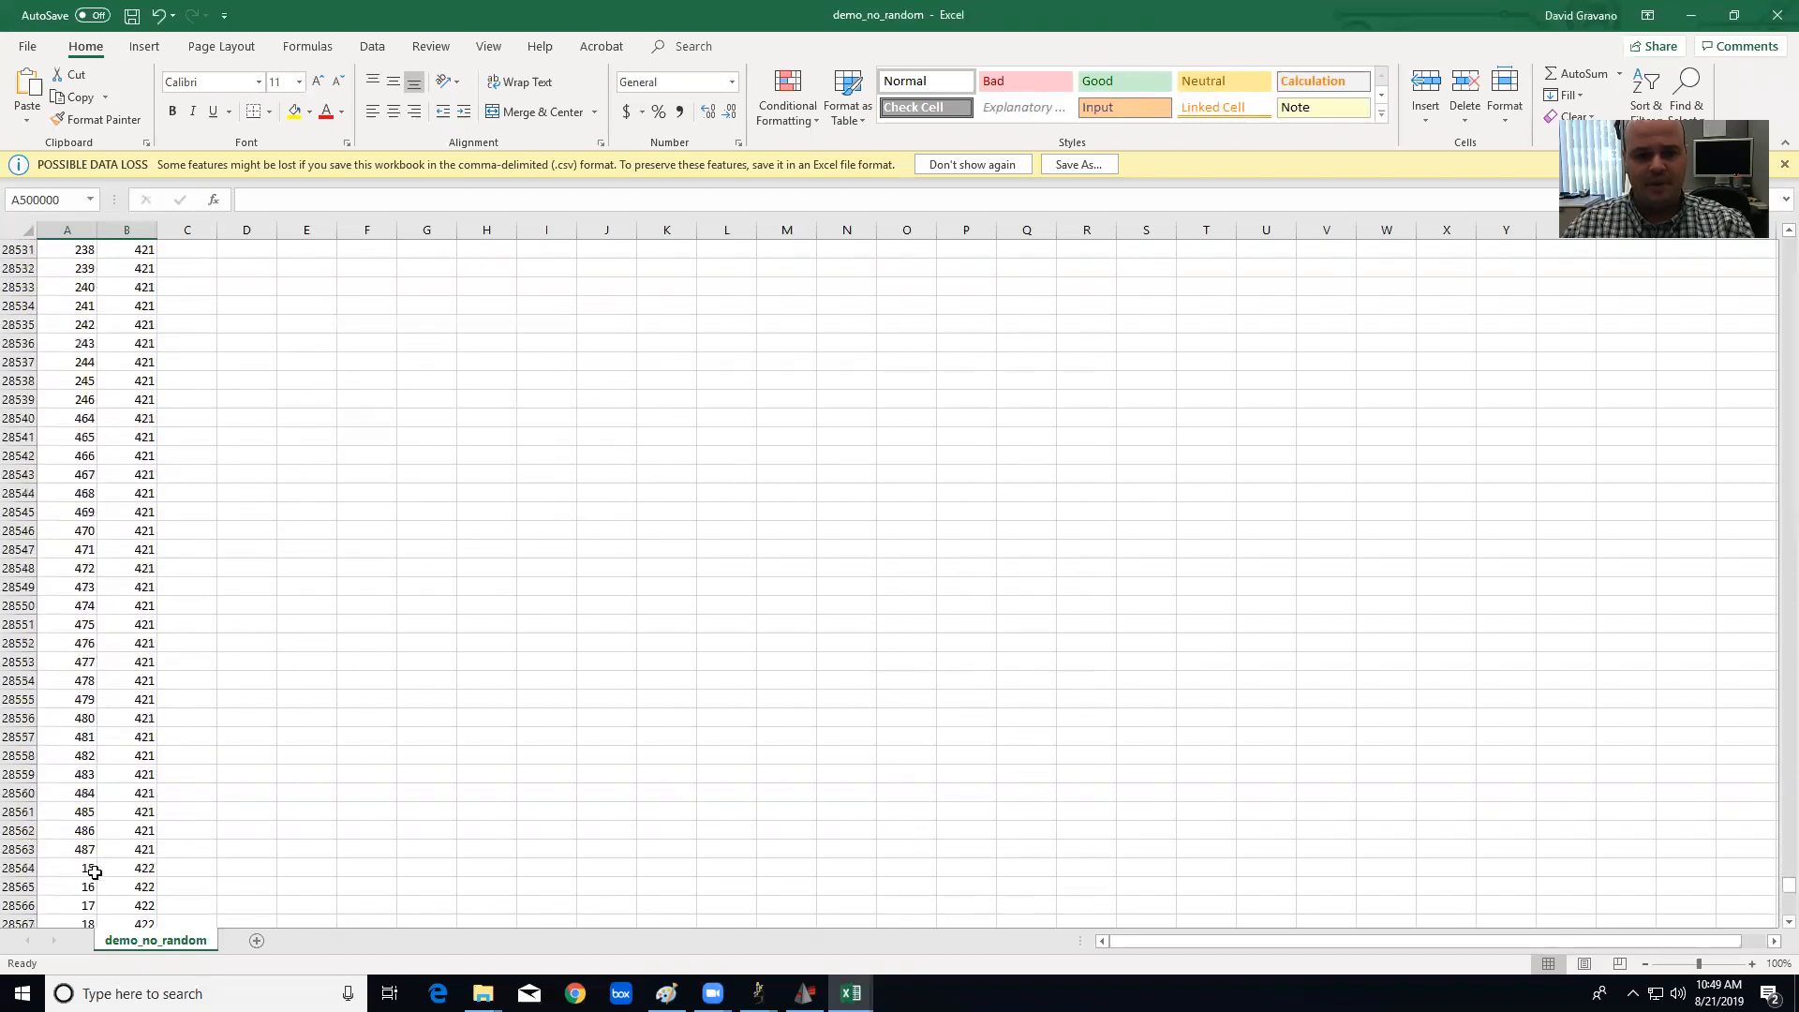
scroll("down", 3)
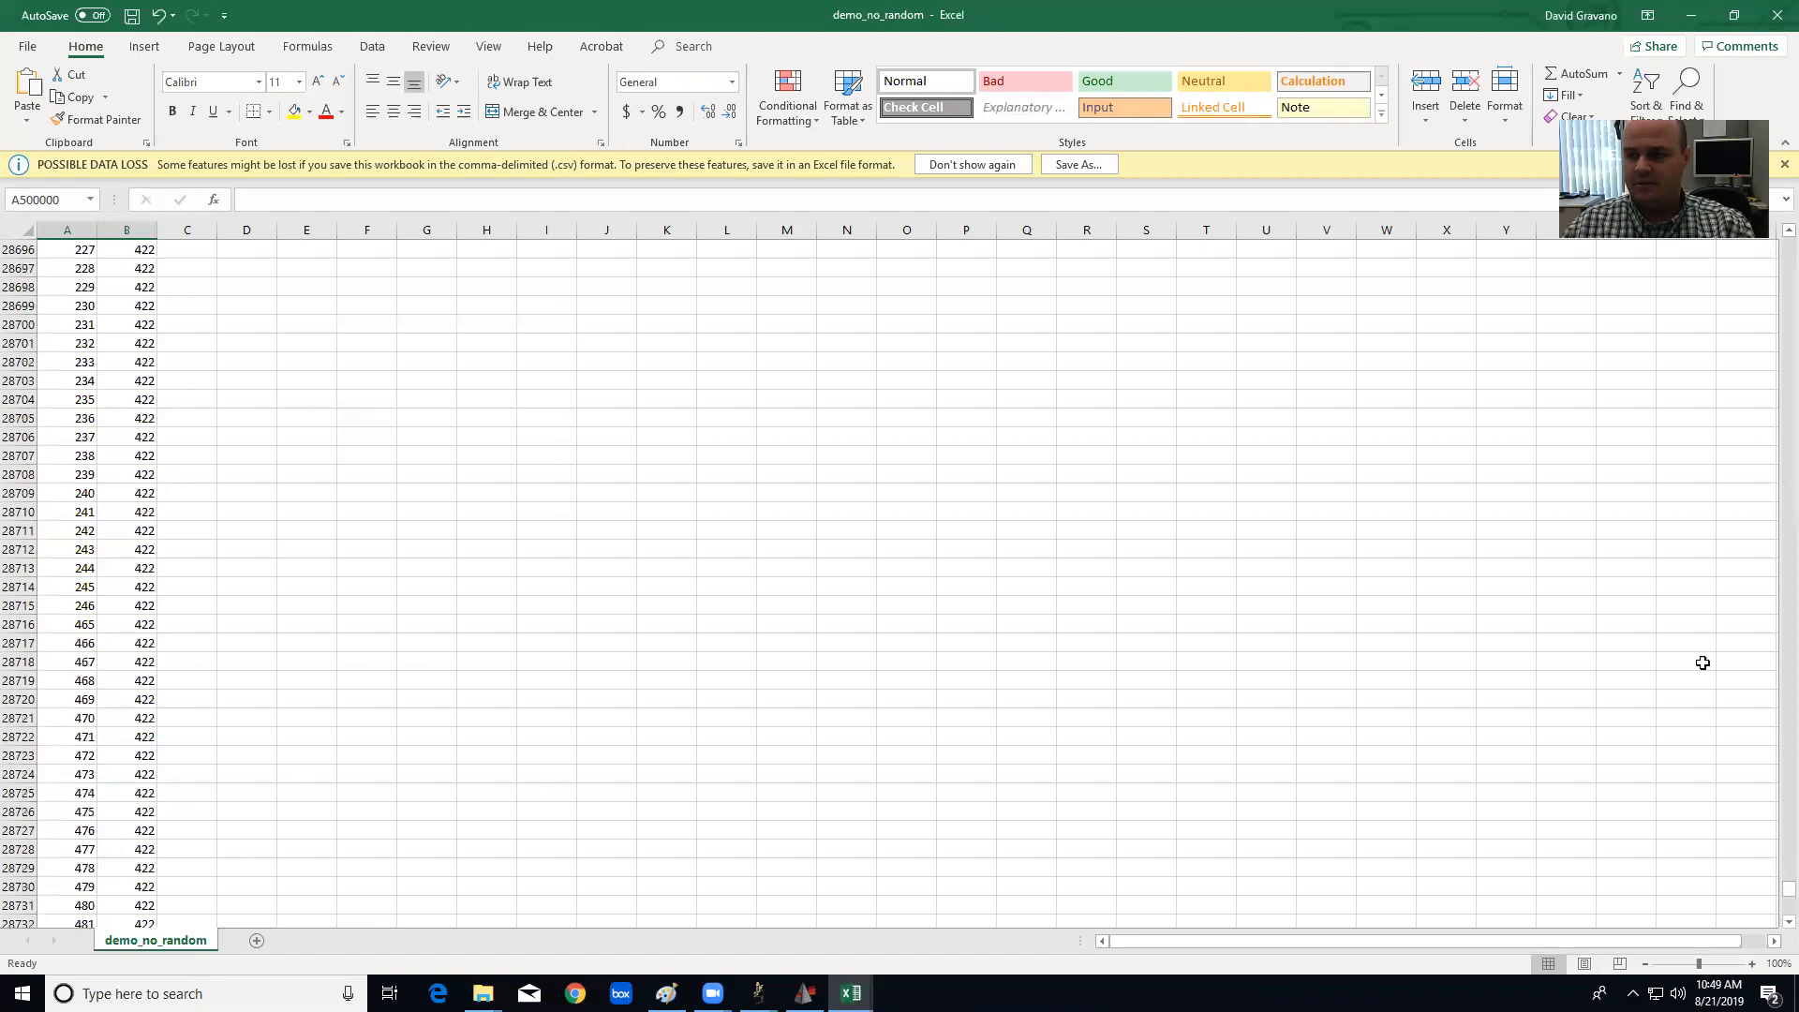
scroll("down", 3)
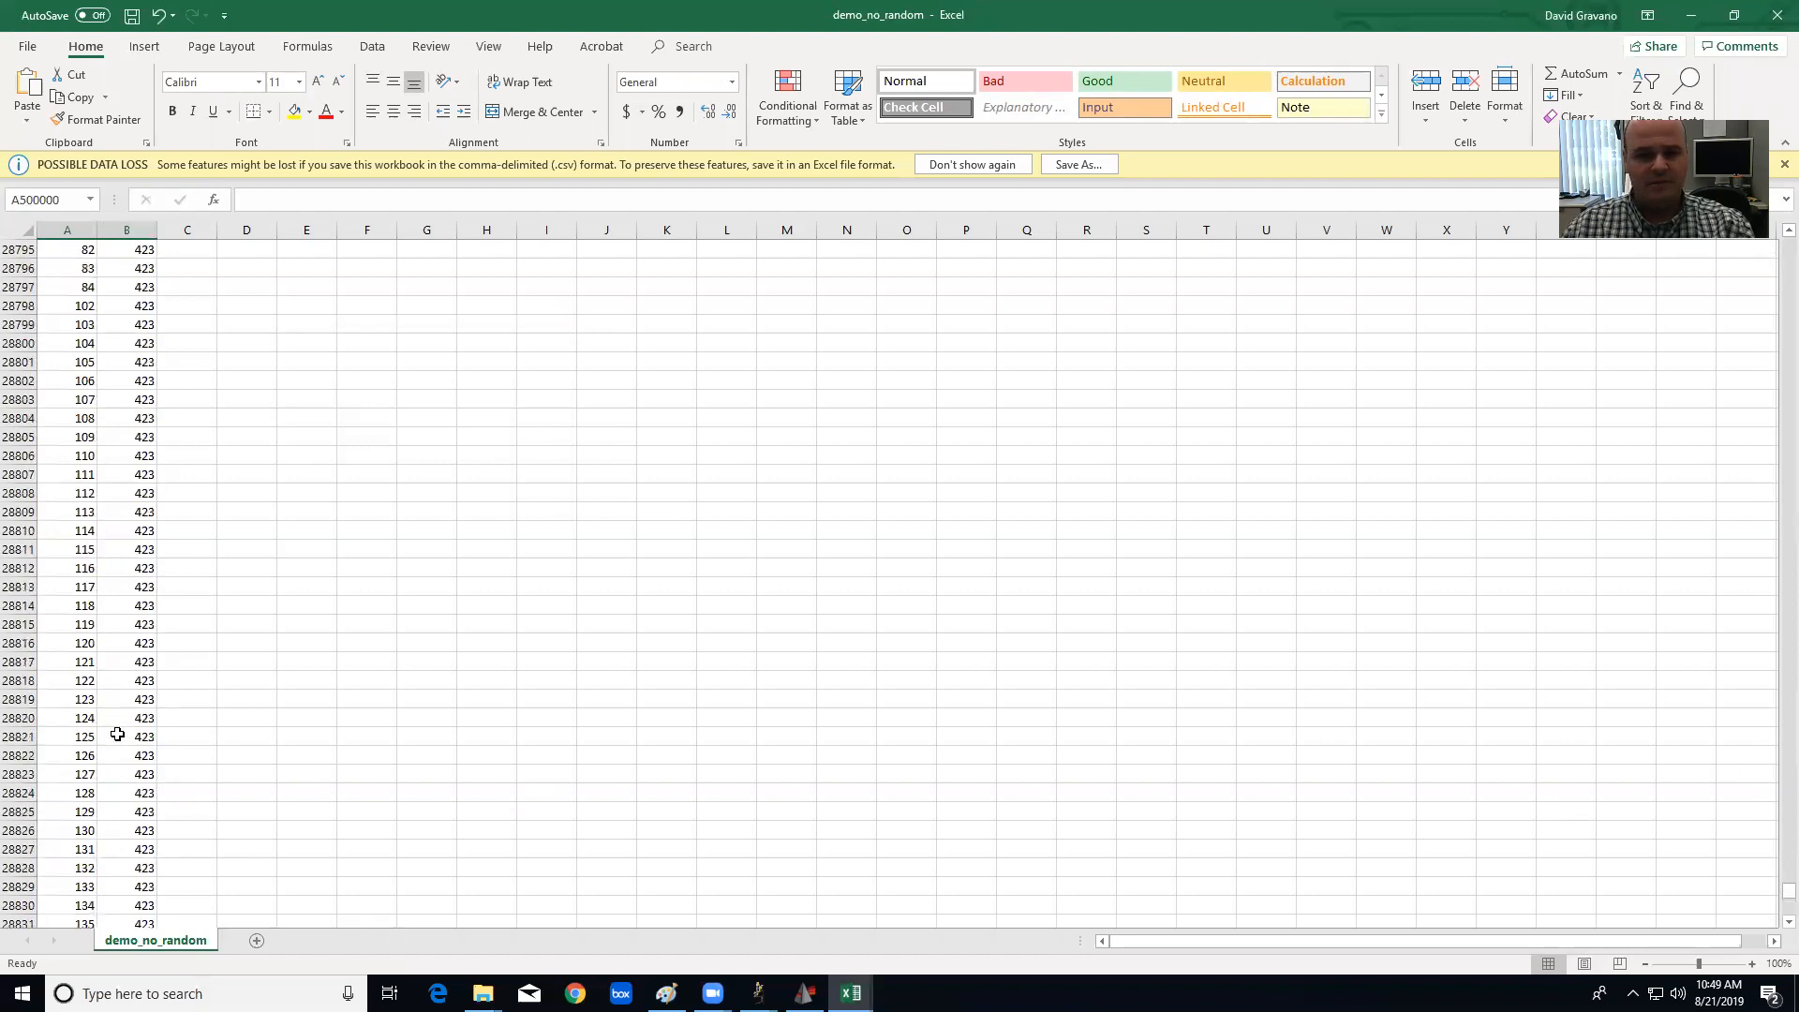
scroll("down", 3)
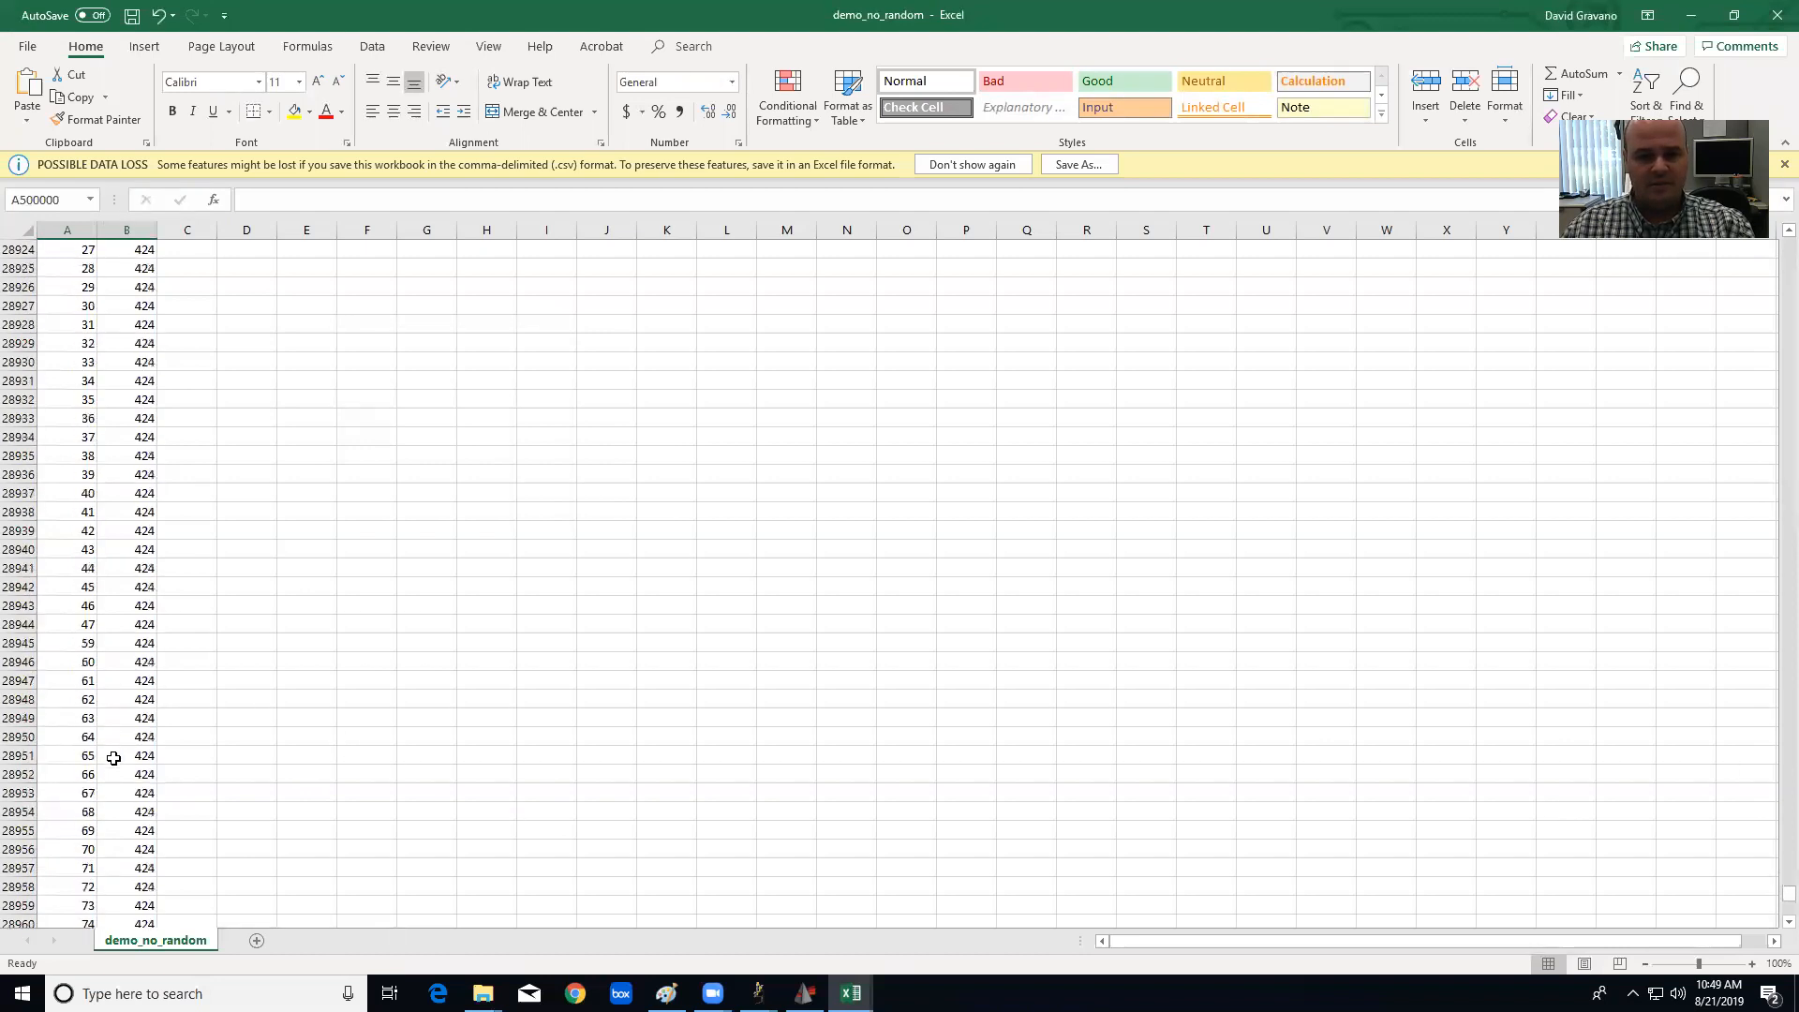
scroll("down", 3)
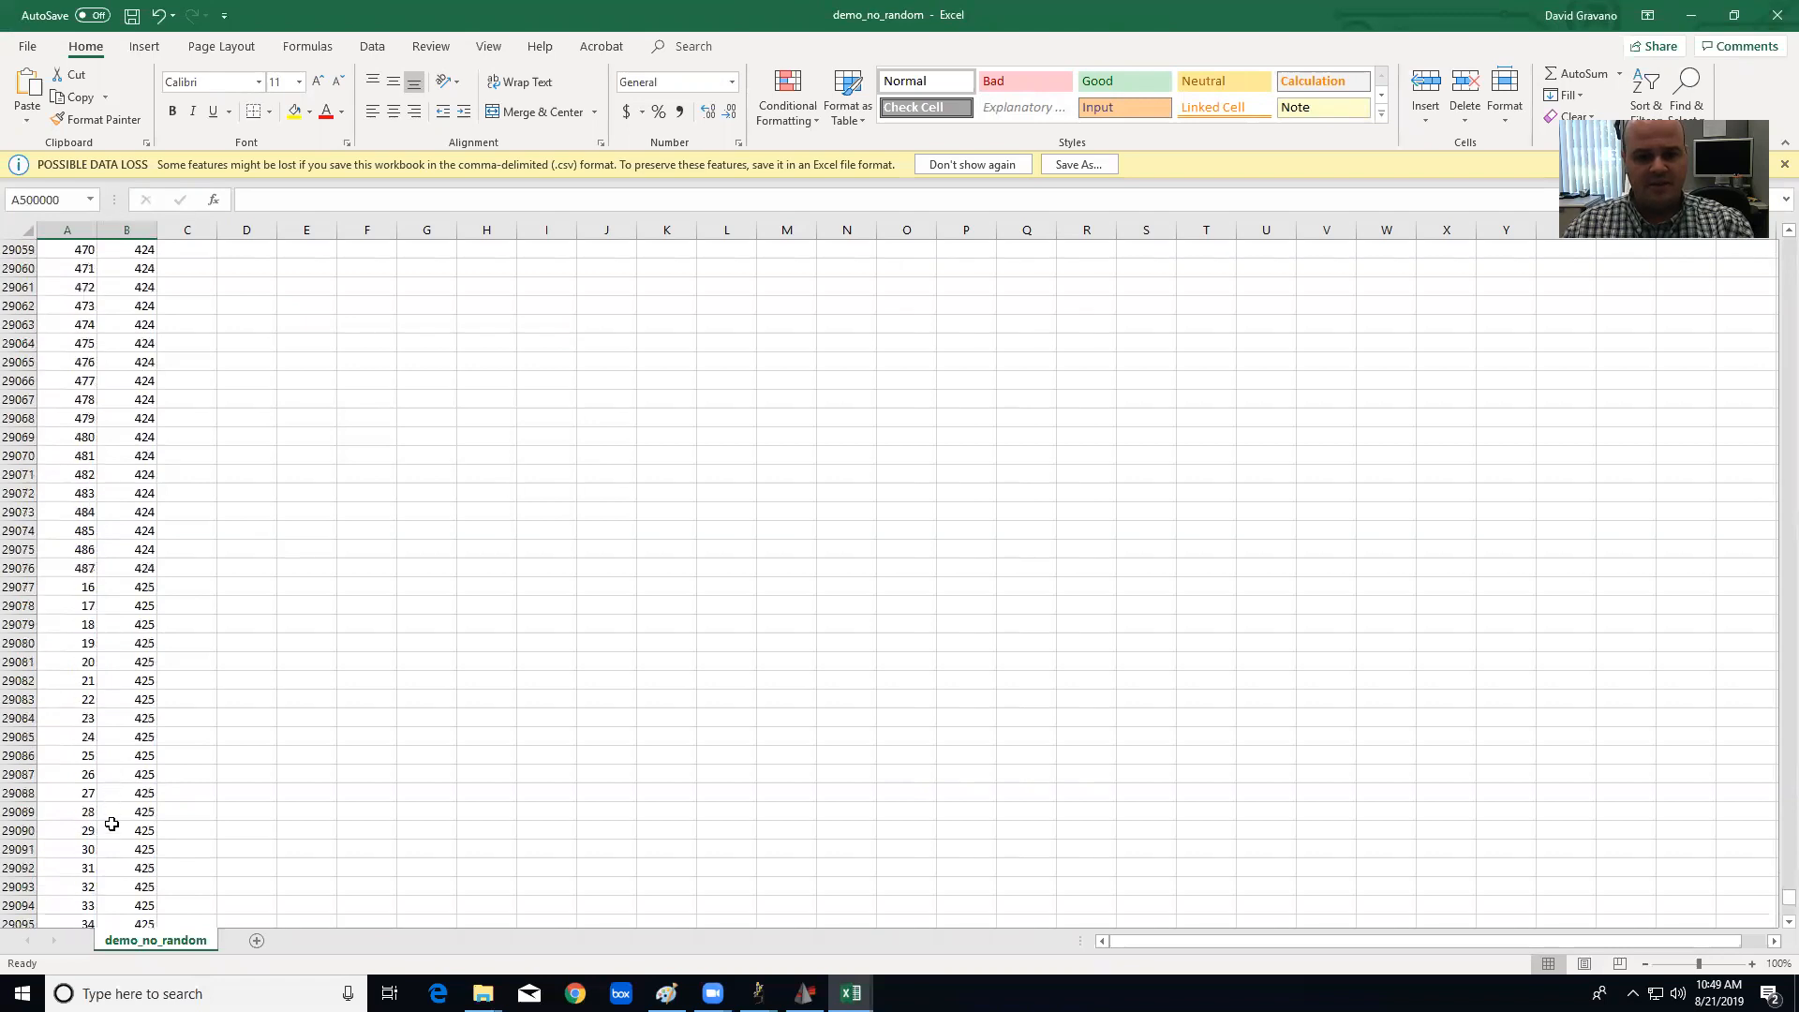
scroll("down", 3)
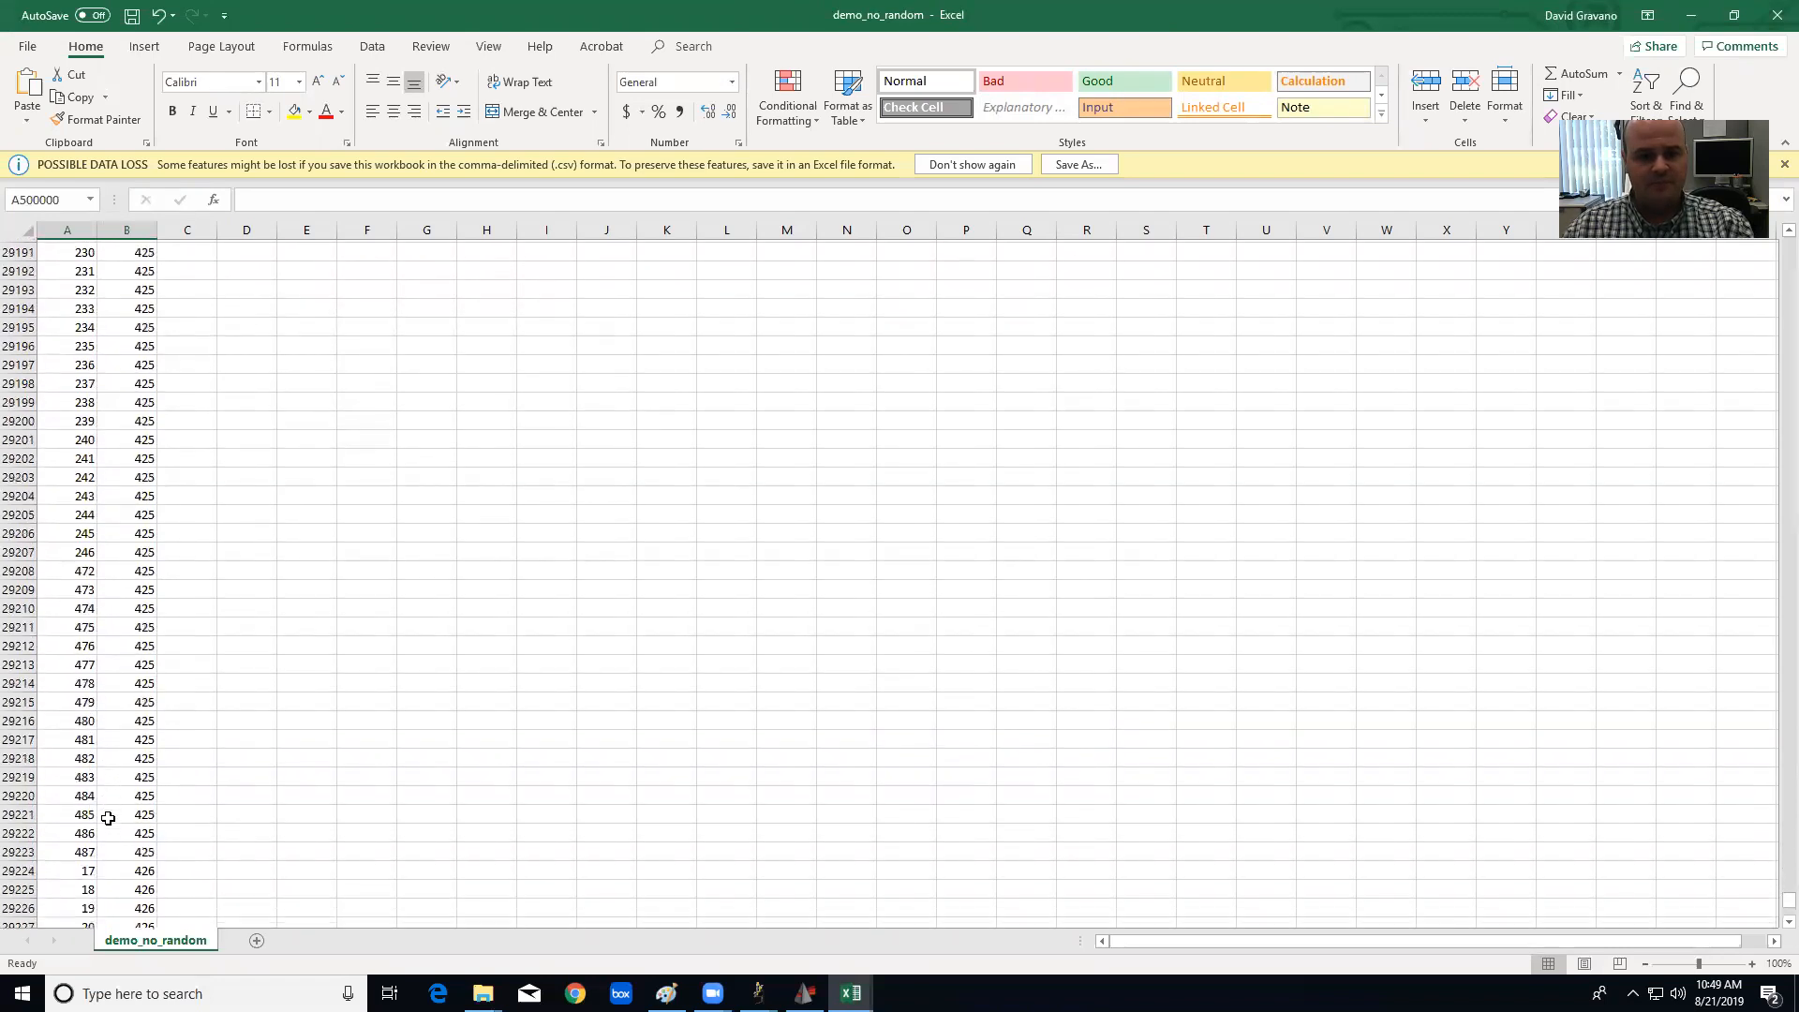
scroll("down", 3)
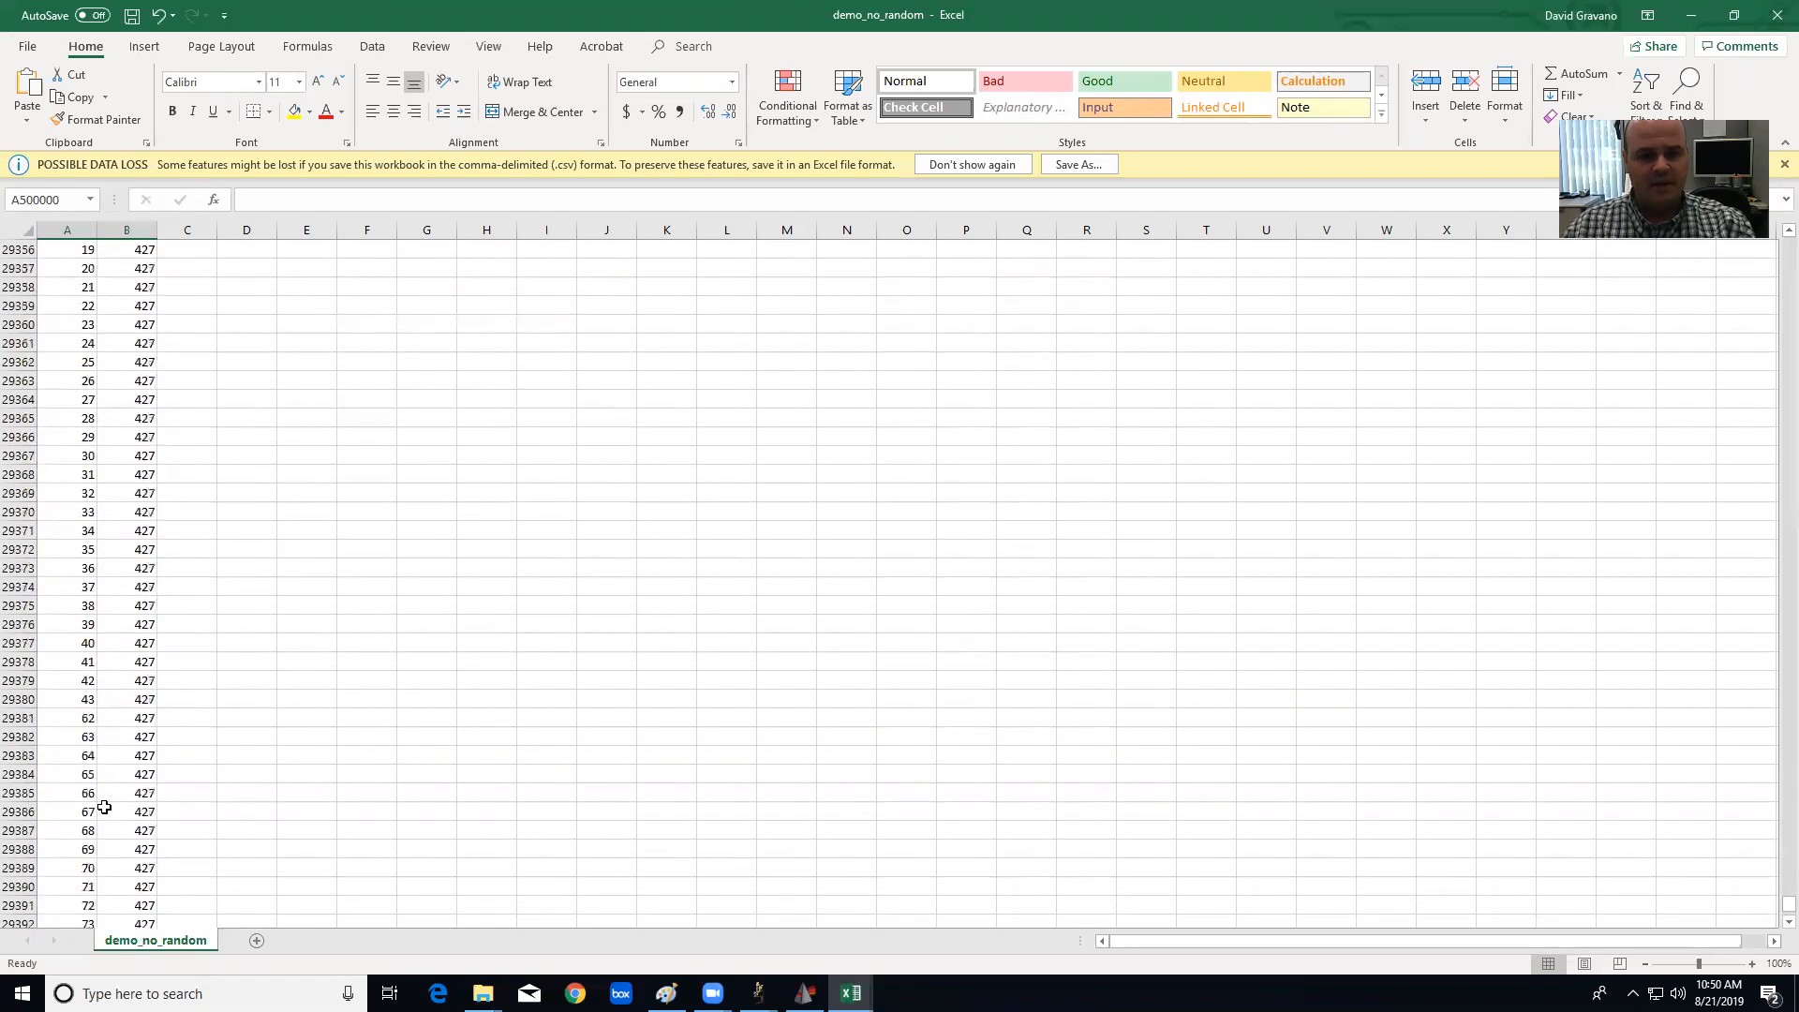
Scroll through the RANDBETWEEN-offset rows filled down to row 500000.
scroll("down", 3)
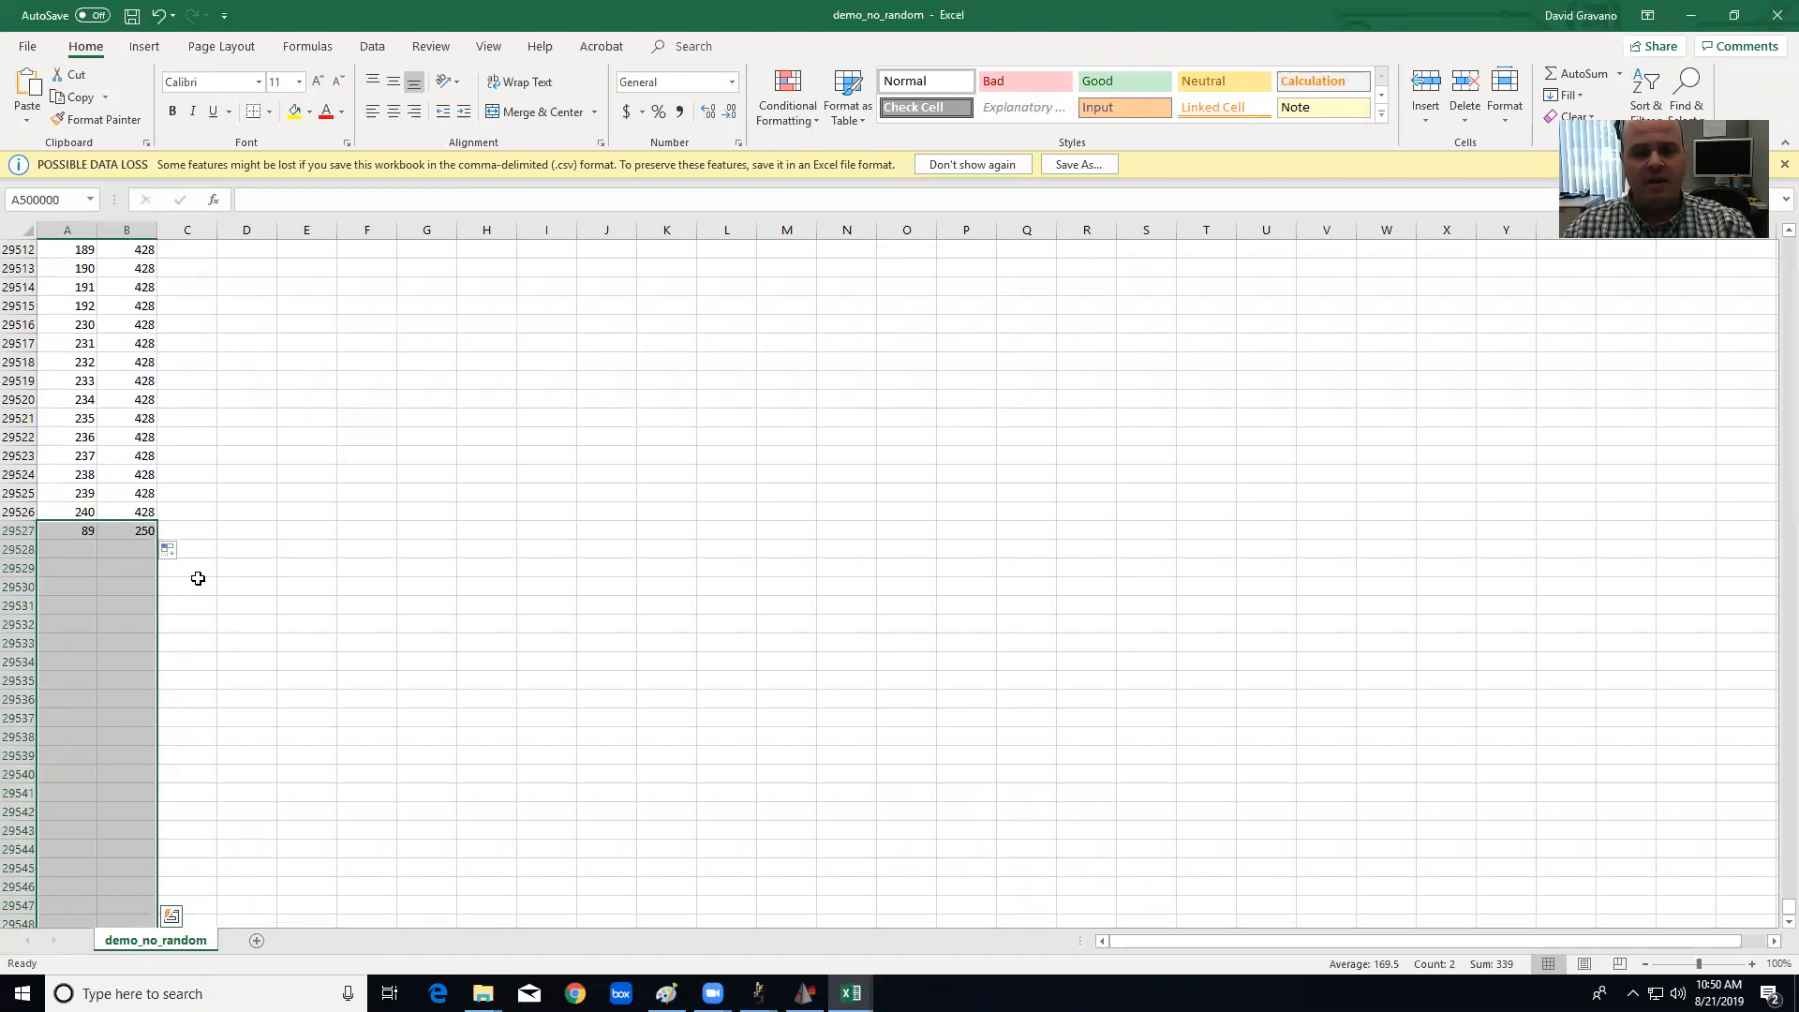
mouse_move(131, 537)
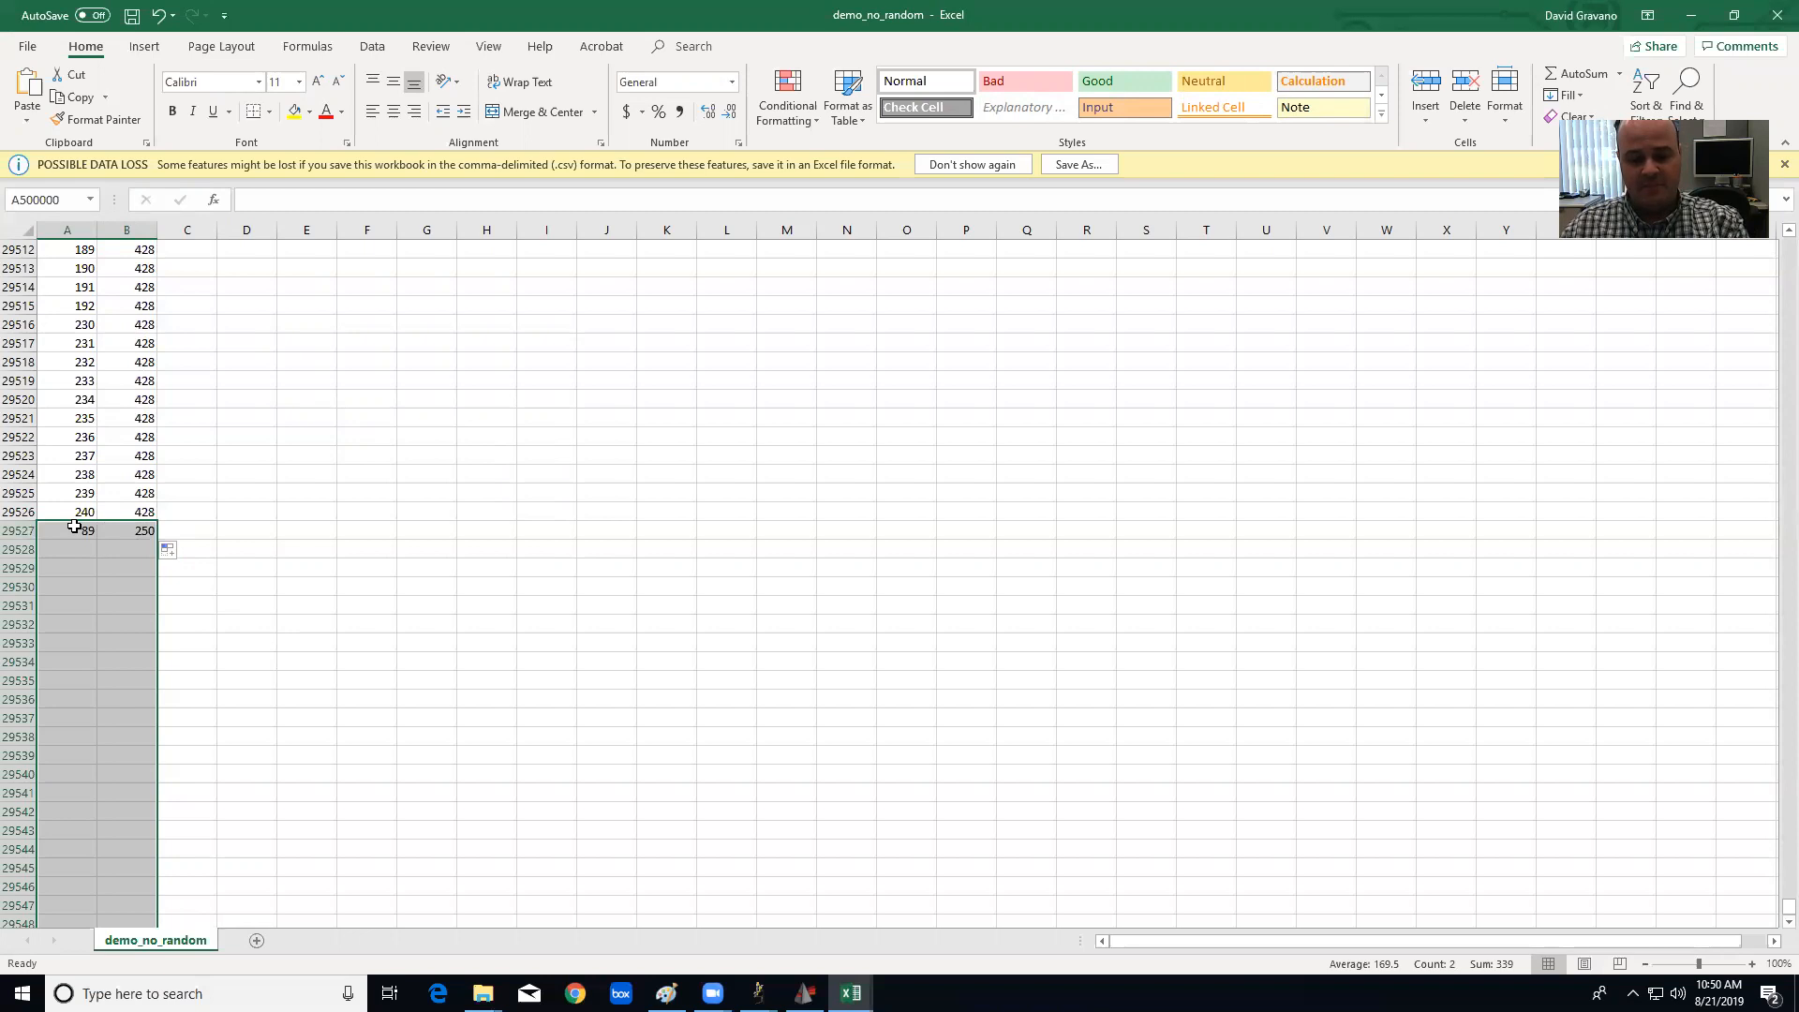
mouse_move(95, 590)
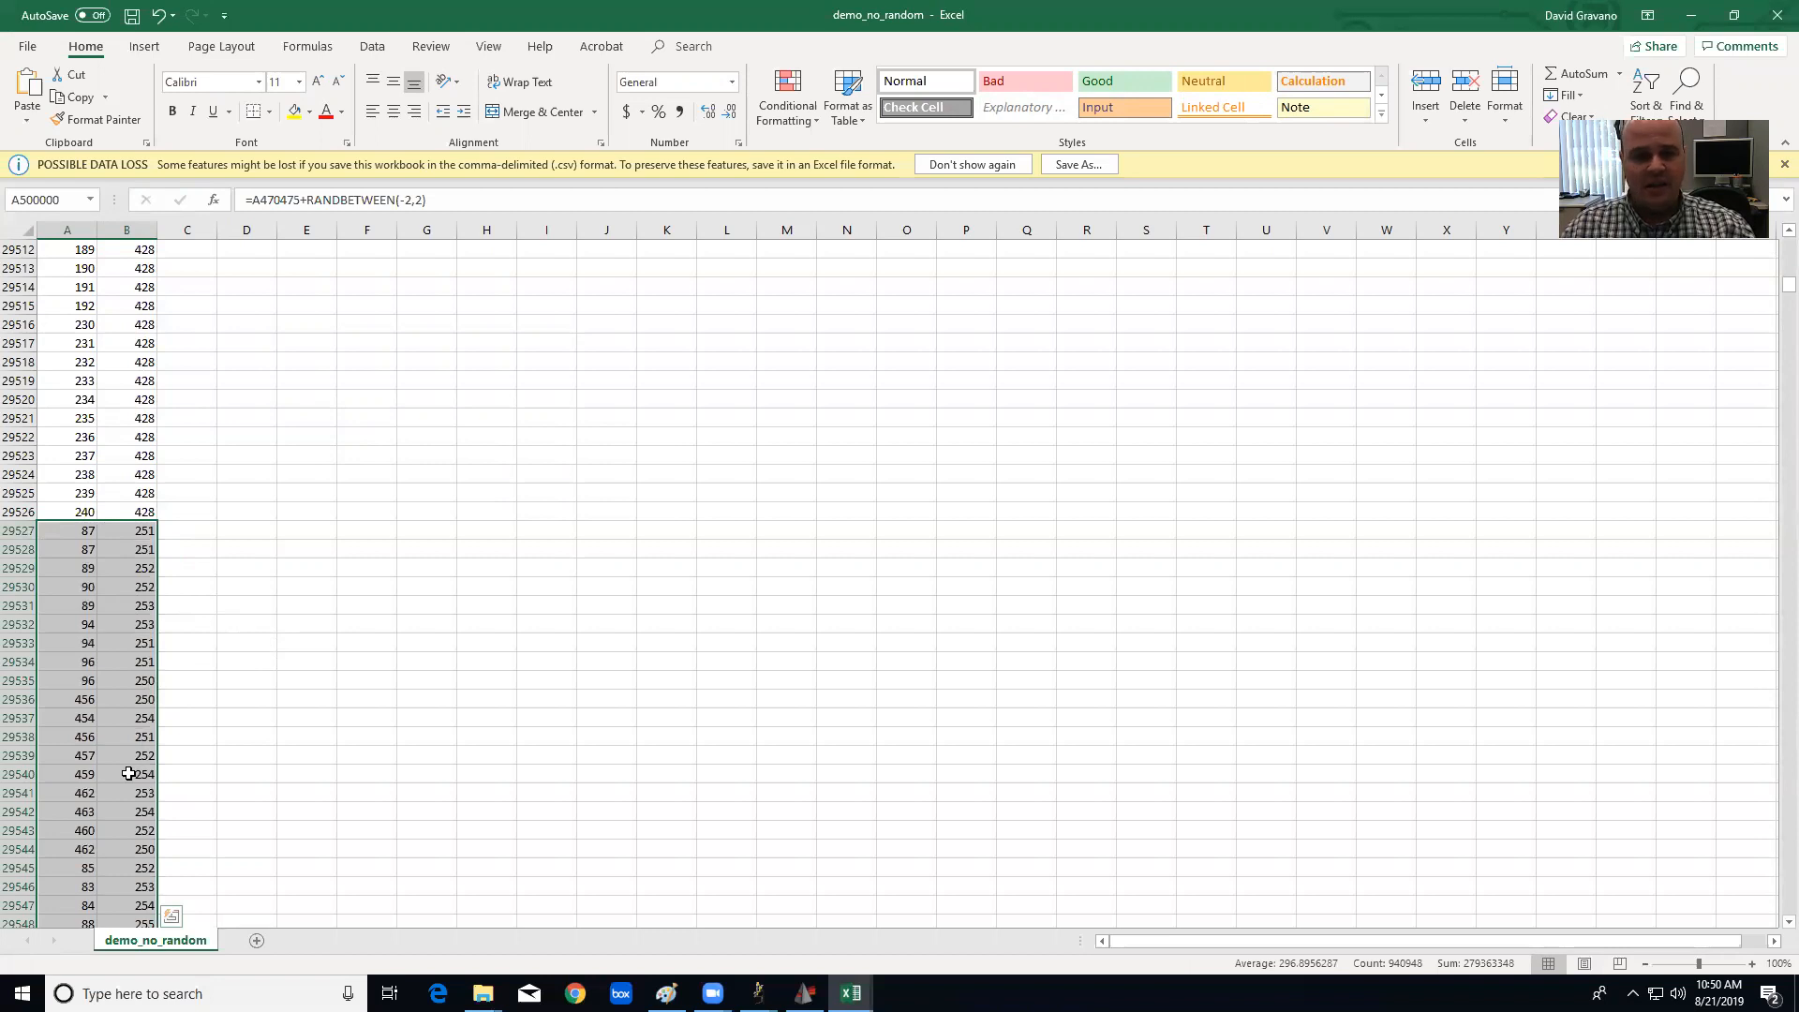
scroll("down", 3)
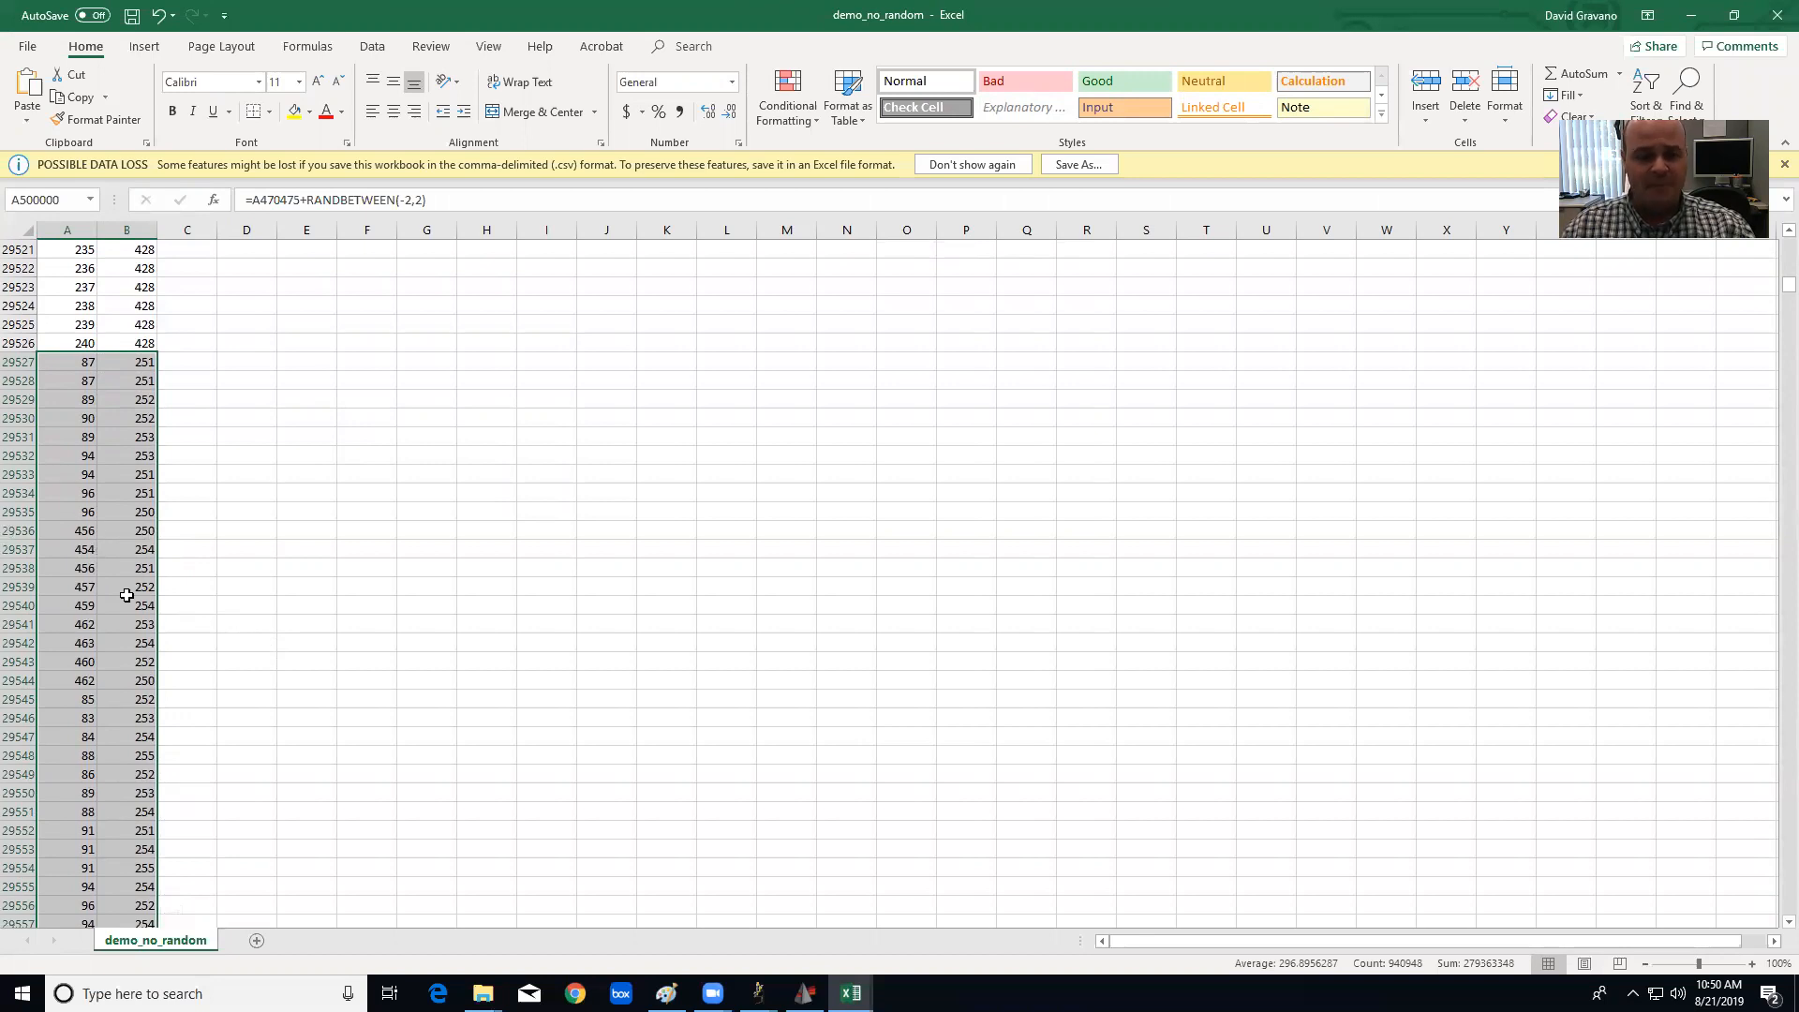
mouse_move(93, 431)
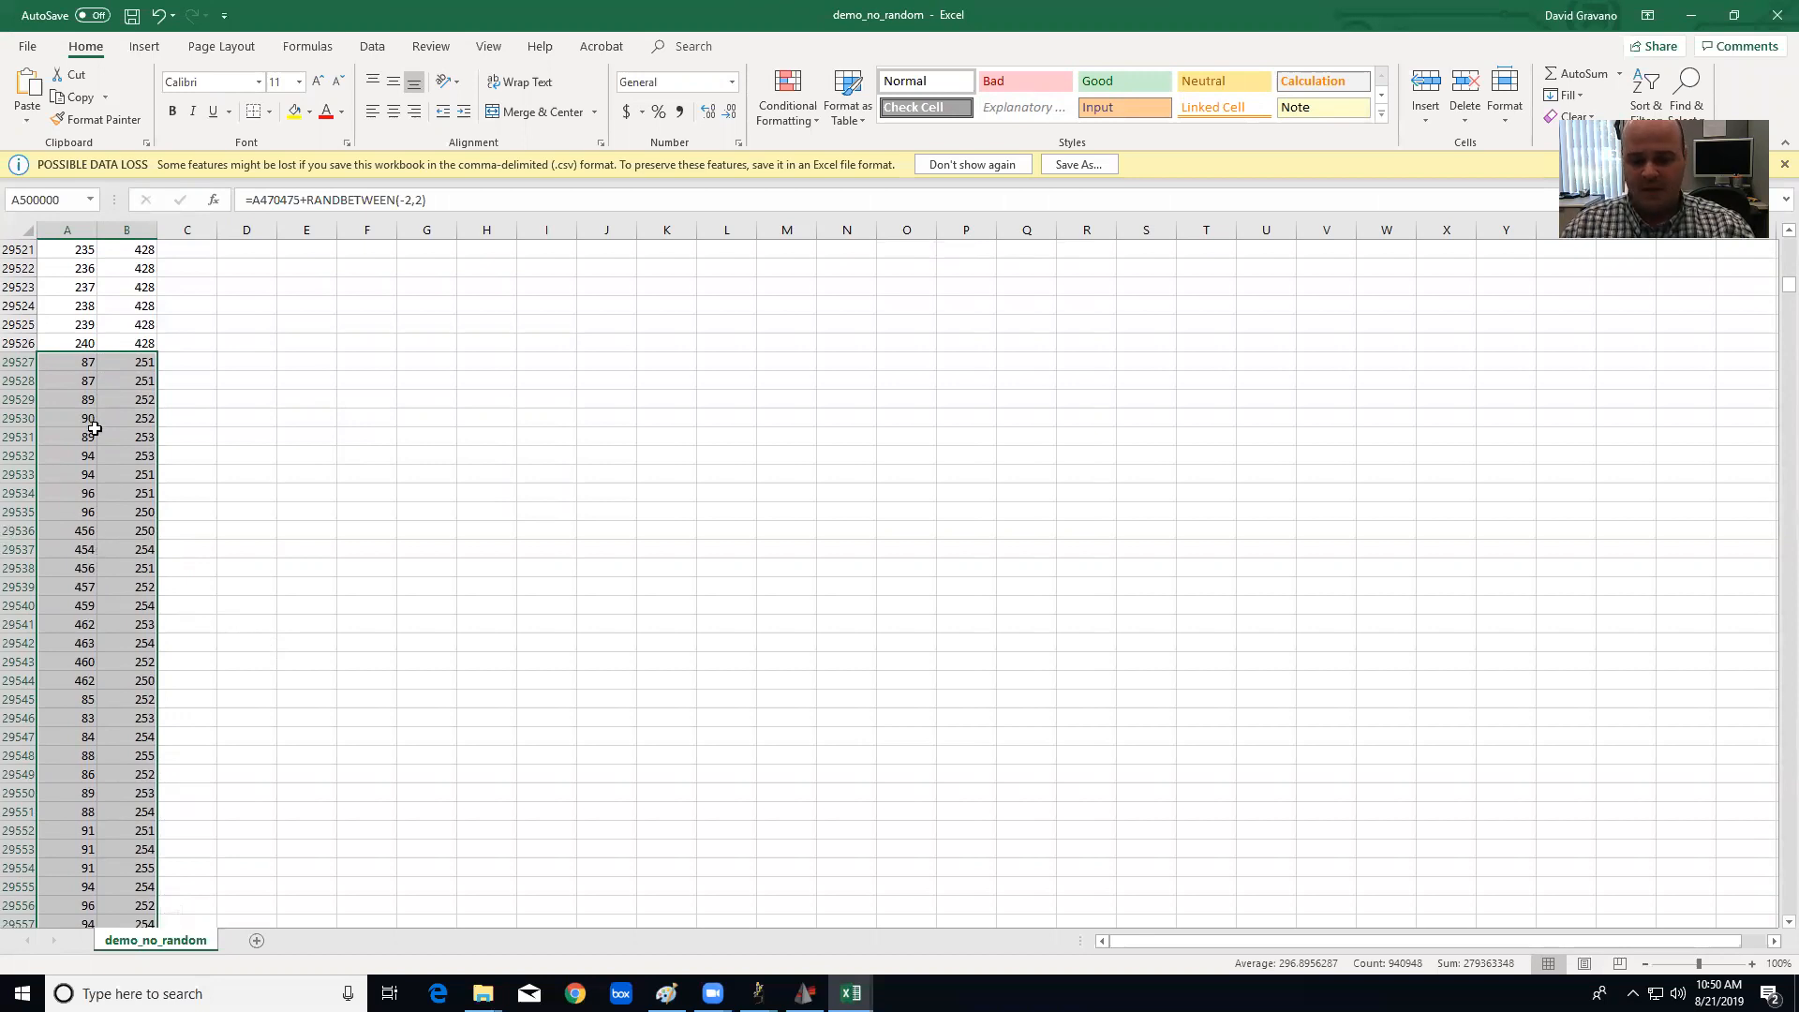
Save the jittered coordinate sheet as a separate CSV named demo_random.
left_click(67, 437)
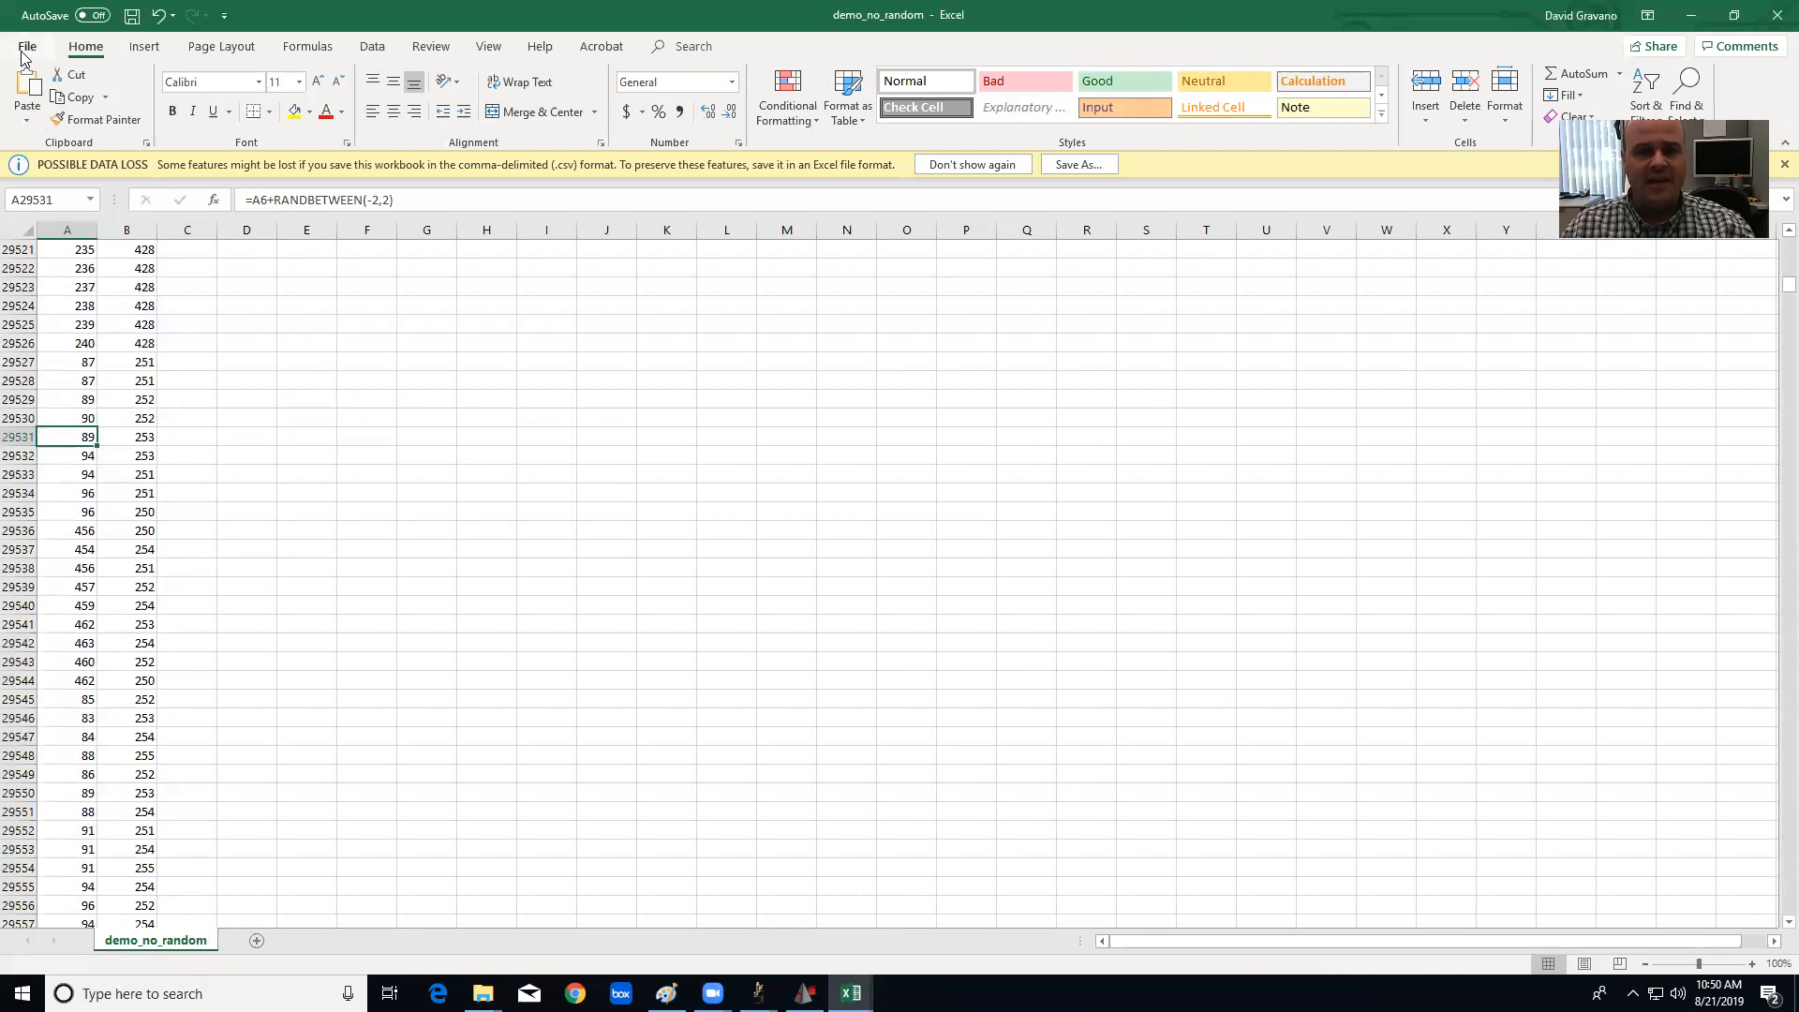
left_click(24, 45)
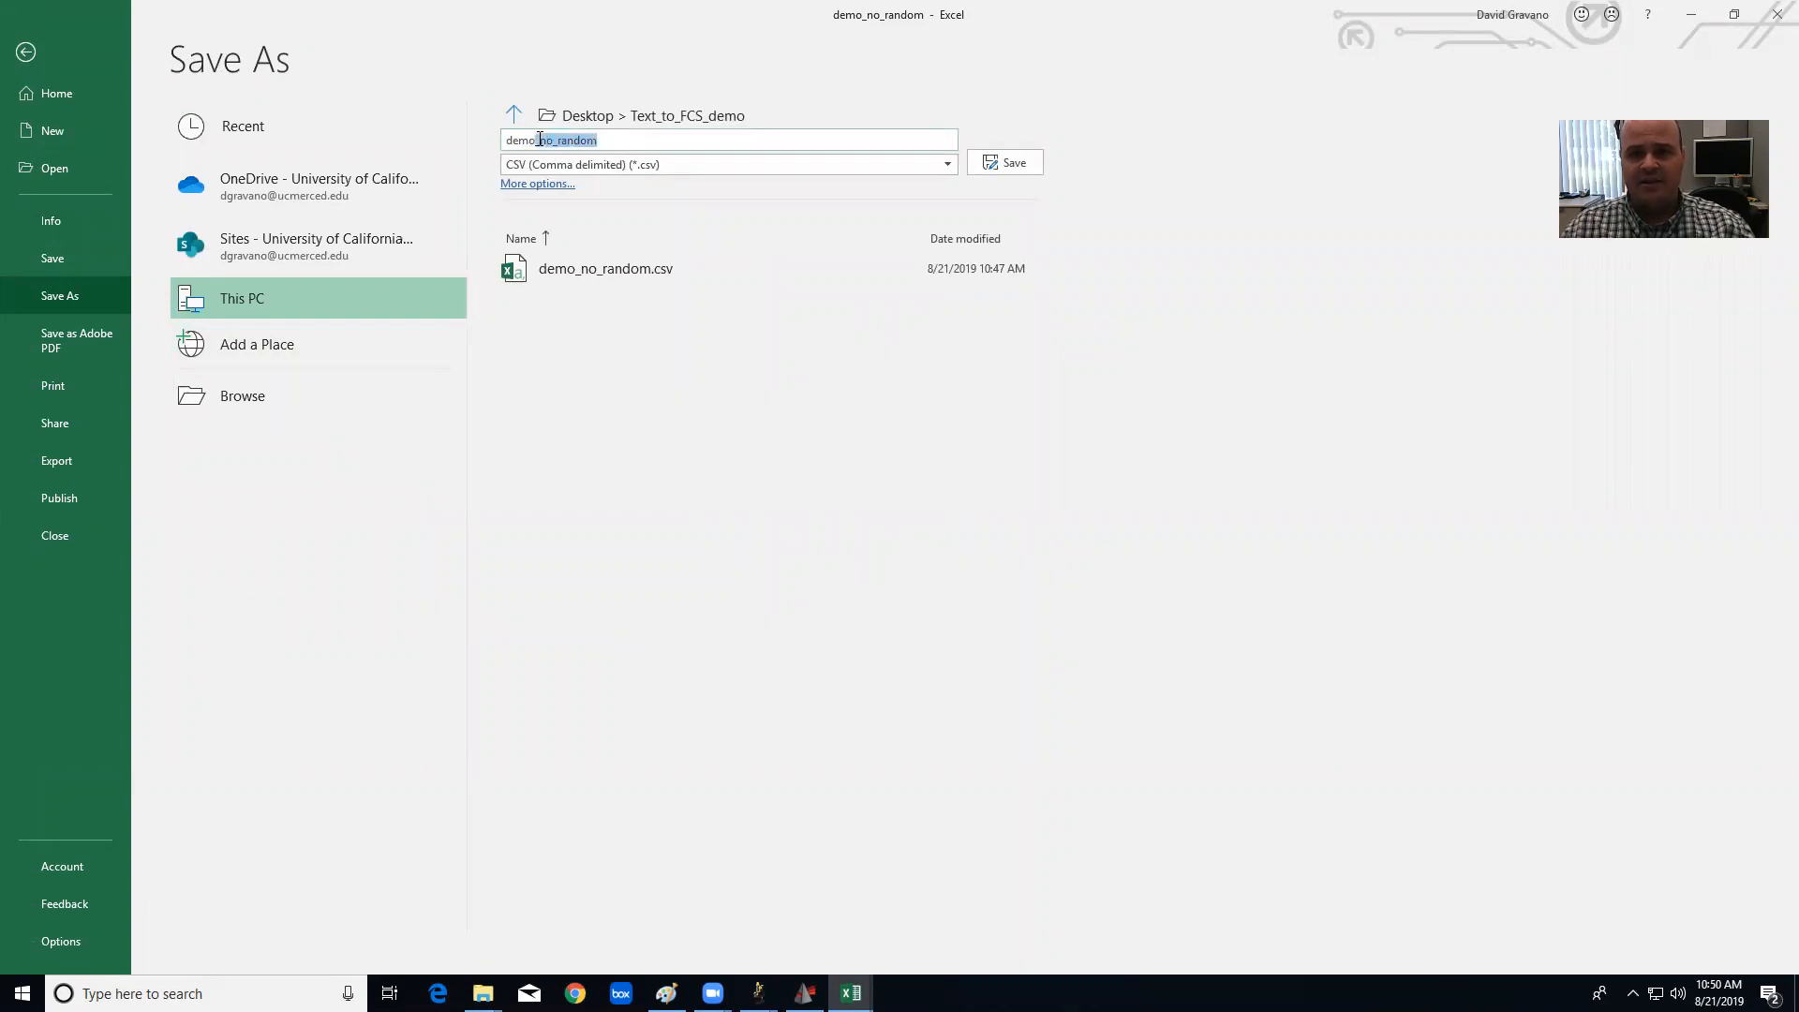
type("demo_ran")
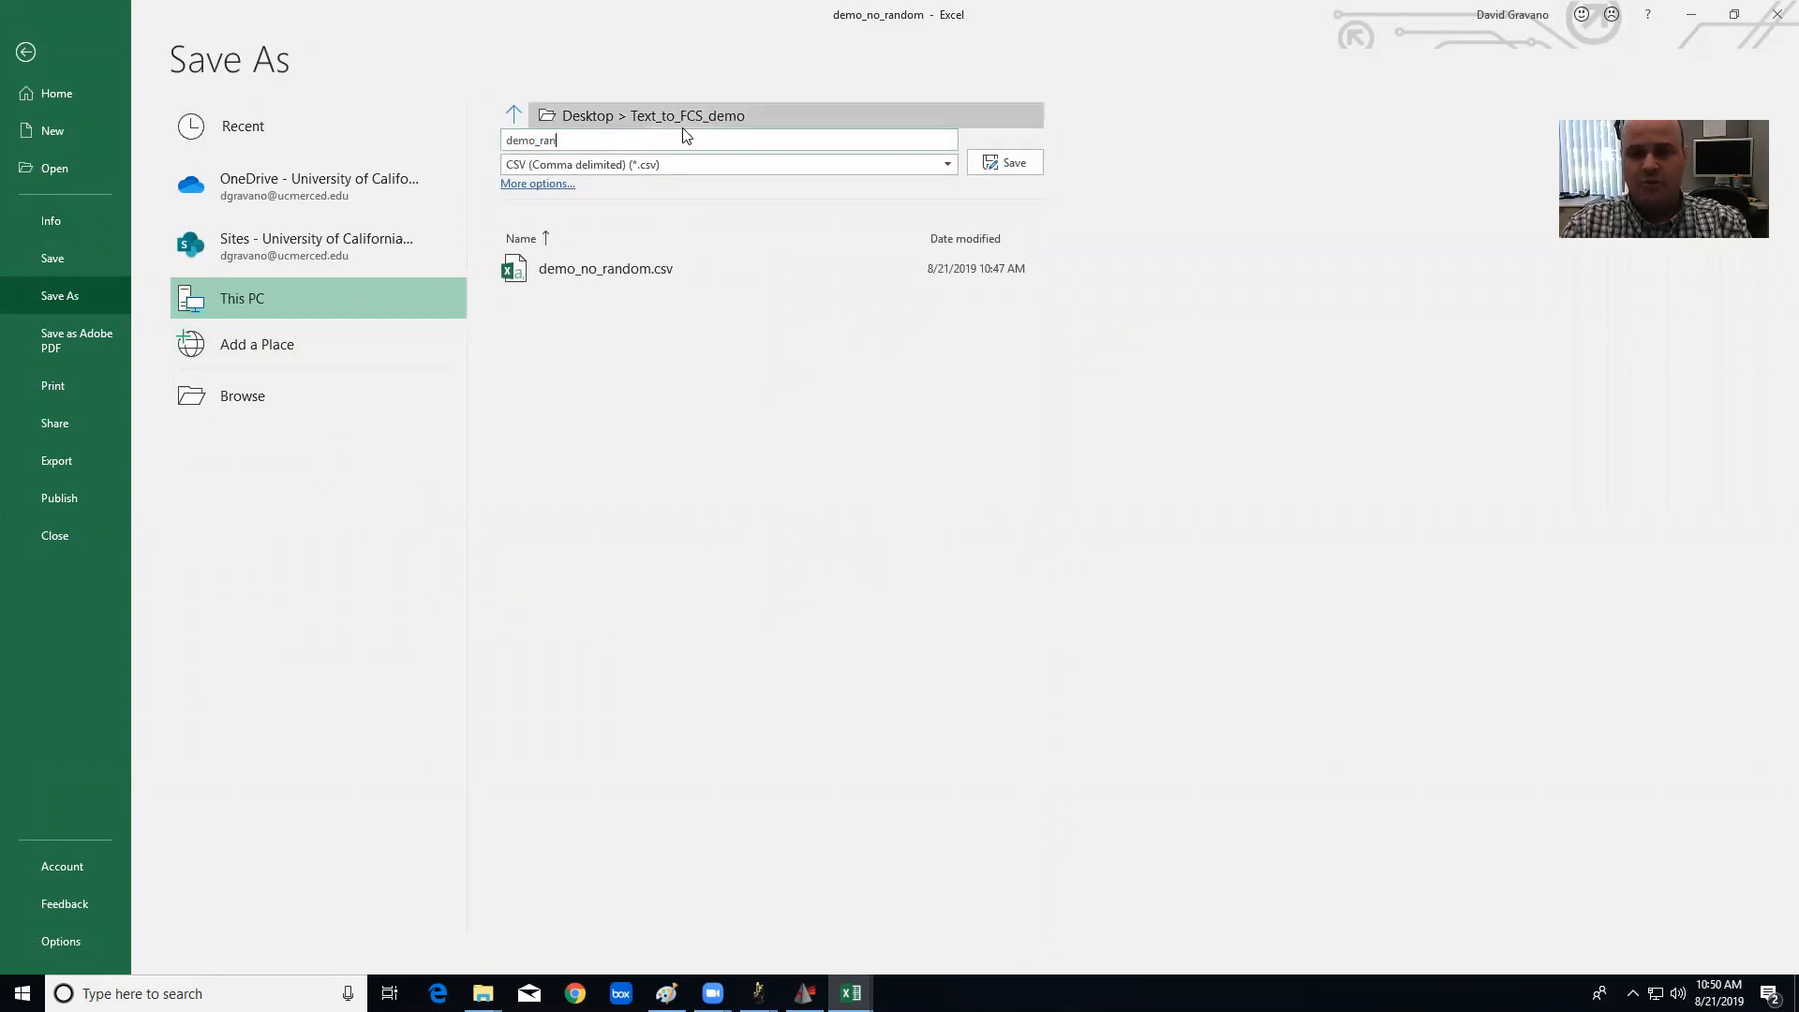
left_click(1014, 161)
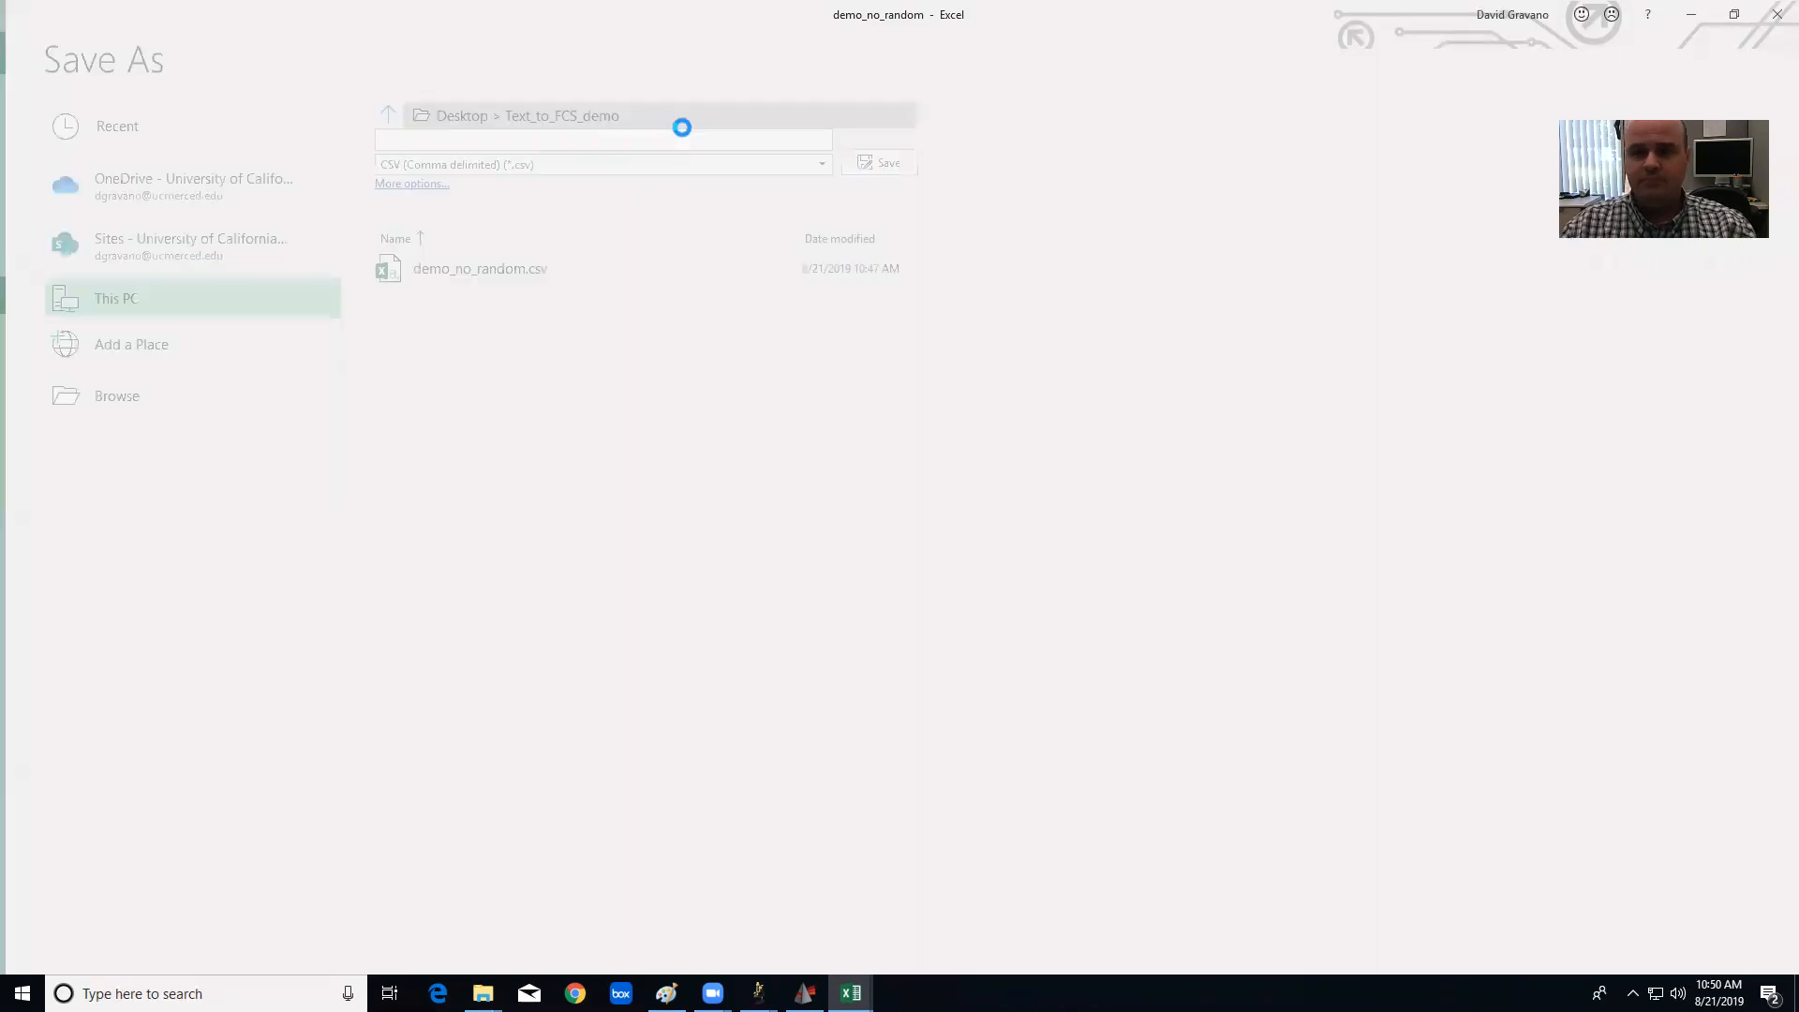
left_click(886, 162)
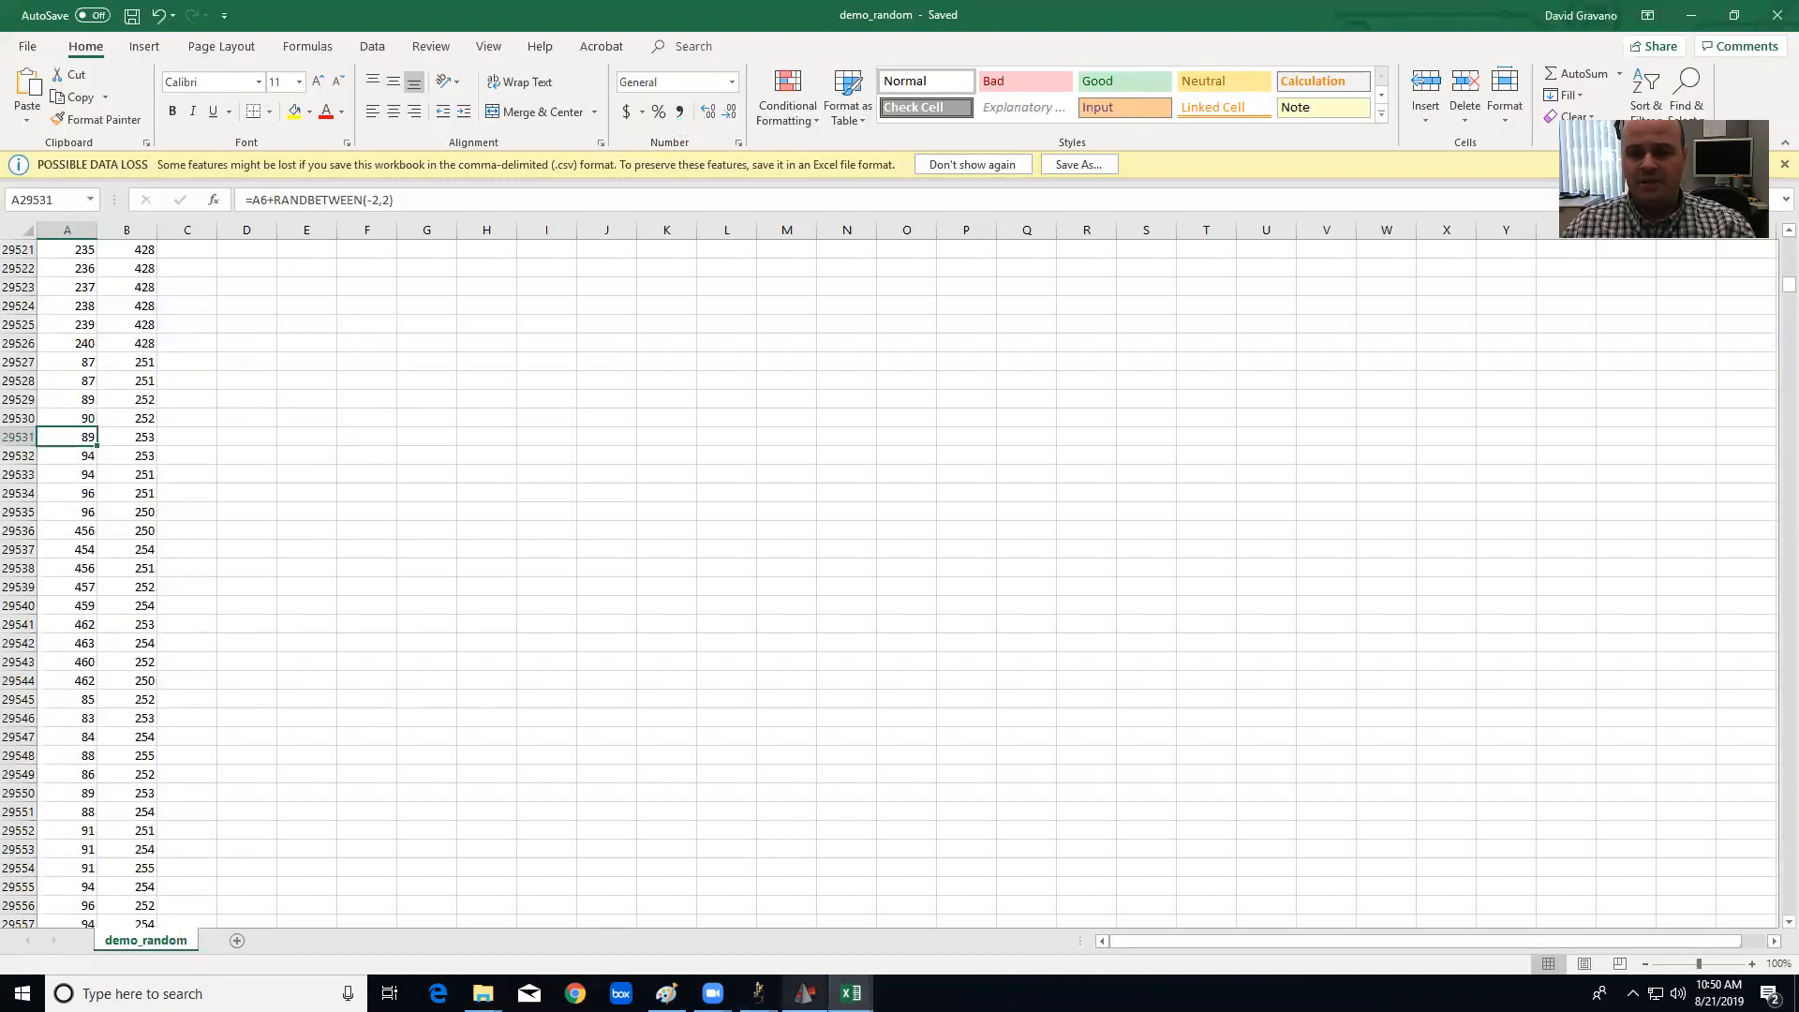
Bring demo_random.csv from the Text_to_FCS_demo folder into the FlowJo workspace sample list.
left_click(804, 994)
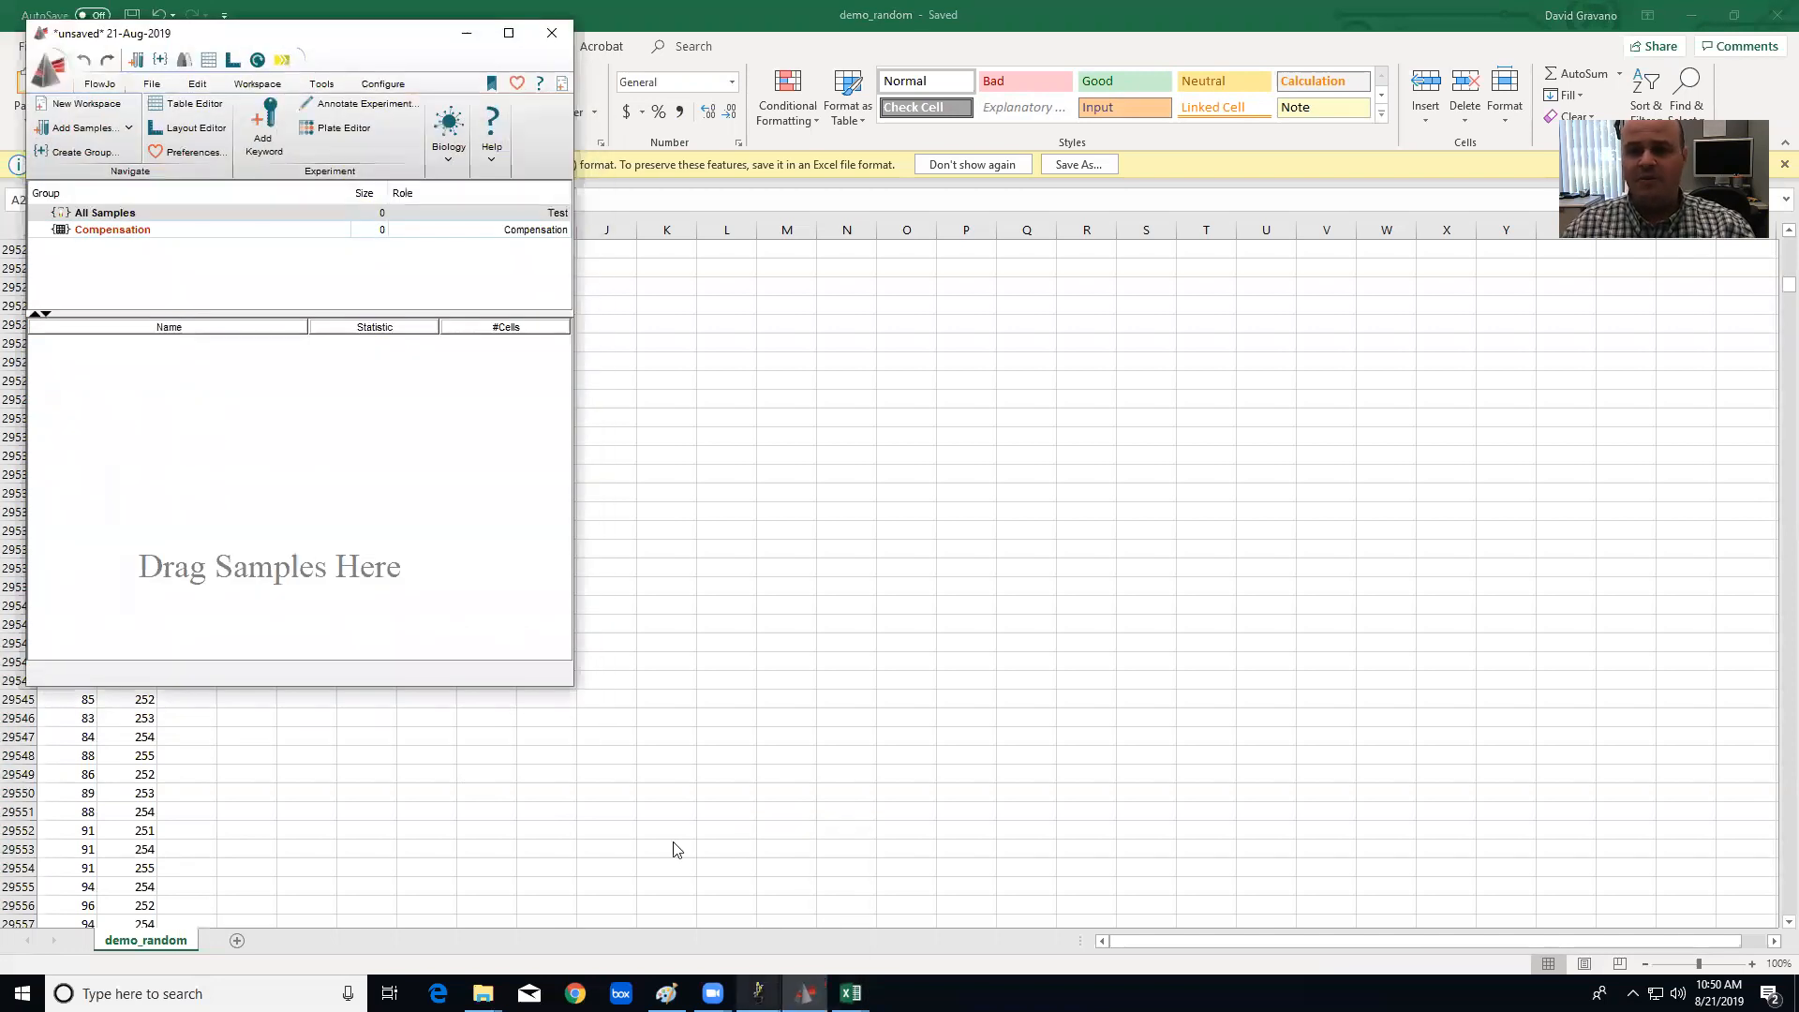
mouse_move(481, 994)
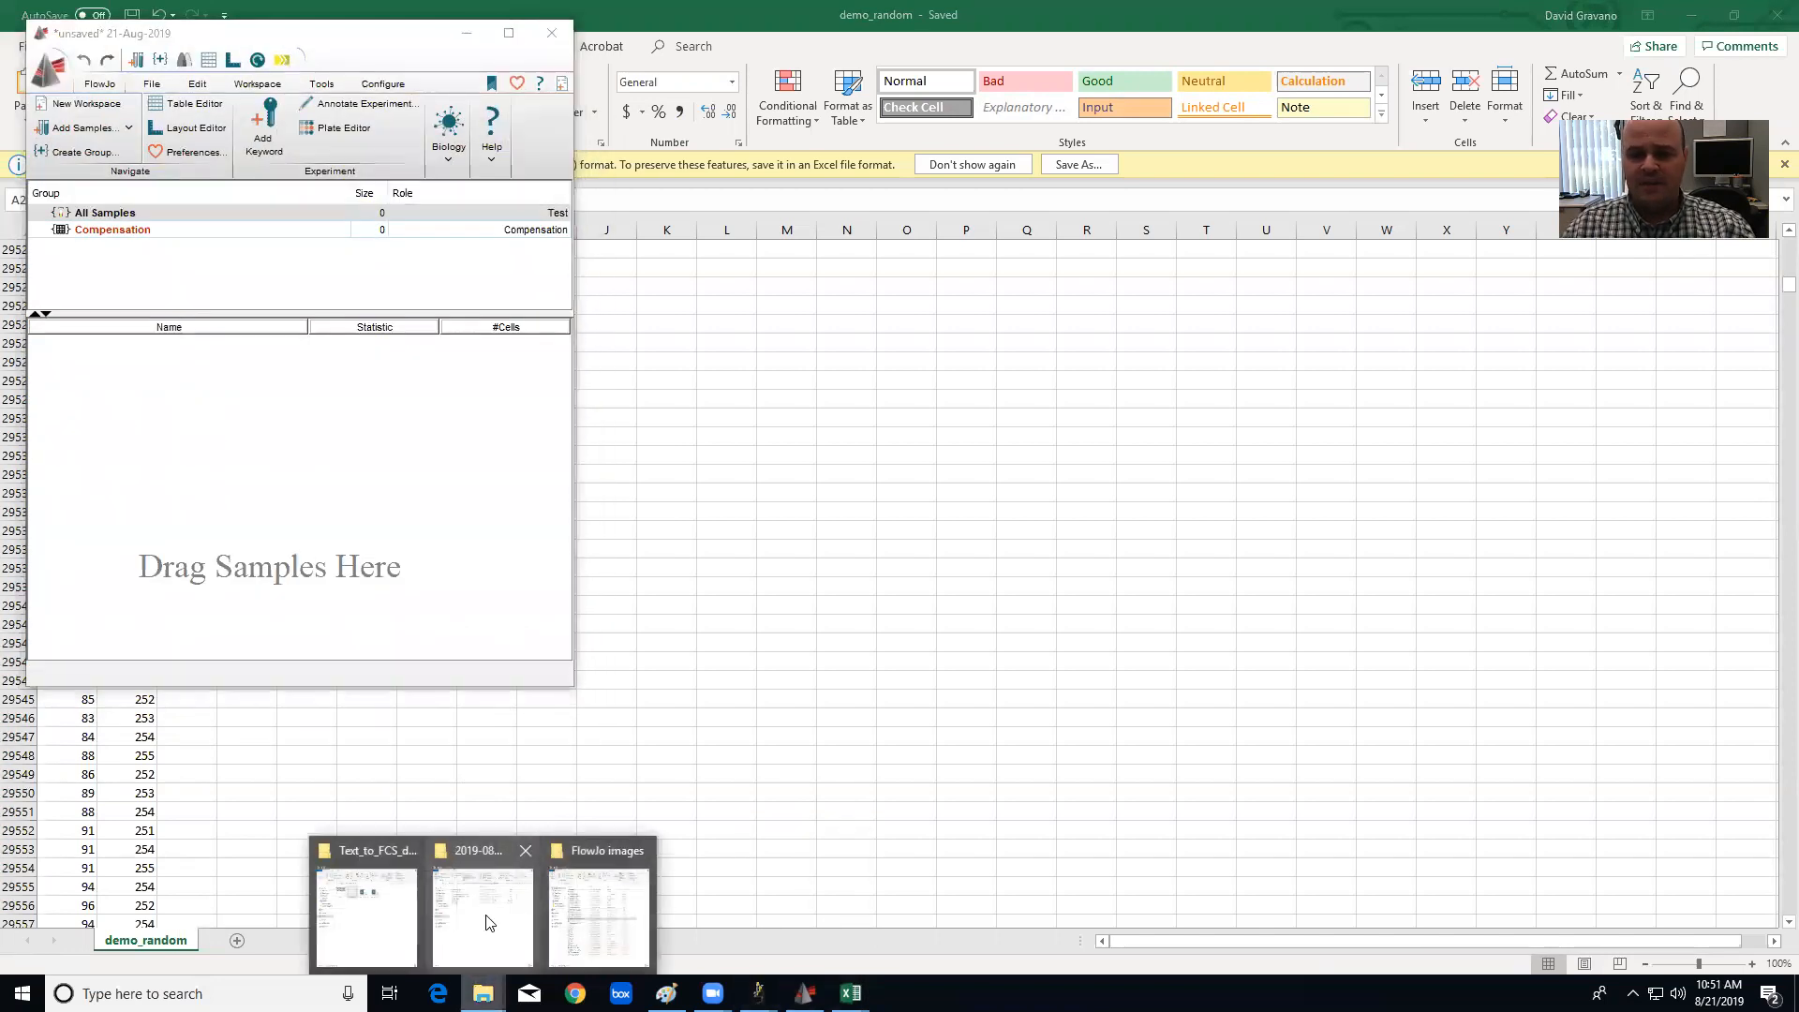
left_click(366, 907)
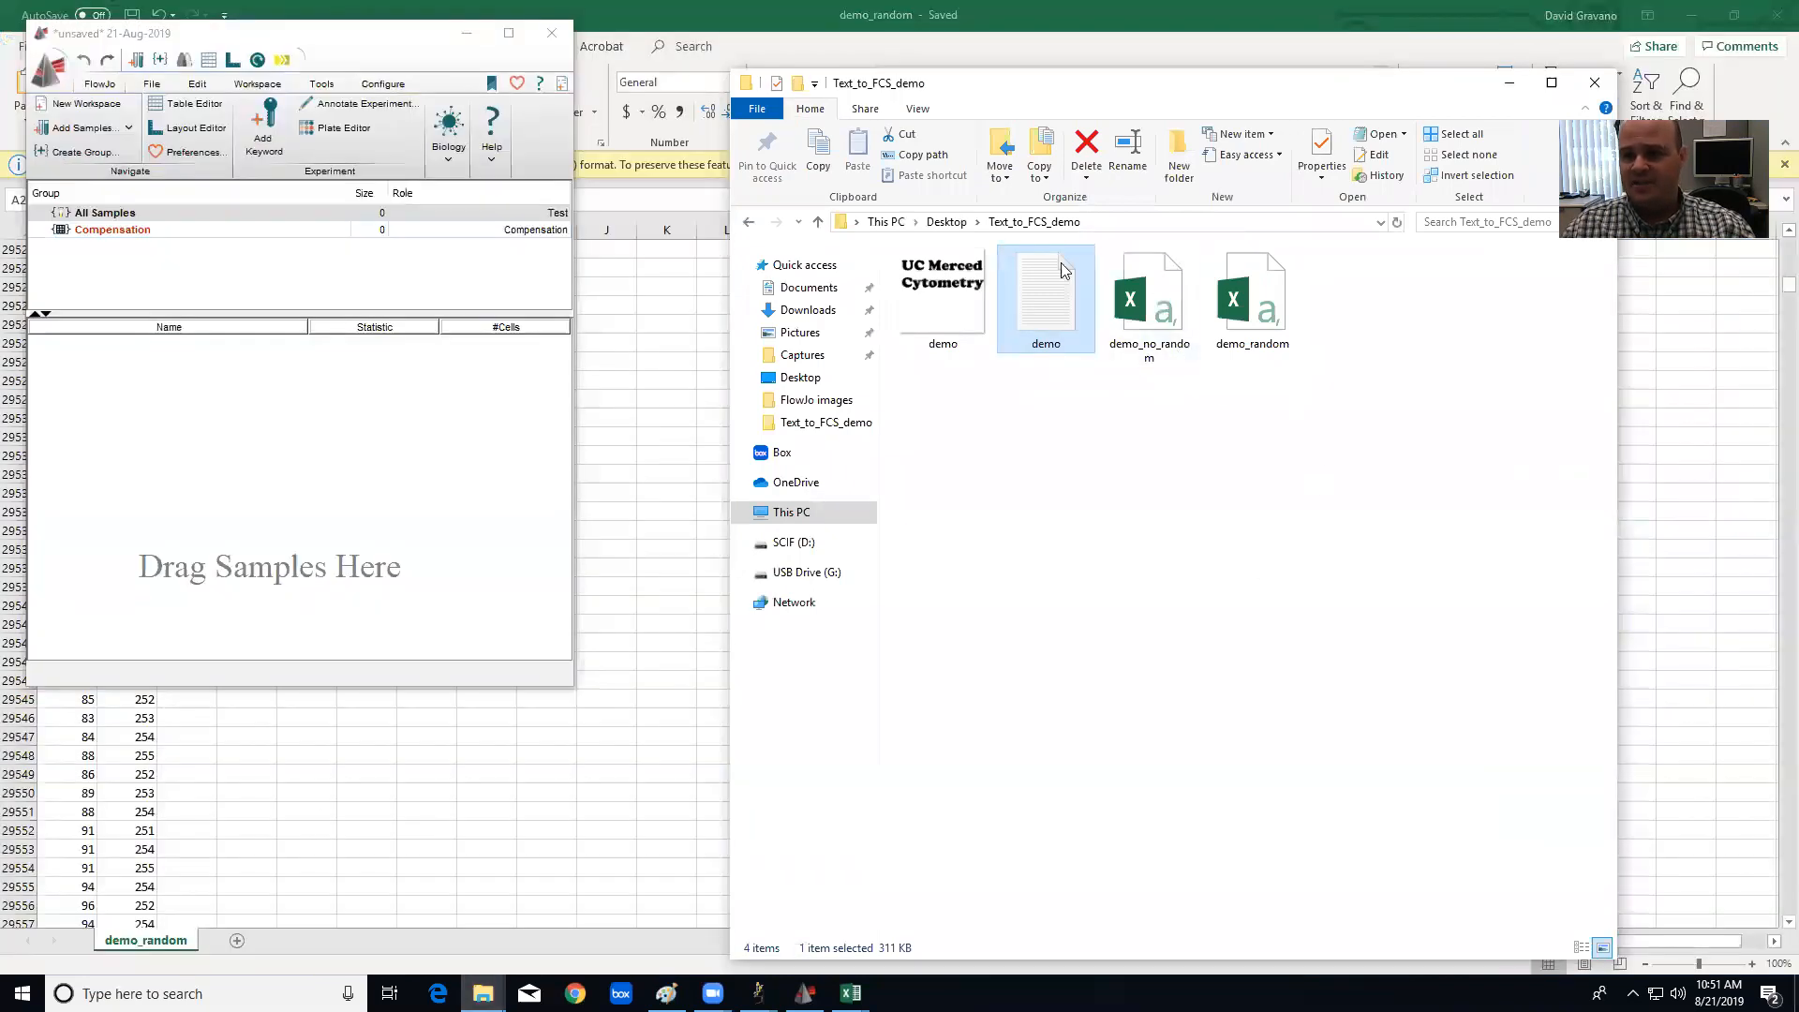
left_click(1149, 298)
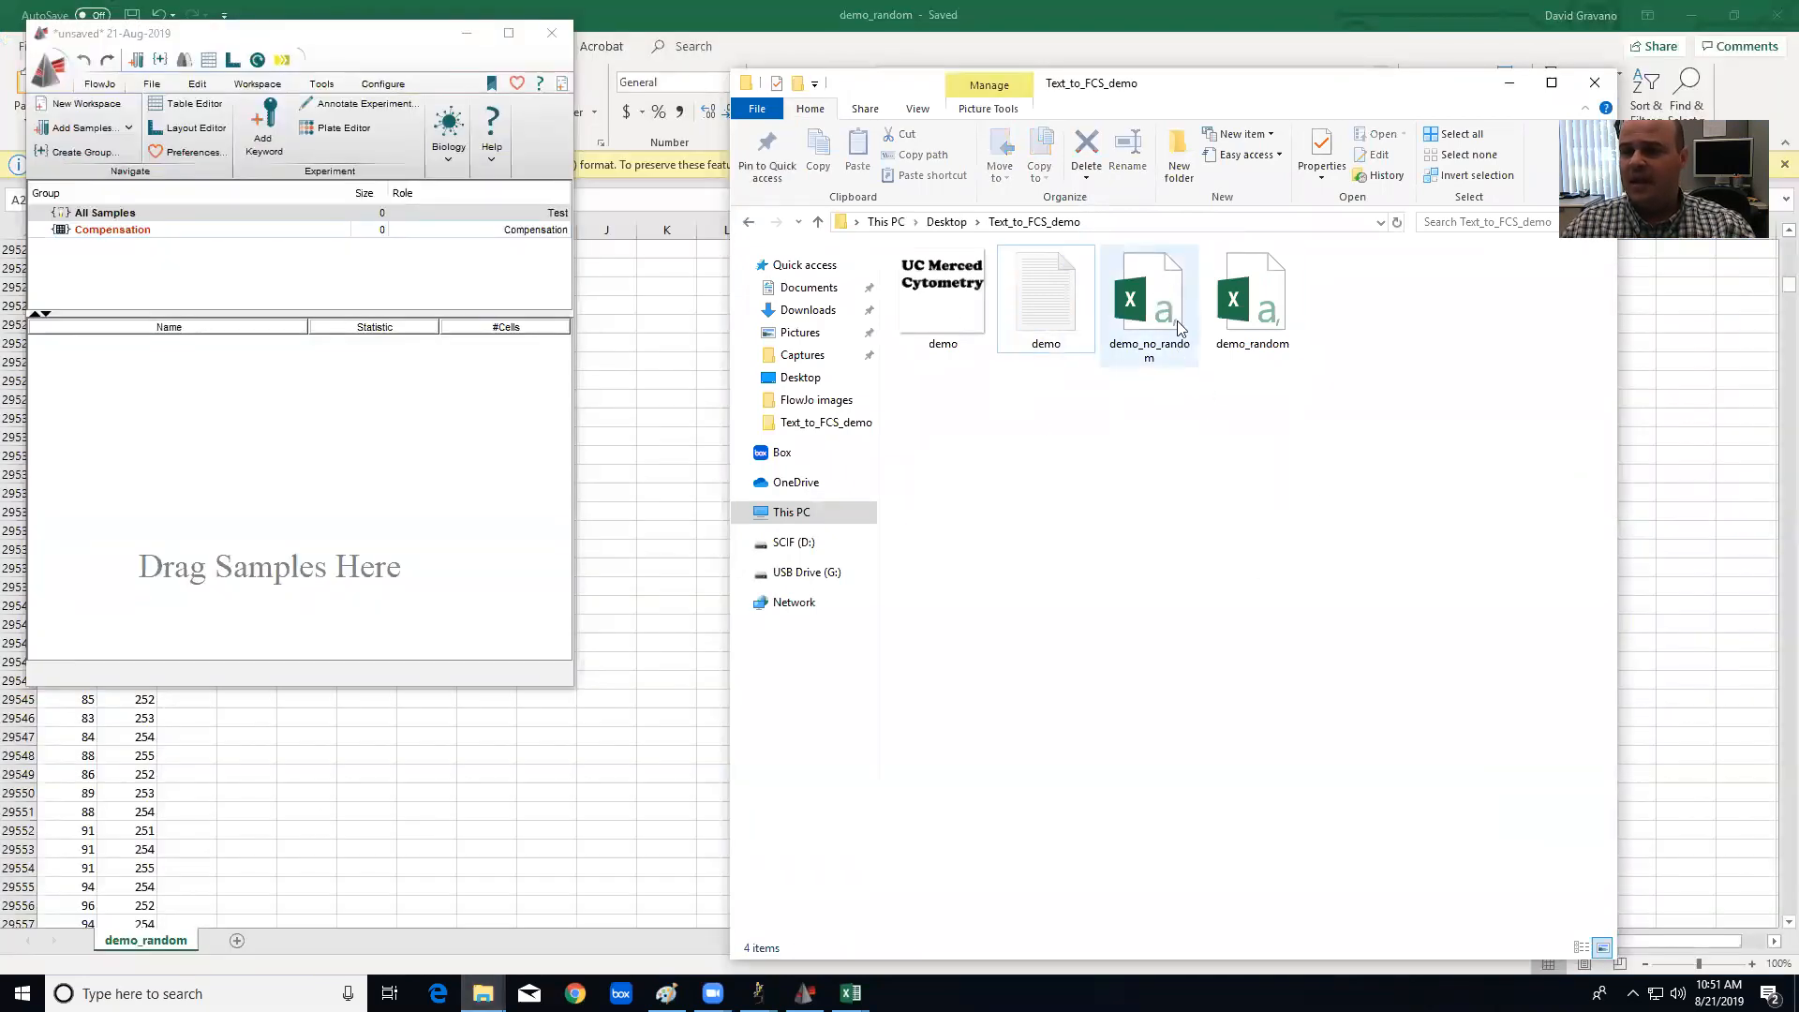
mouse_move(1168, 301)
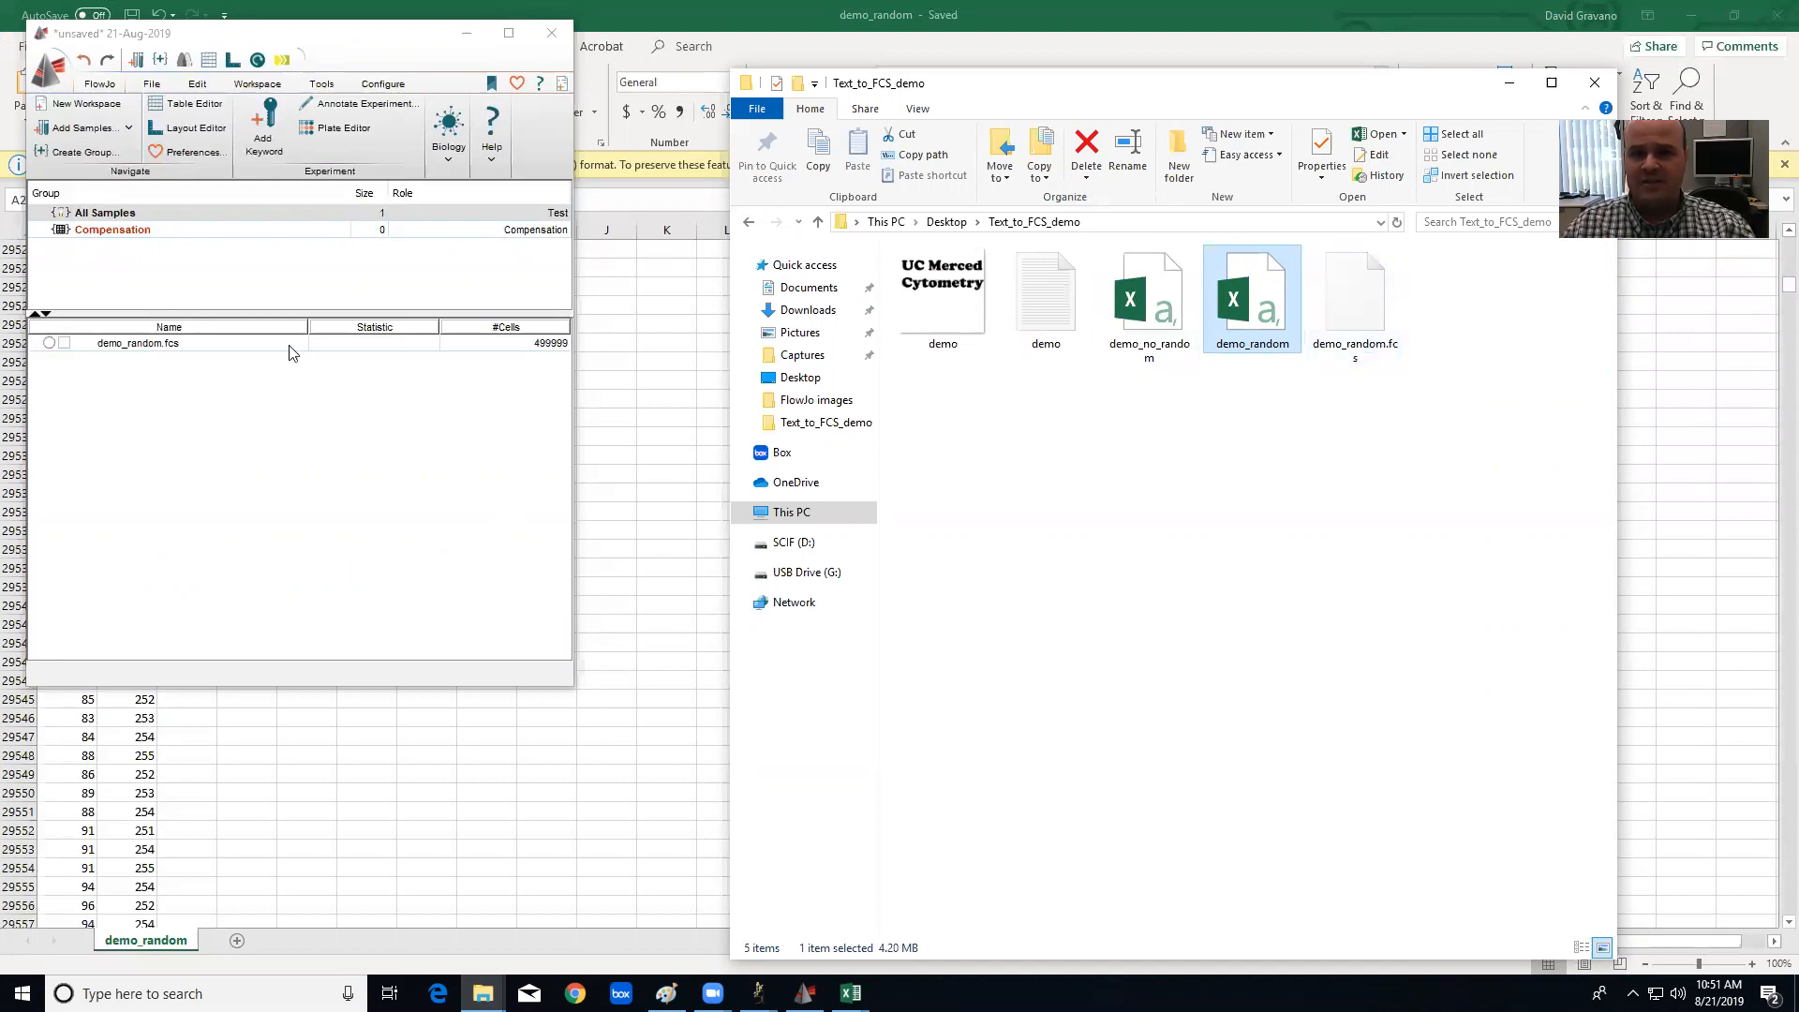
mouse_move(123, 353)
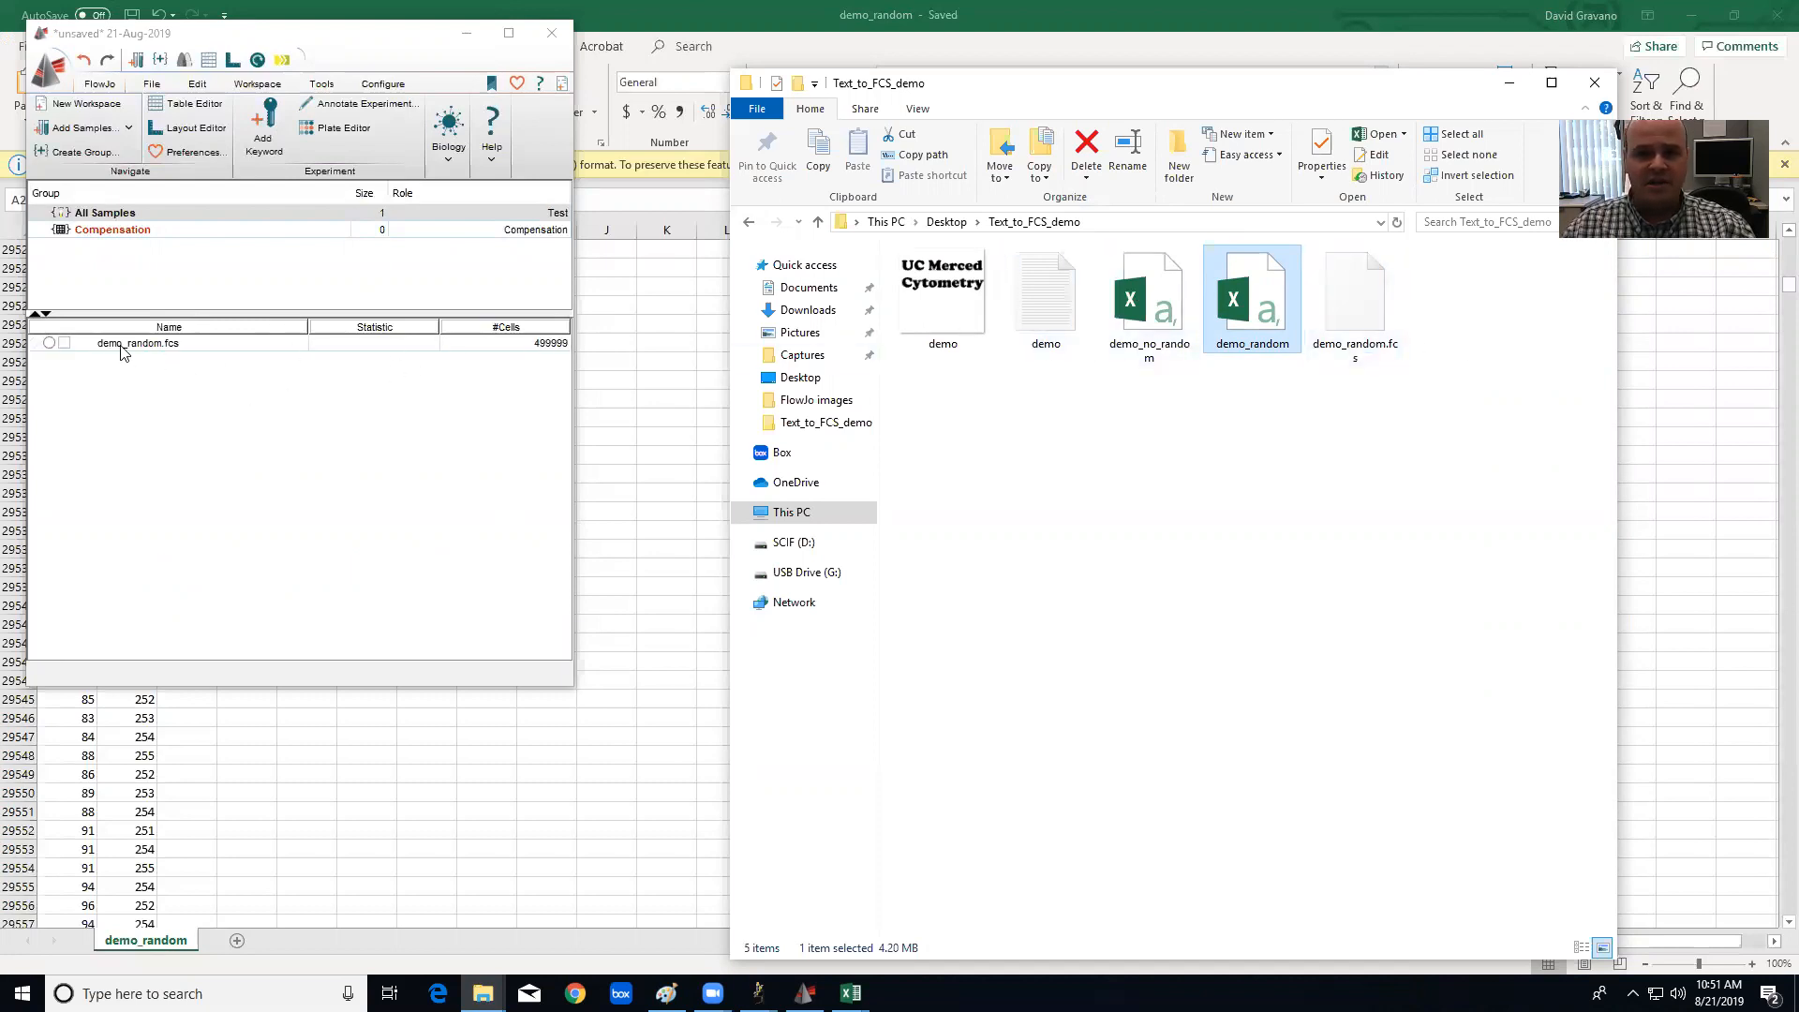
mouse_move(465, 365)
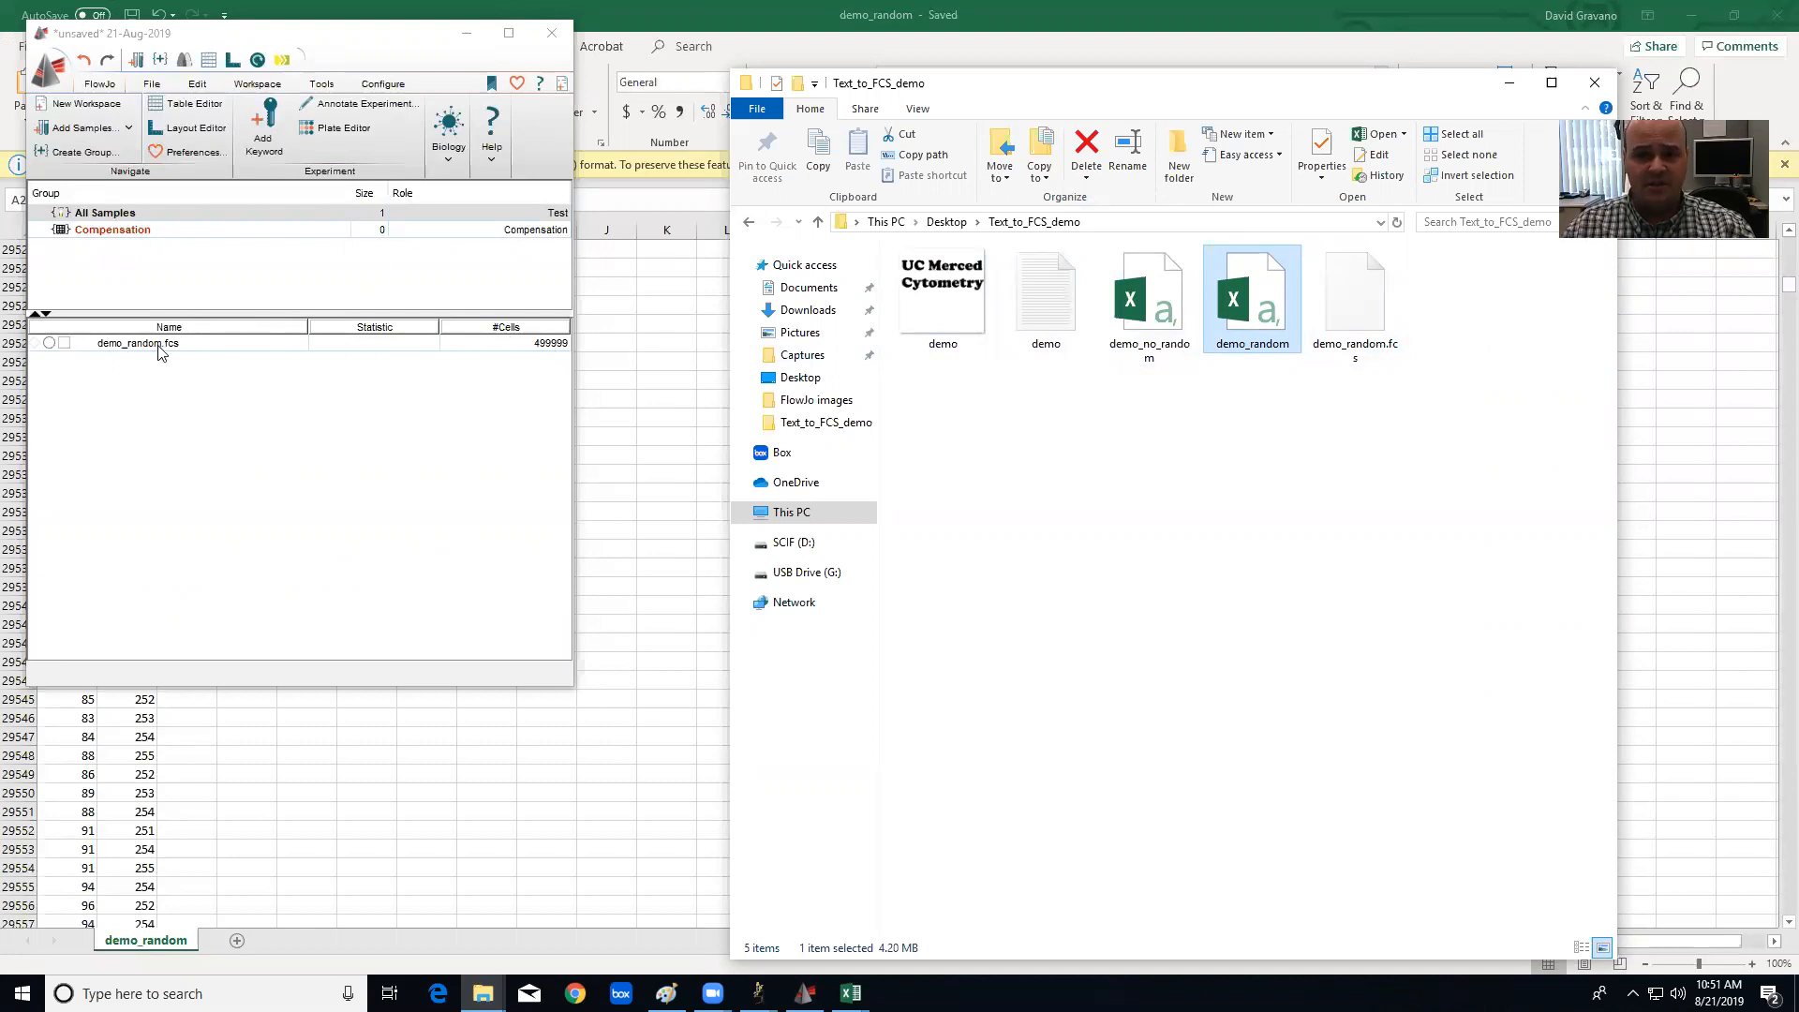
mouse_move(1333, 381)
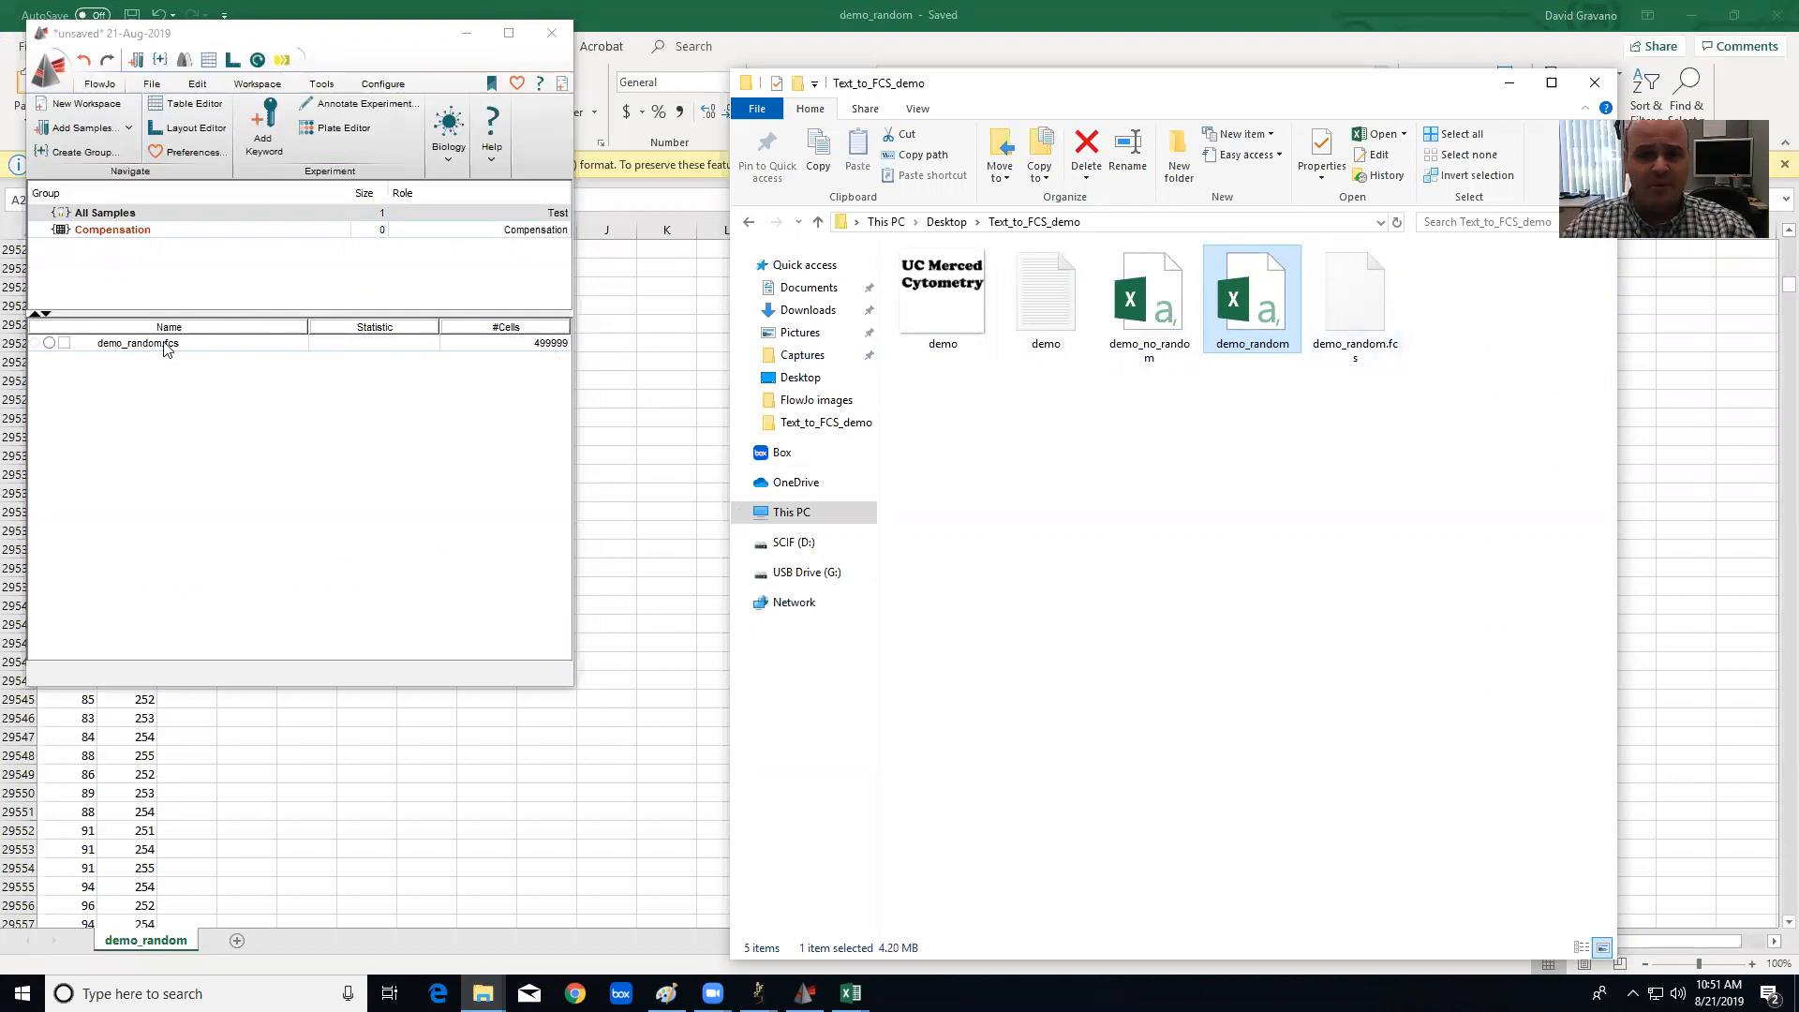
Widen the y axis Min/Max on the demo_random plot so the text has vertical margins.
double_click(137, 341)
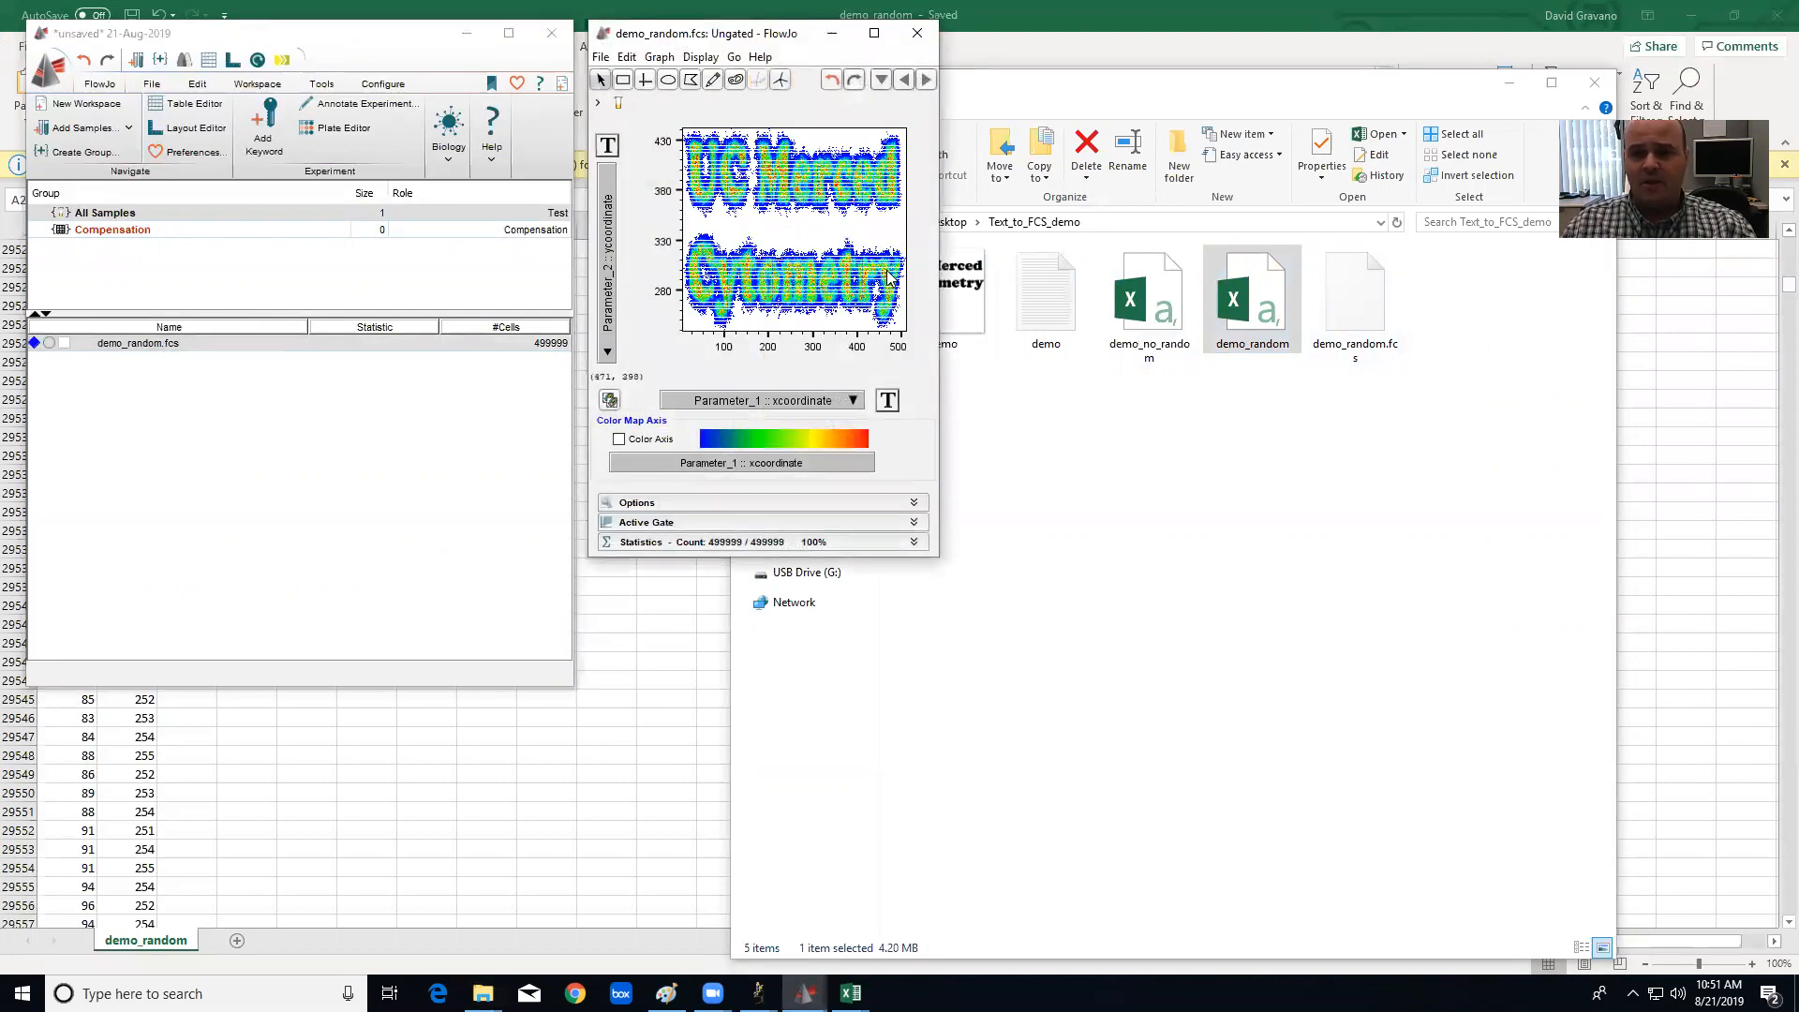
mouse_move(806, 329)
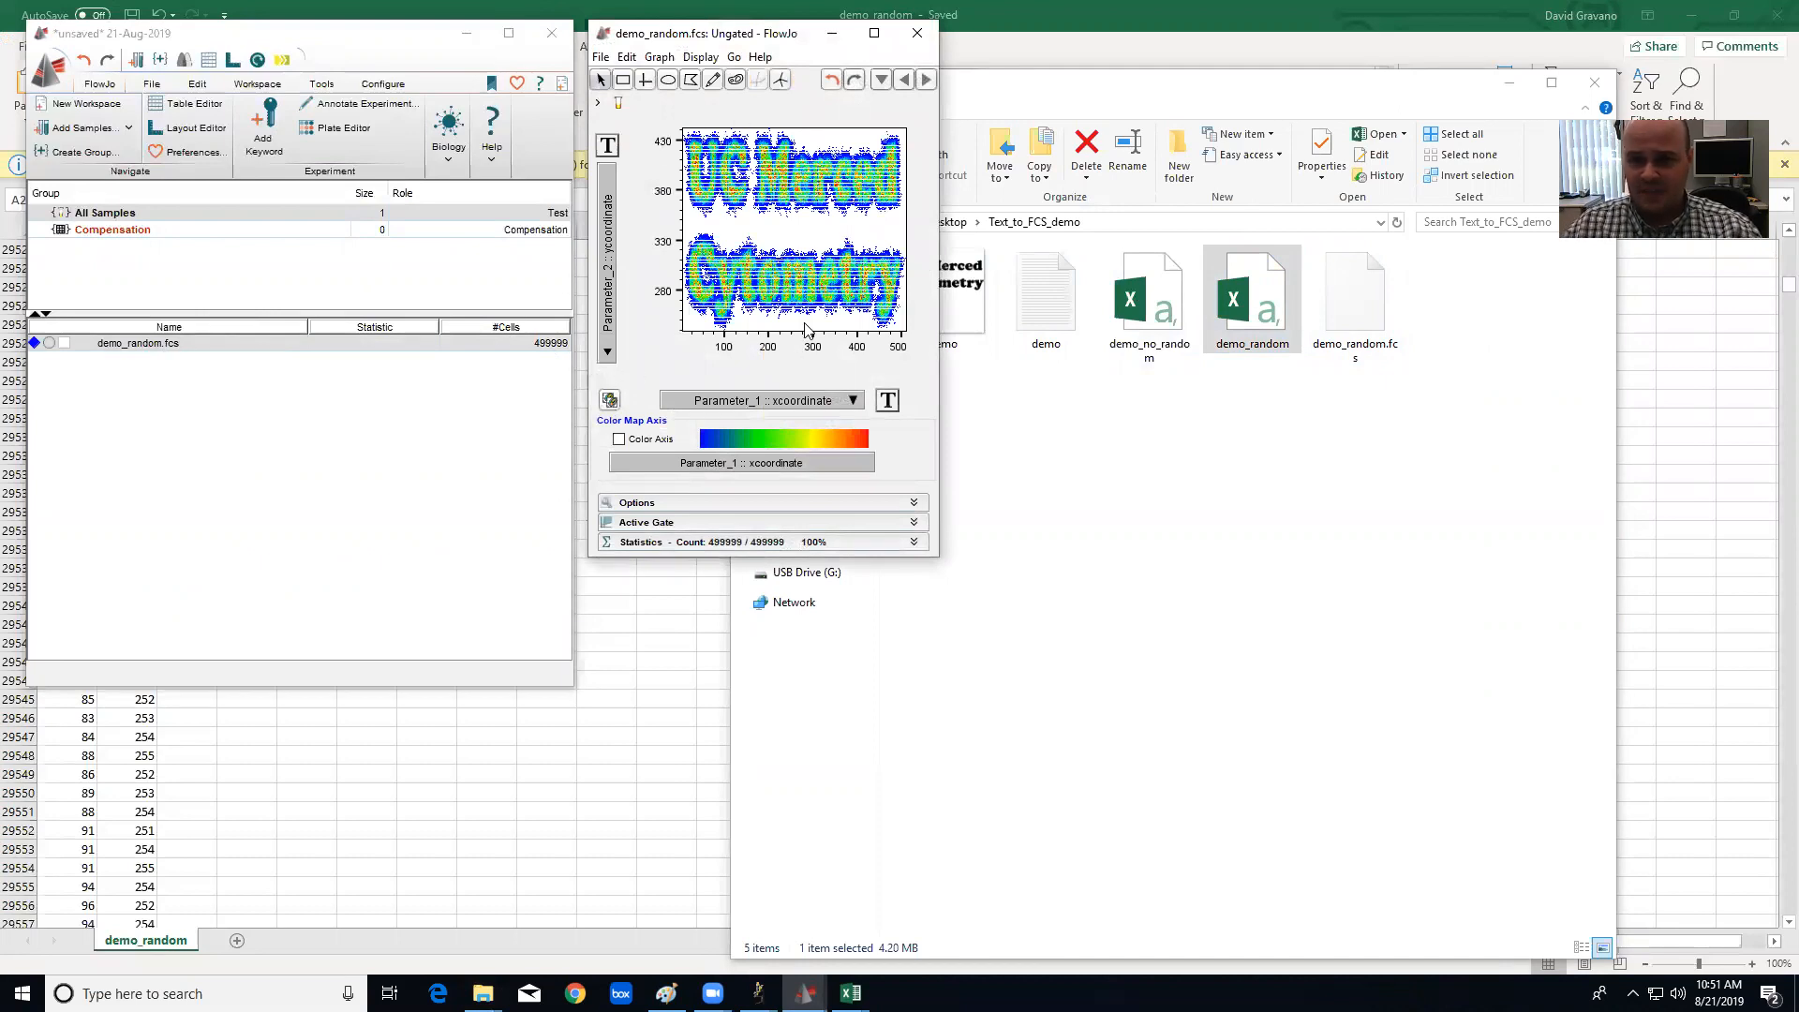
mouse_move(763, 230)
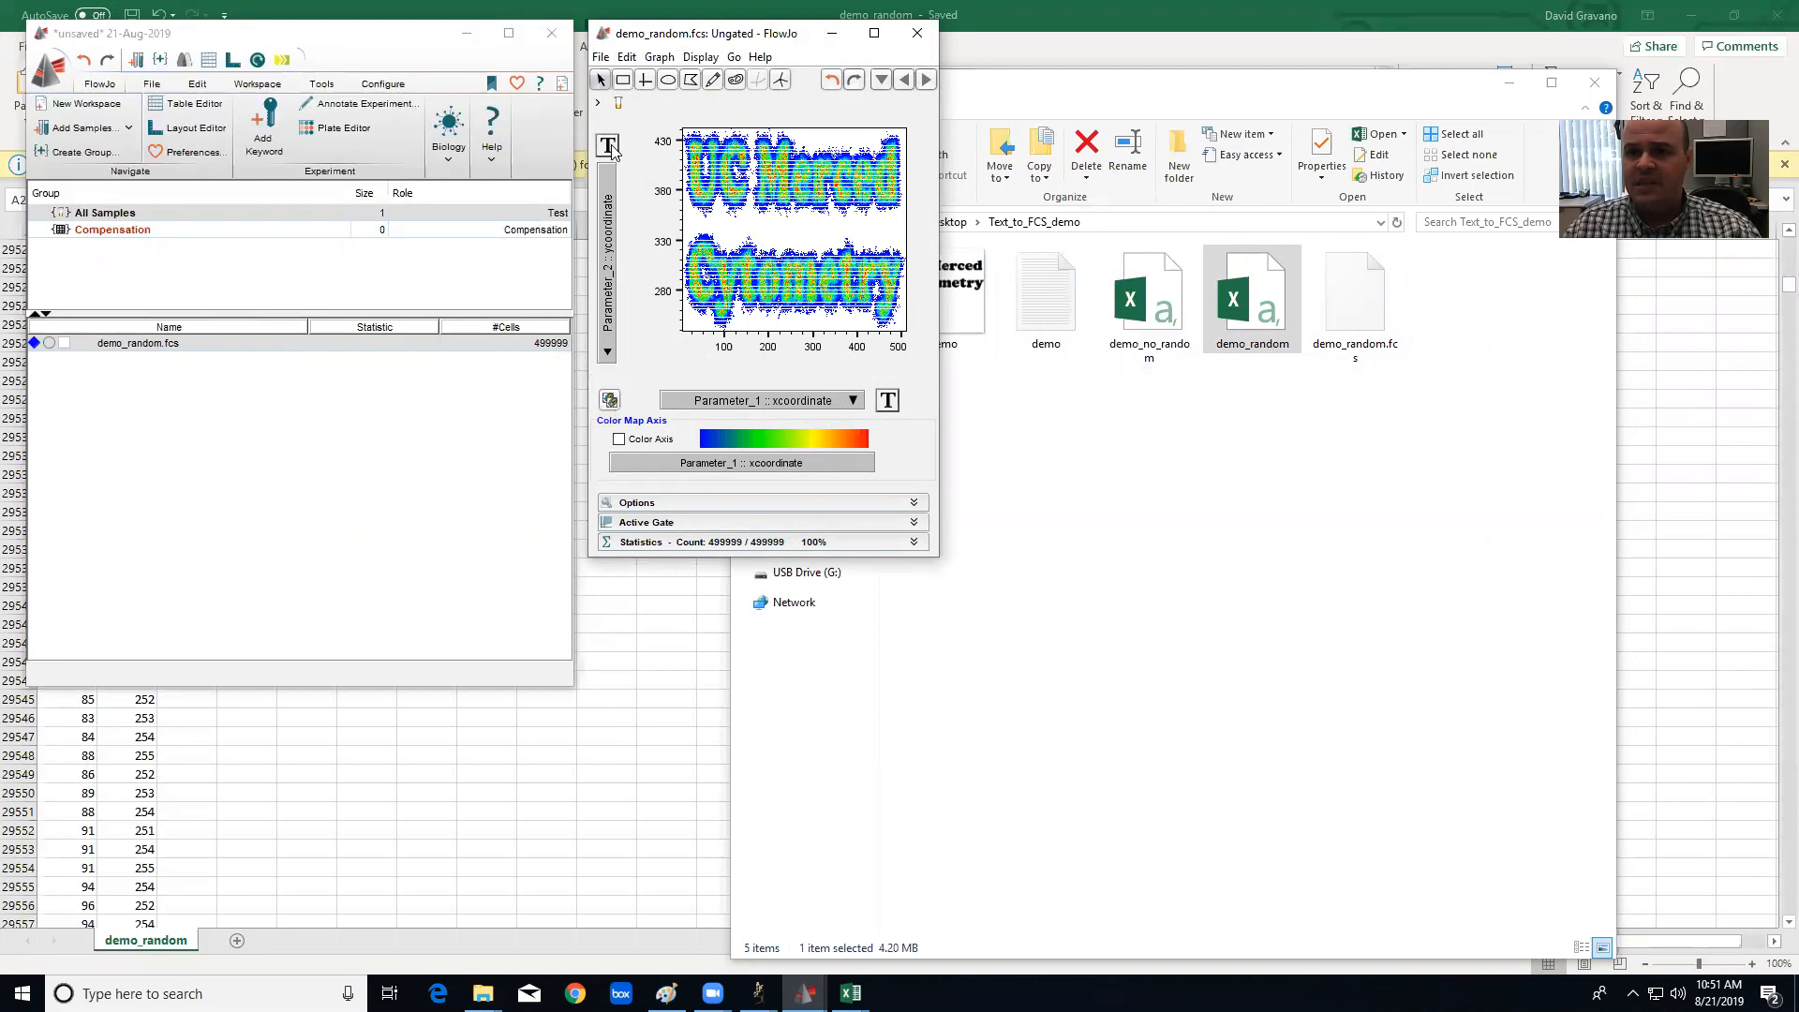
mouse_move(724, 248)
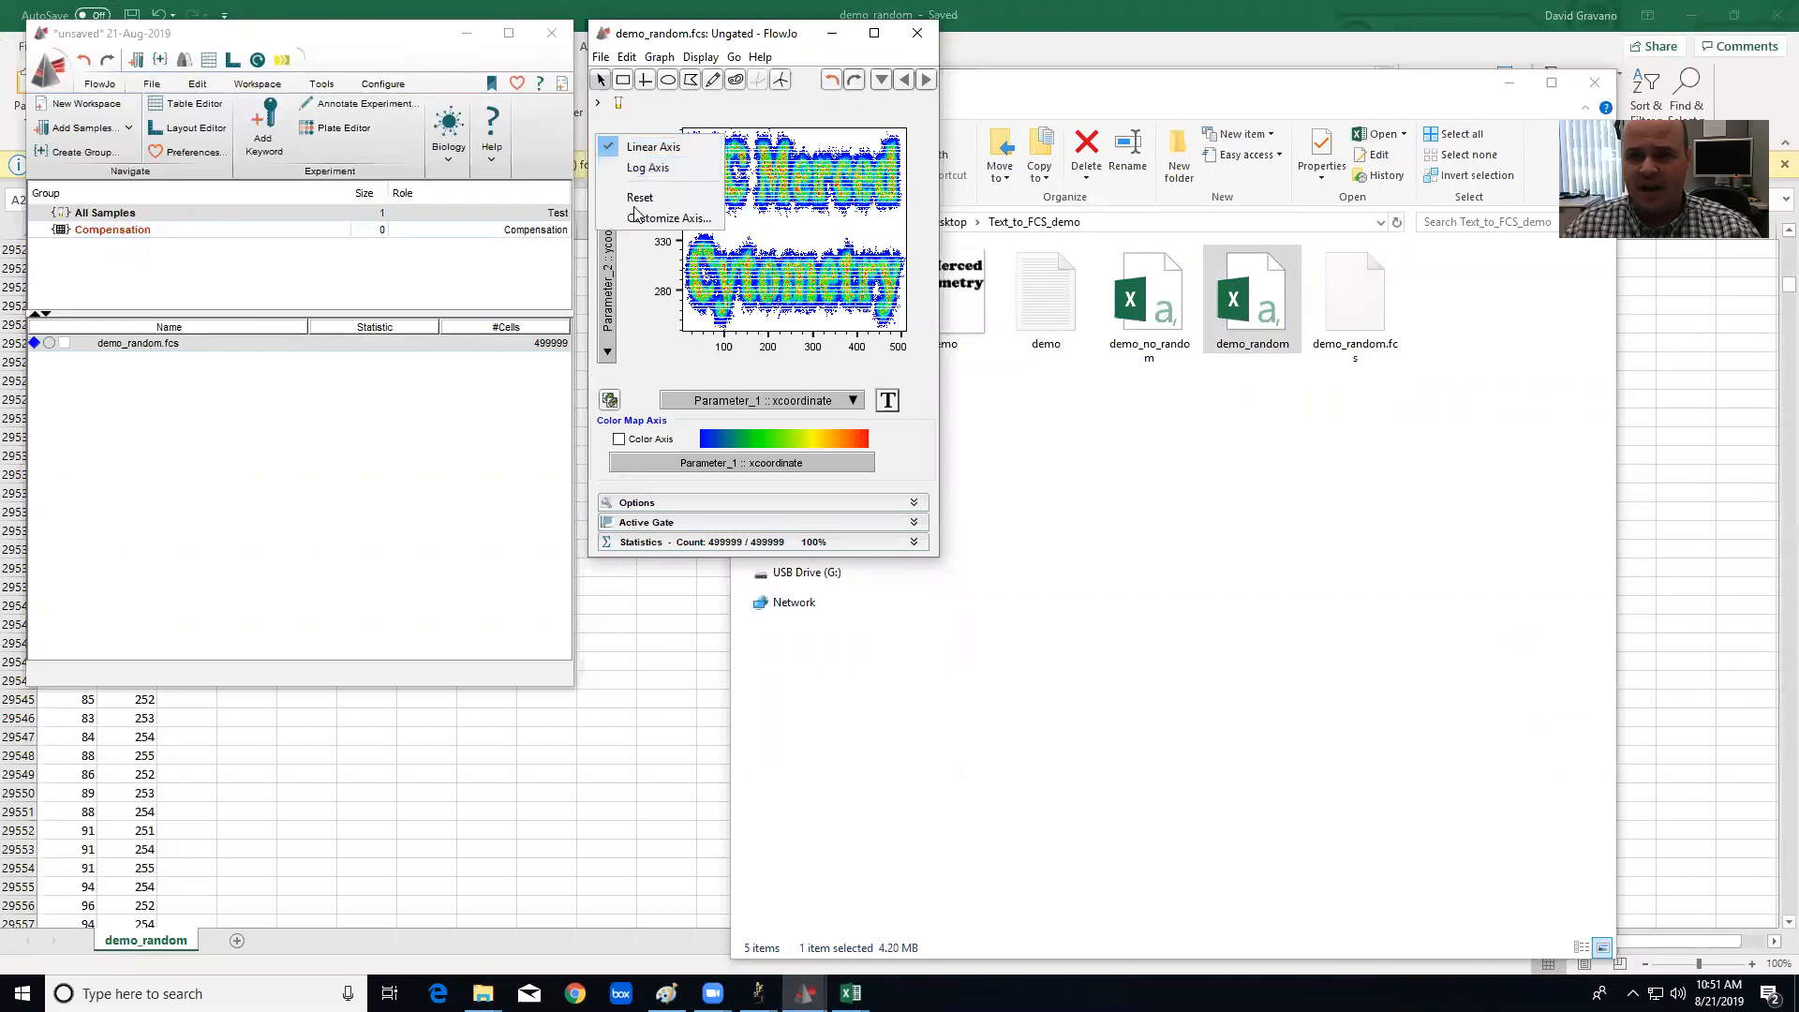
left_click(669, 218)
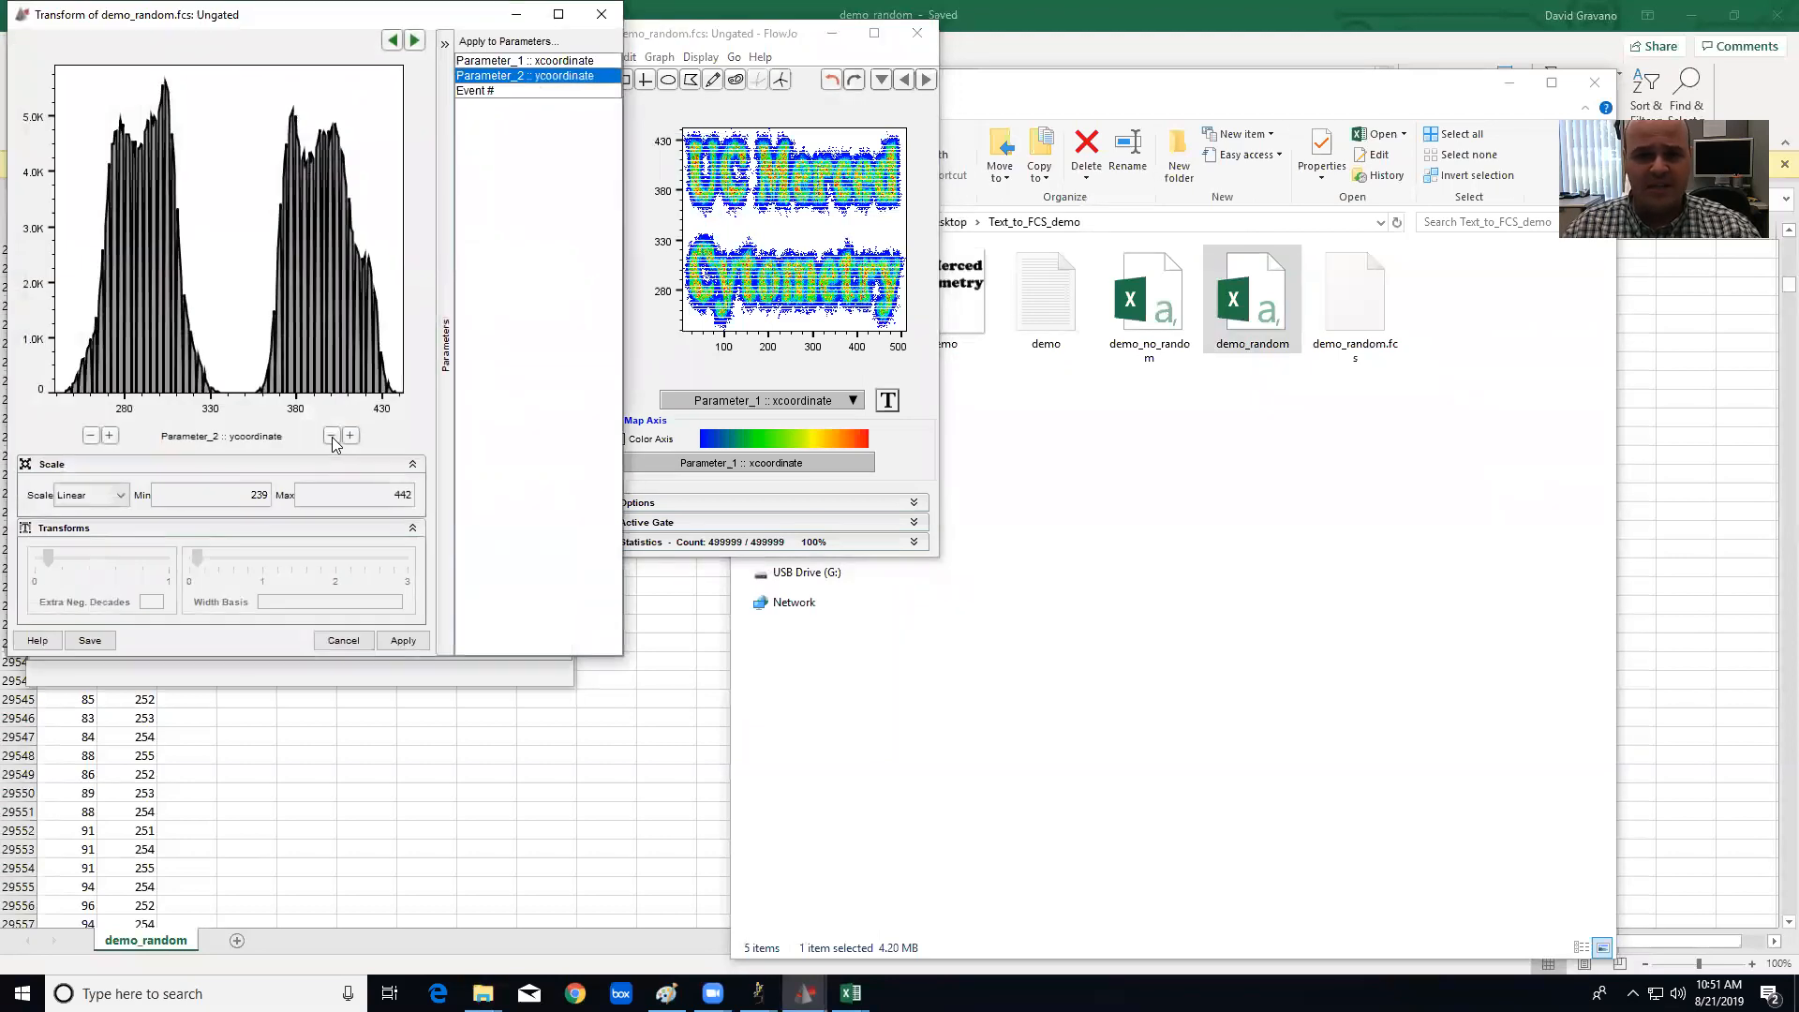
left_click(350, 435)
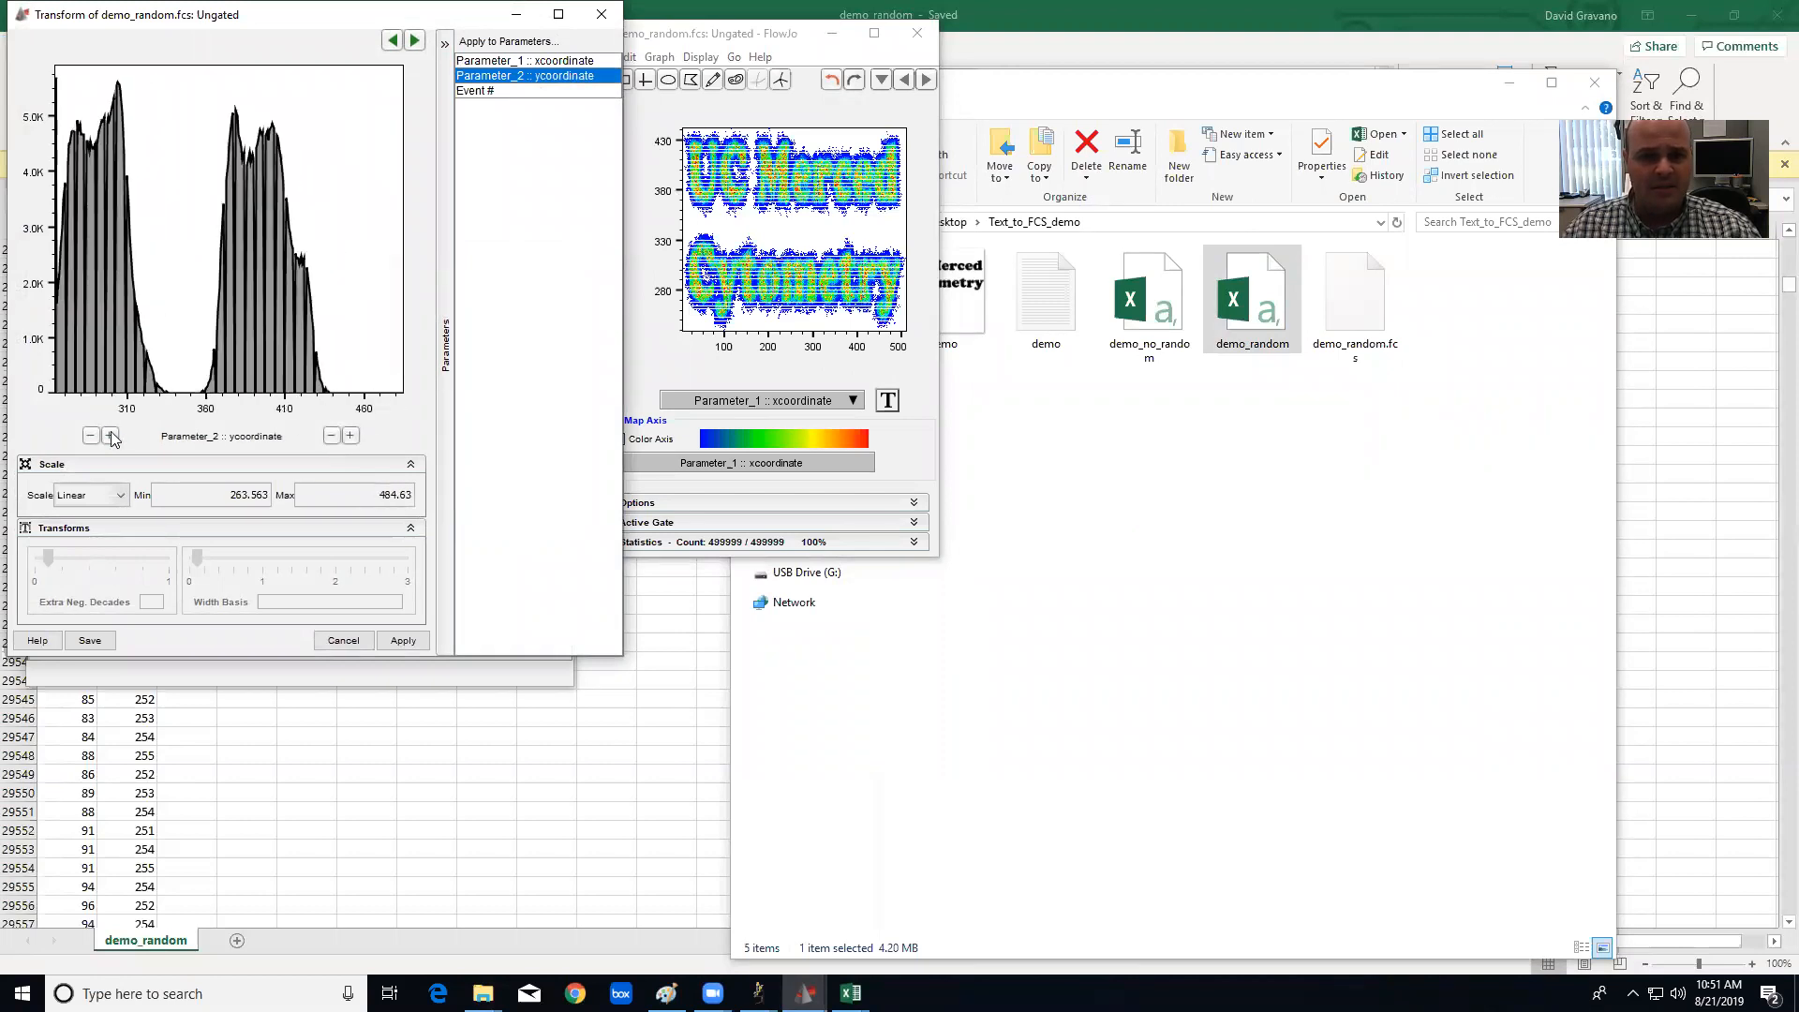
left_click(90, 434)
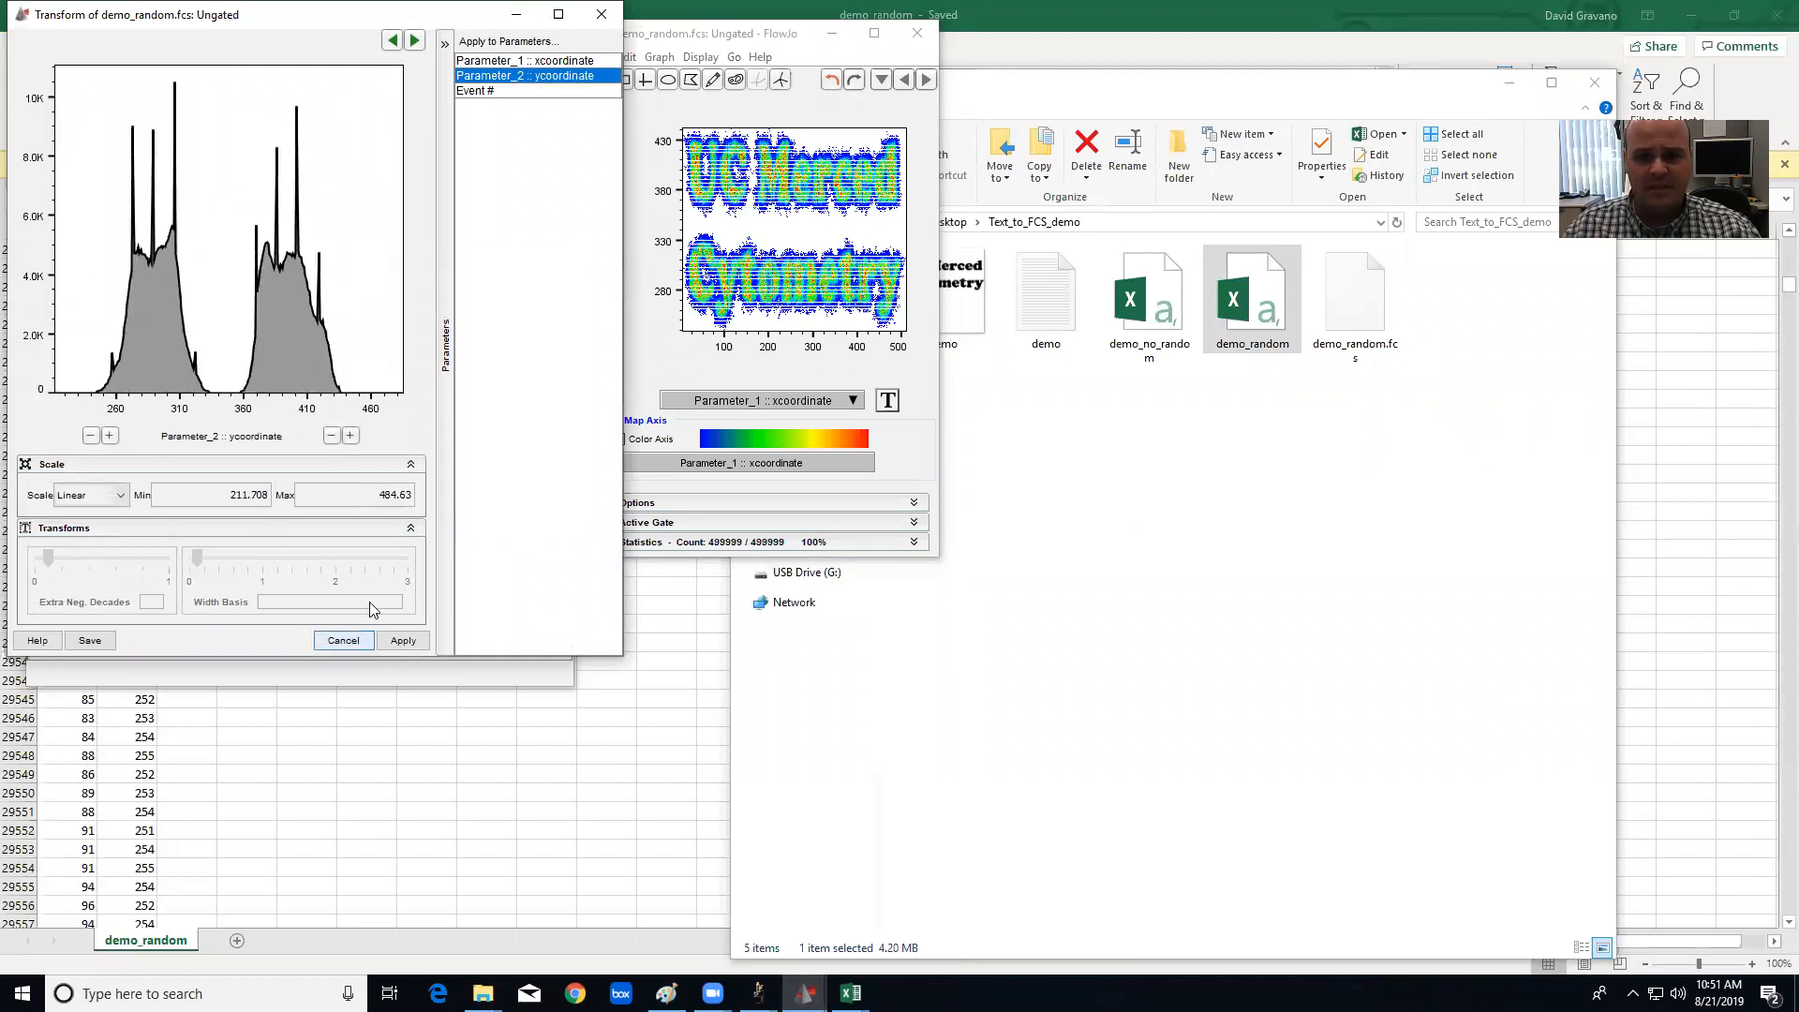
left_click(341, 641)
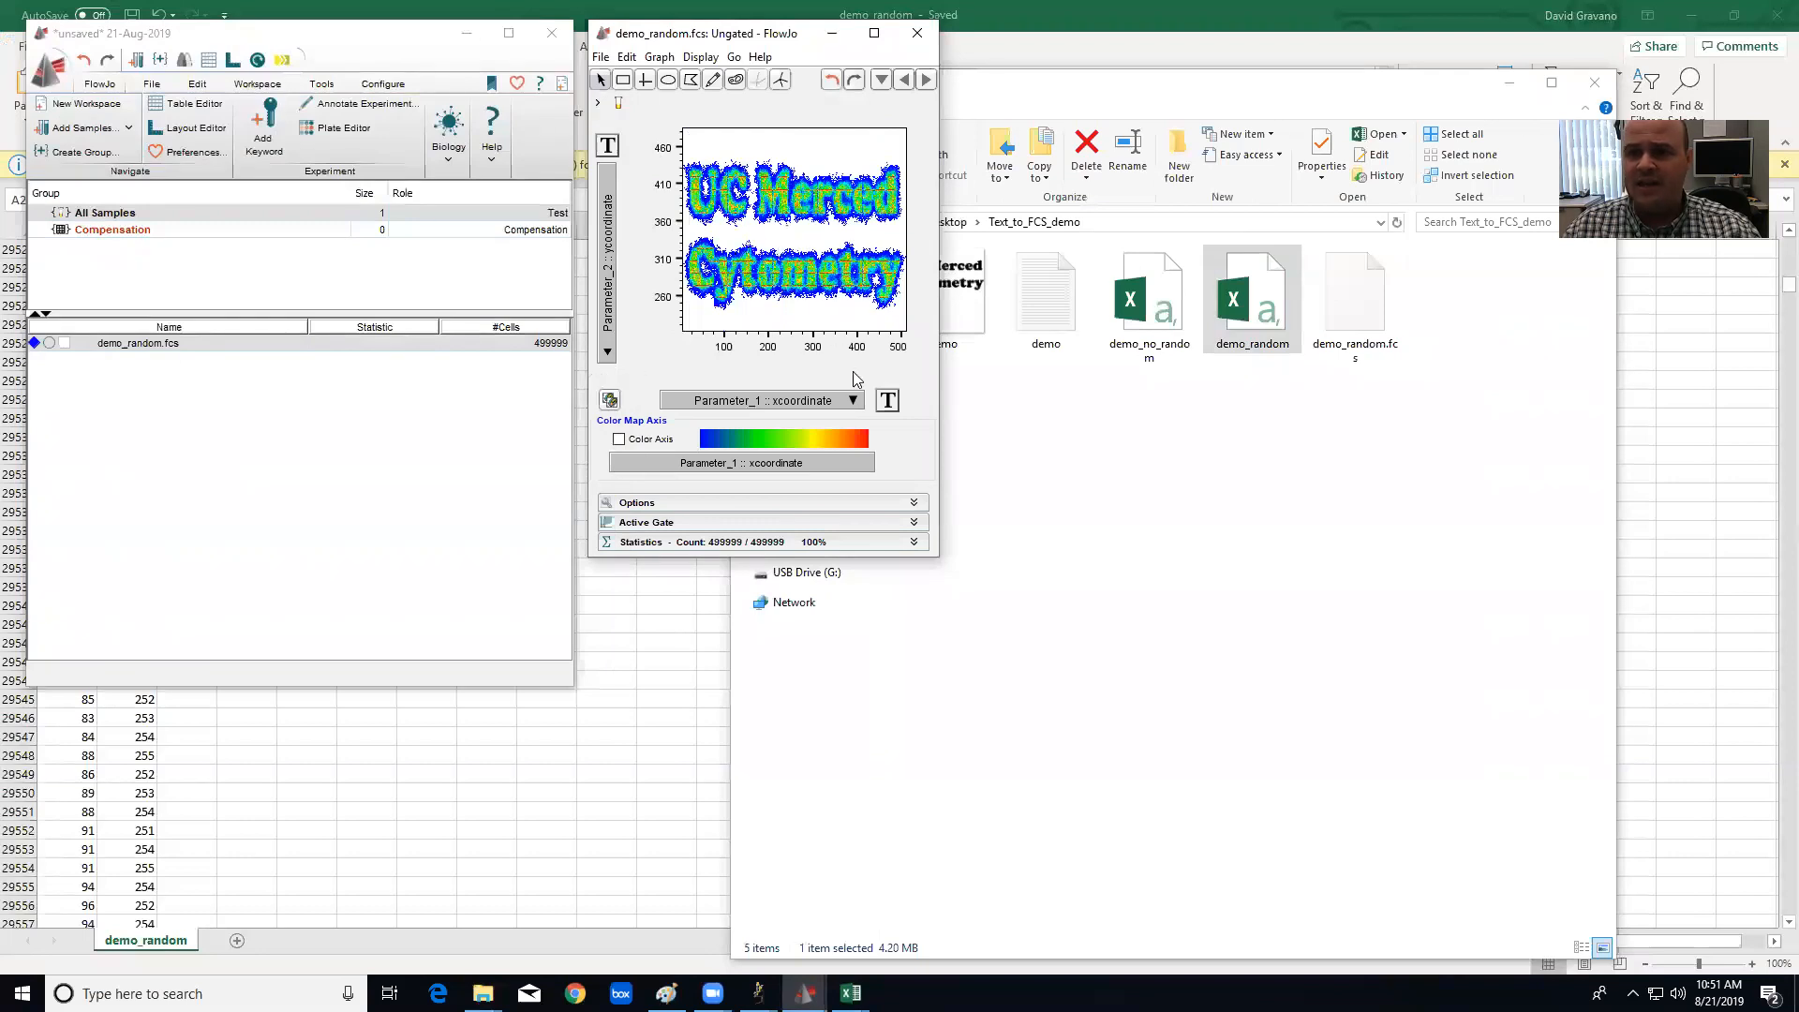
Extend the x axis range so the text has horizontal margin.
left_click(886, 399)
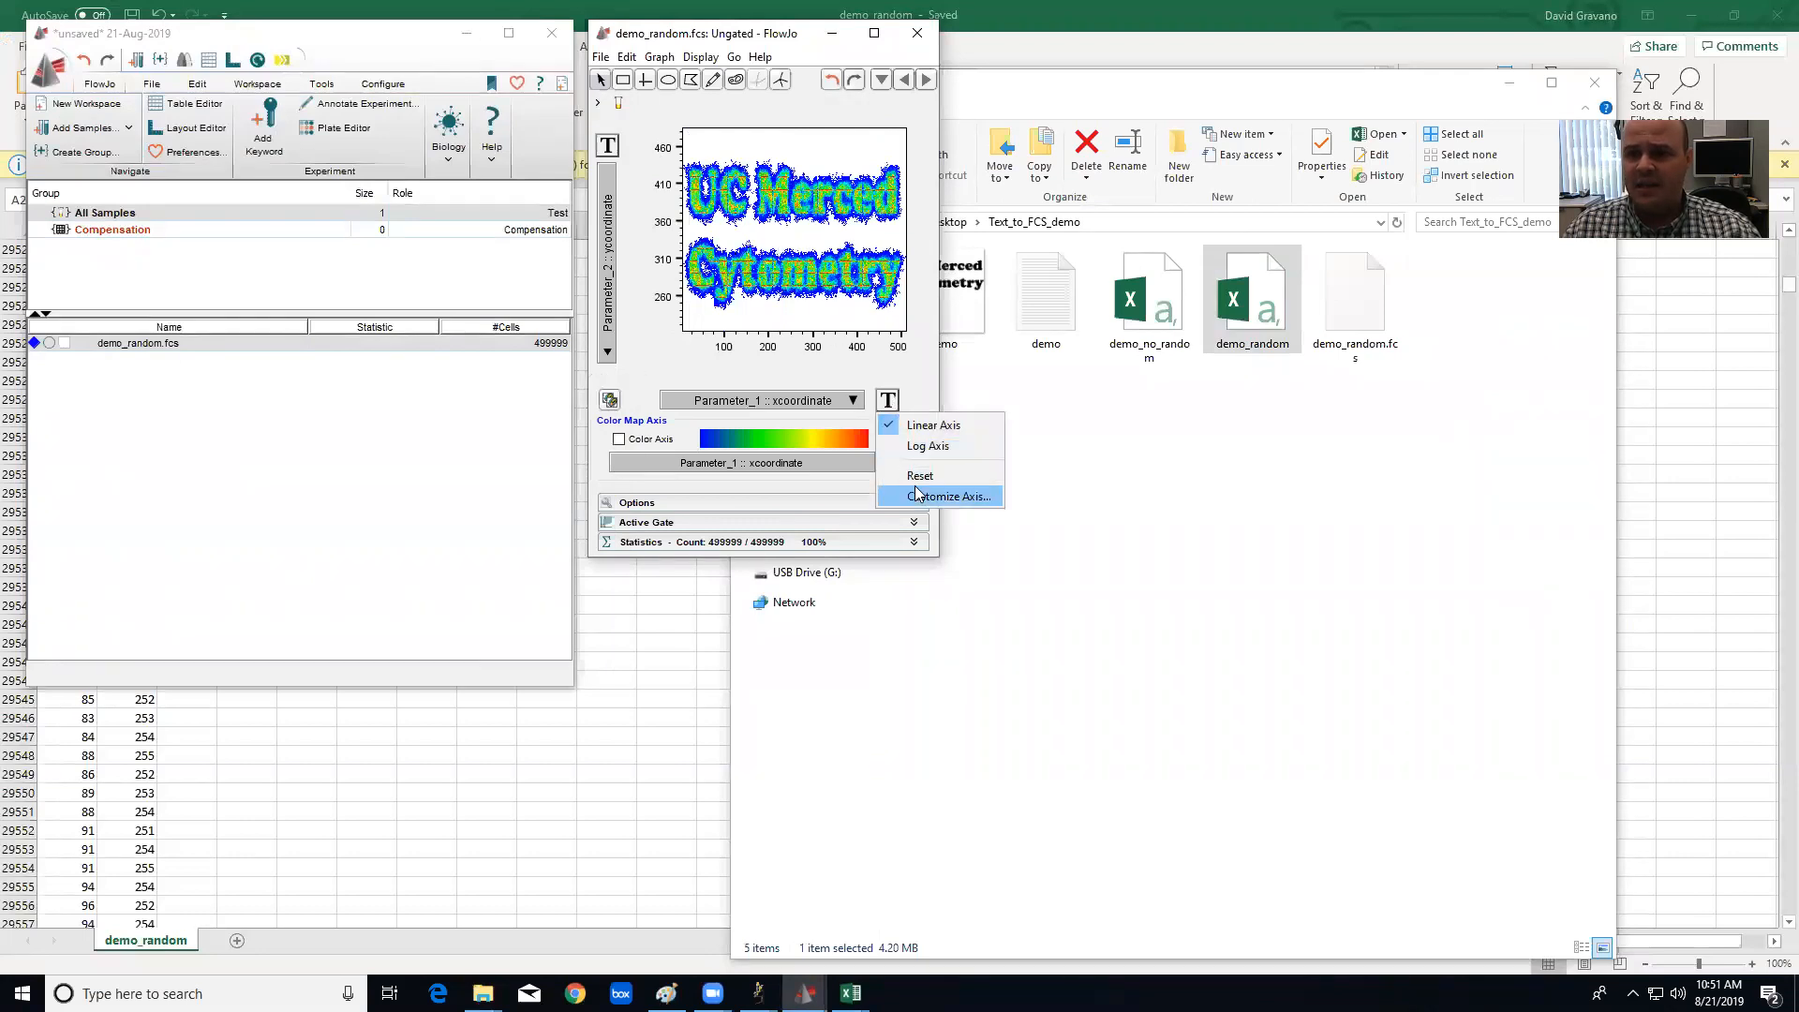
left_click(948, 495)
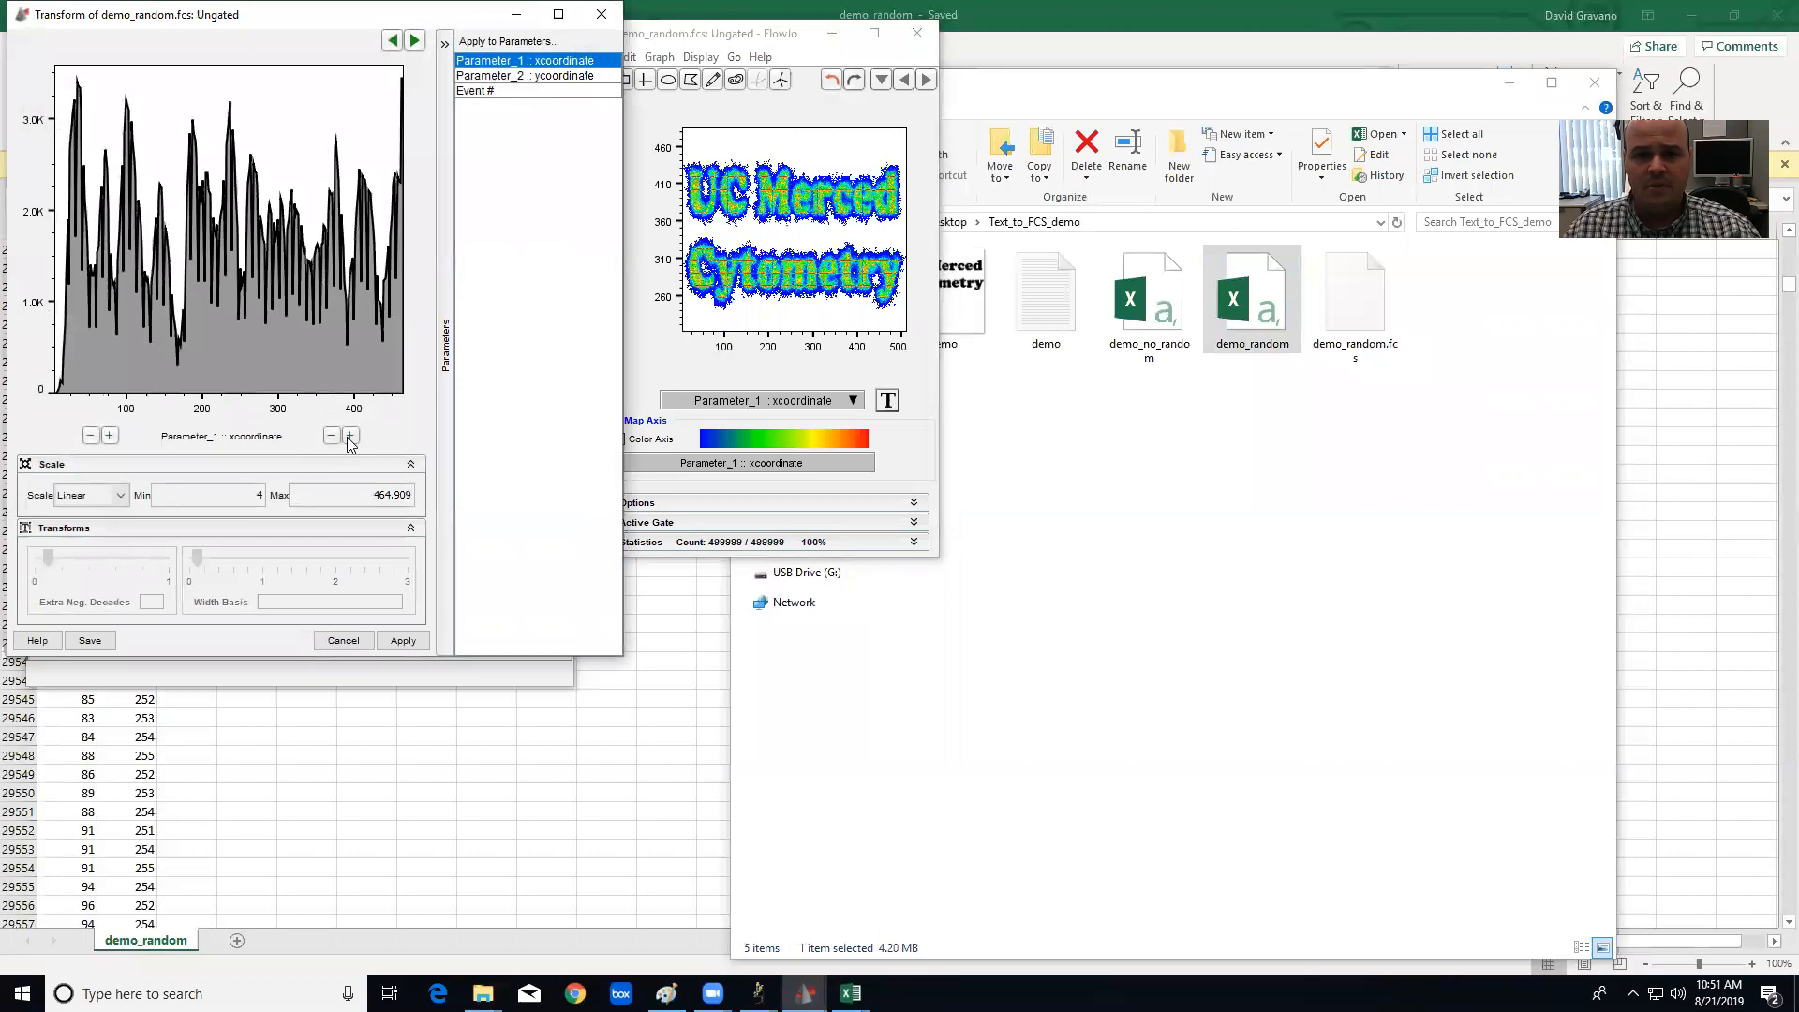
left_click(90, 435)
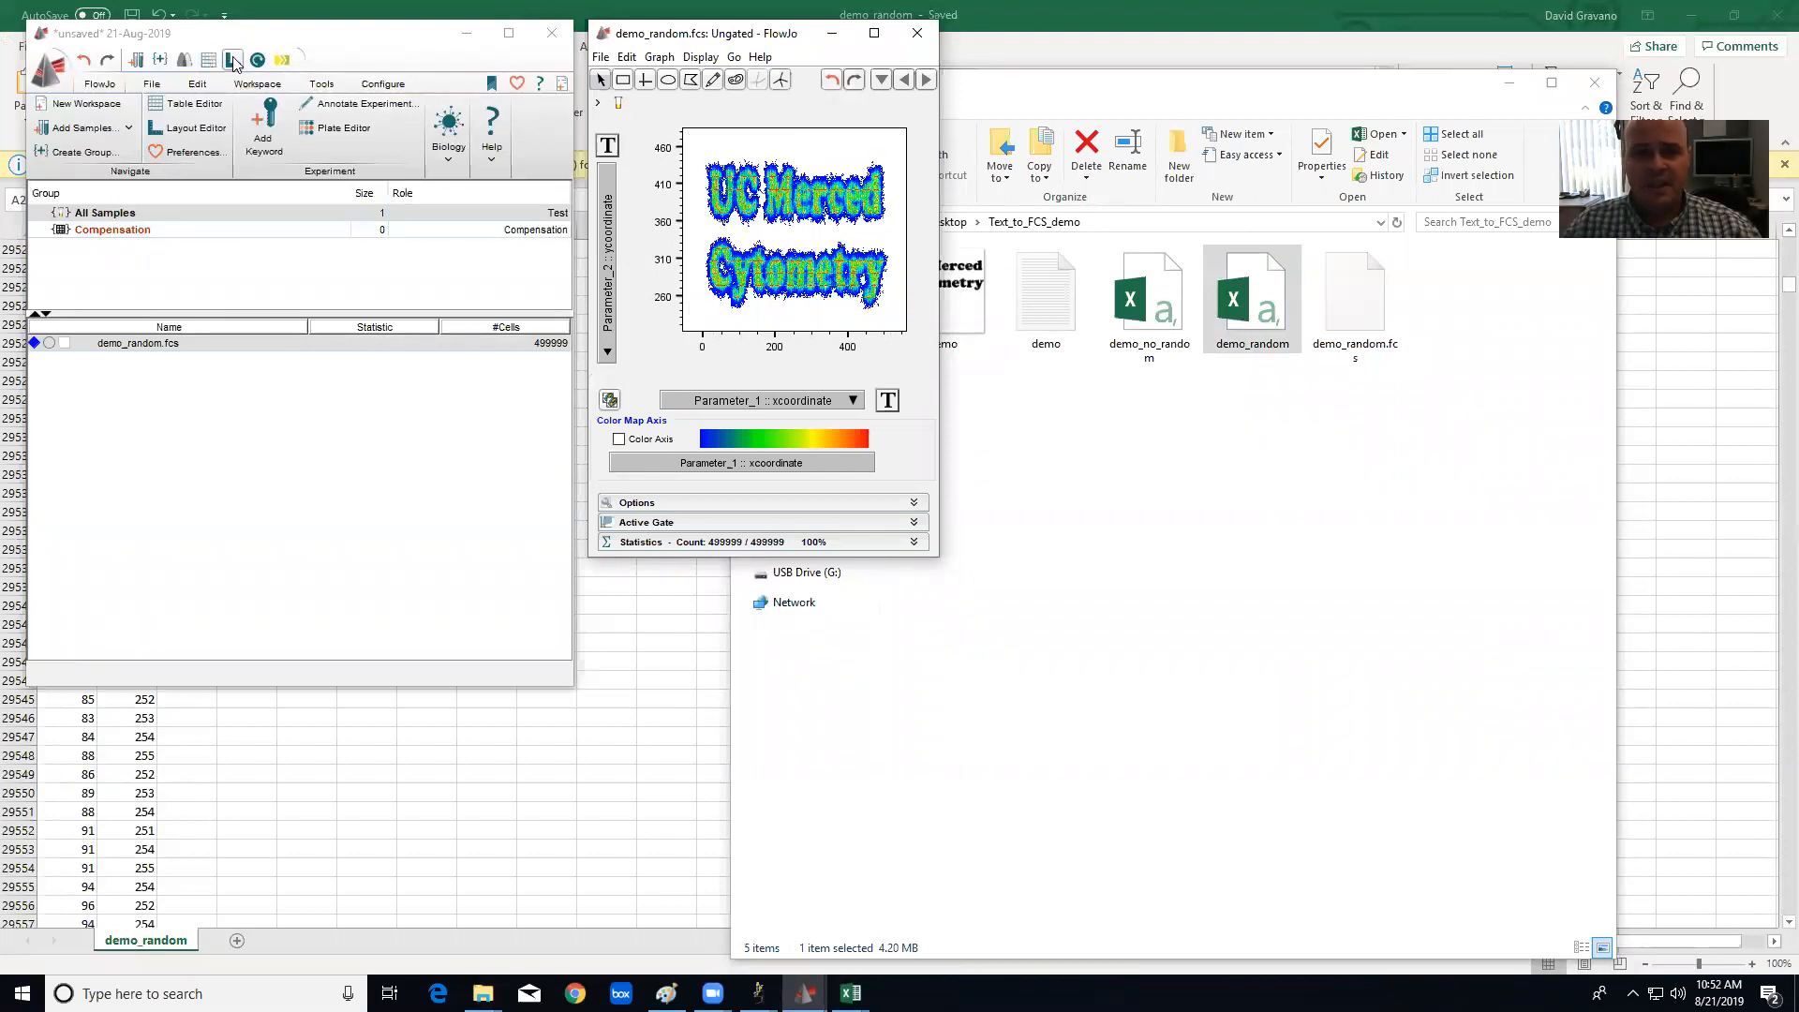
Place the sample in the layout twice and make the second graph a Contour Plot with outliers shown.
left_click(186, 128)
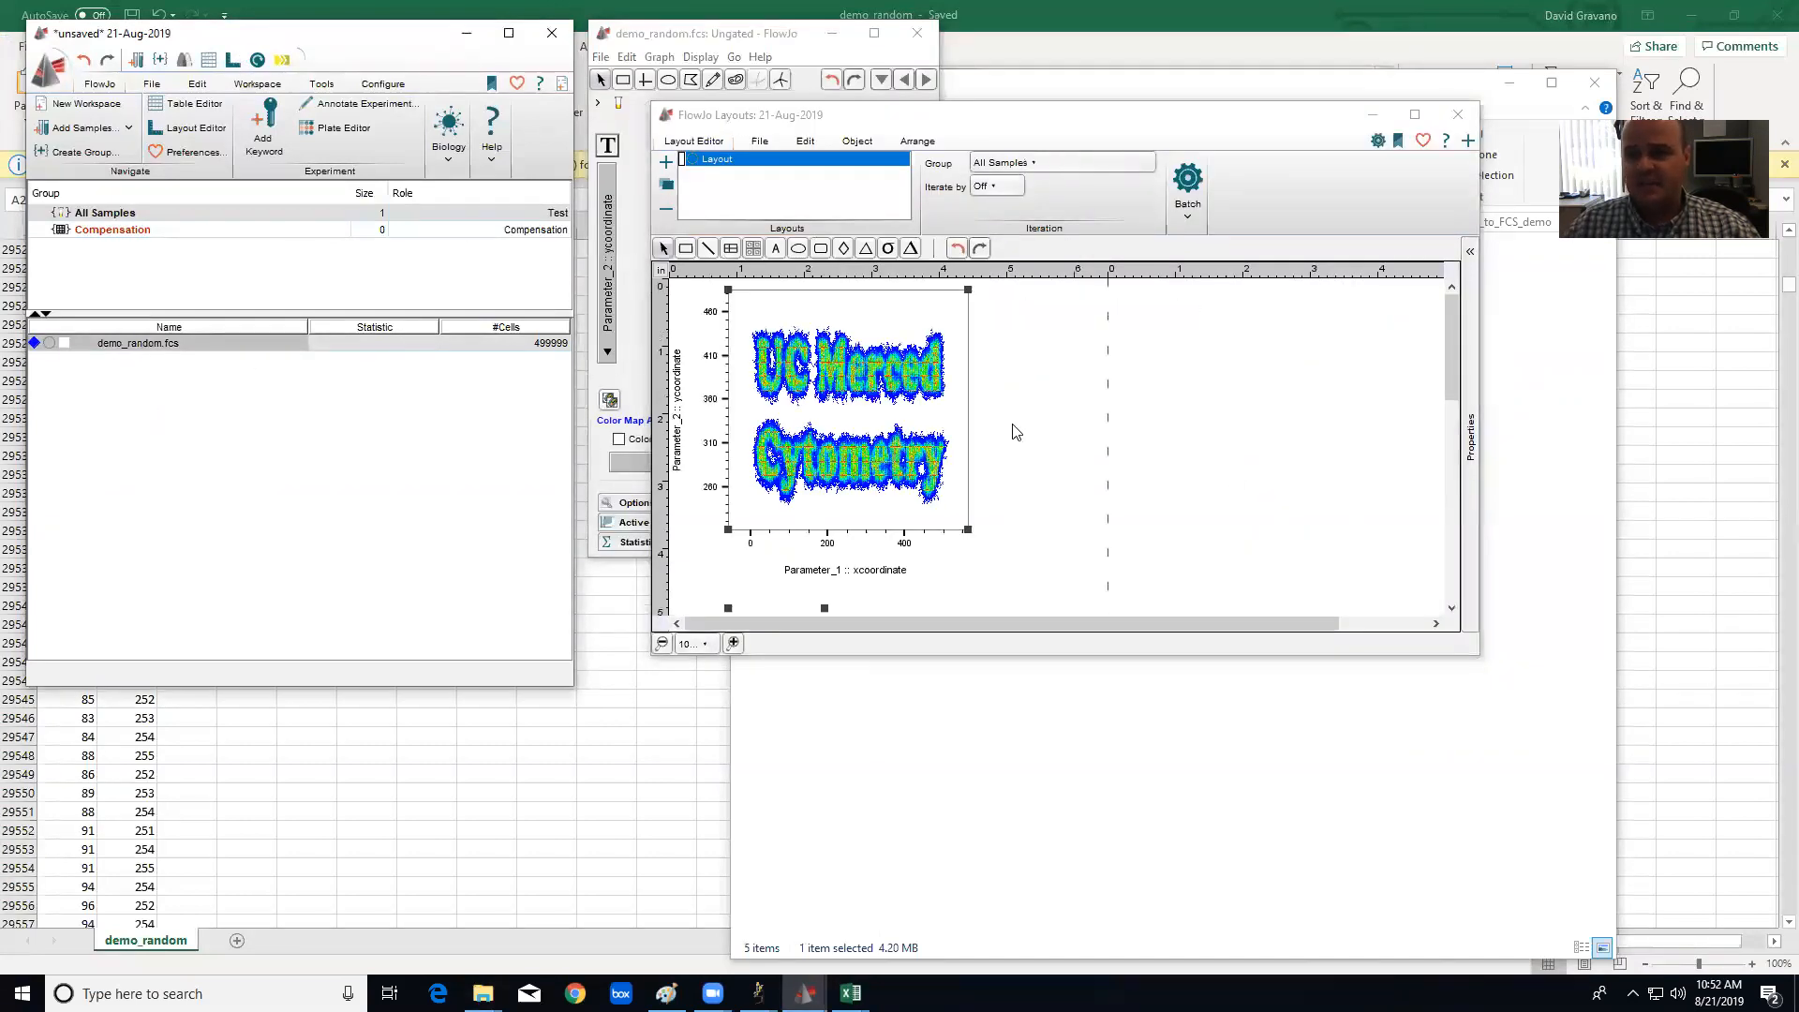
mouse_move(901, 422)
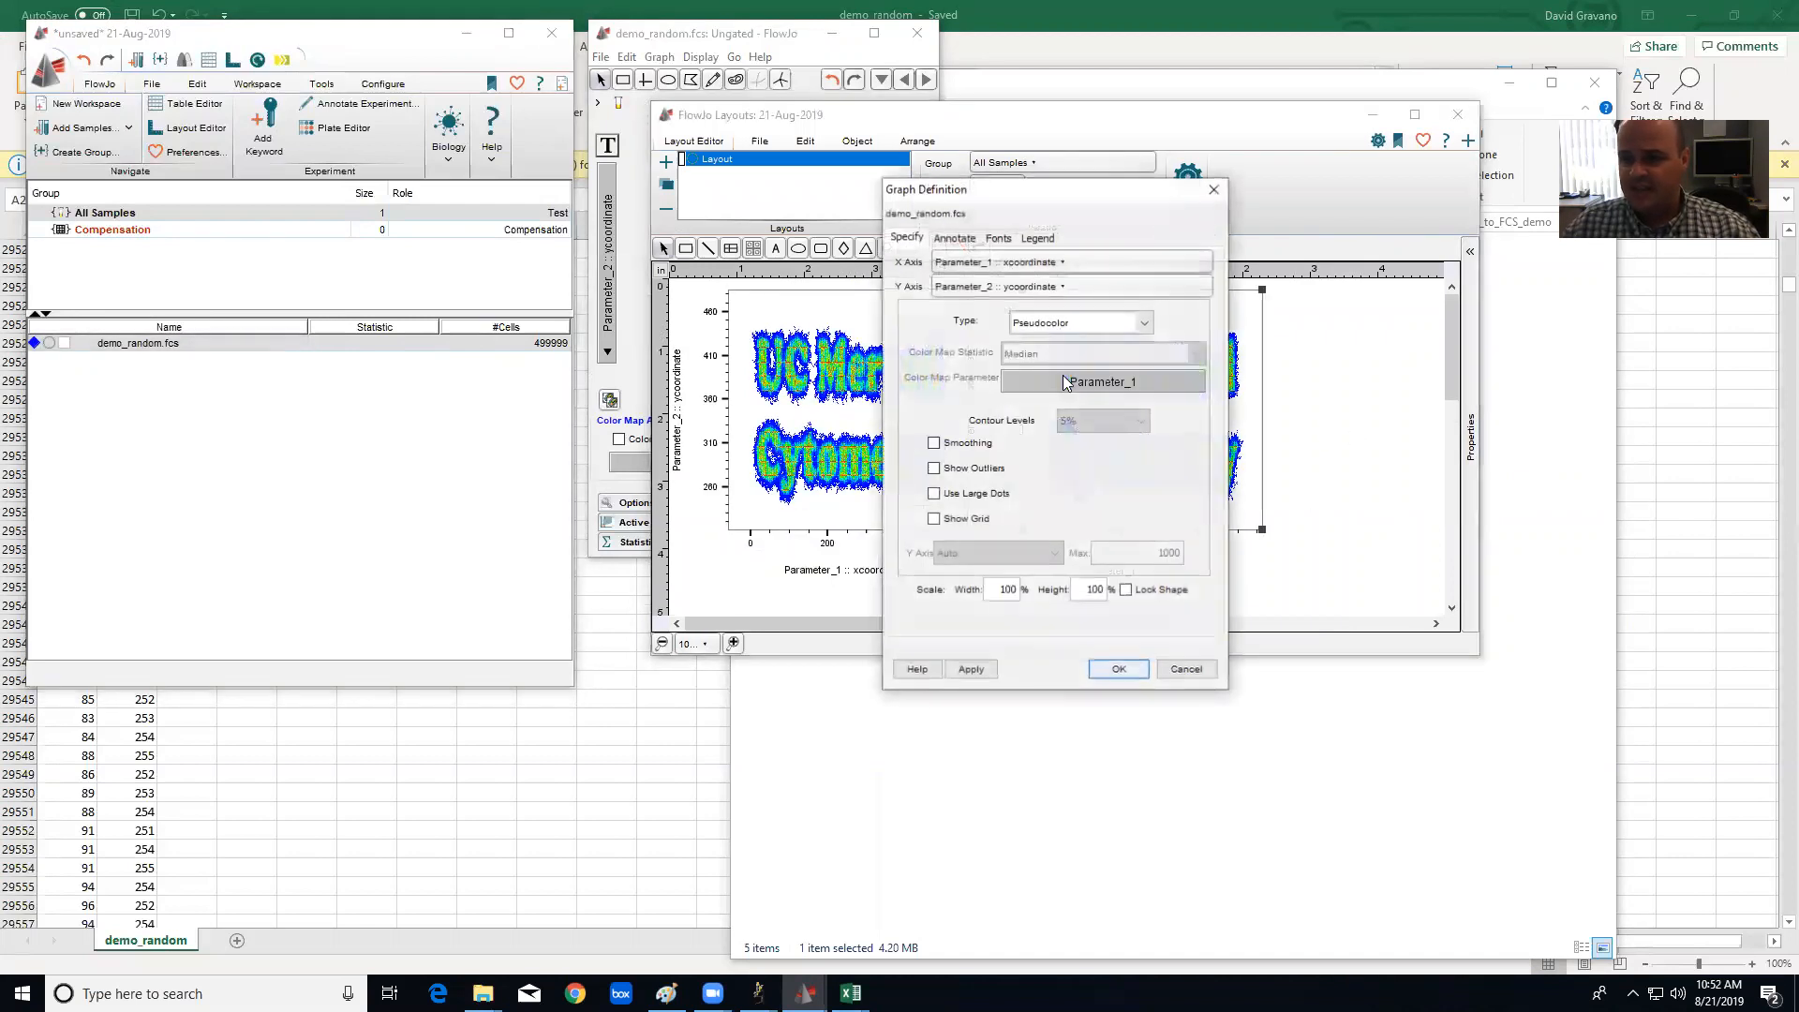
left_click(1142, 322)
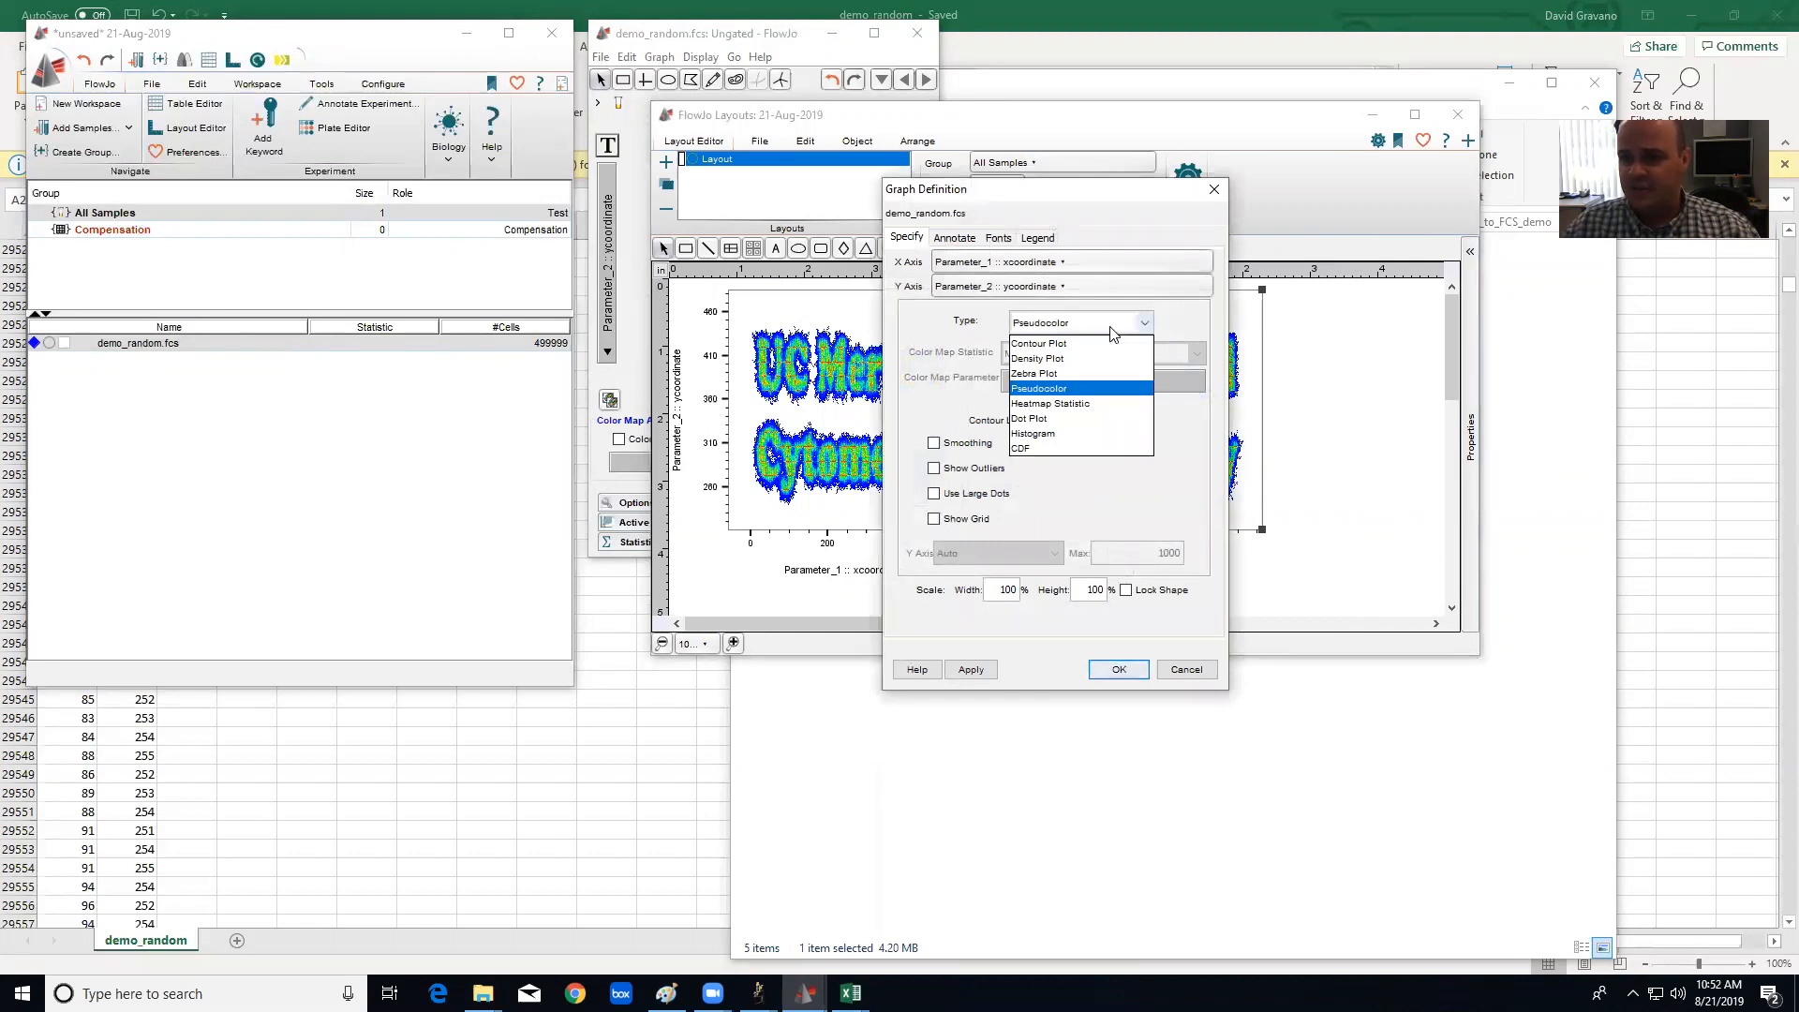
left_click(1038, 343)
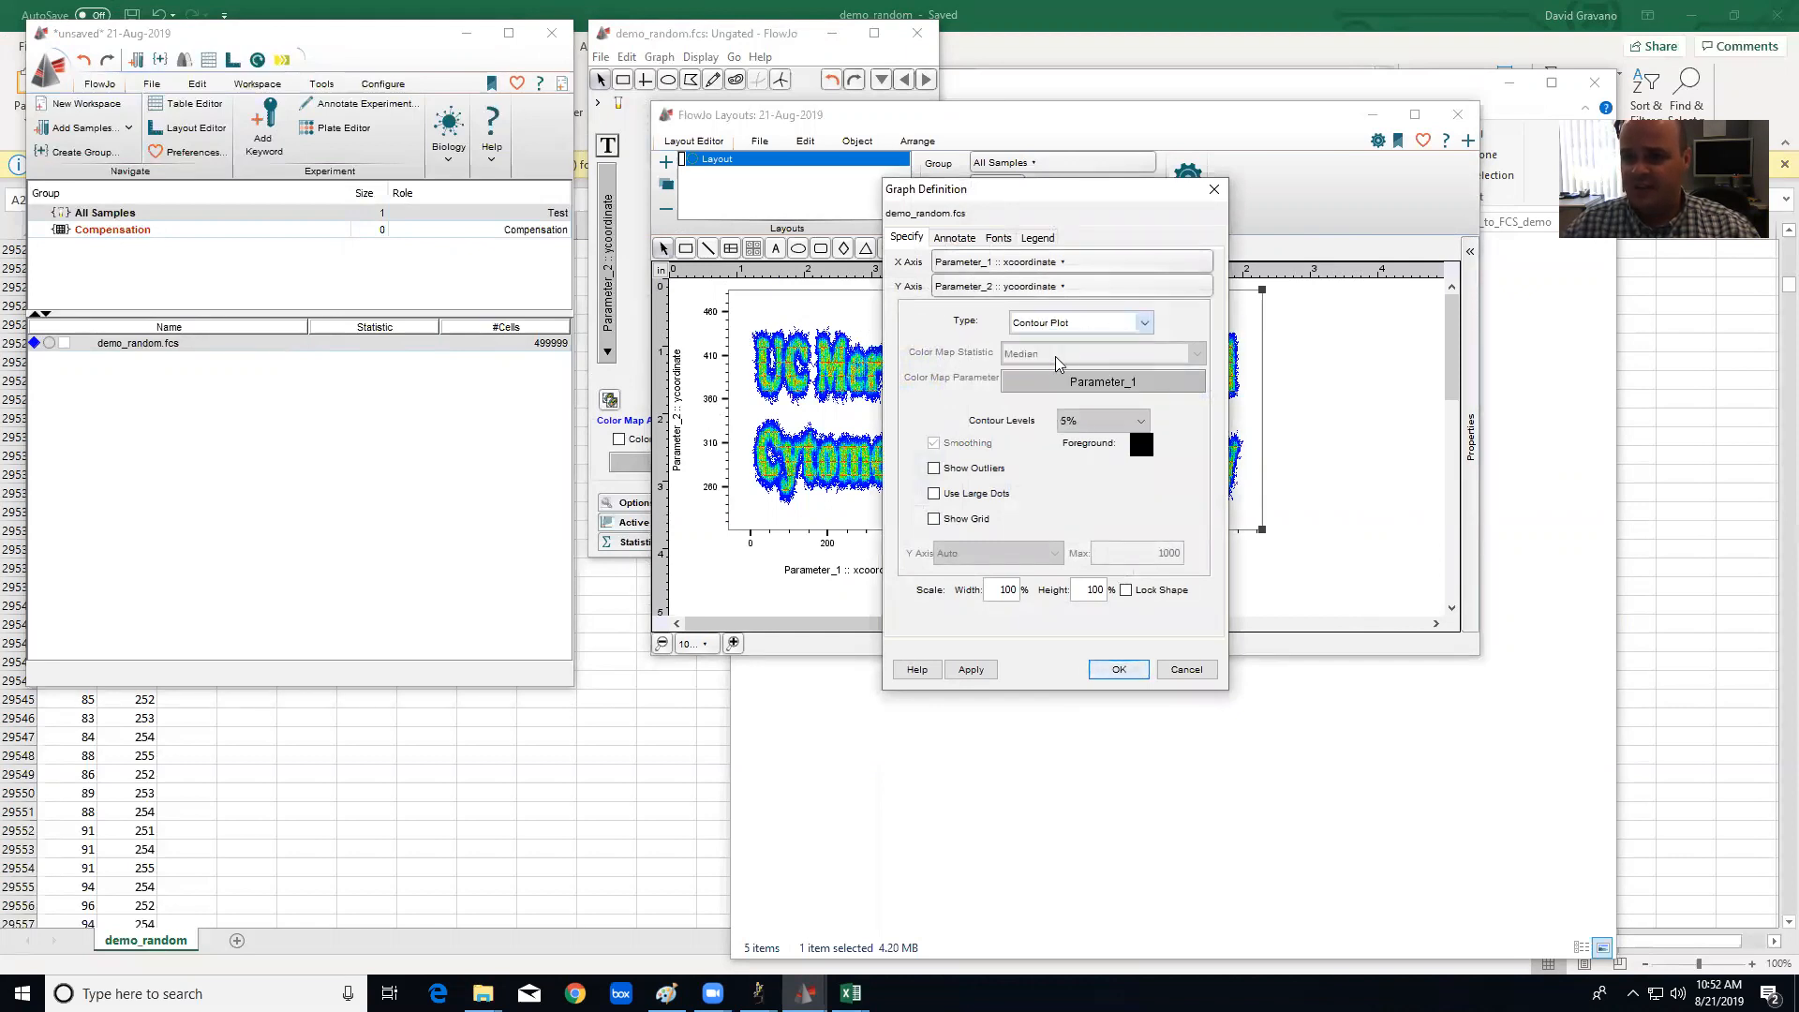
left_click(933, 469)
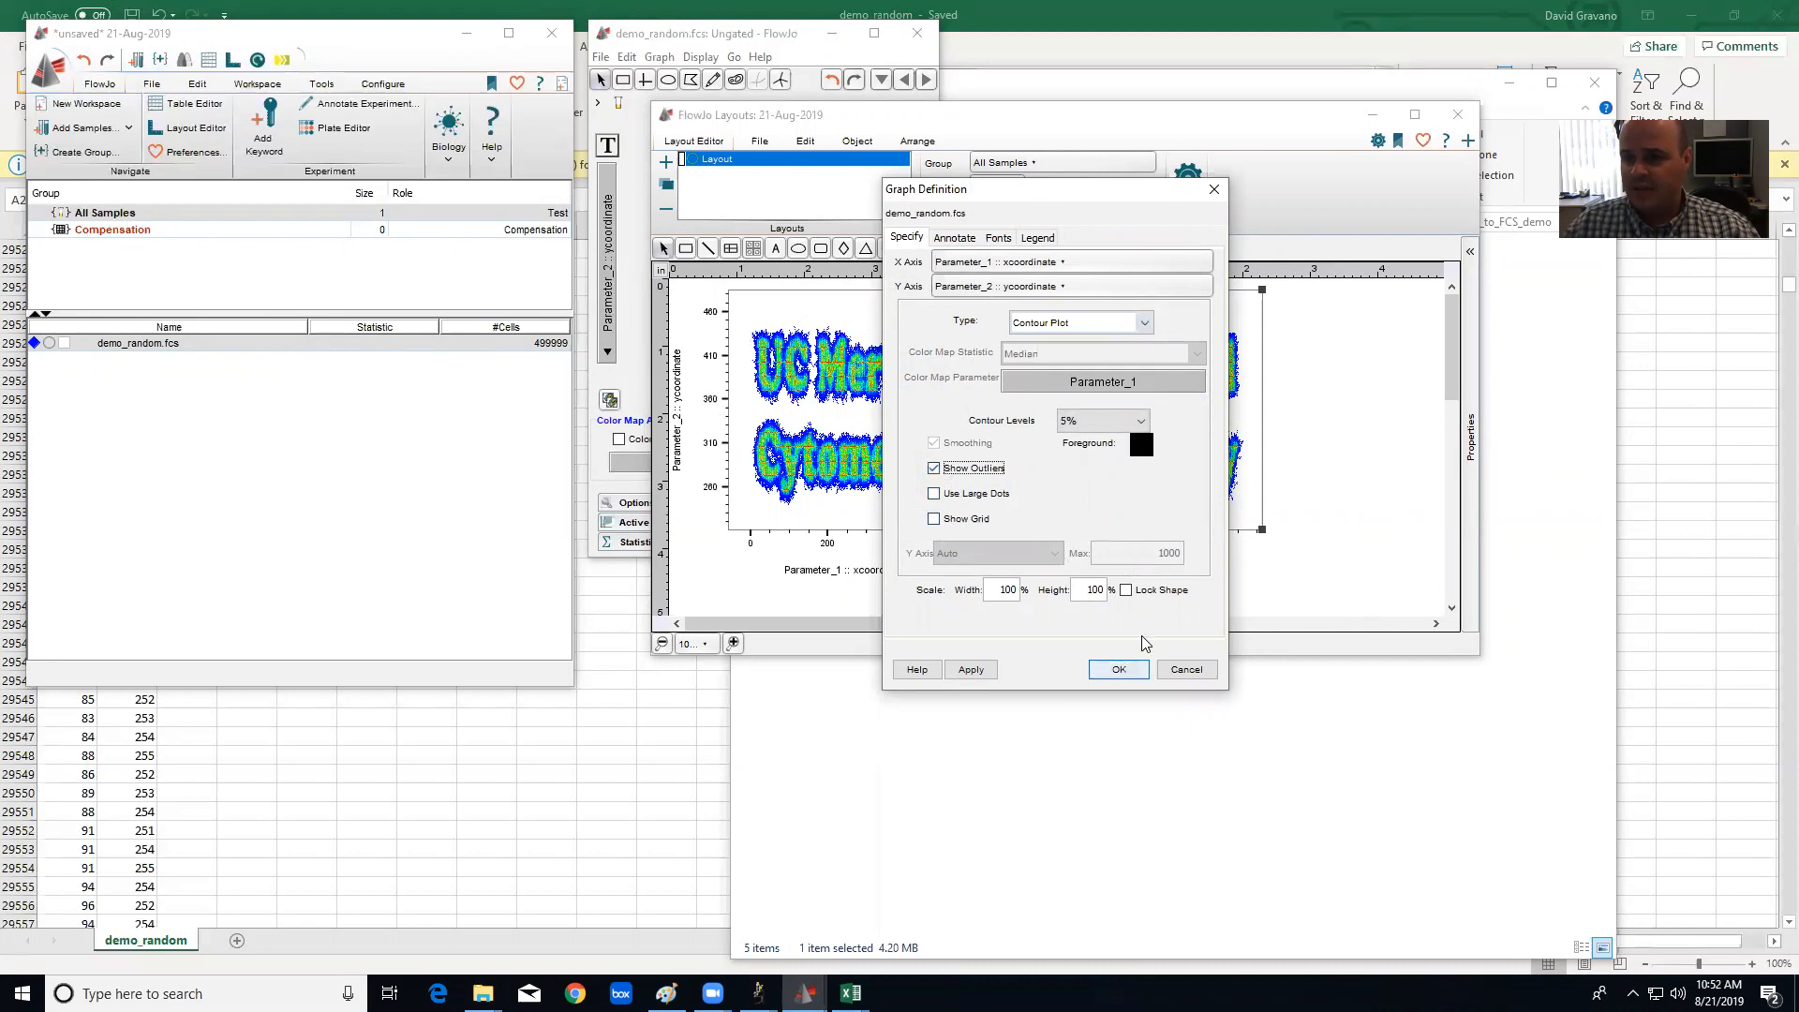
left_click(1117, 669)
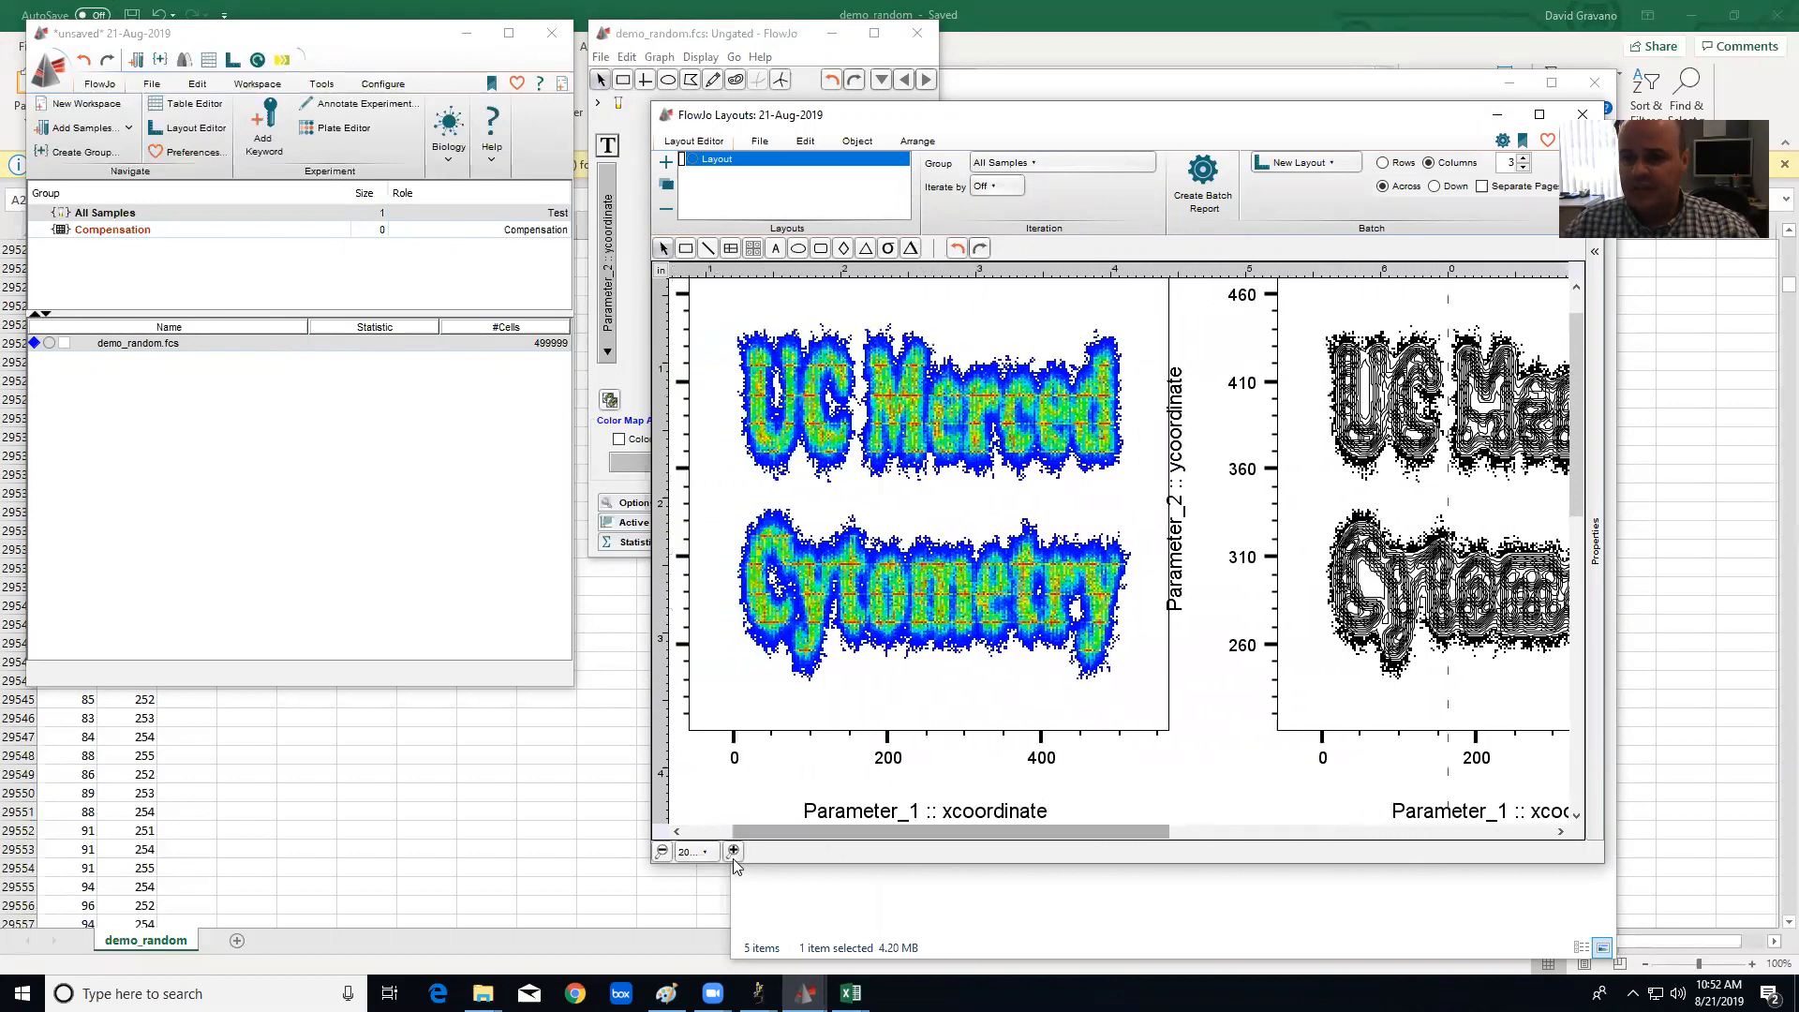
Zoom the layout in and back out to inspect the two plots.
left_click(733, 851)
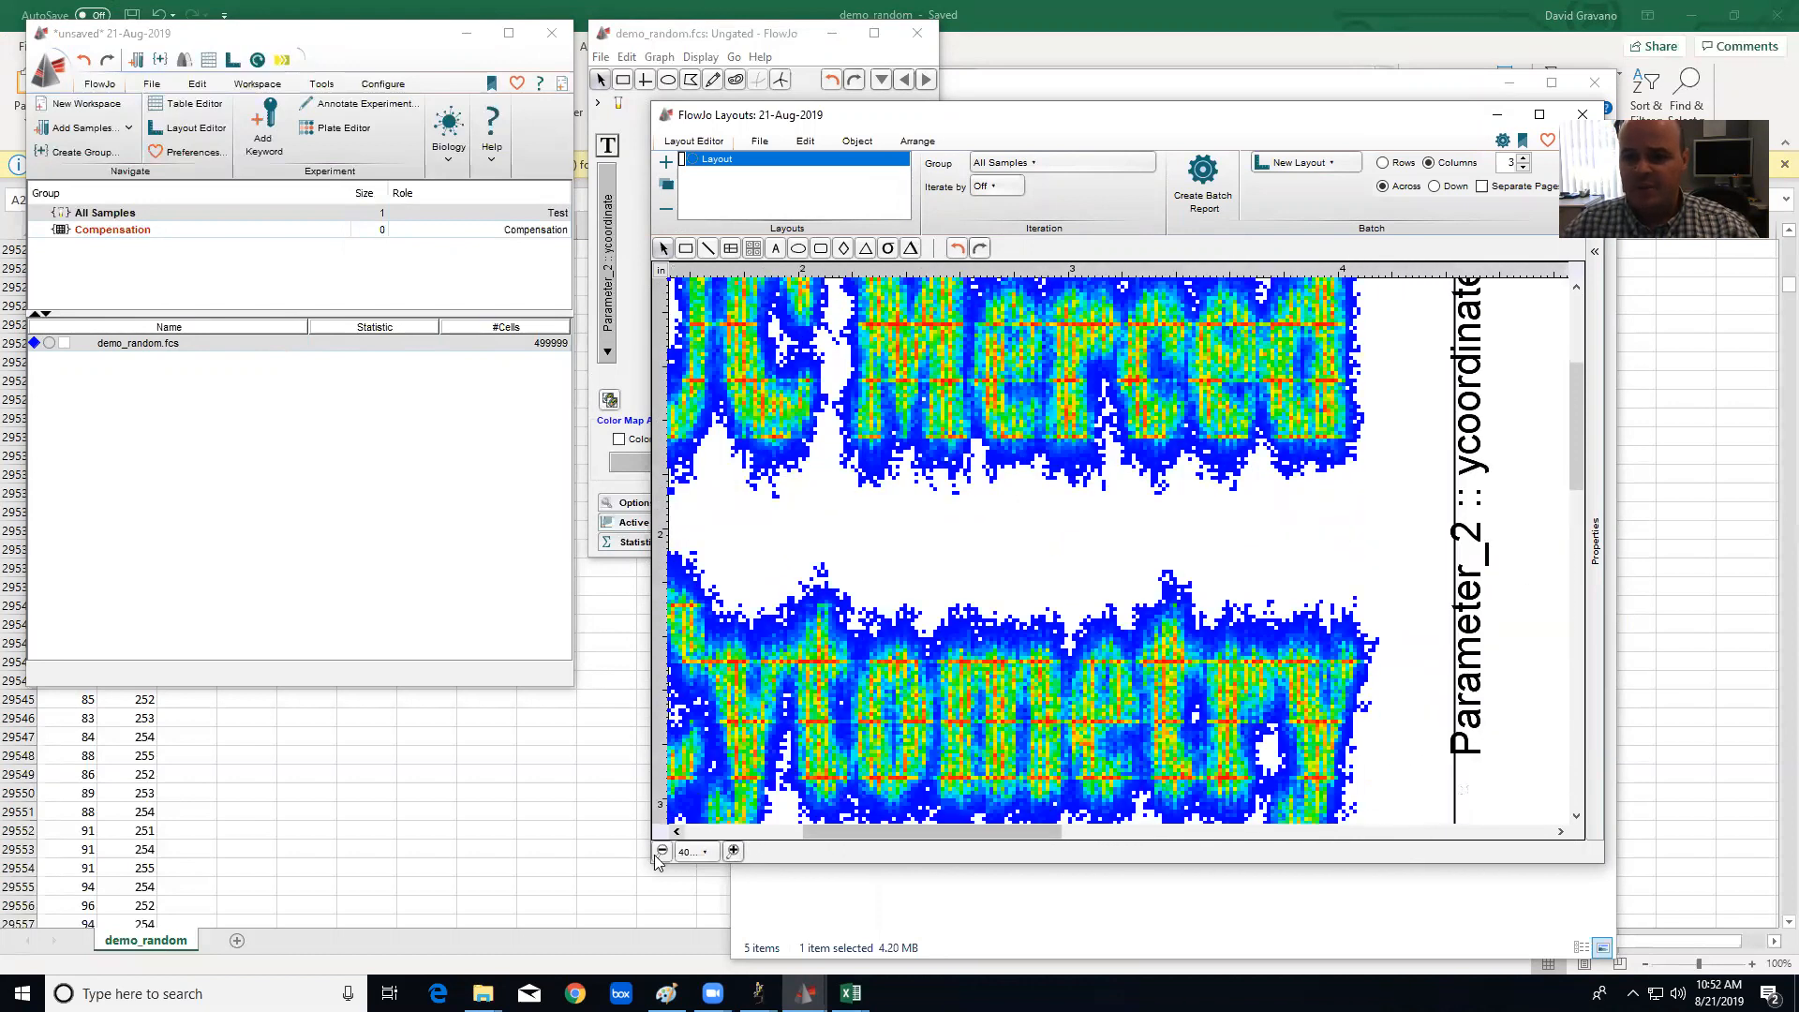
left_click(662, 851)
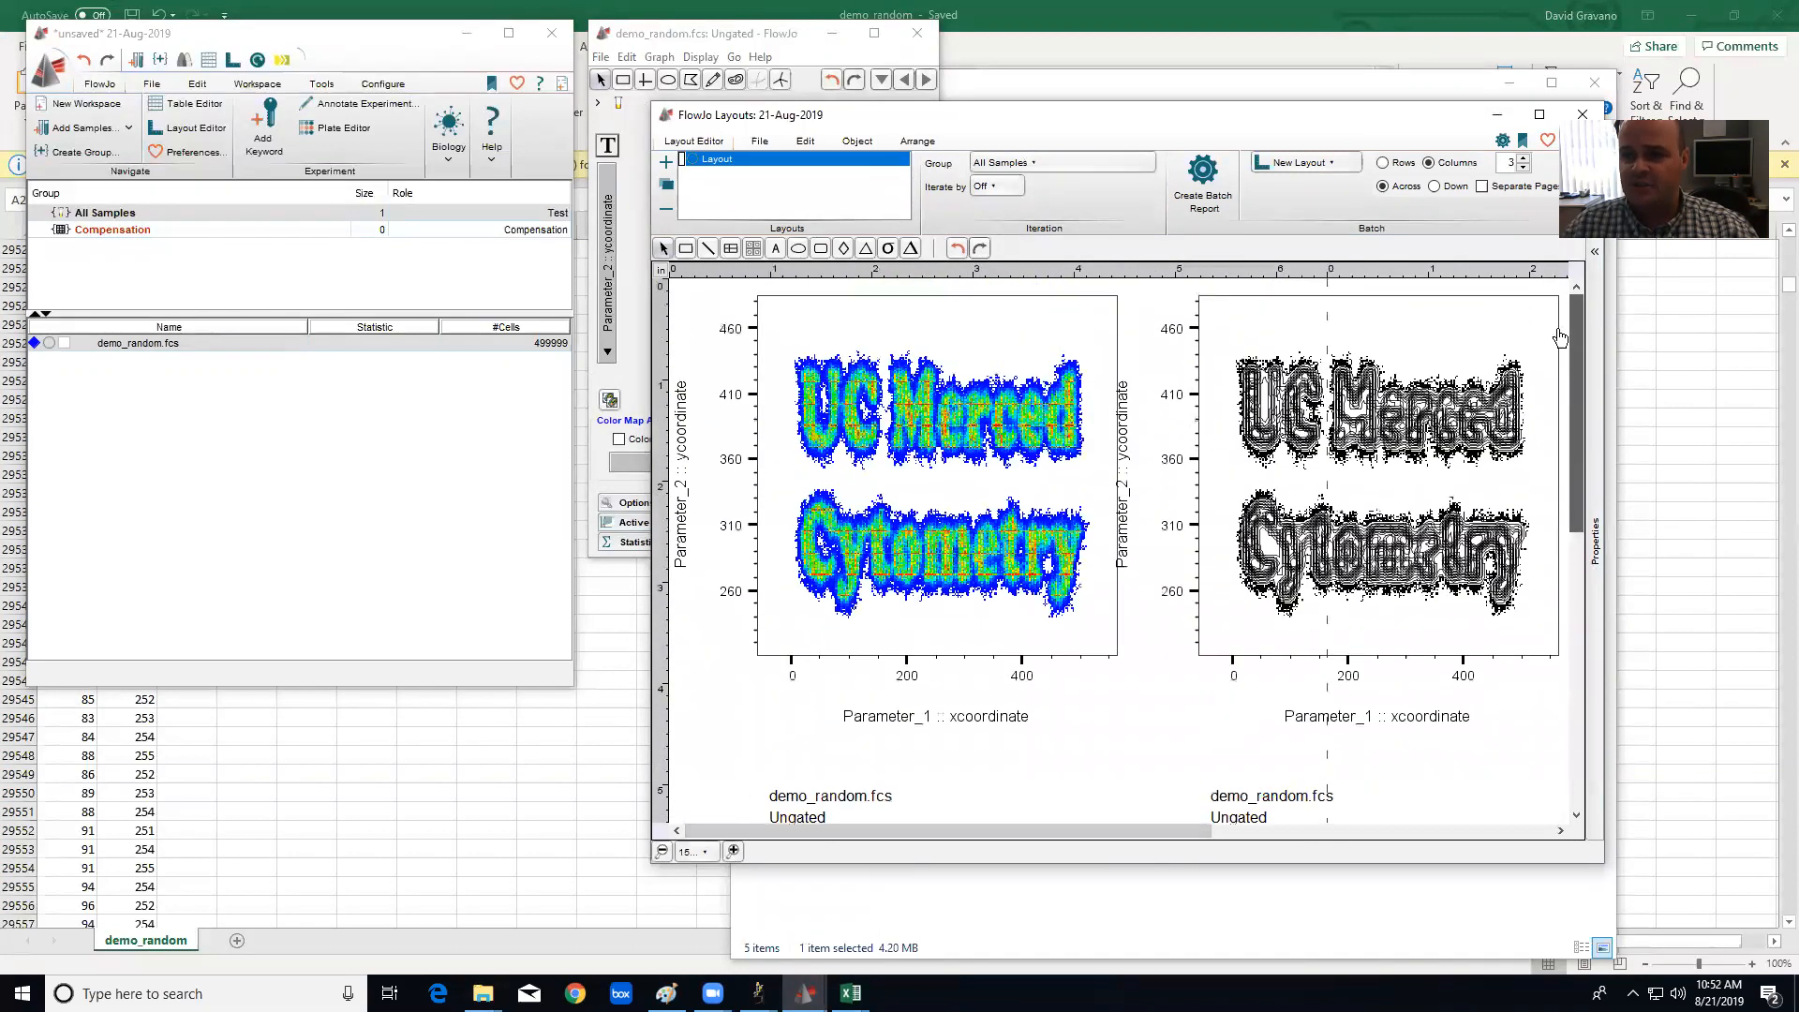
mouse_move(876, 493)
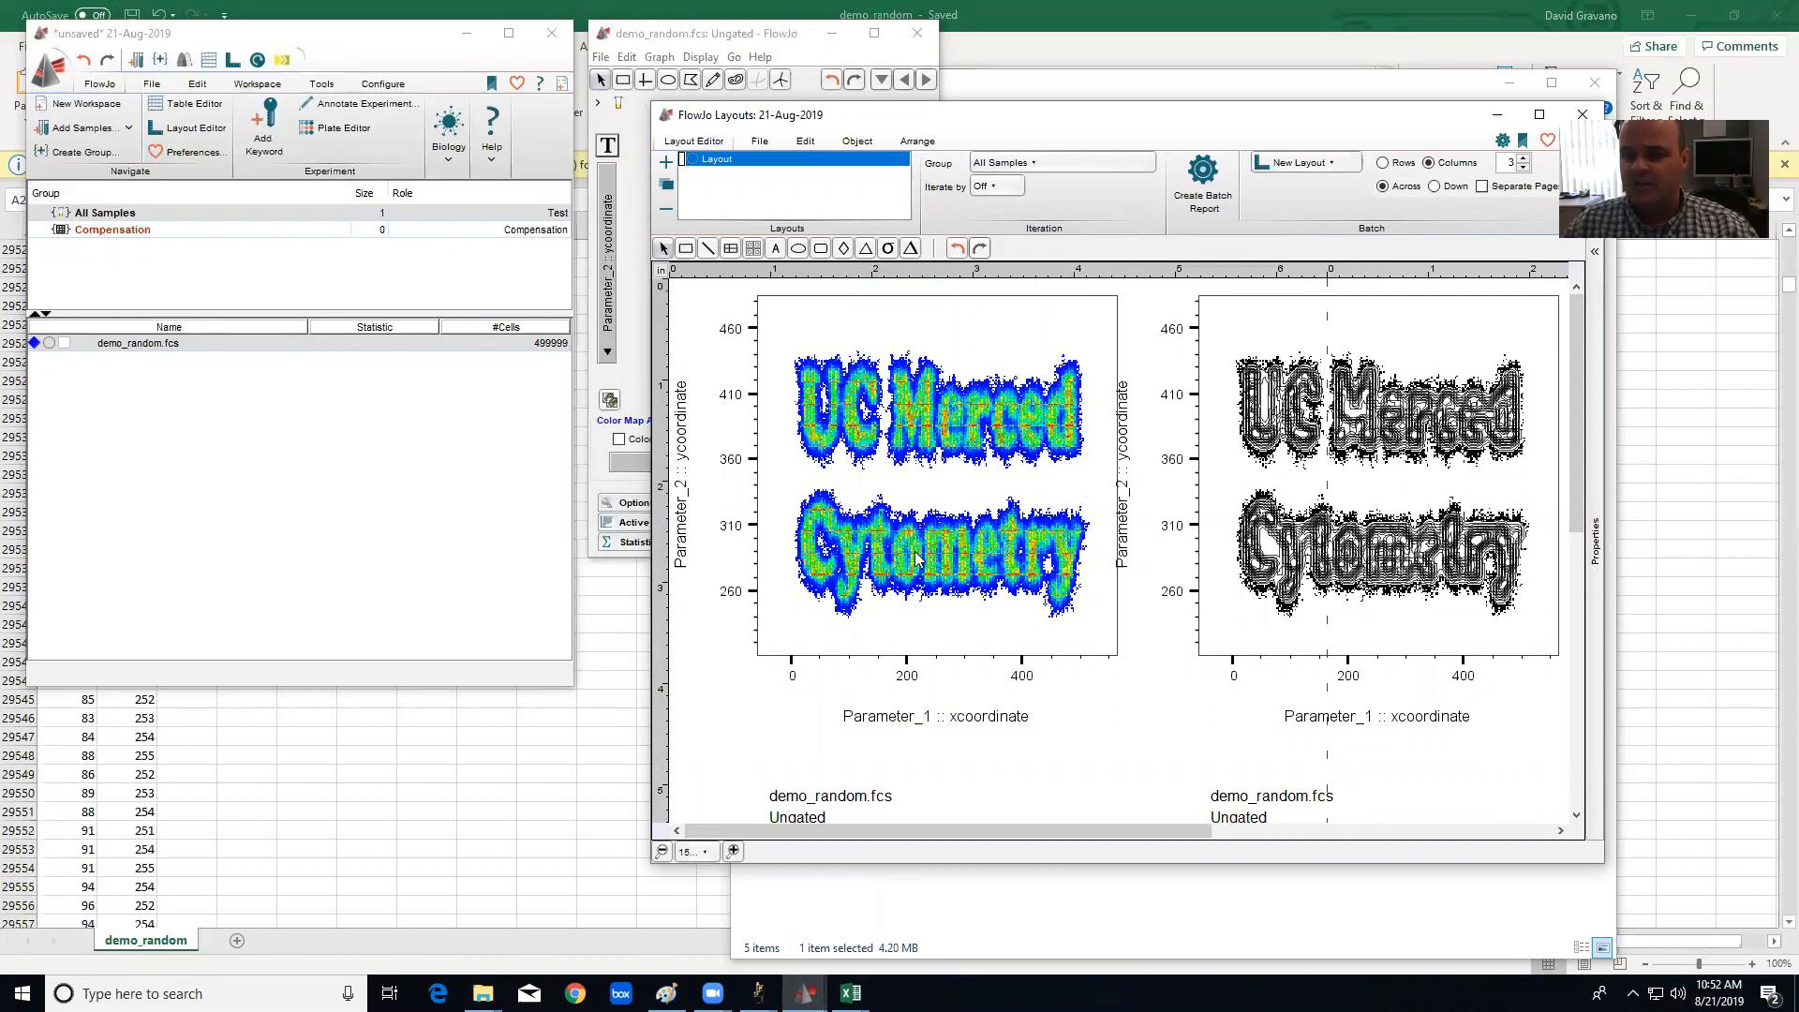
mouse_move(135, 236)
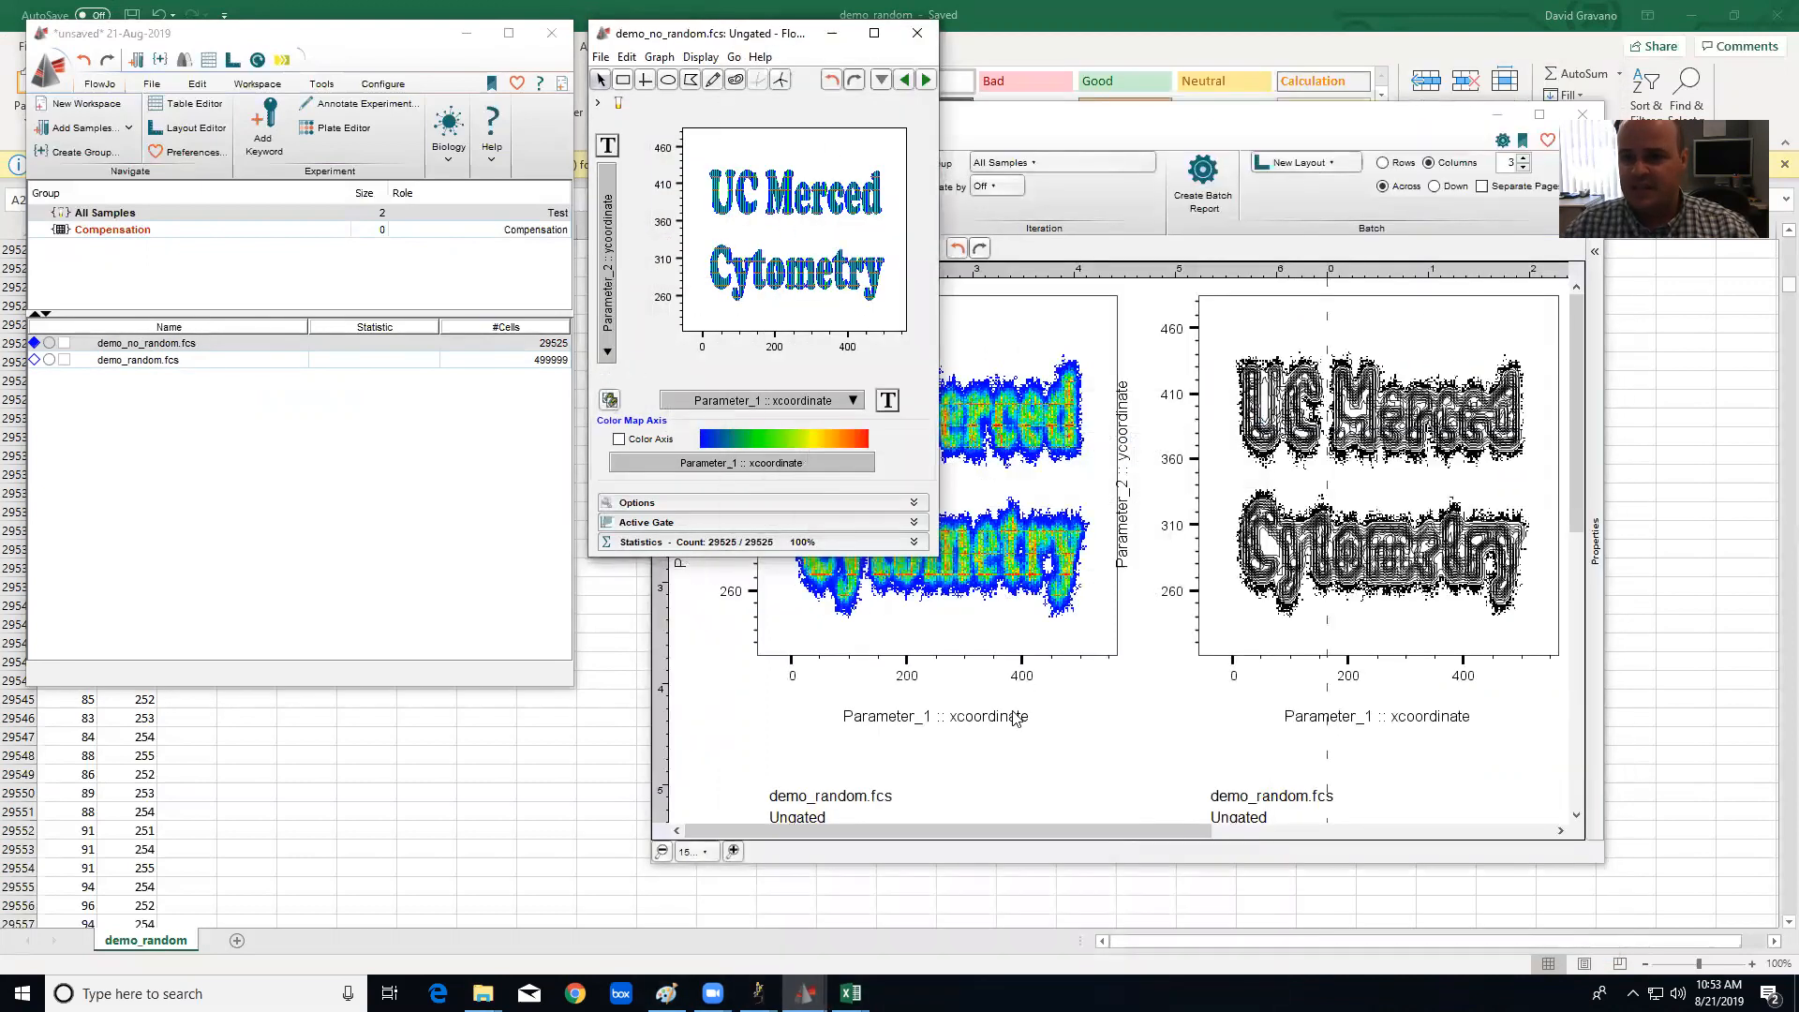
Make the demo_no_random sample's second graph a Contour Plot with outliers shown.
scroll("down", 3)
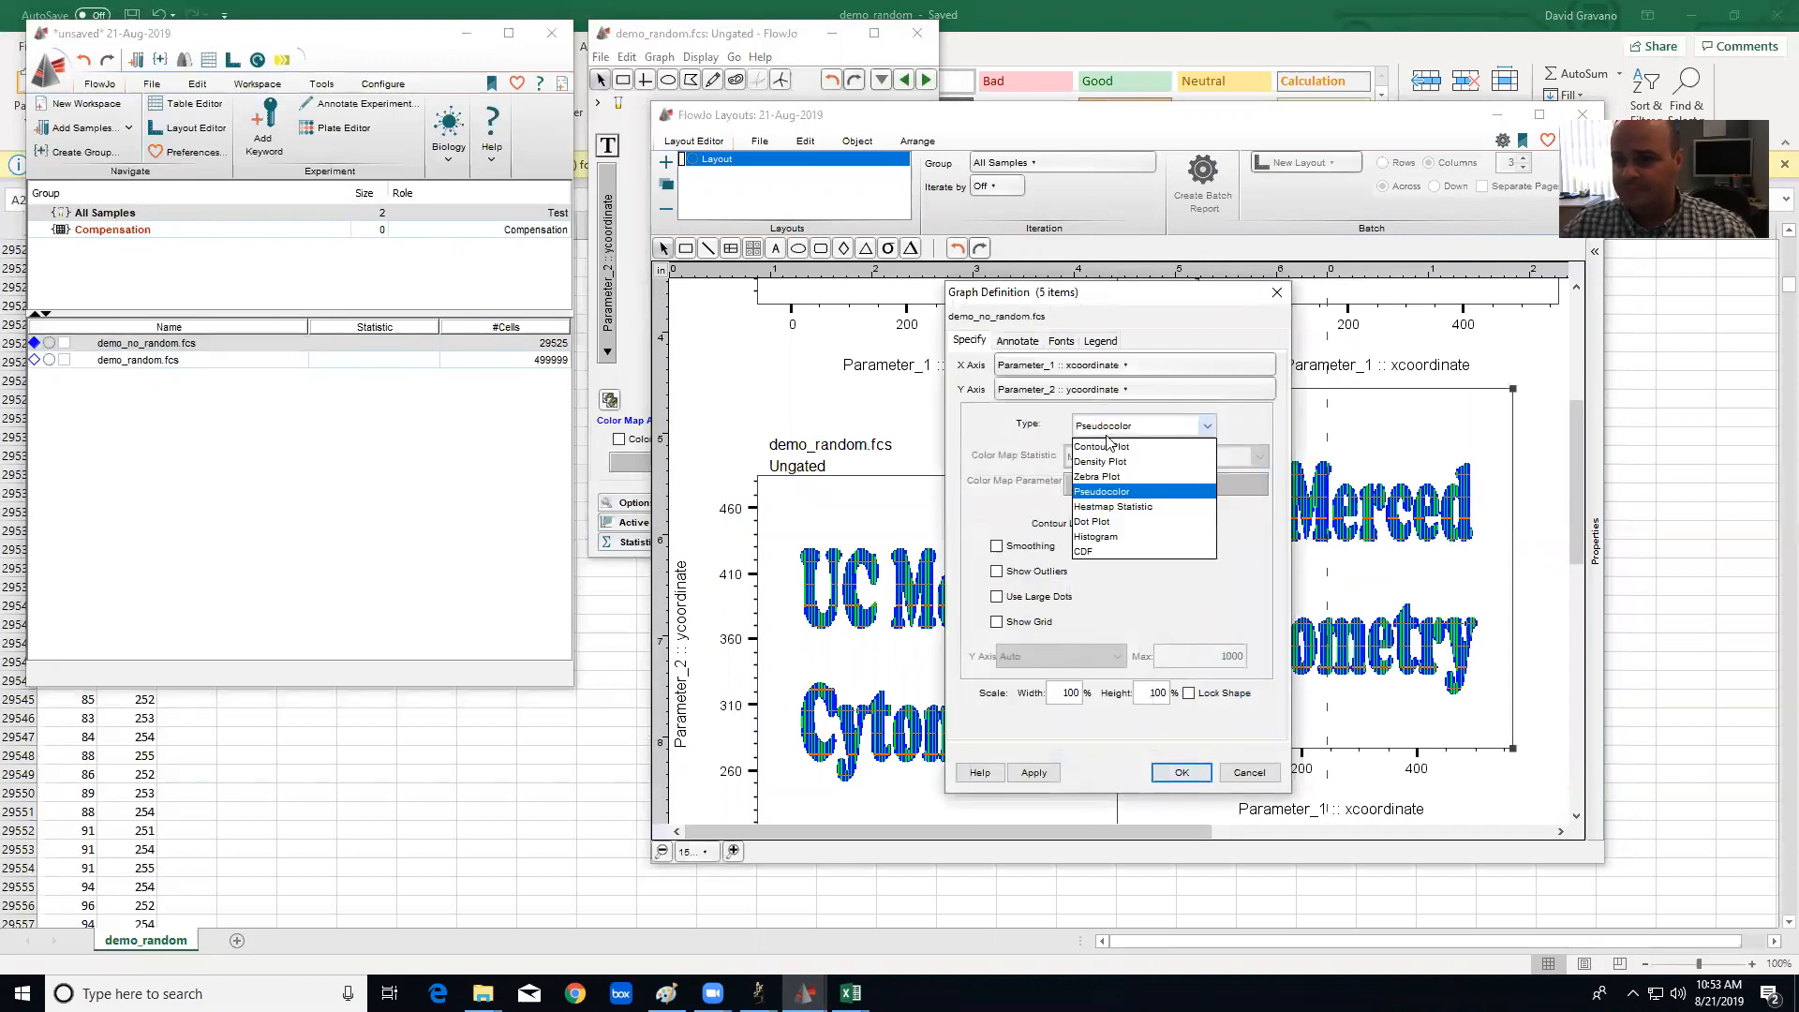
left_click(1100, 446)
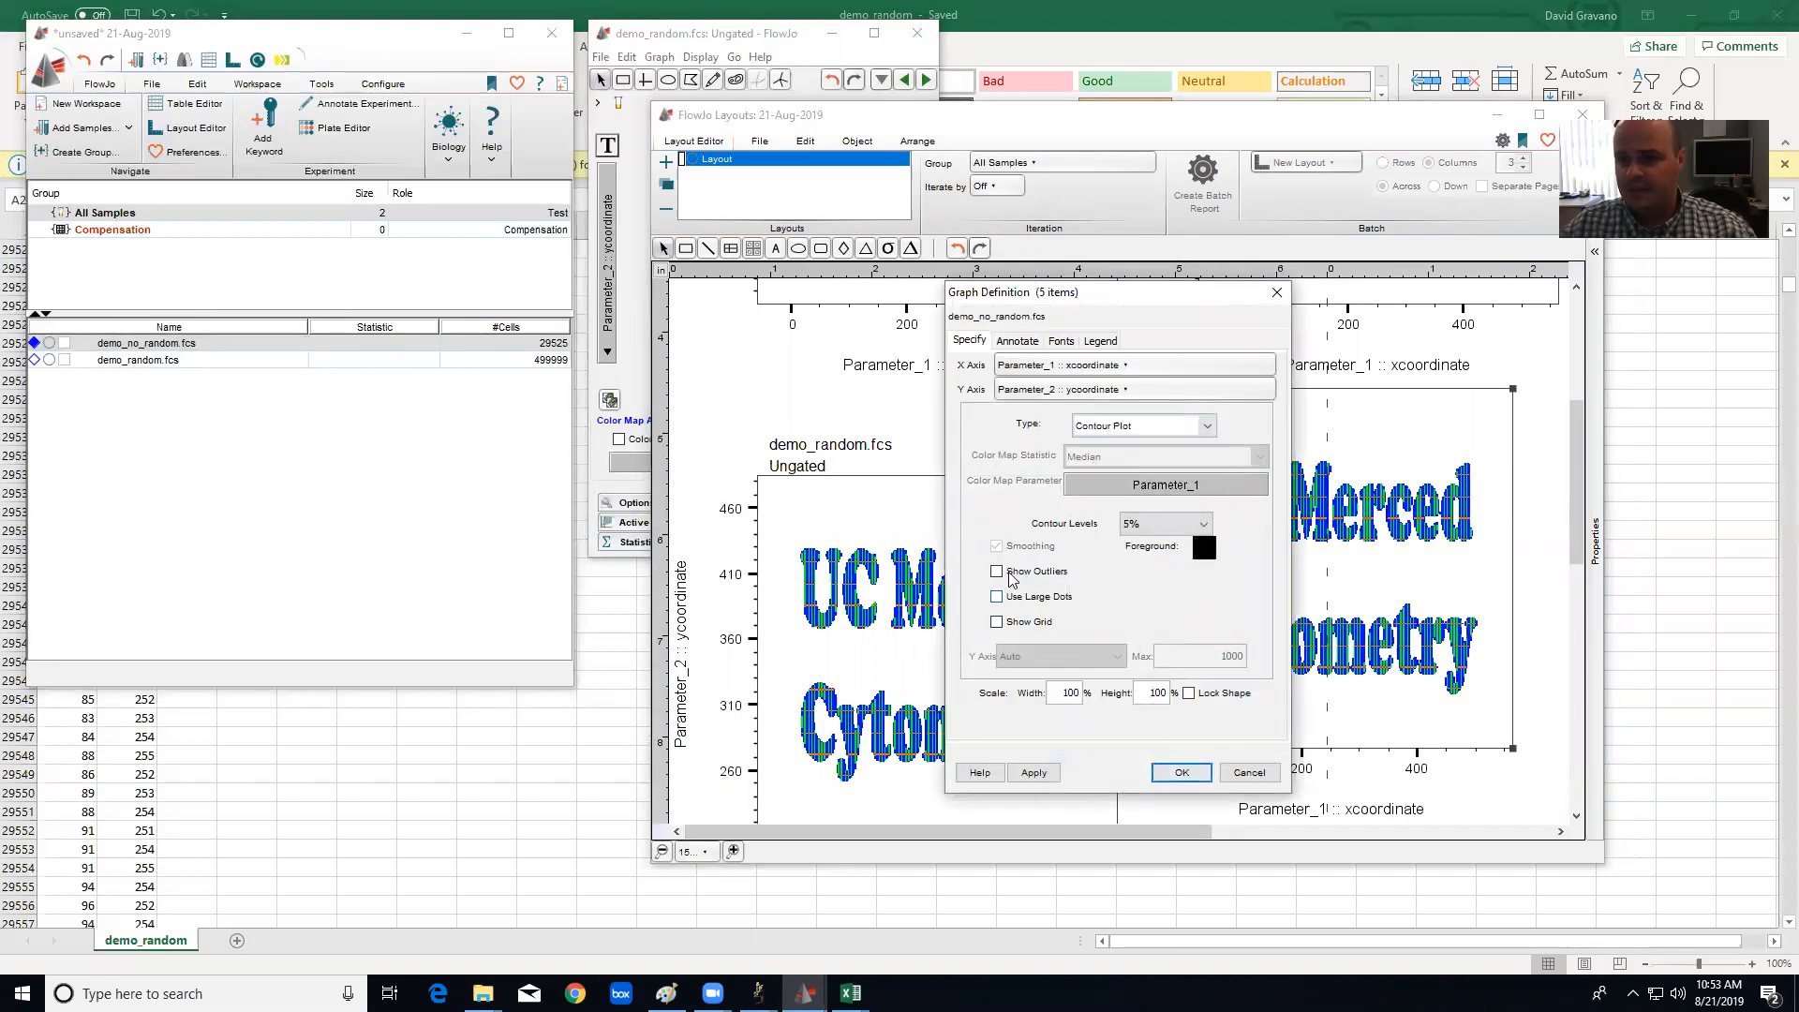
left_click(1179, 772)
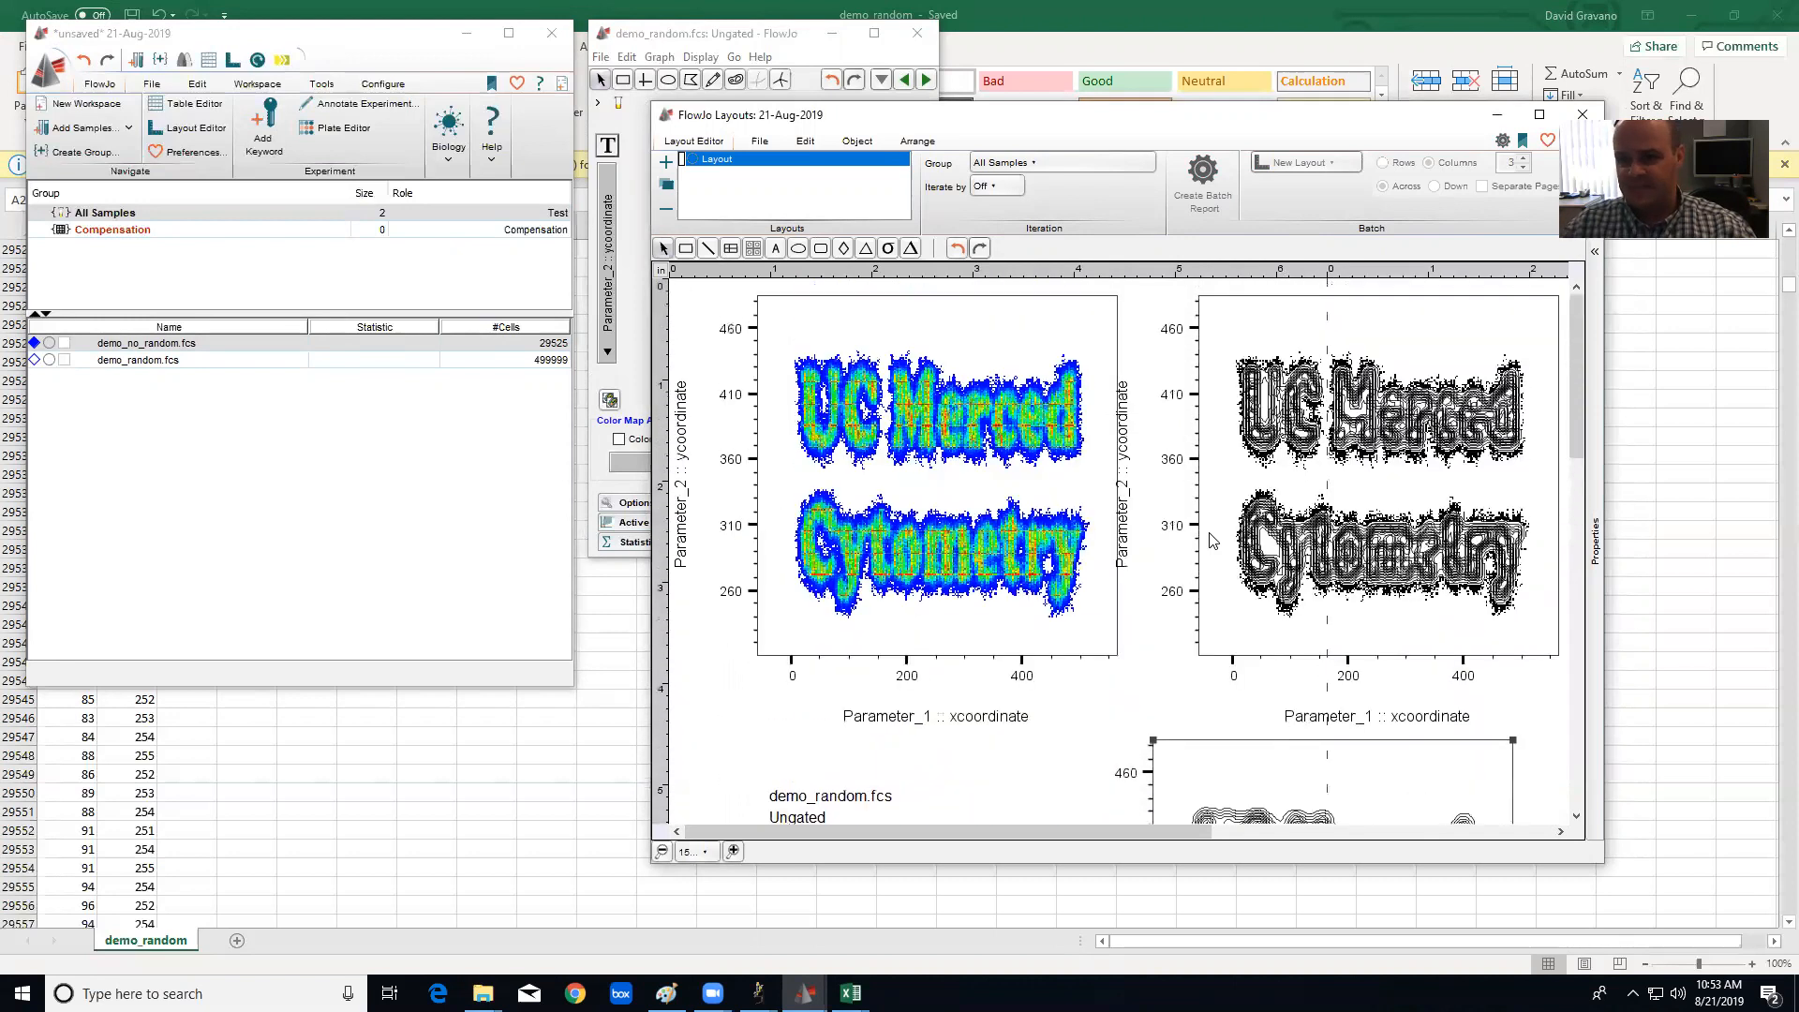
scroll("down", 3)
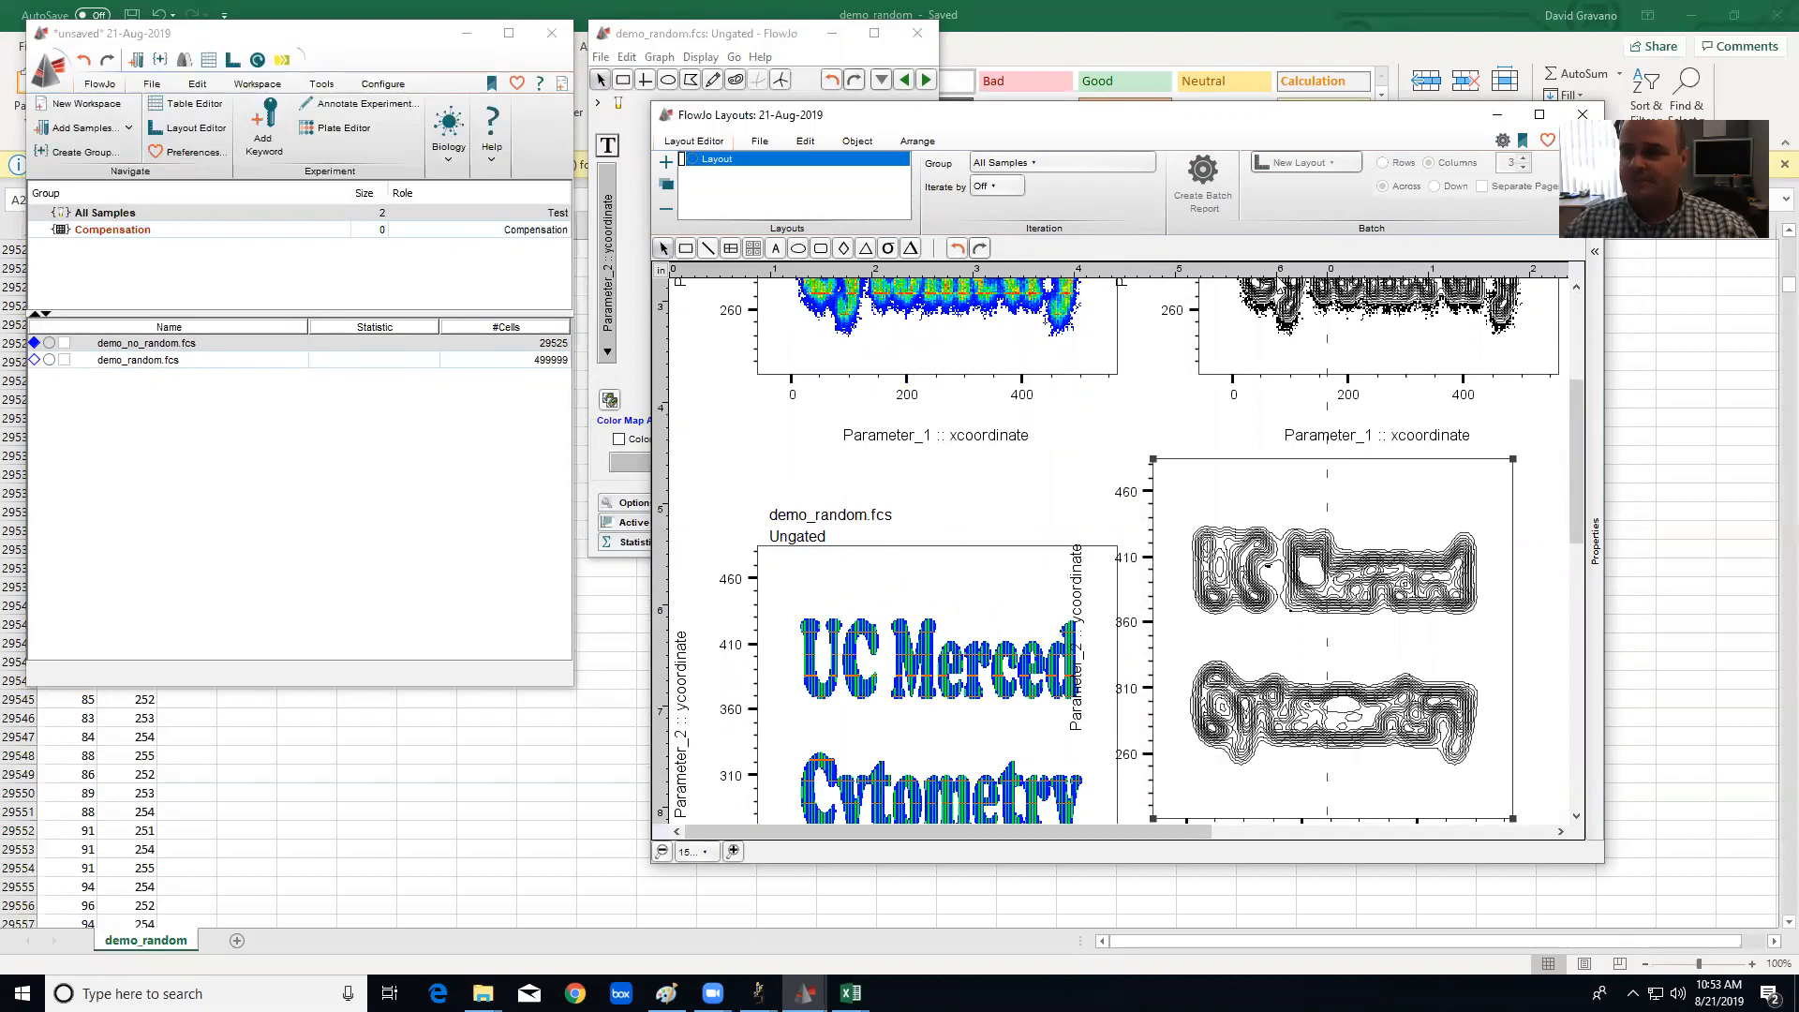
mouse_move(769, 438)
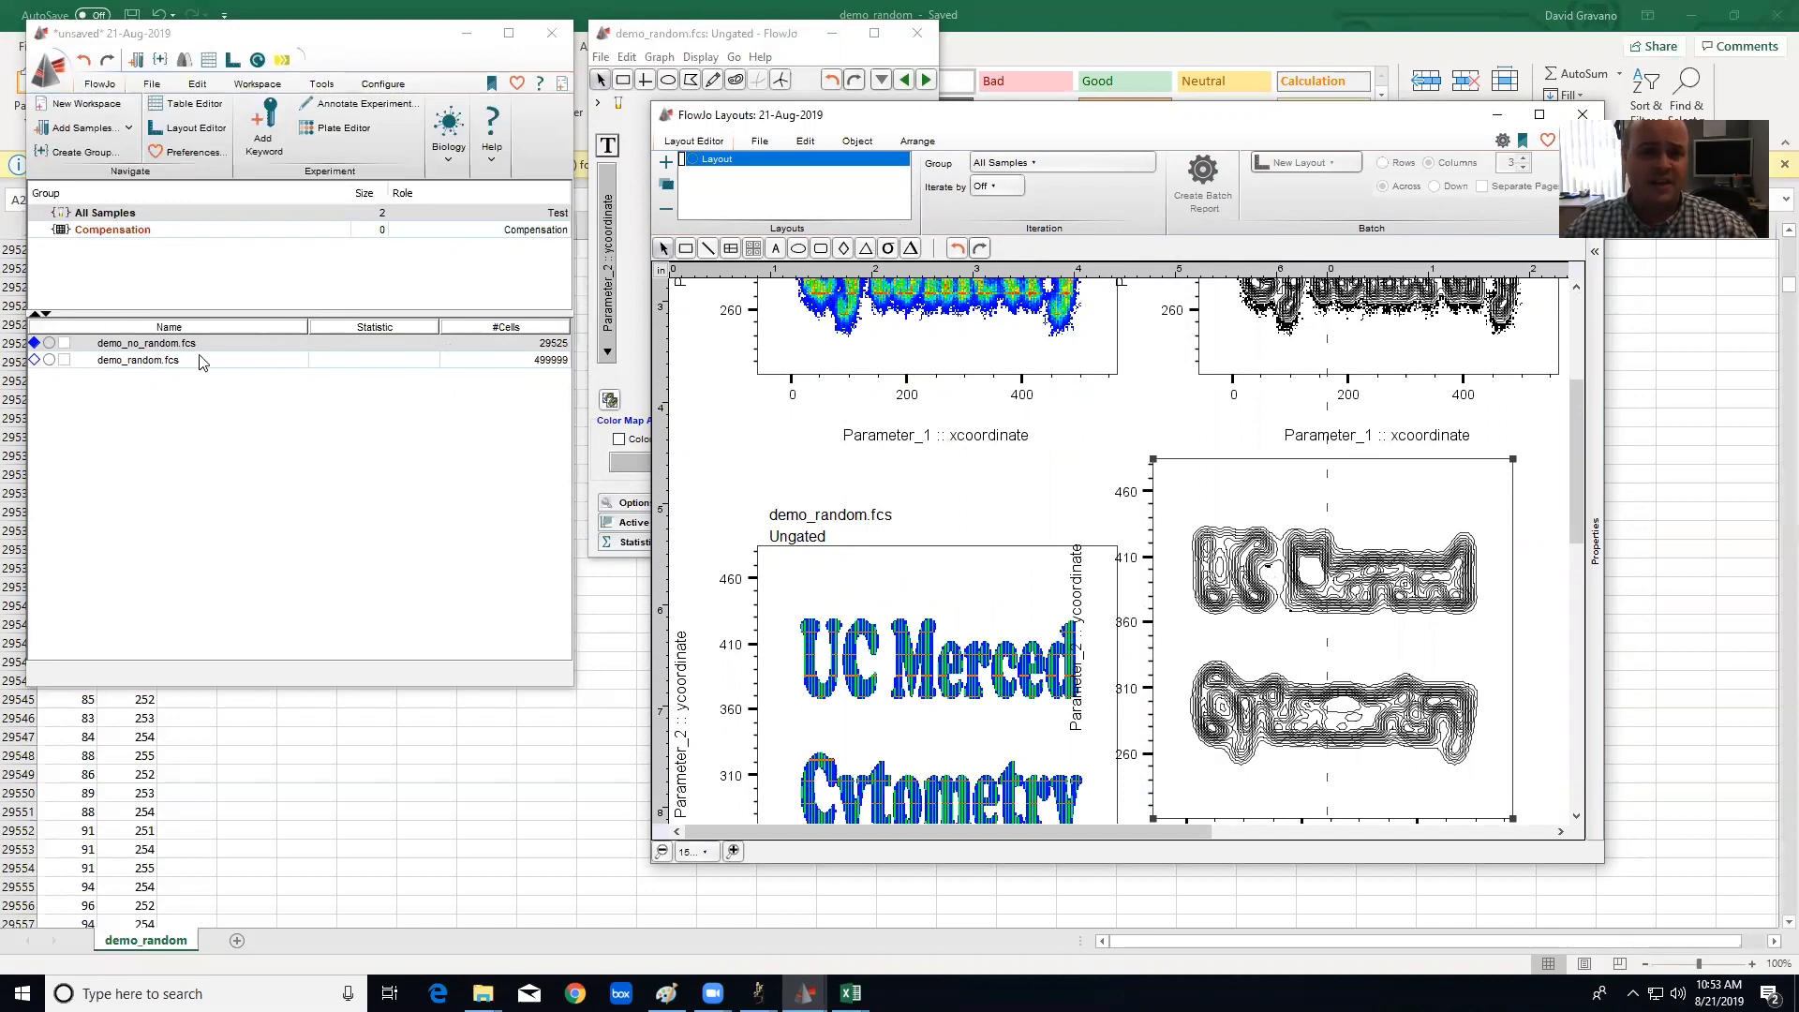
mouse_move(328, 452)
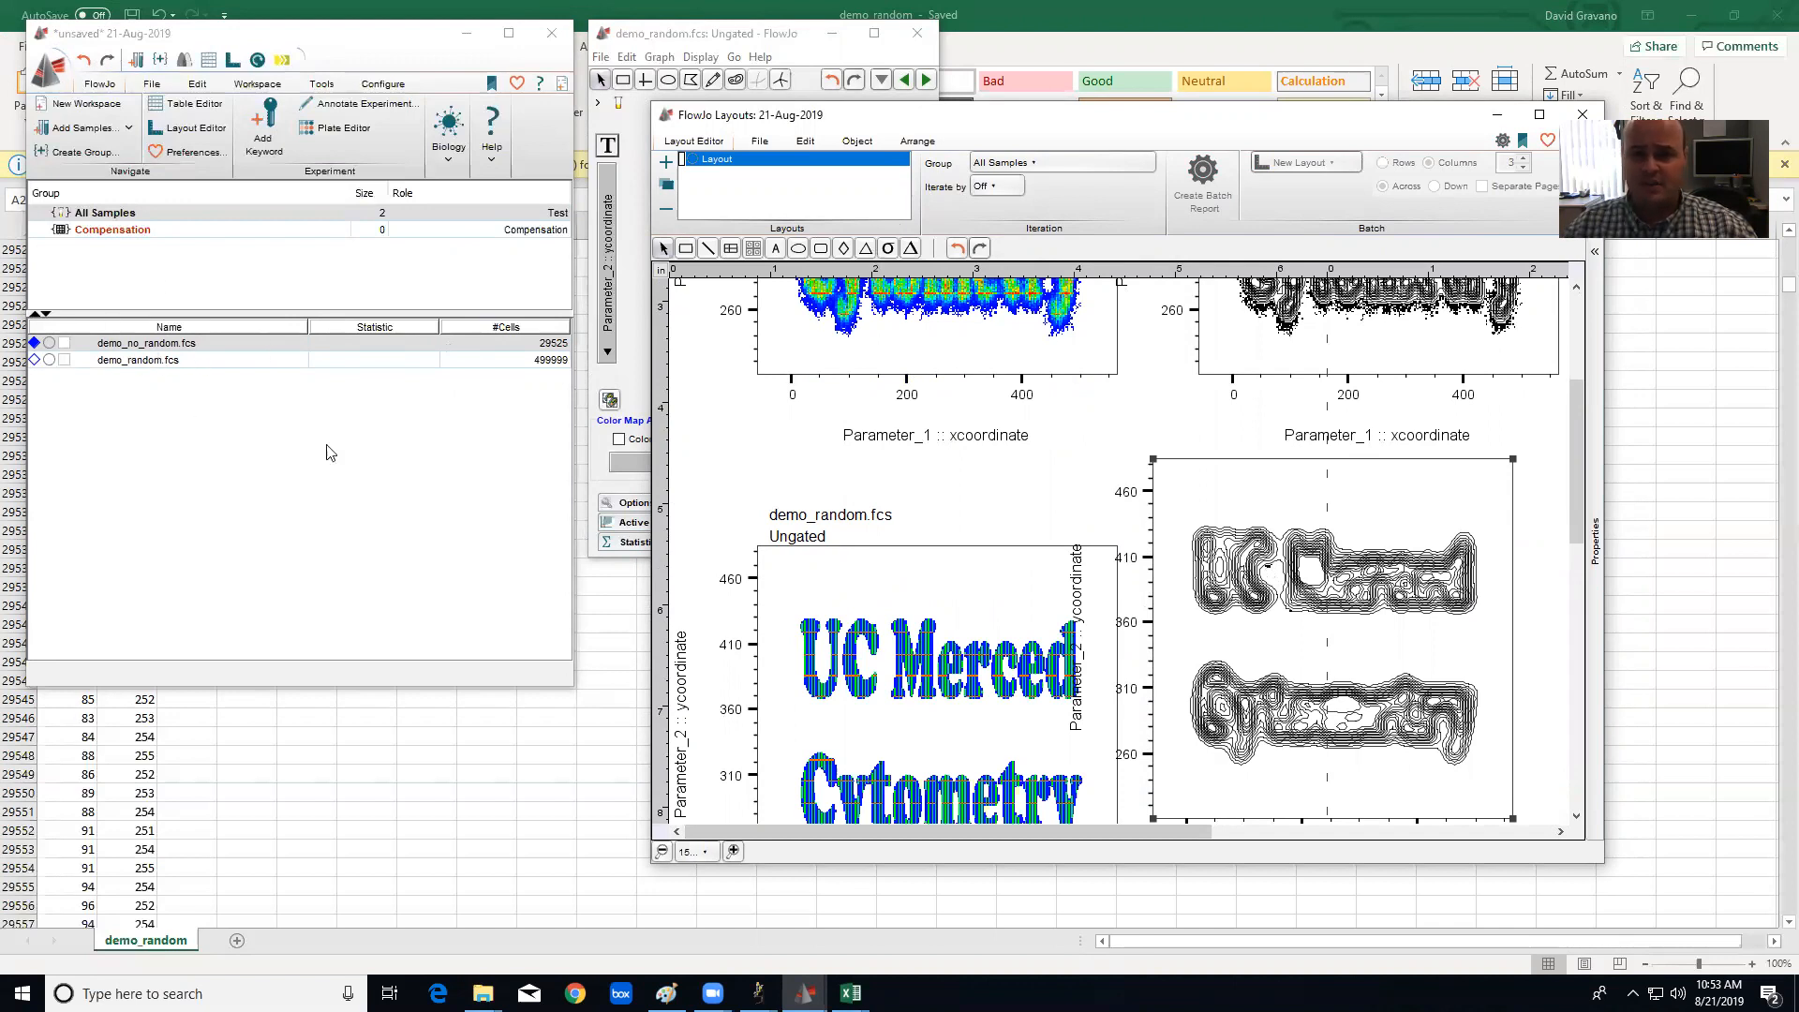
mouse_move(802, 994)
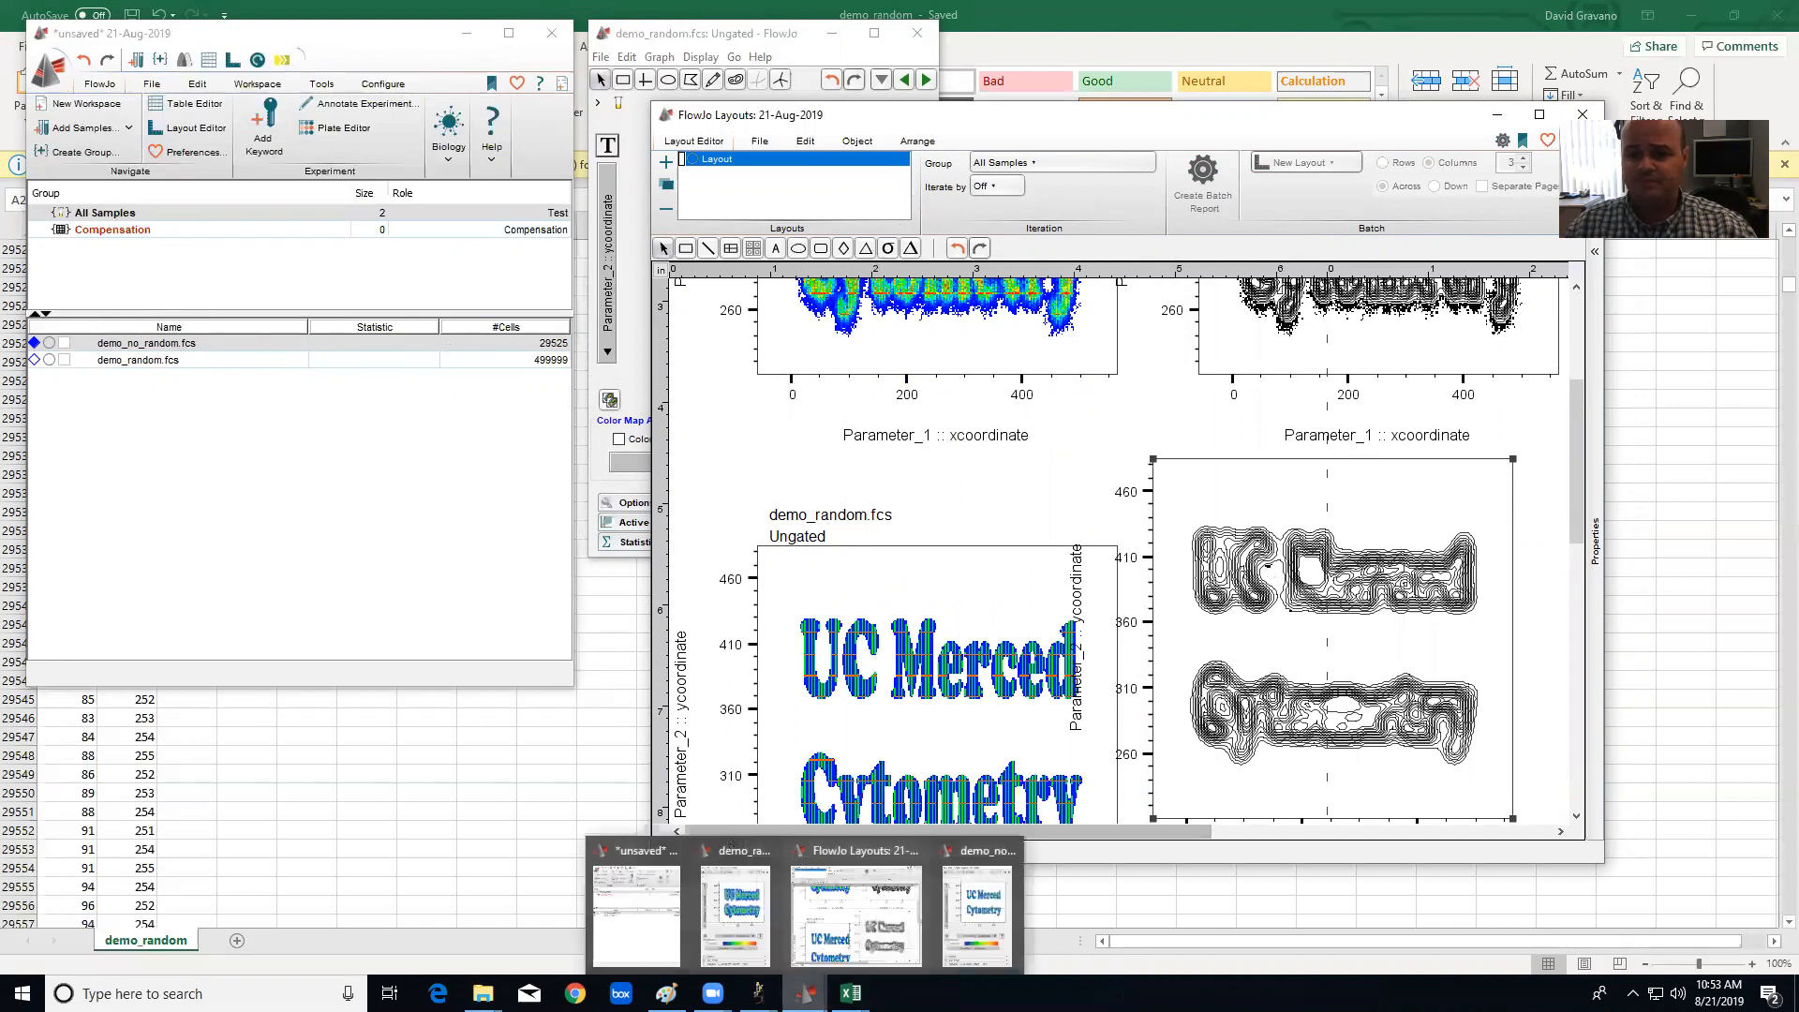